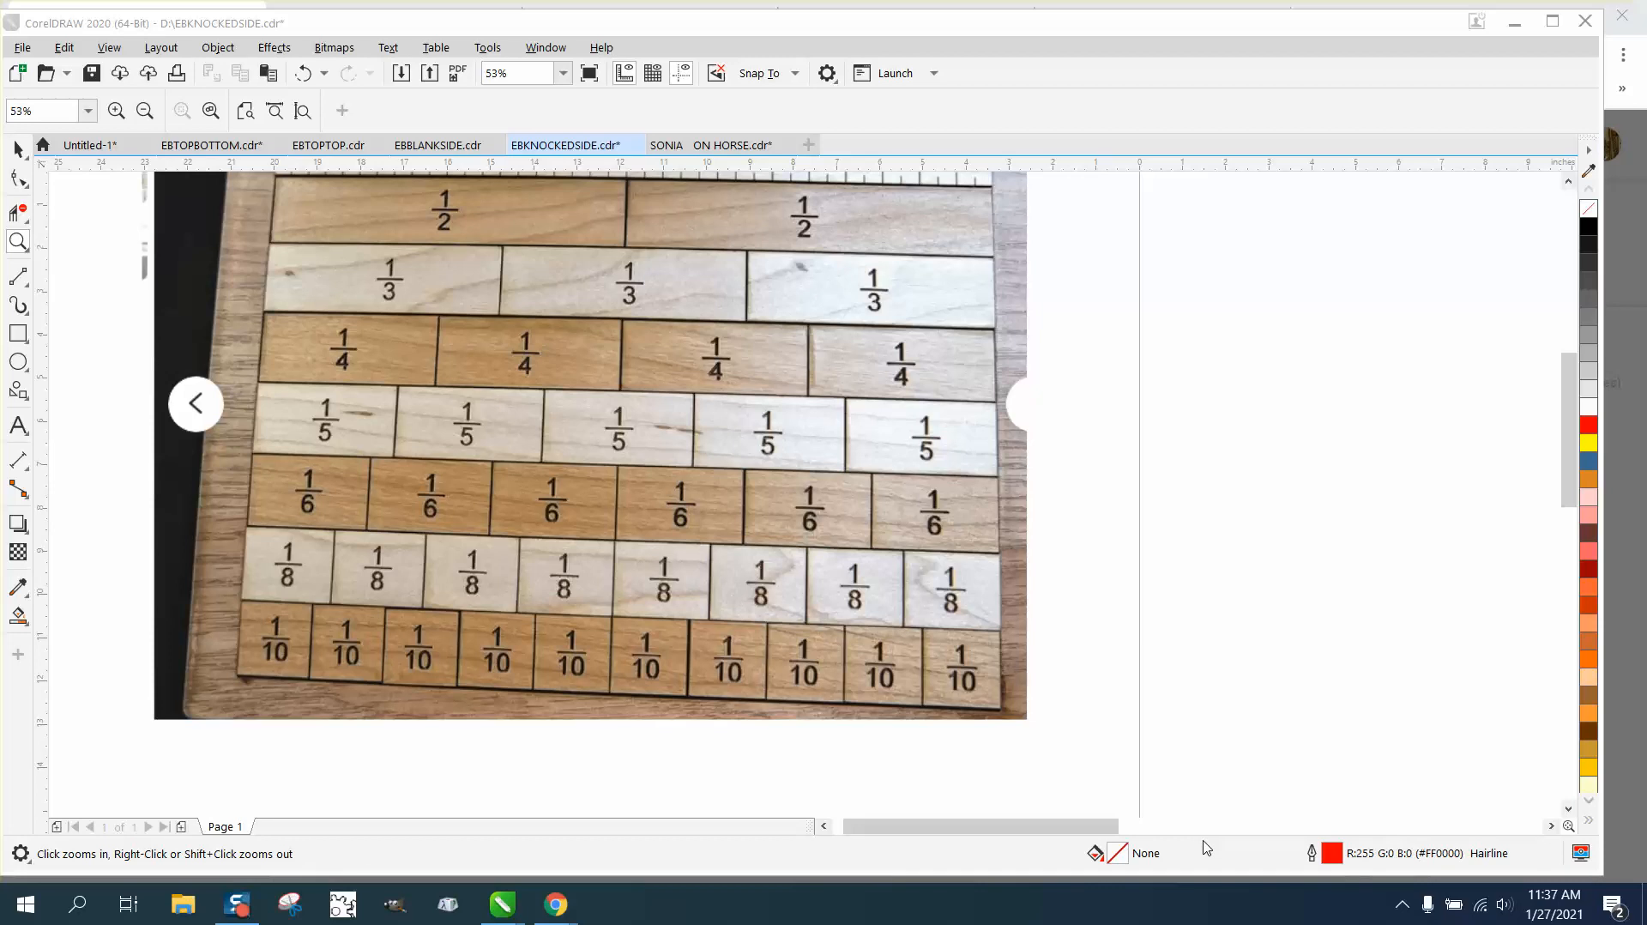
{"action": "mouse_move", "coordinate": [1042, 539]}
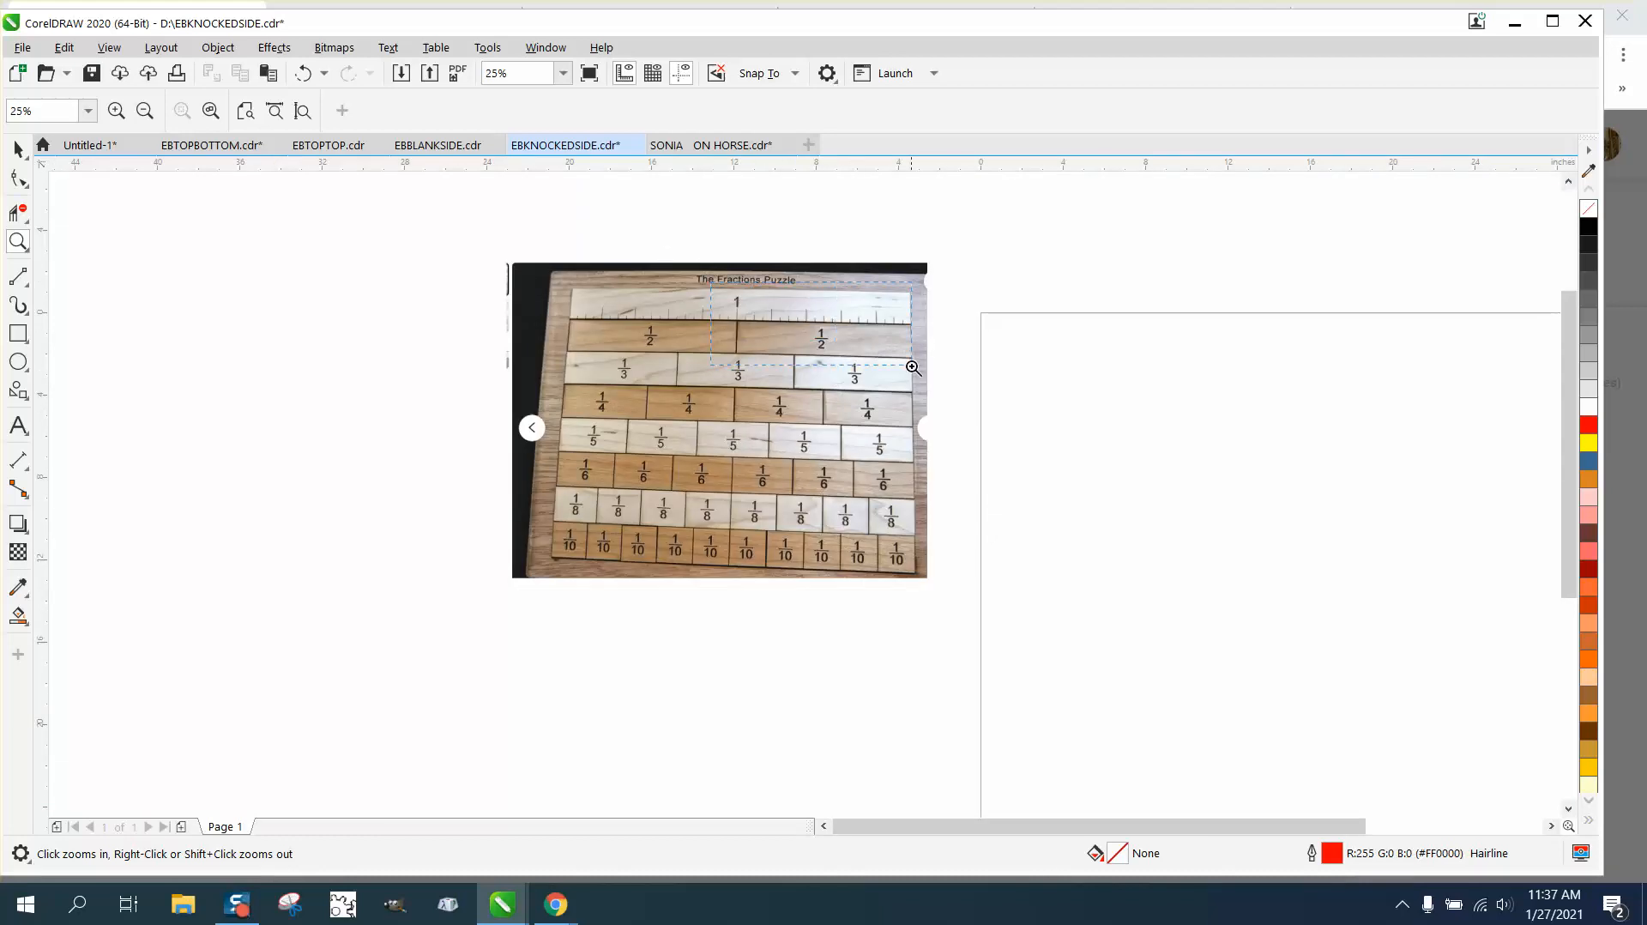
Draw a 10 x 1 inch rectangle and duplicate it into a stack of eight rows.
{"action": "left_click", "coordinate": [911, 367]}
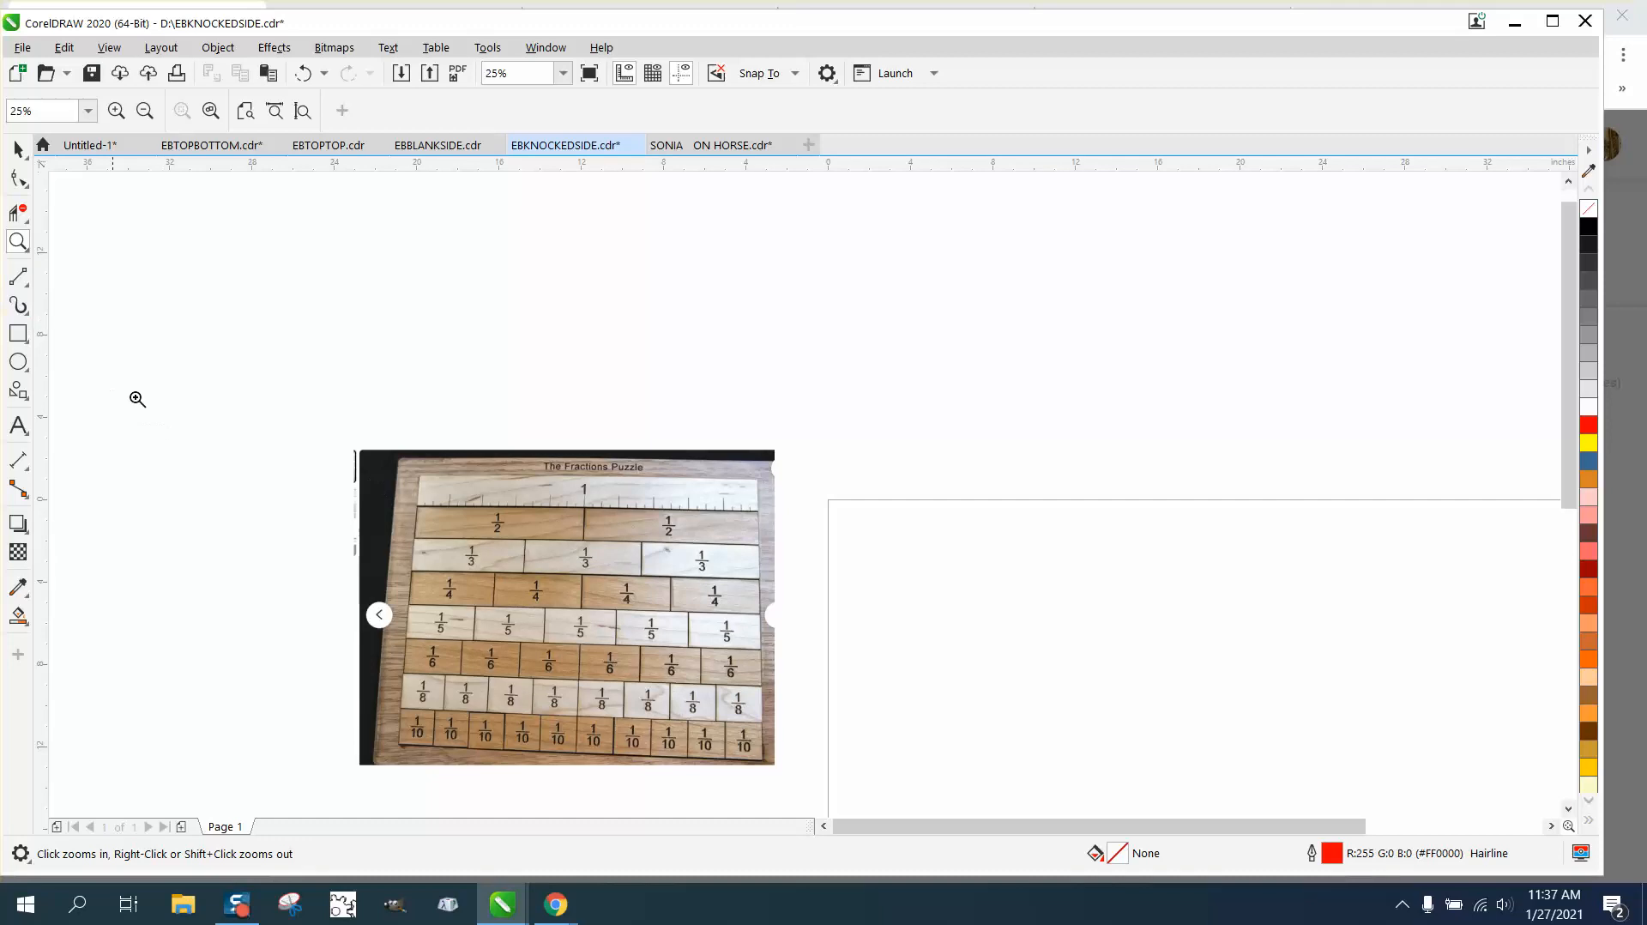
{"action": "mouse_move", "coordinate": [492, 507]}
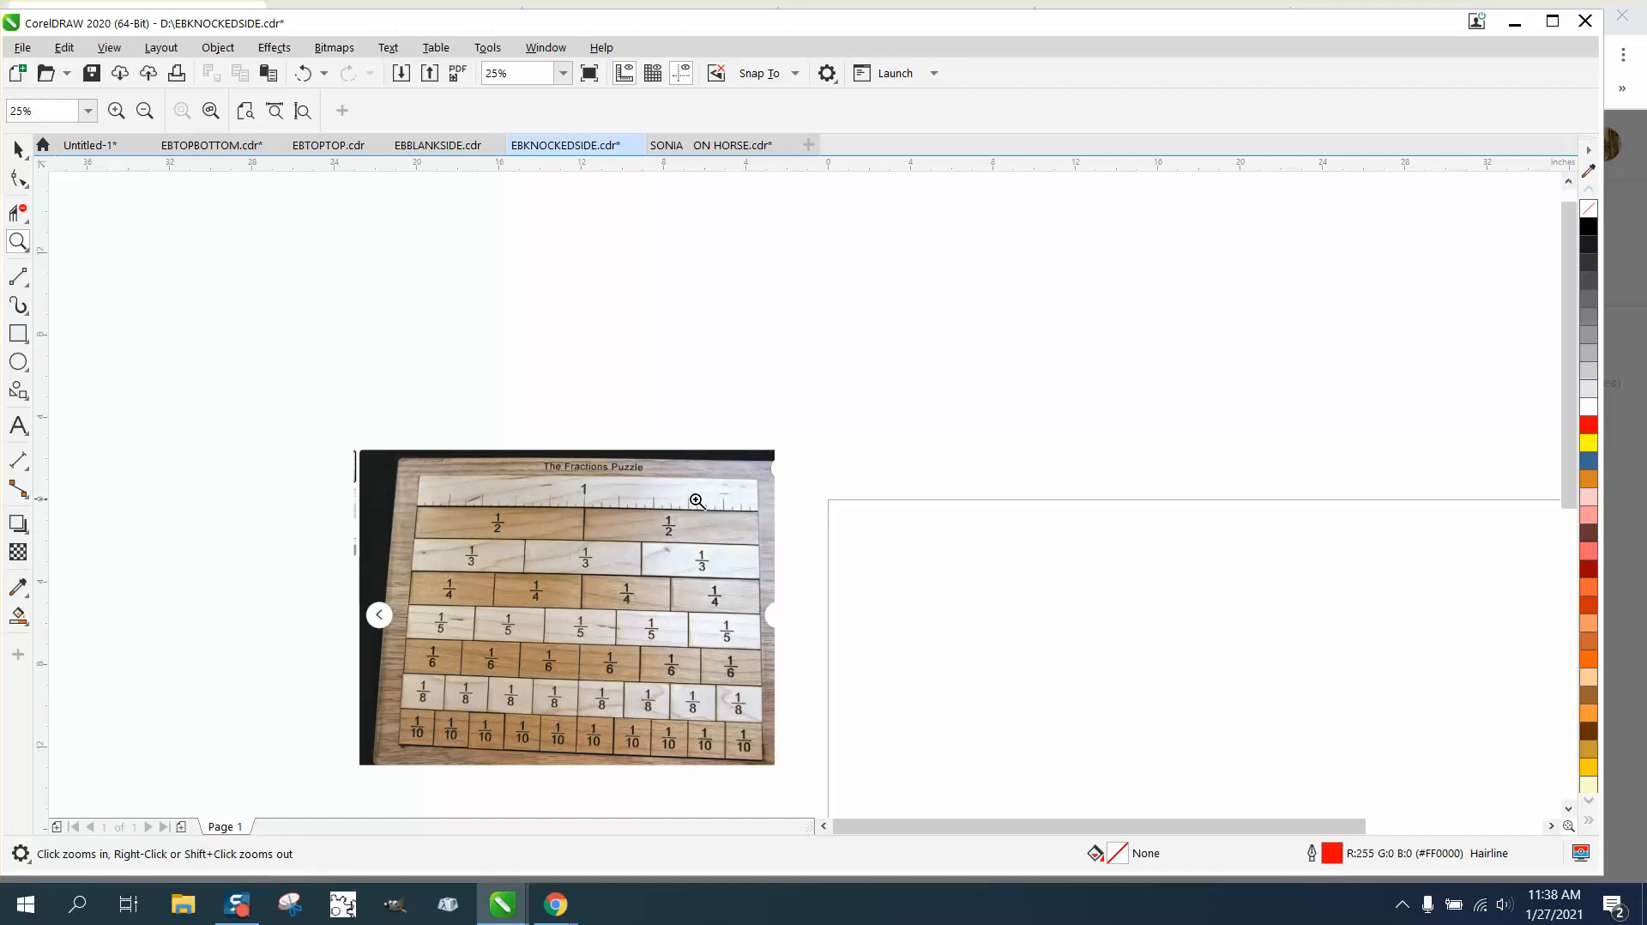
{"action": "left_click_drag", "start_coordinate": [357, 285], "coordinate": [415, 324]}
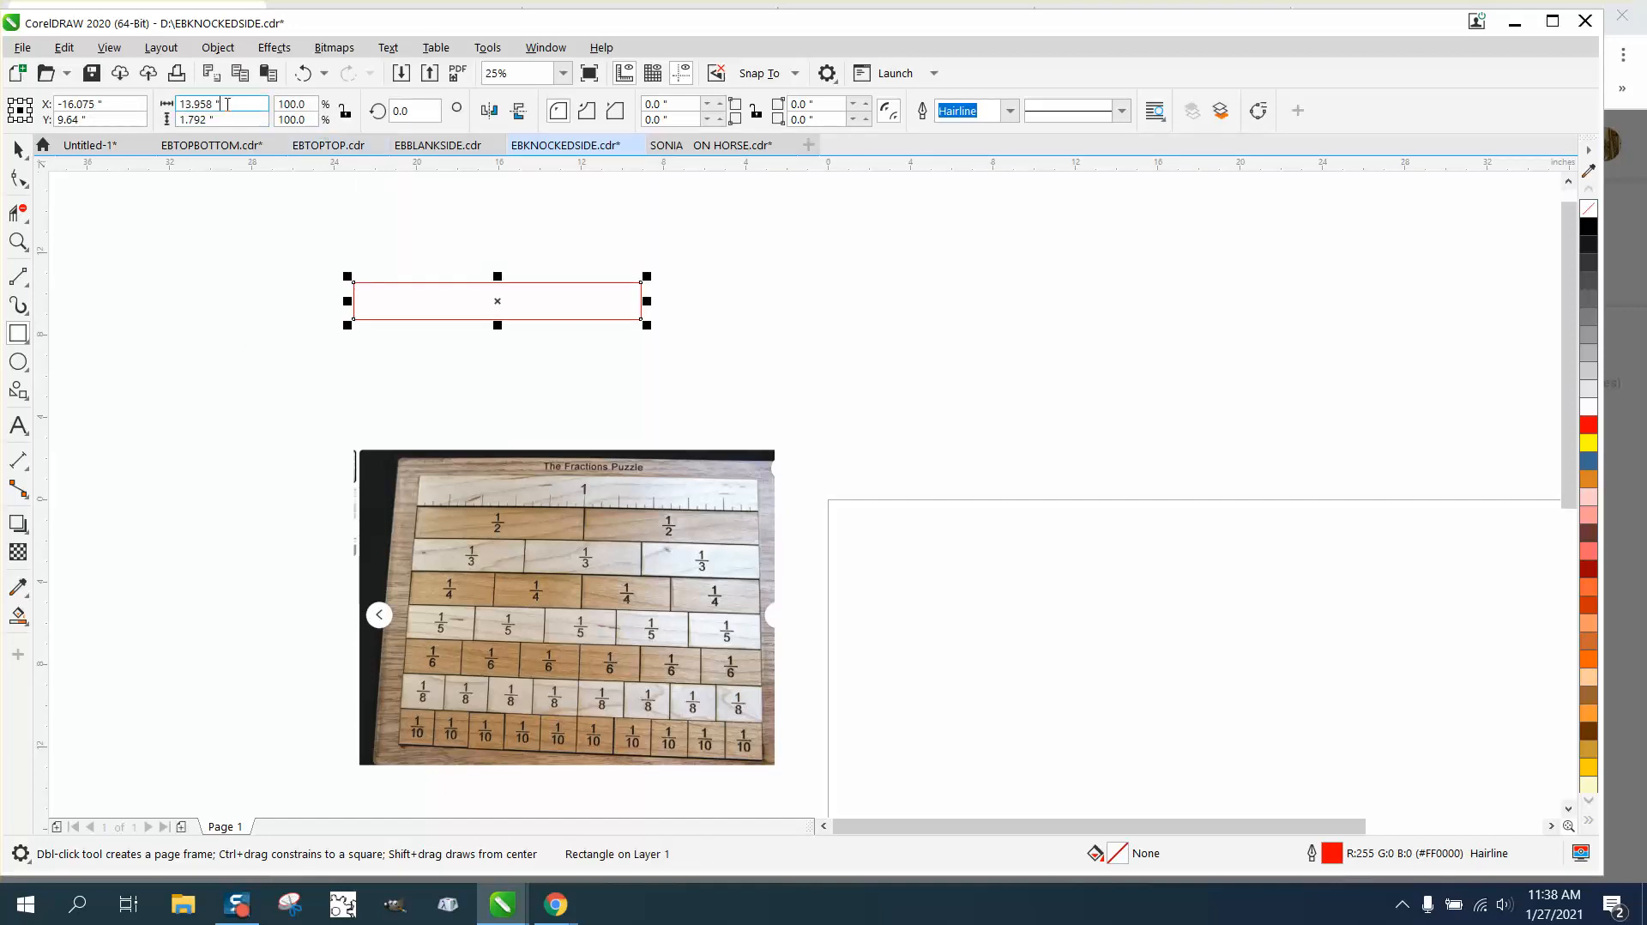
{"action": "type", "text": "10"}
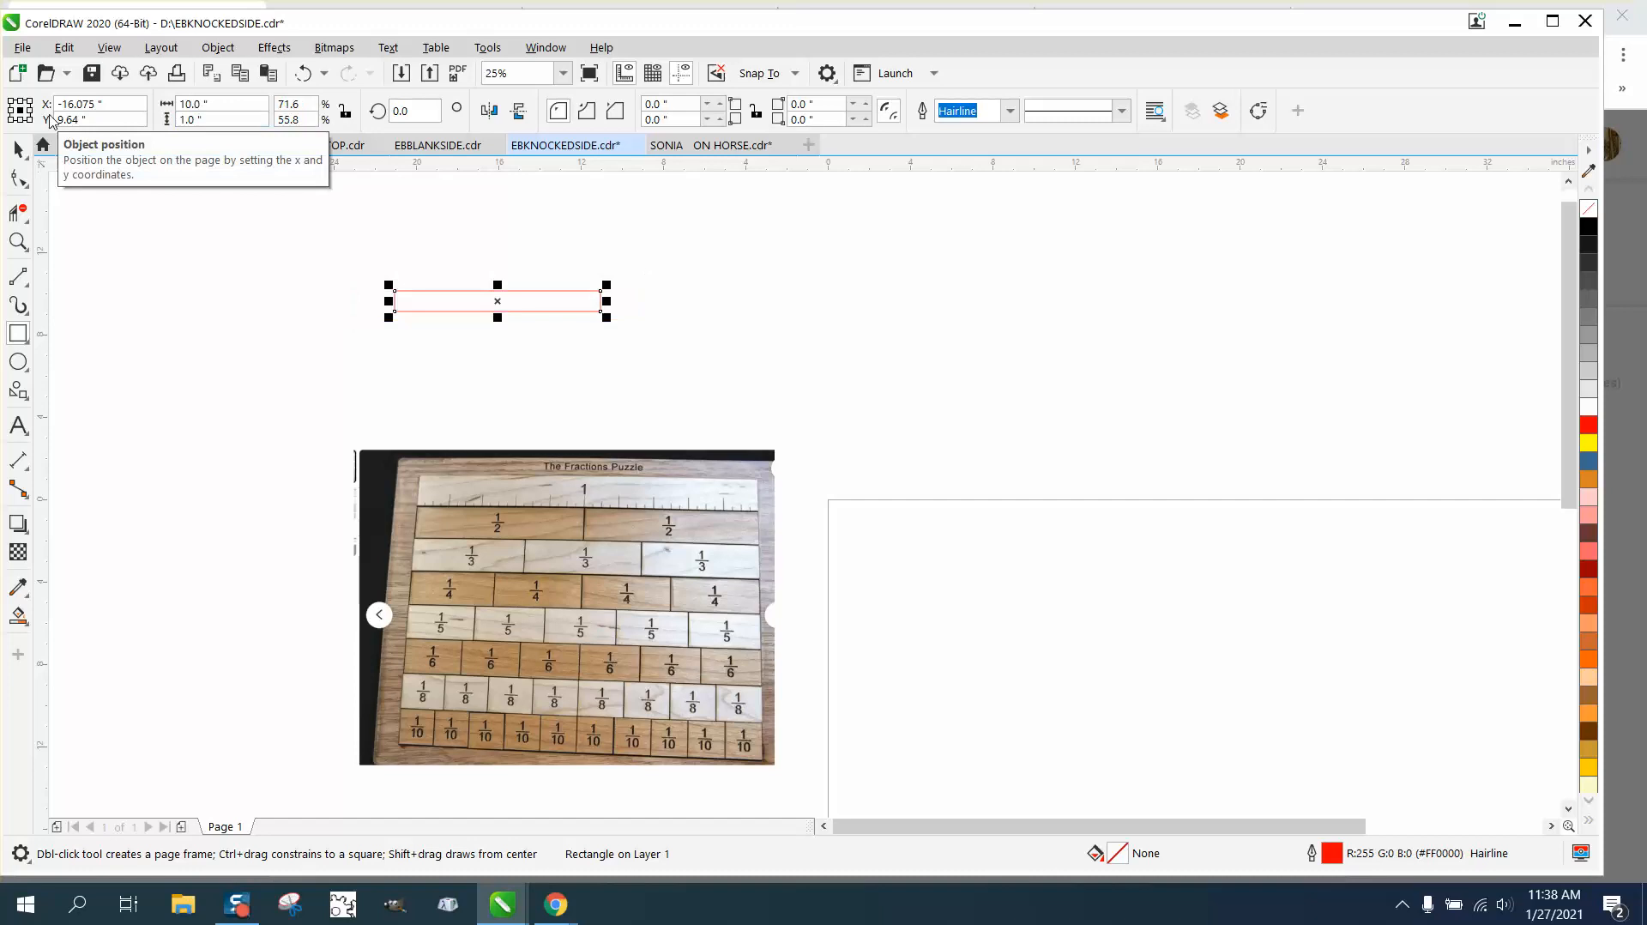
{"action": "left_click_drag", "start_coordinate": [497, 302], "coordinate": [1239, 787]}
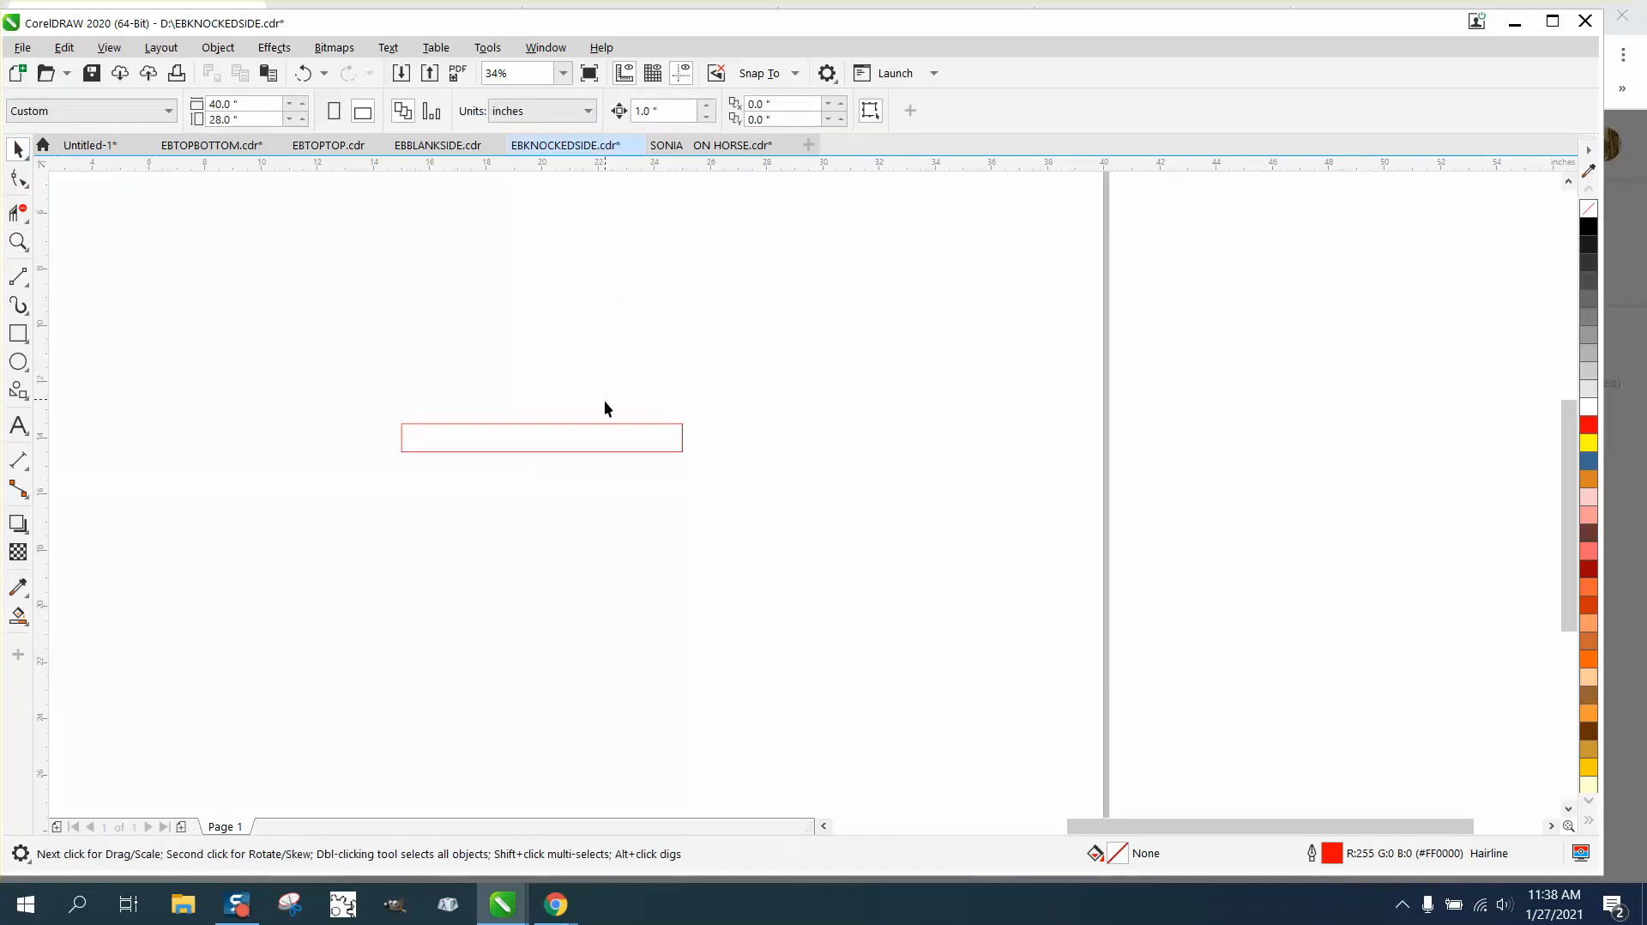
{"action": "left_click", "coordinate": [540, 438]}
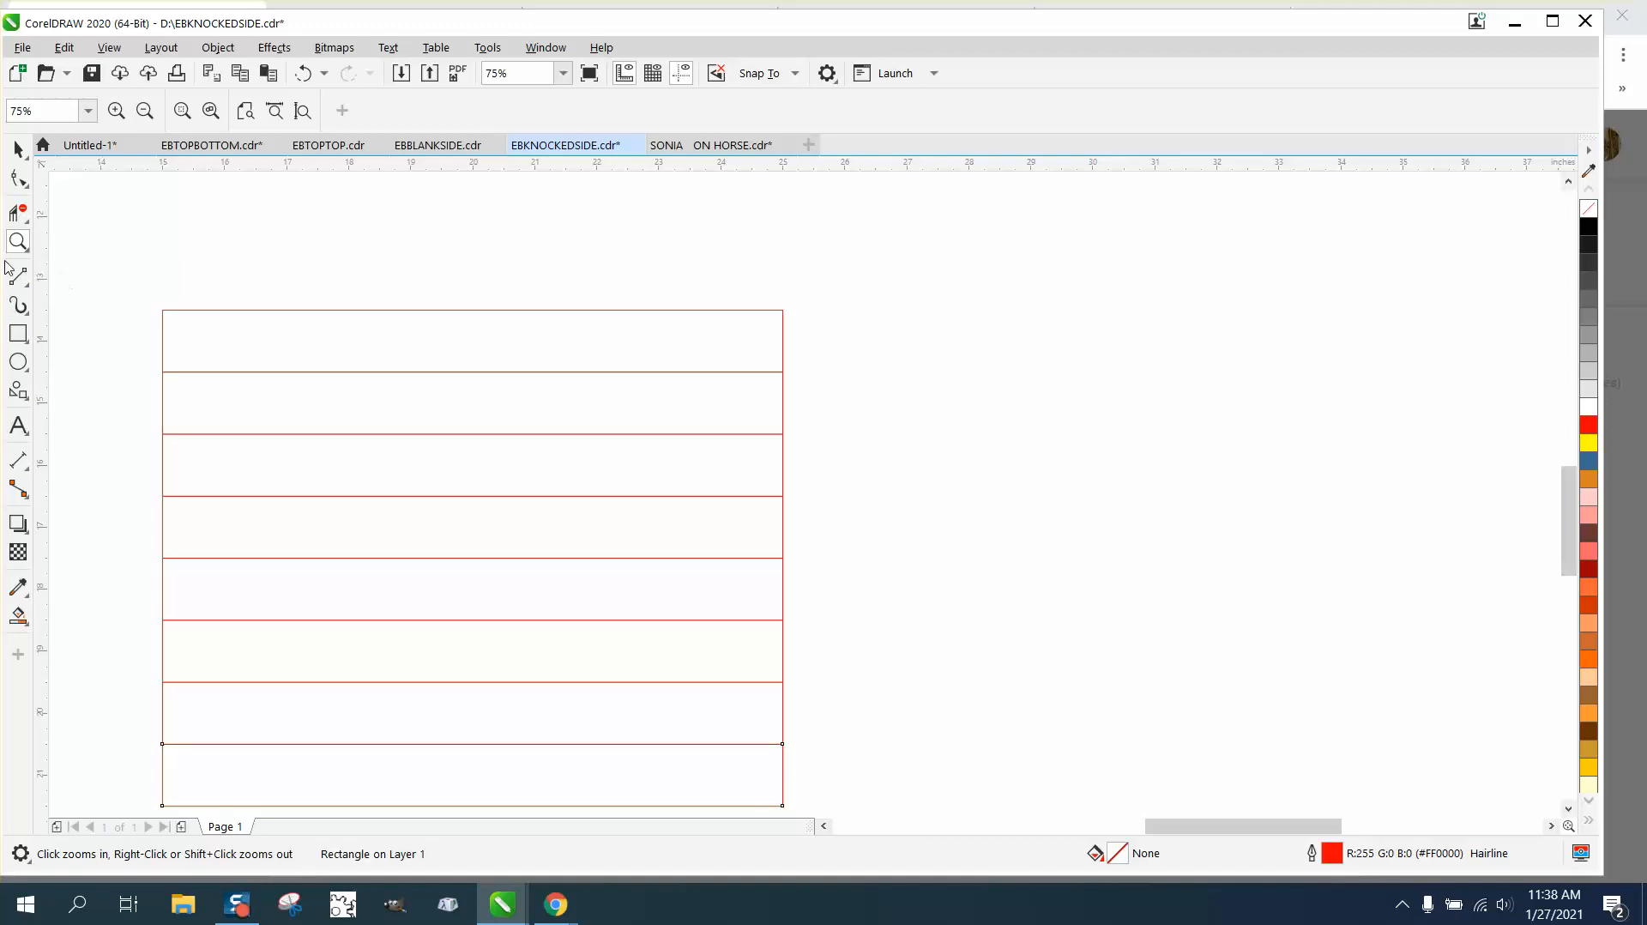
Draw a short vertical 2-point line and give it a 1 pt black outline.
{"action": "left_click", "coordinate": [17, 274]}
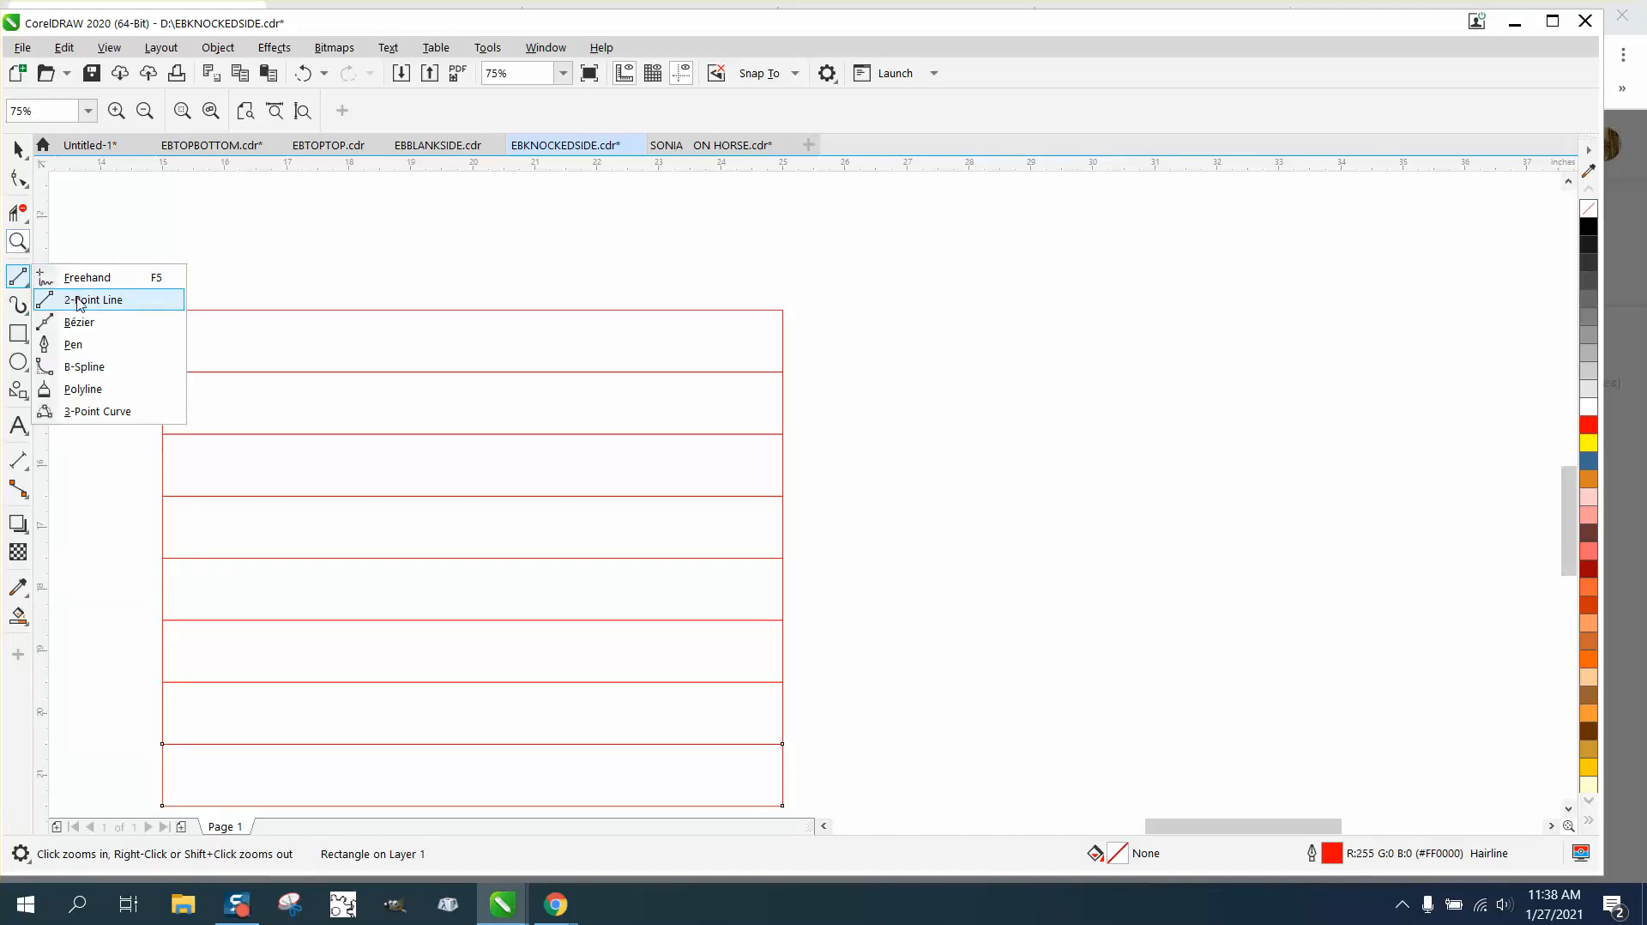
{"action": "left_click", "coordinate": [93, 300]}
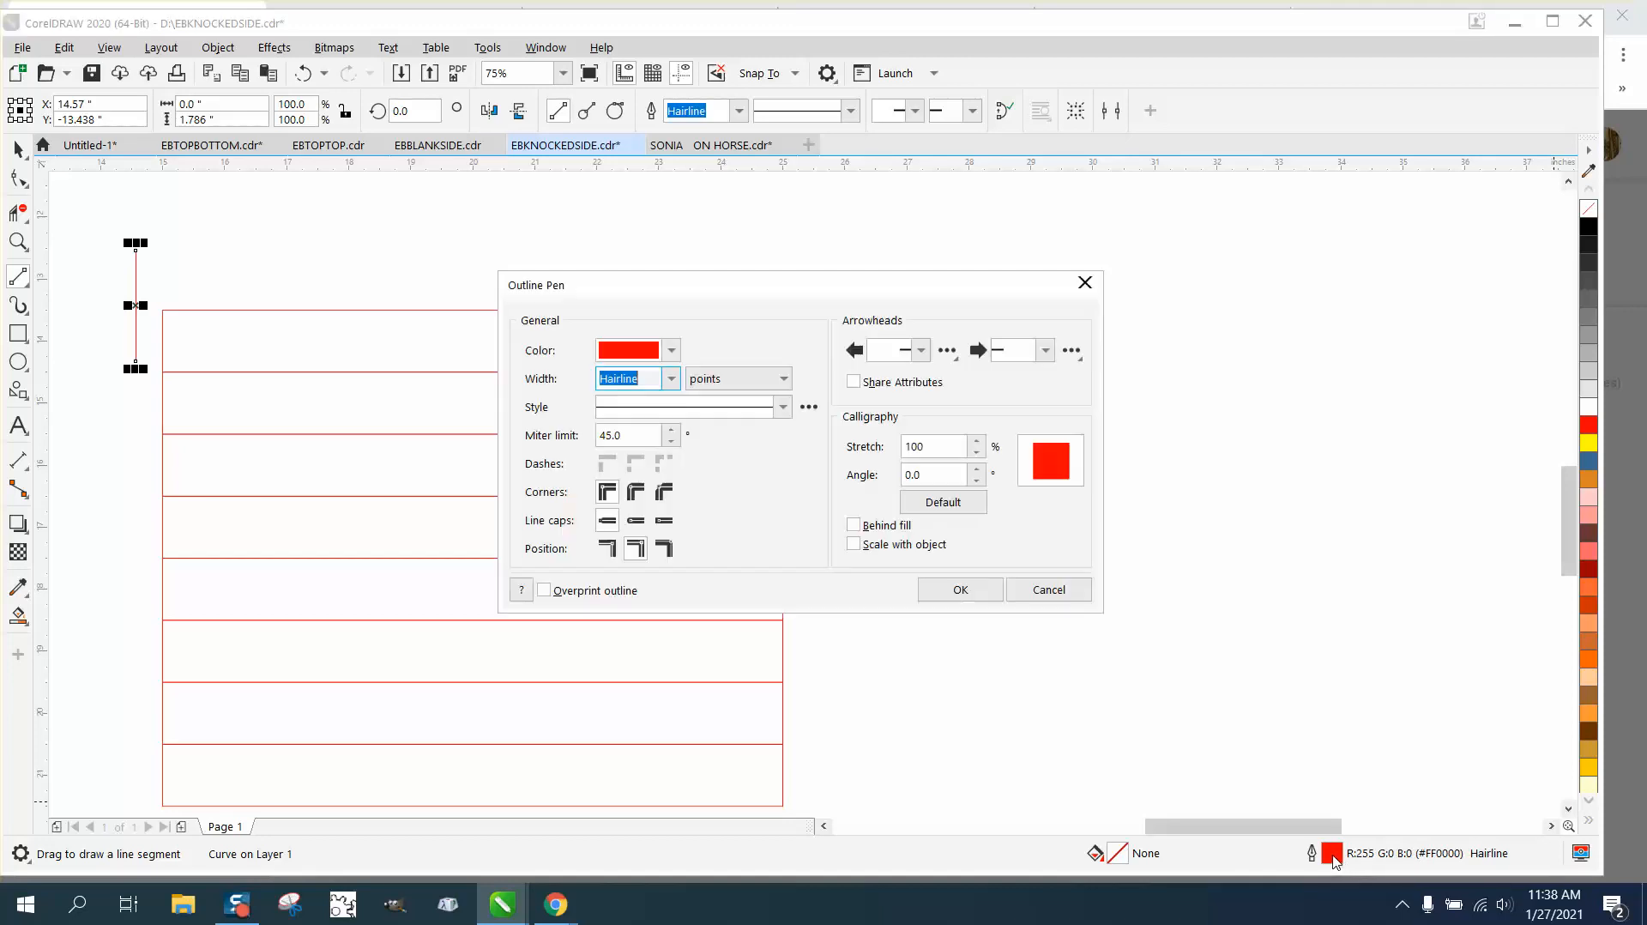
{"action": "left_click", "coordinate": [671, 378]}
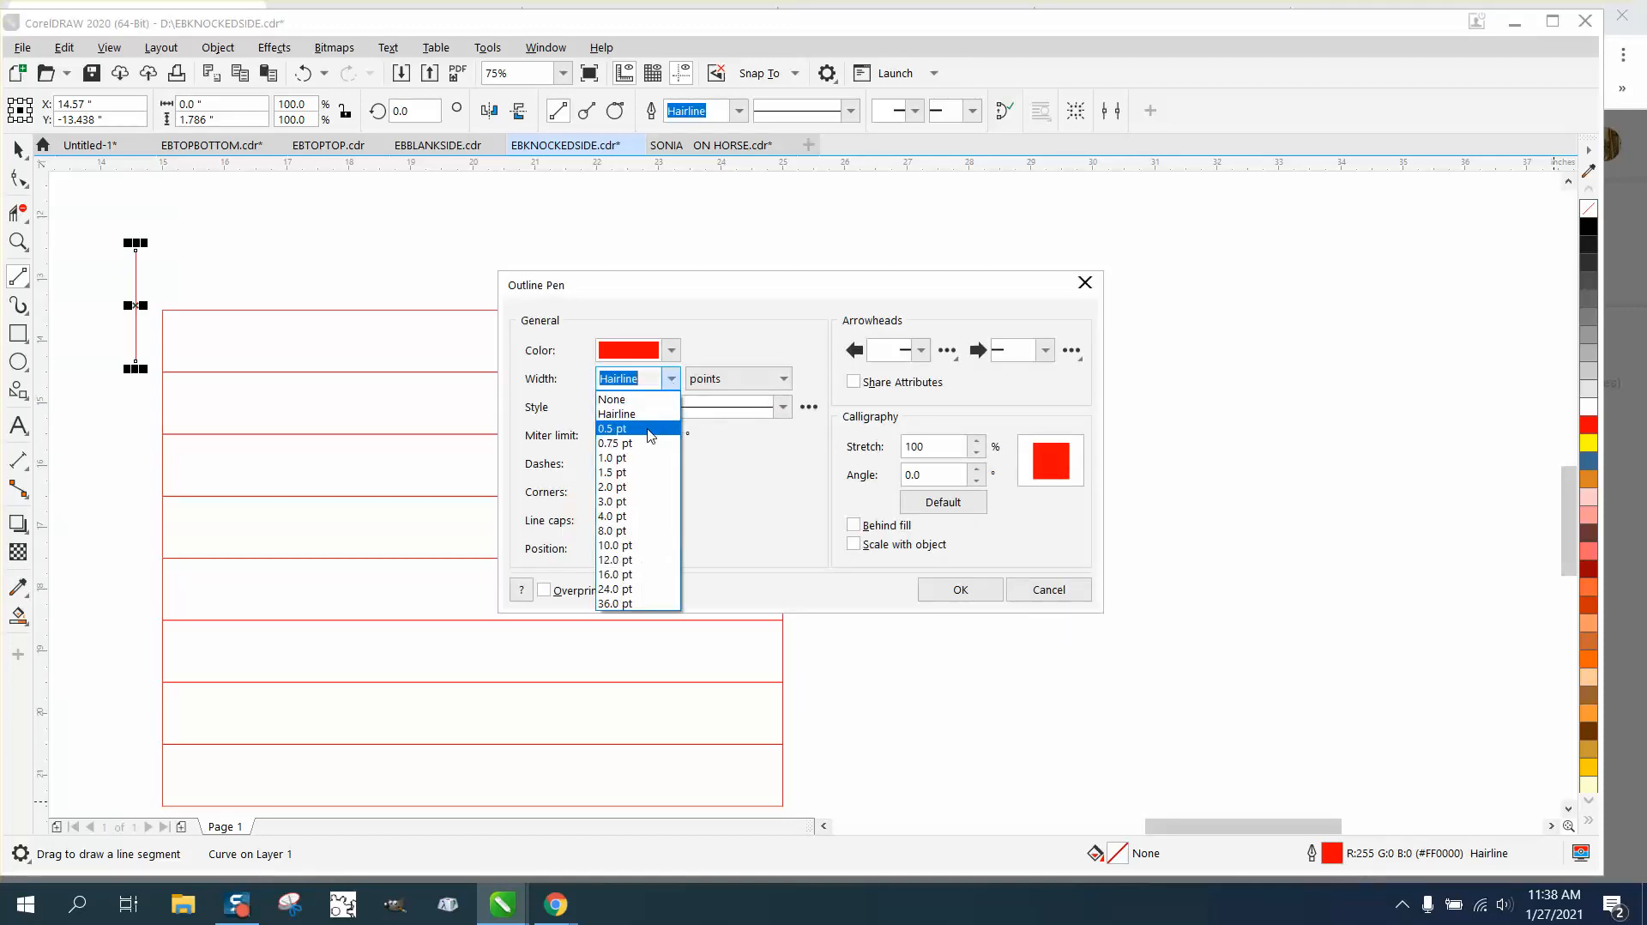
{"action": "left_click", "coordinate": [613, 456]}
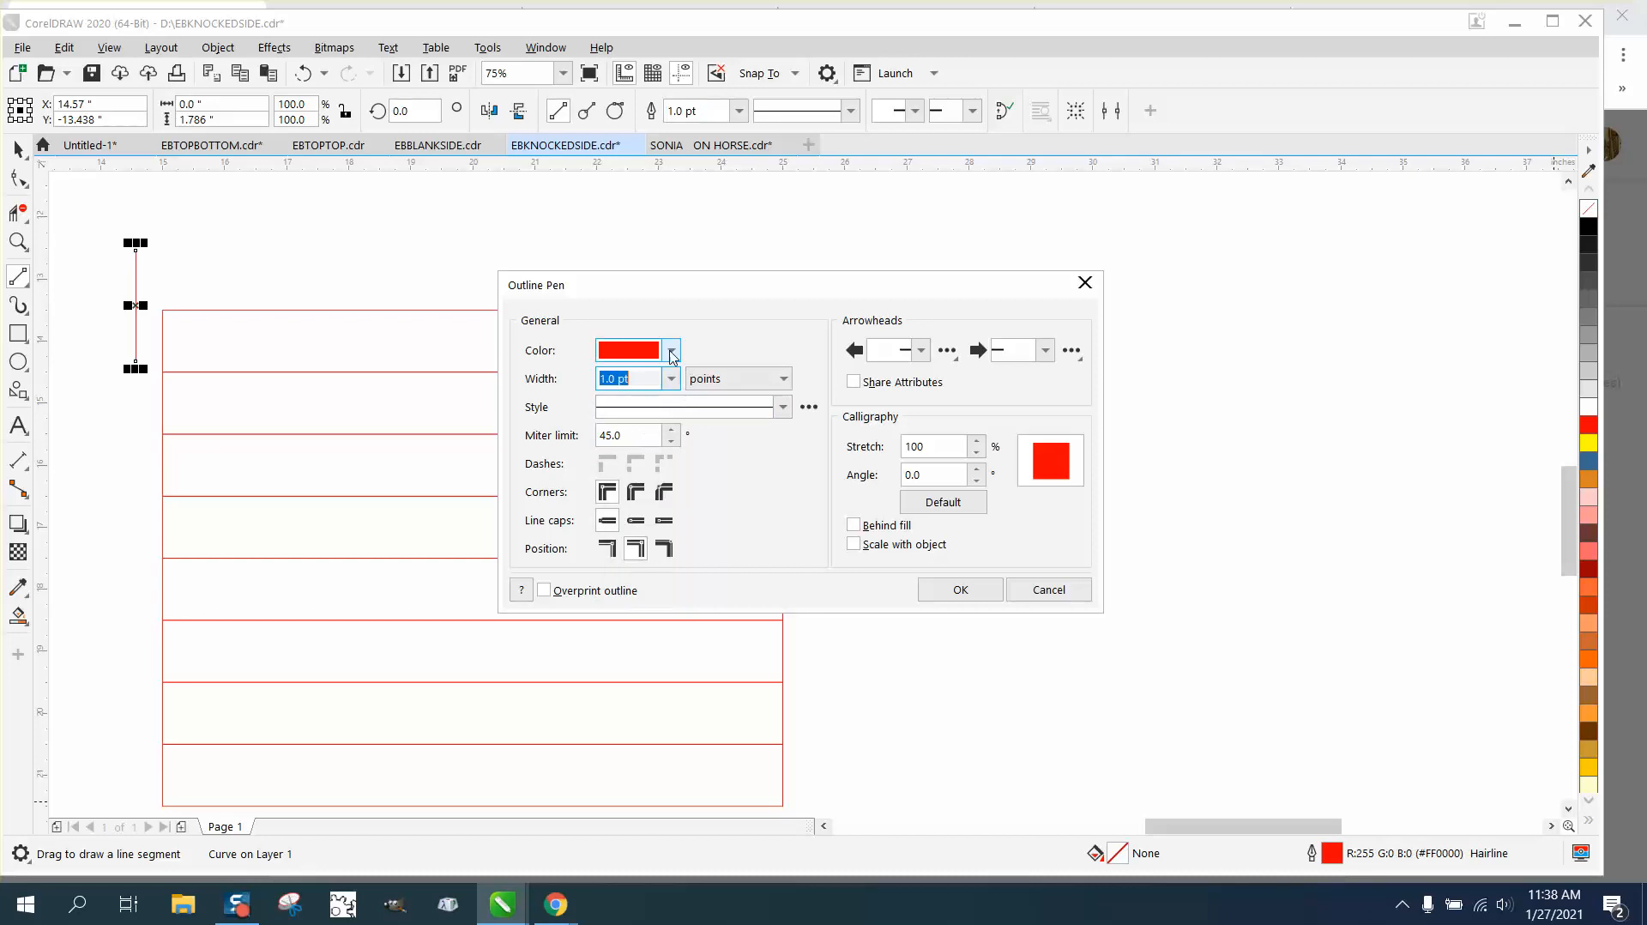
{"action": "left_click", "coordinate": [670, 350]}
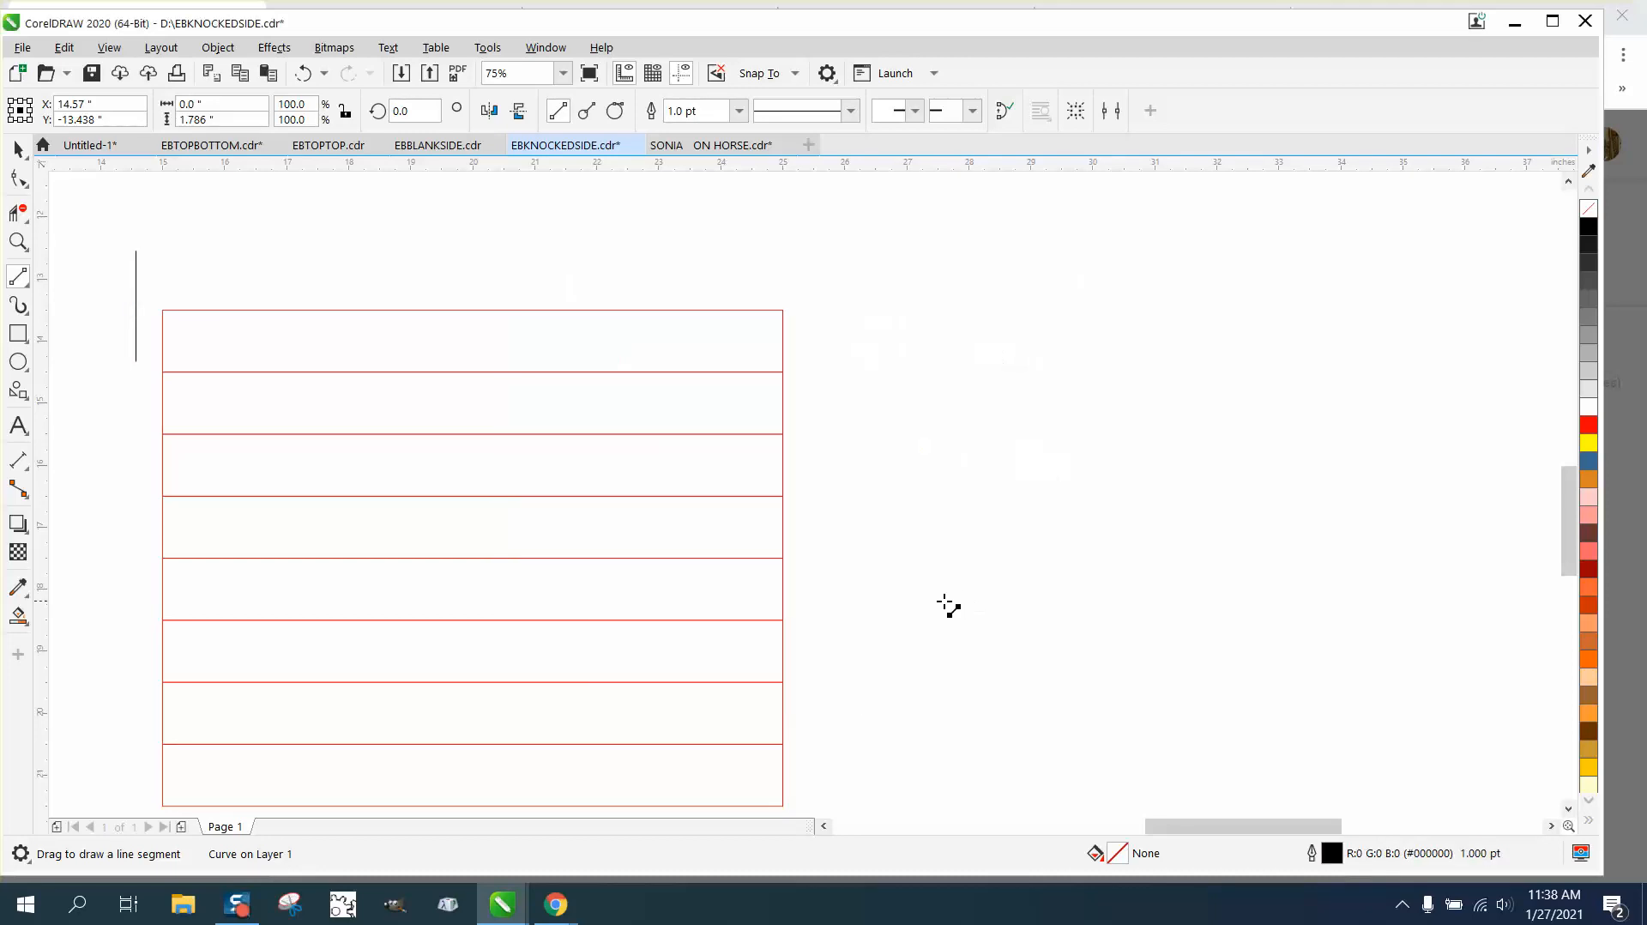
{"action": "left_click", "coordinate": [17, 241]}
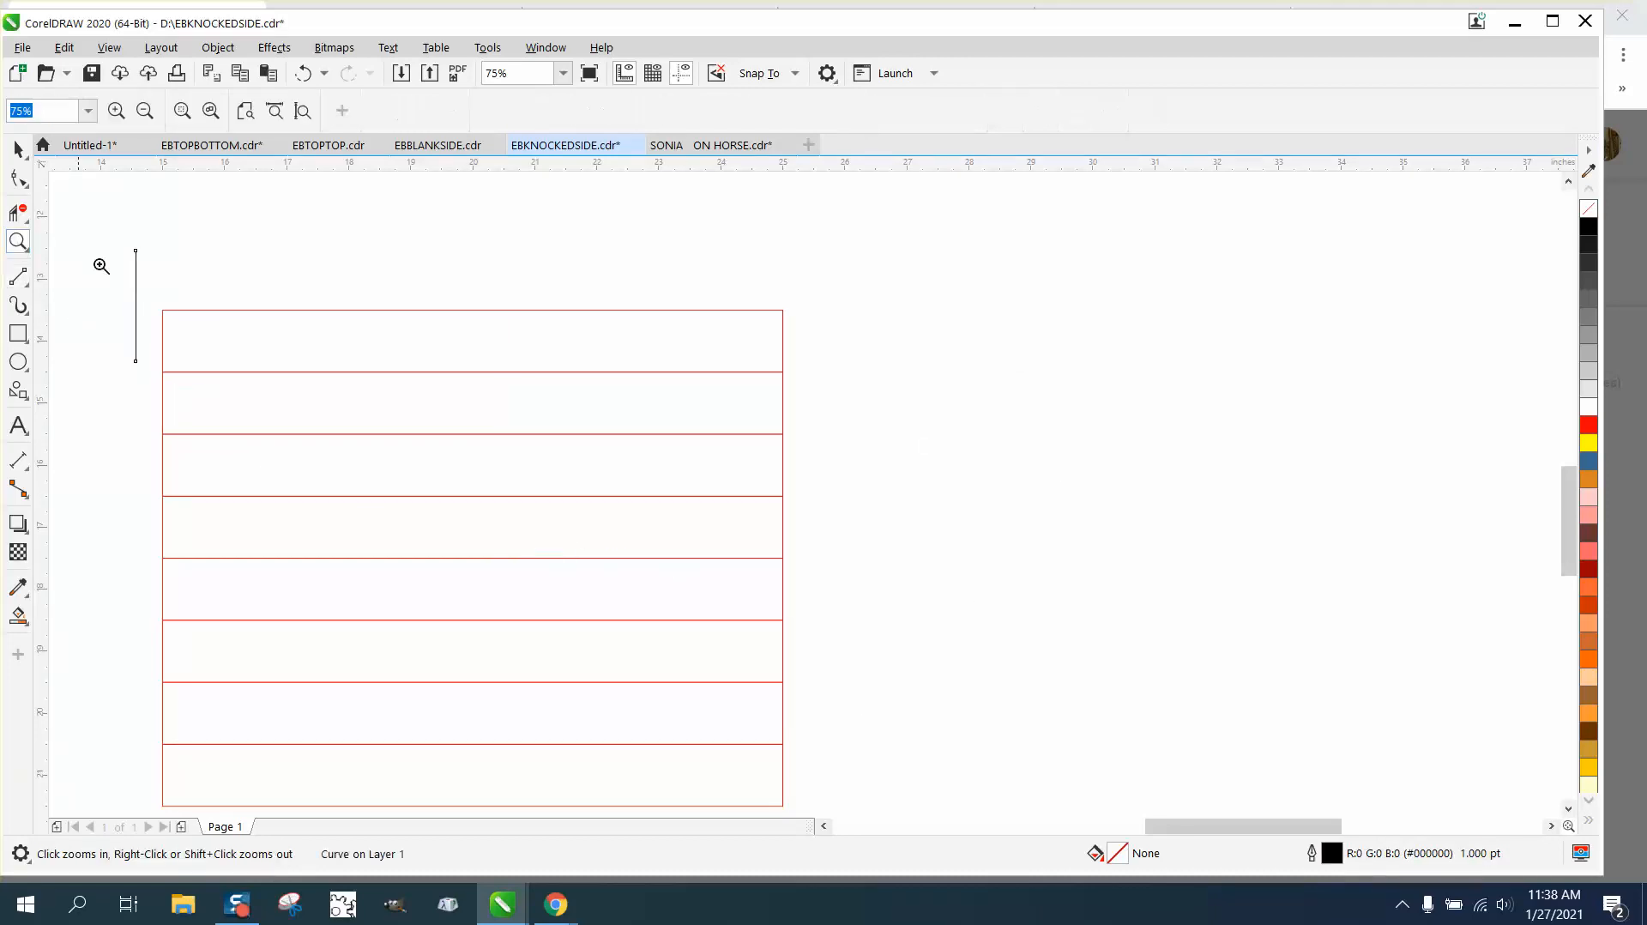
Snap the line to the top row's left edge and duplicate it one inch apart across the row.
{"action": "left_click", "coordinate": [102, 264]}
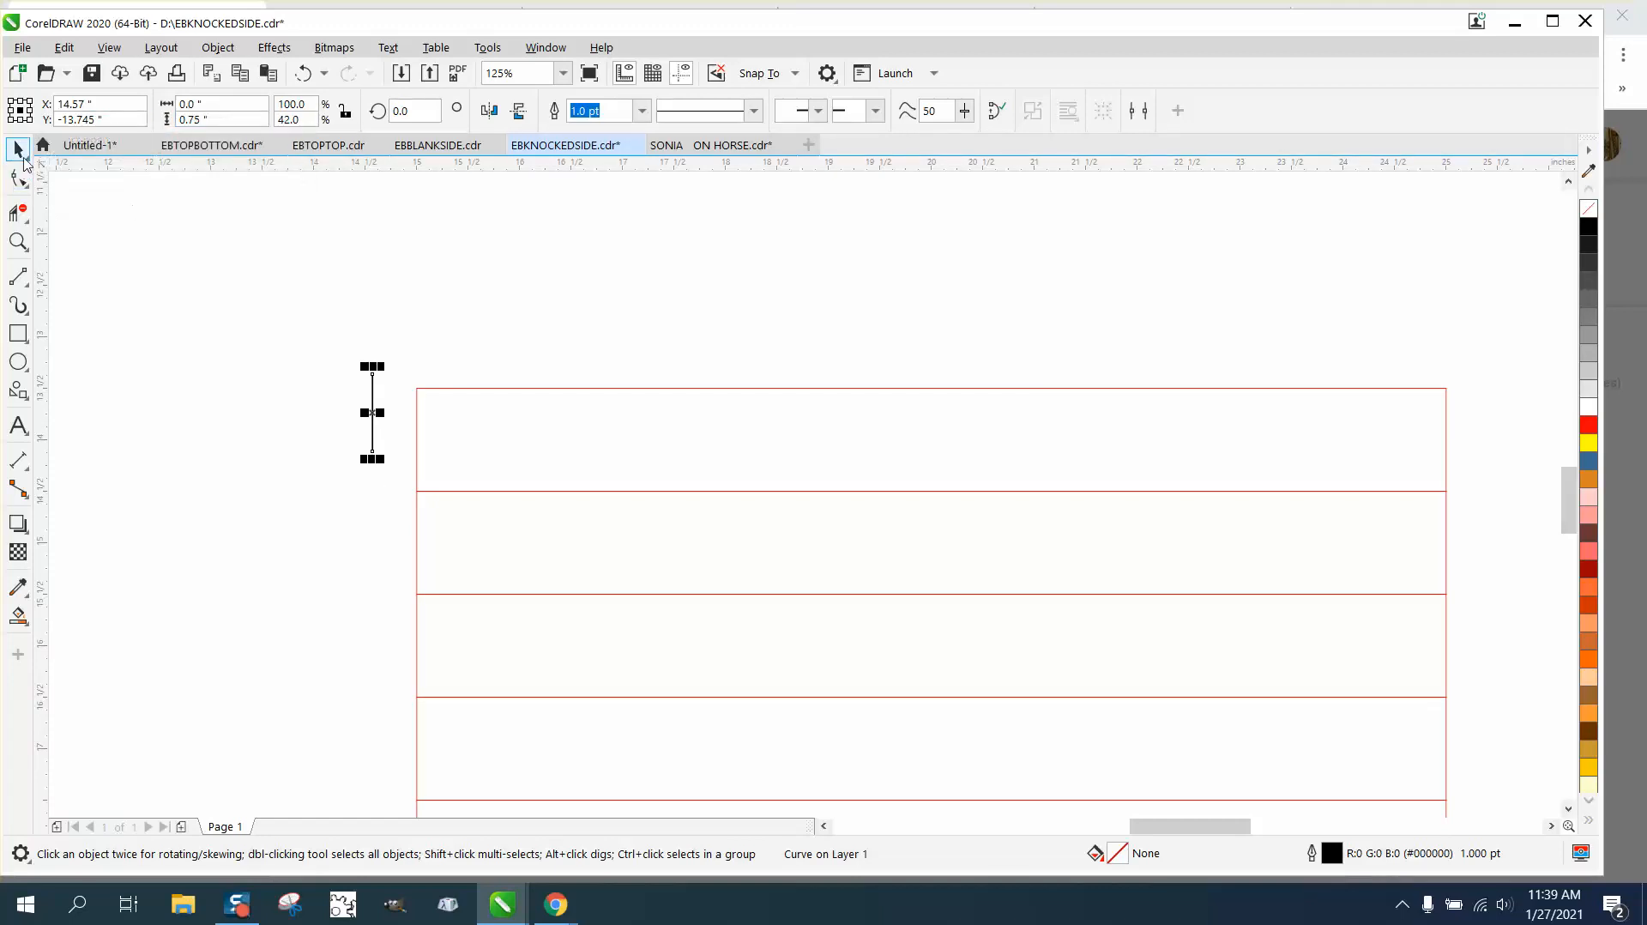
{"action": "mouse_move", "coordinate": [370, 451]}
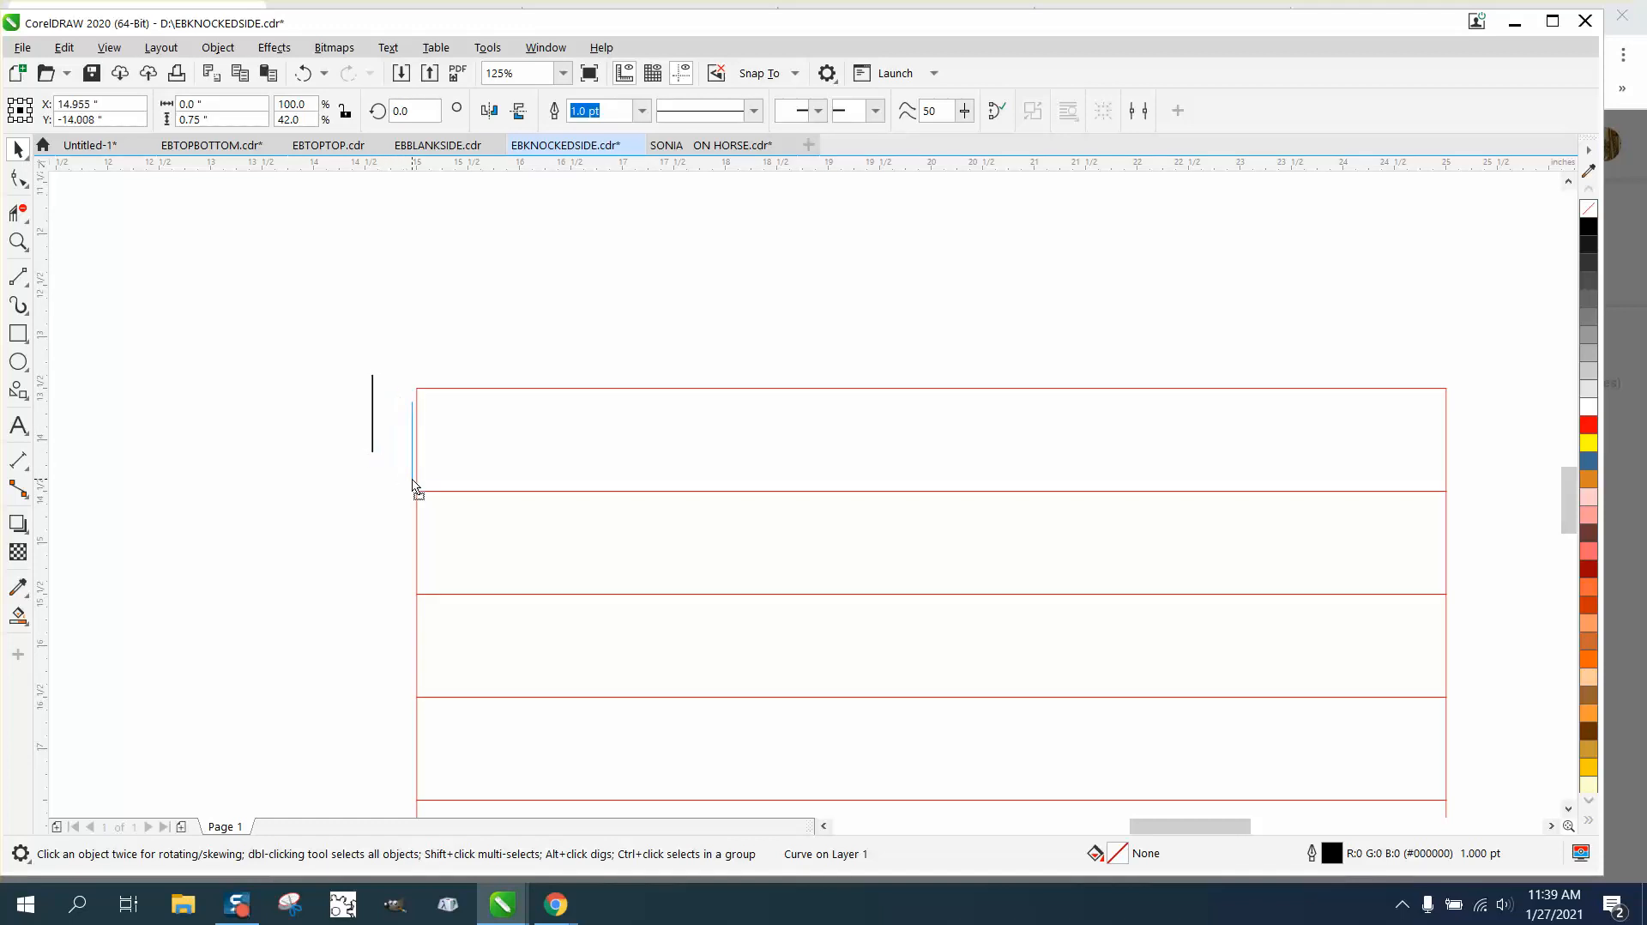
{"action": "left_click", "coordinate": [415, 441]}
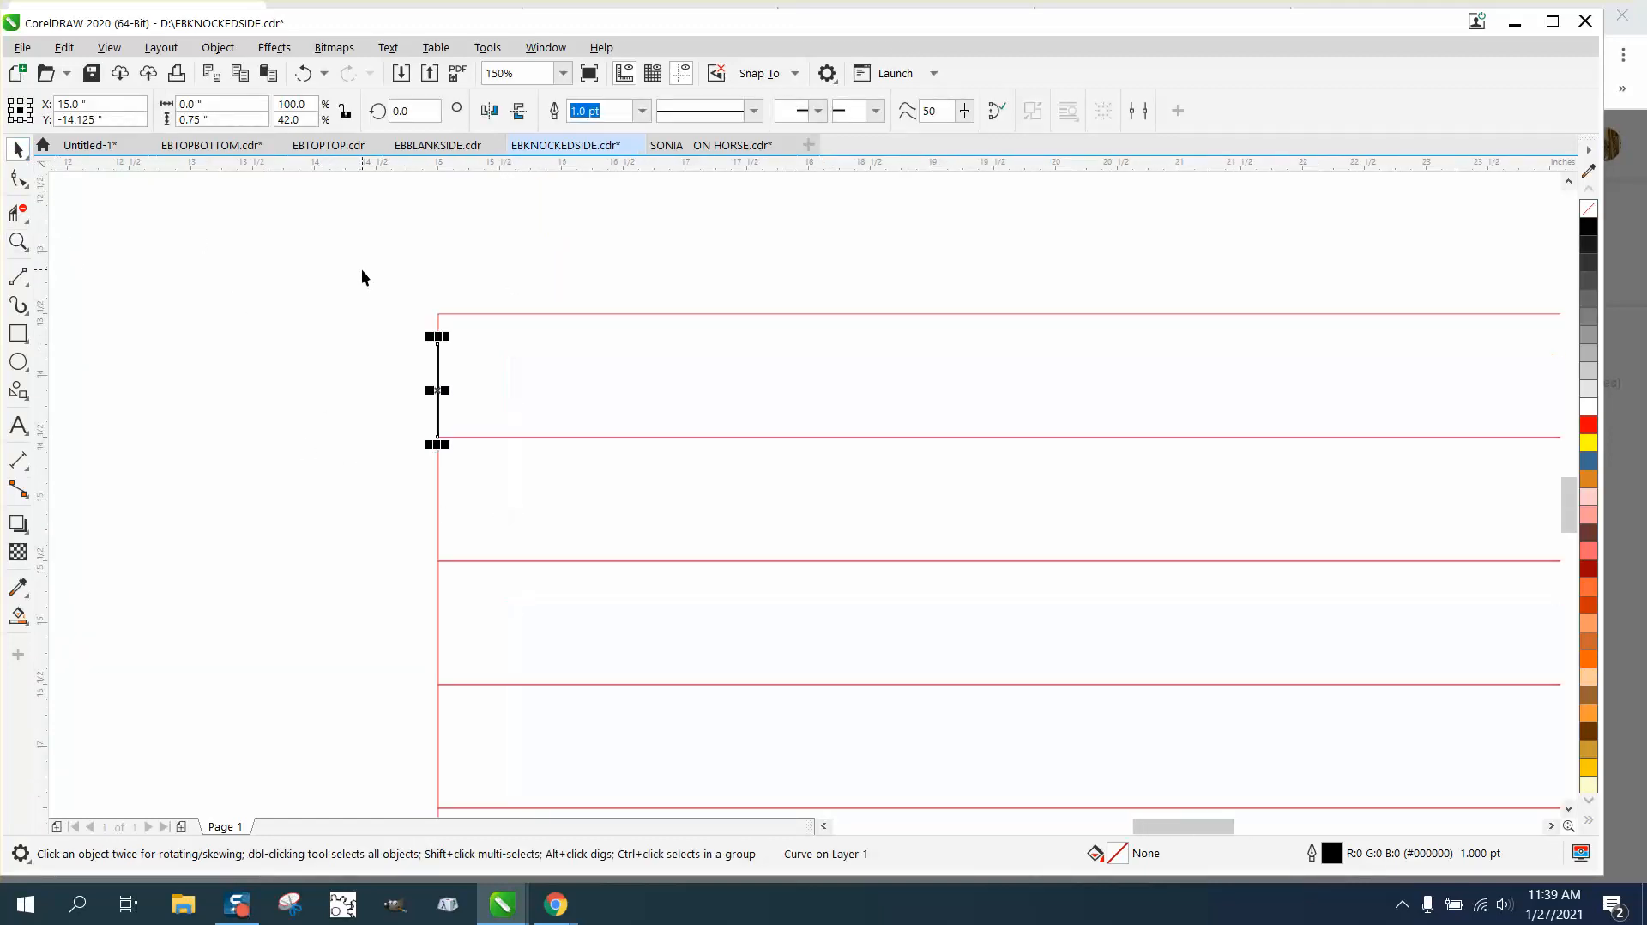
{"action": "left_click_drag", "start_coordinate": [438, 389], "coordinate": [560, 389]}
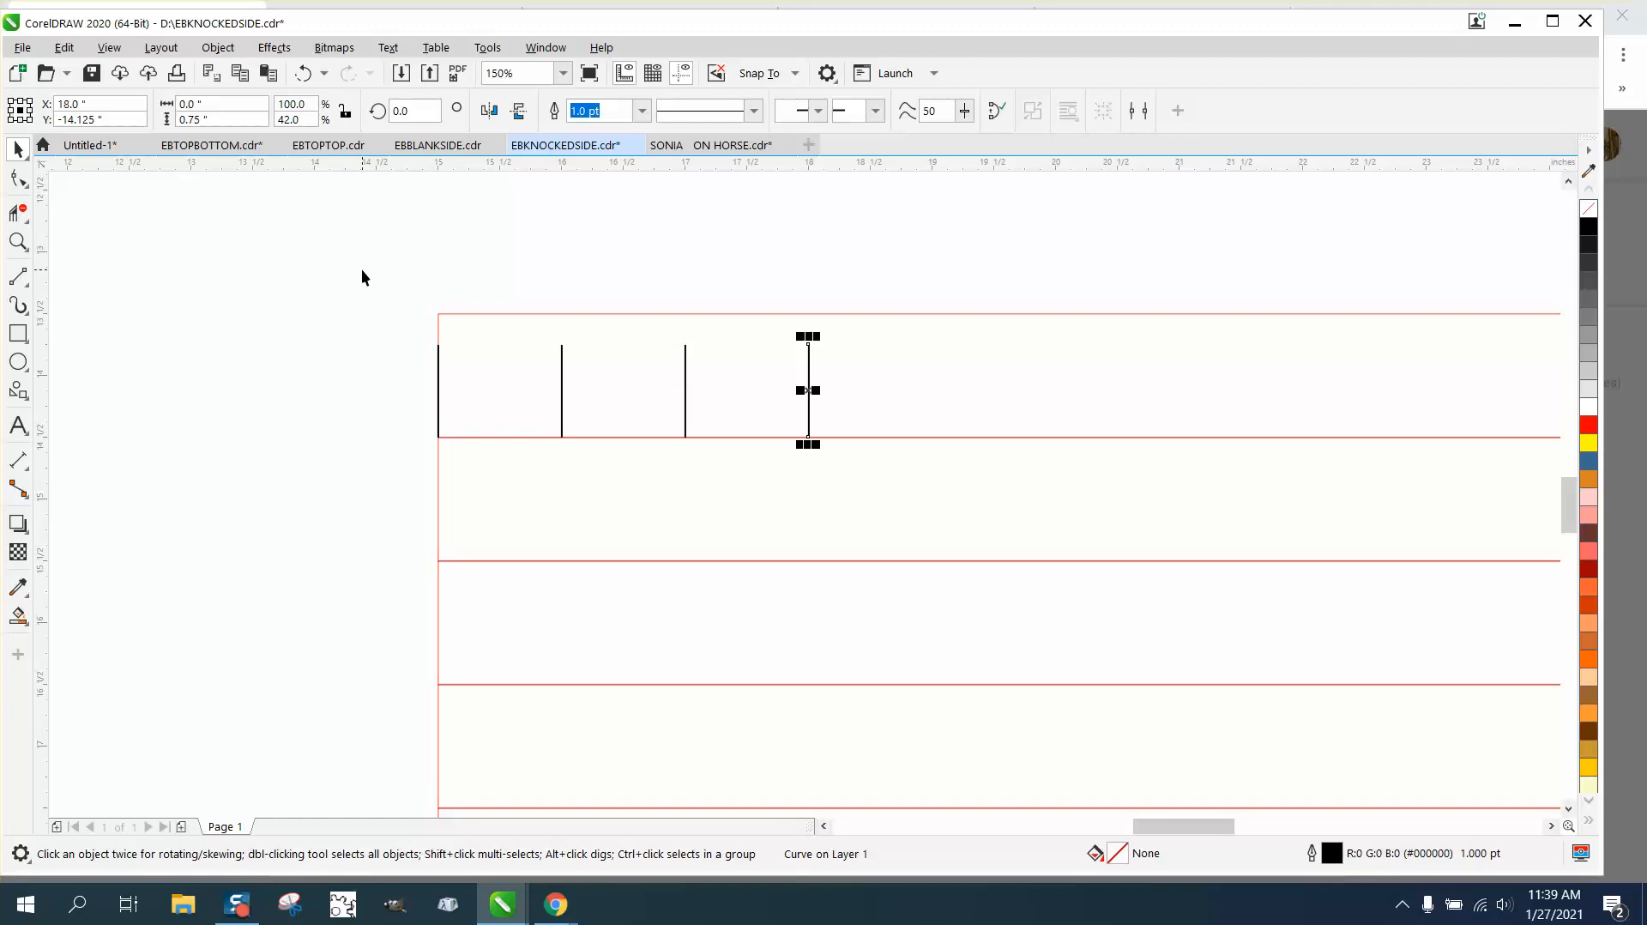
{"action": "scroll", "scroll_direction": "down", "scroll_amount": 3}
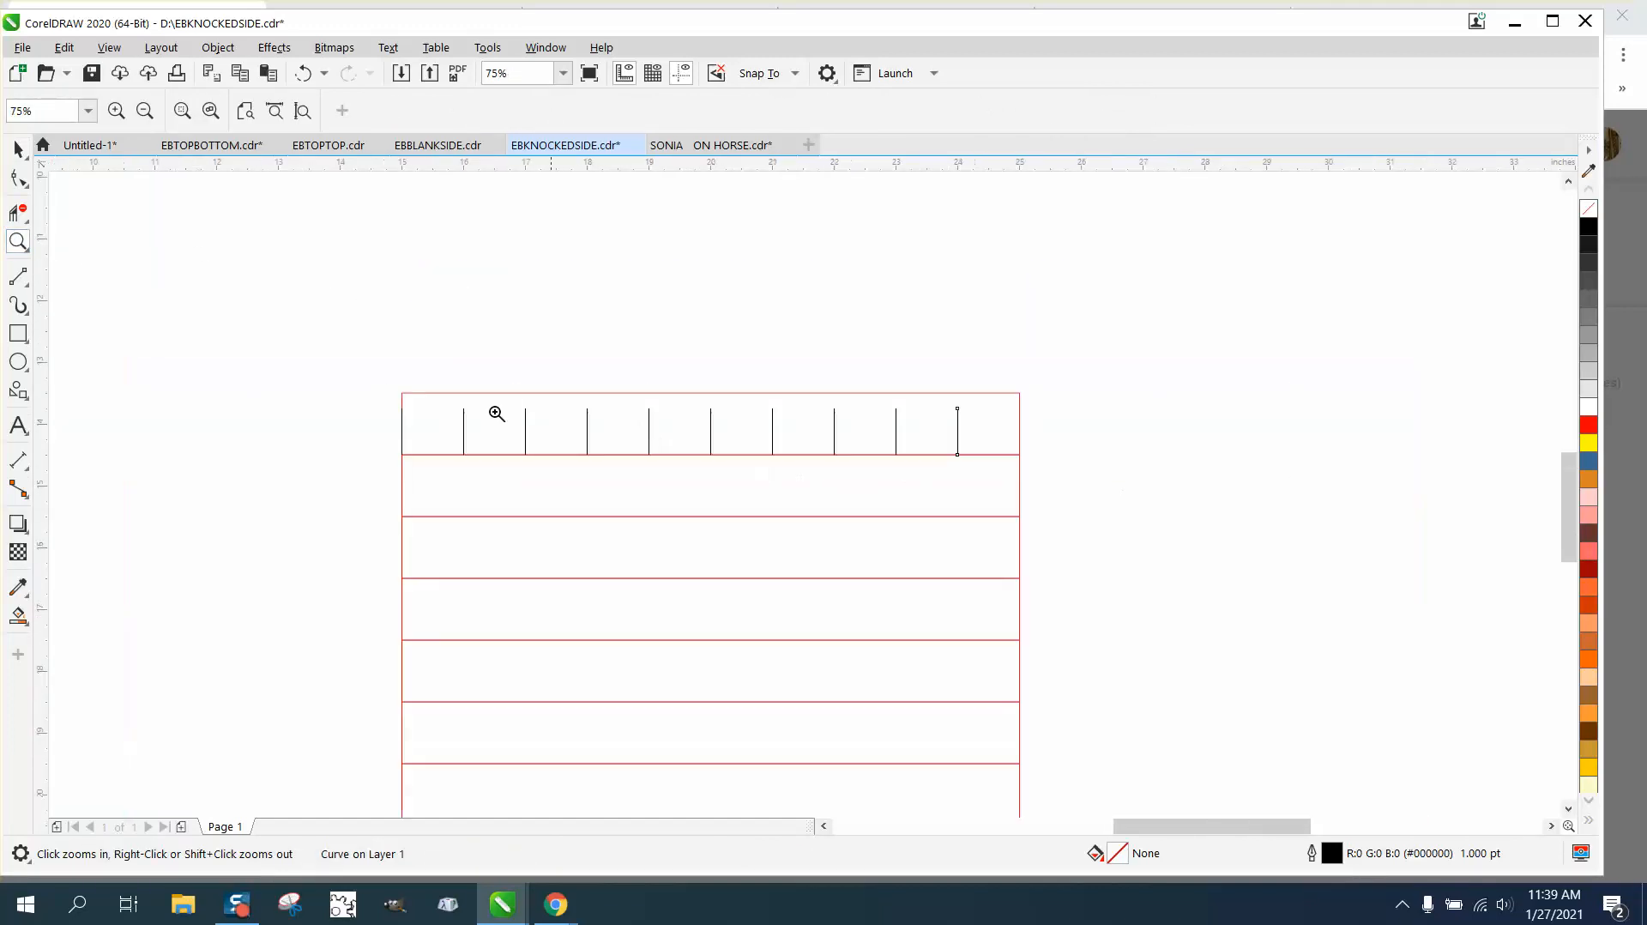
{"action": "left_click", "coordinate": [956, 431]}
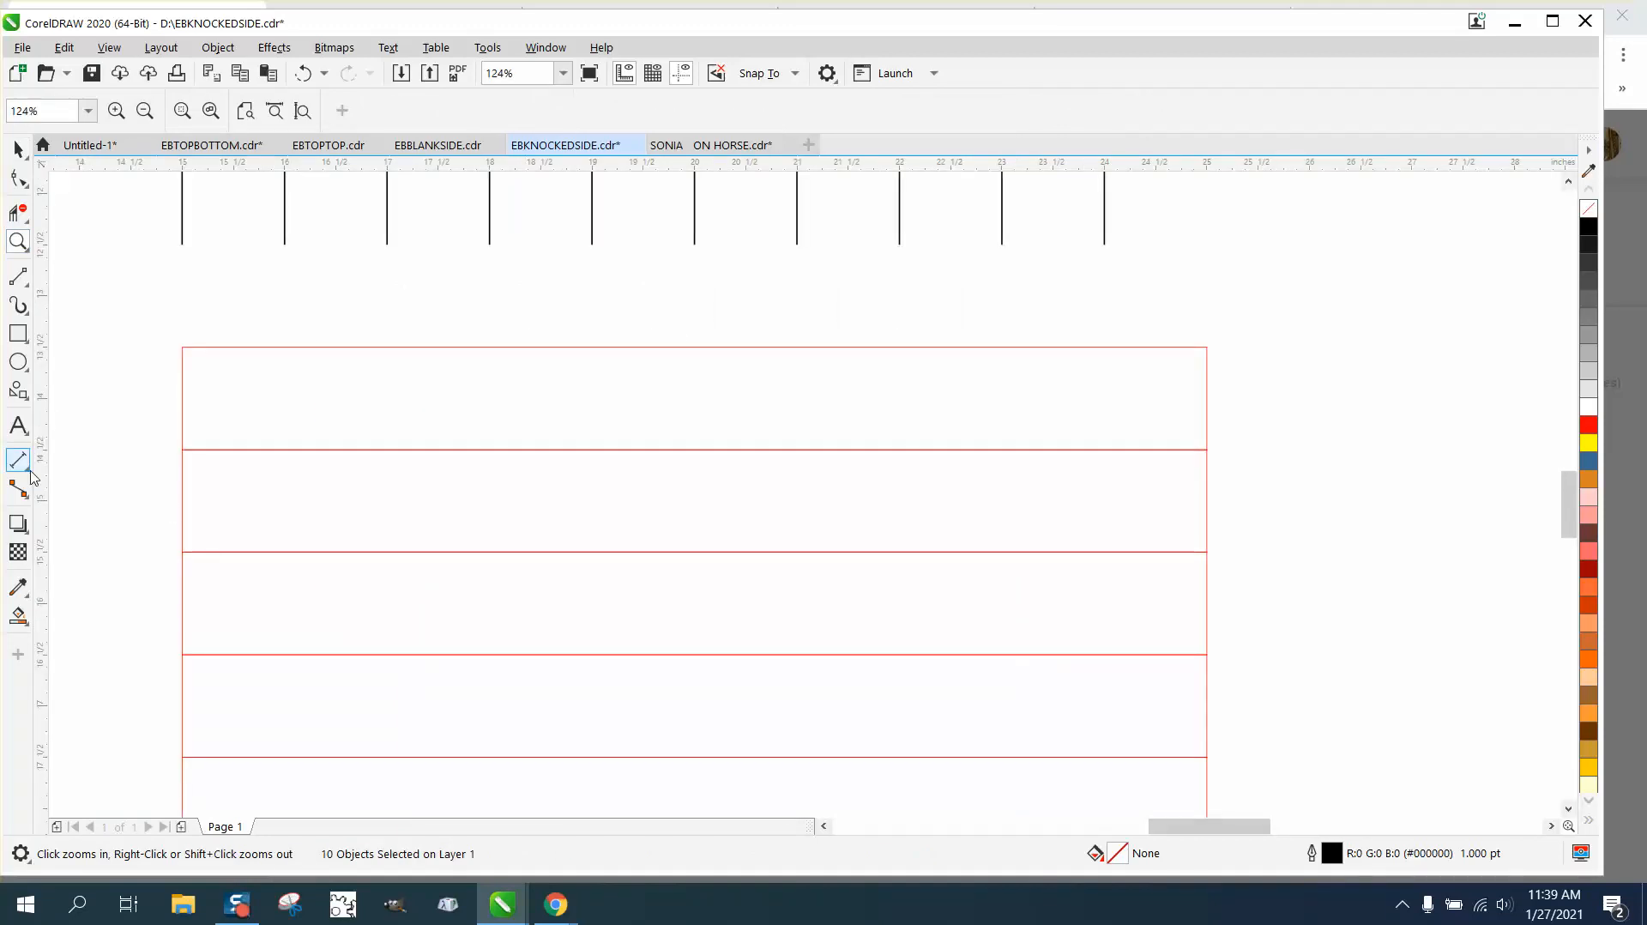
Copy the first tick mark and place it at the row's left edge.
{"action": "left_click", "coordinate": [17, 459]}
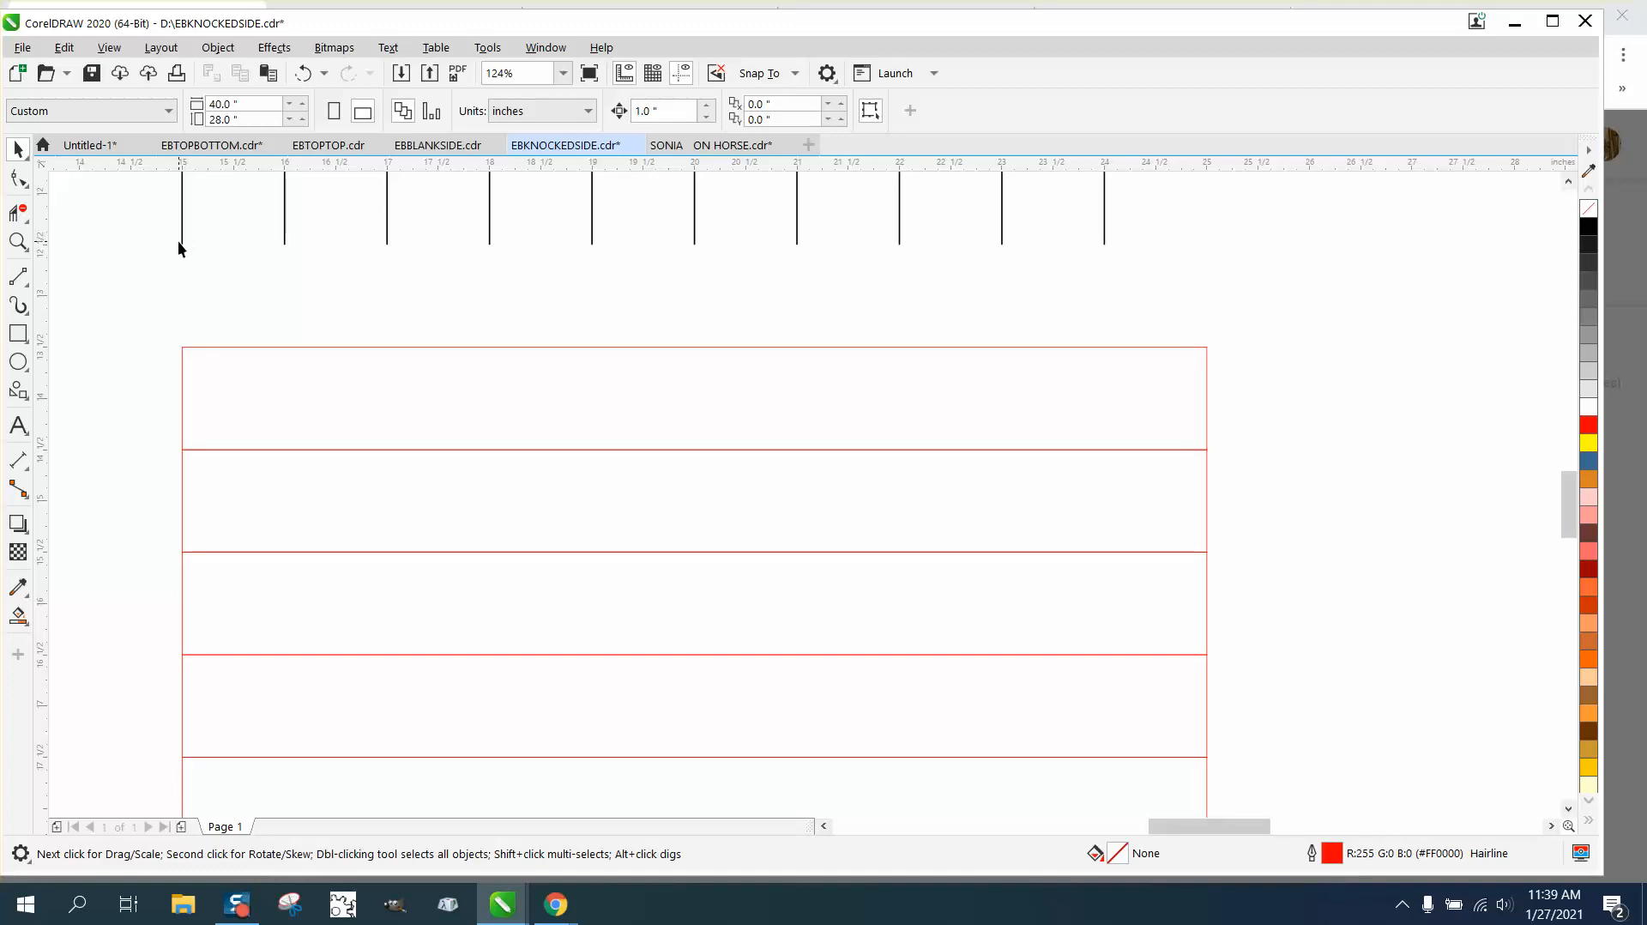
{"action": "left_click", "coordinate": [180, 204]}
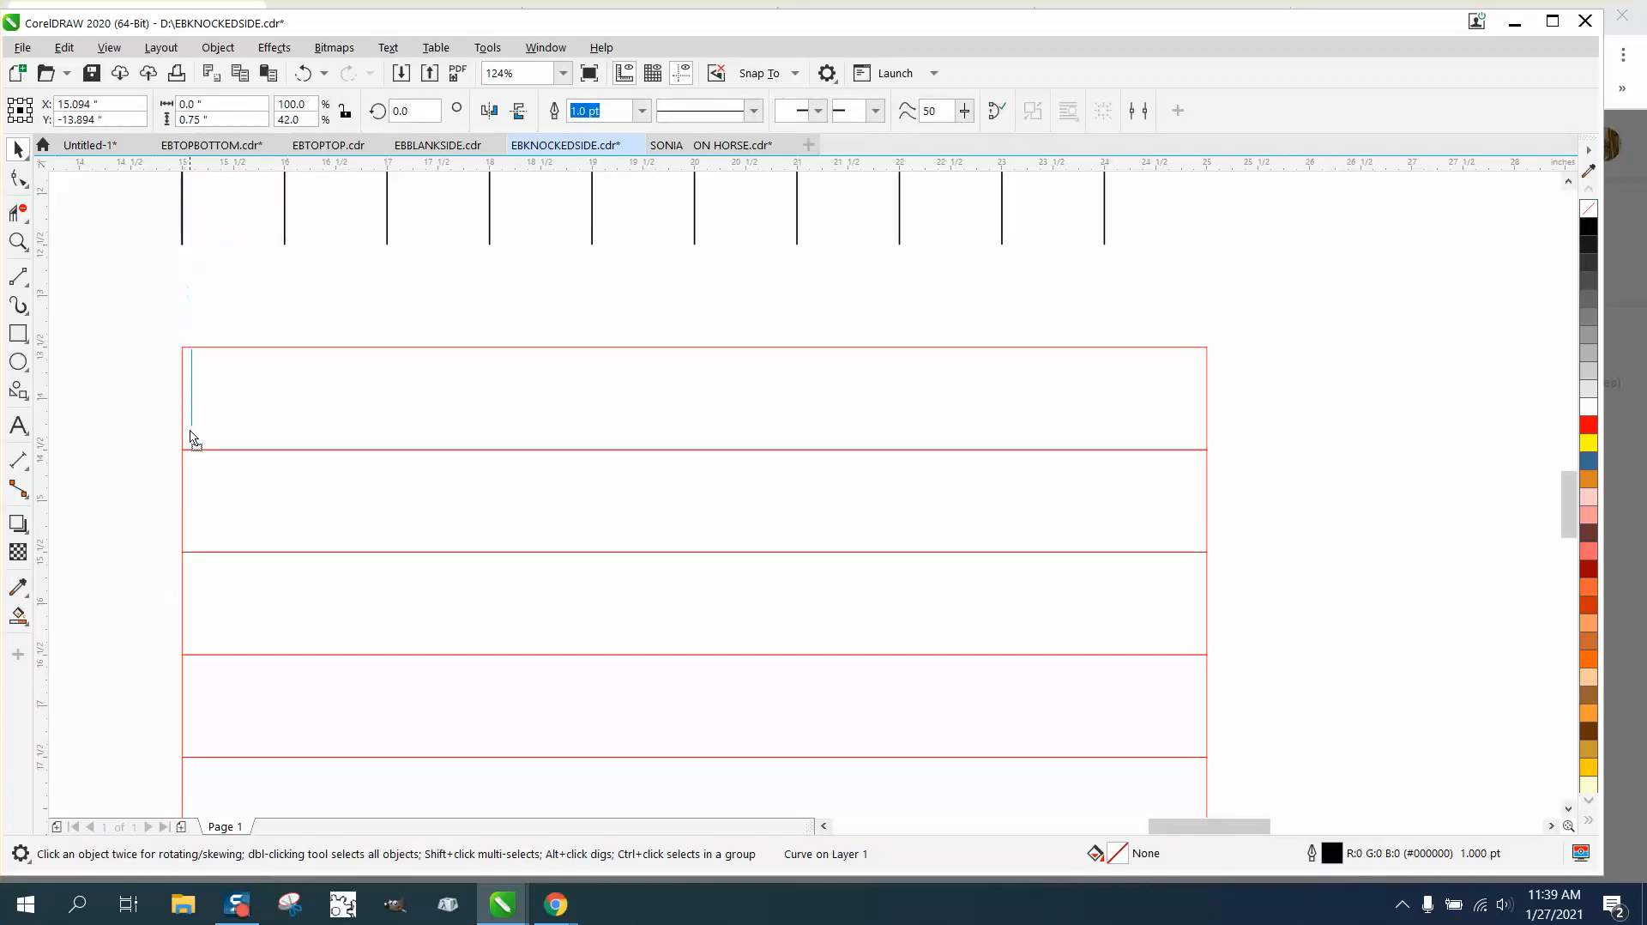
{"action": "left_click", "coordinate": [180, 409]}
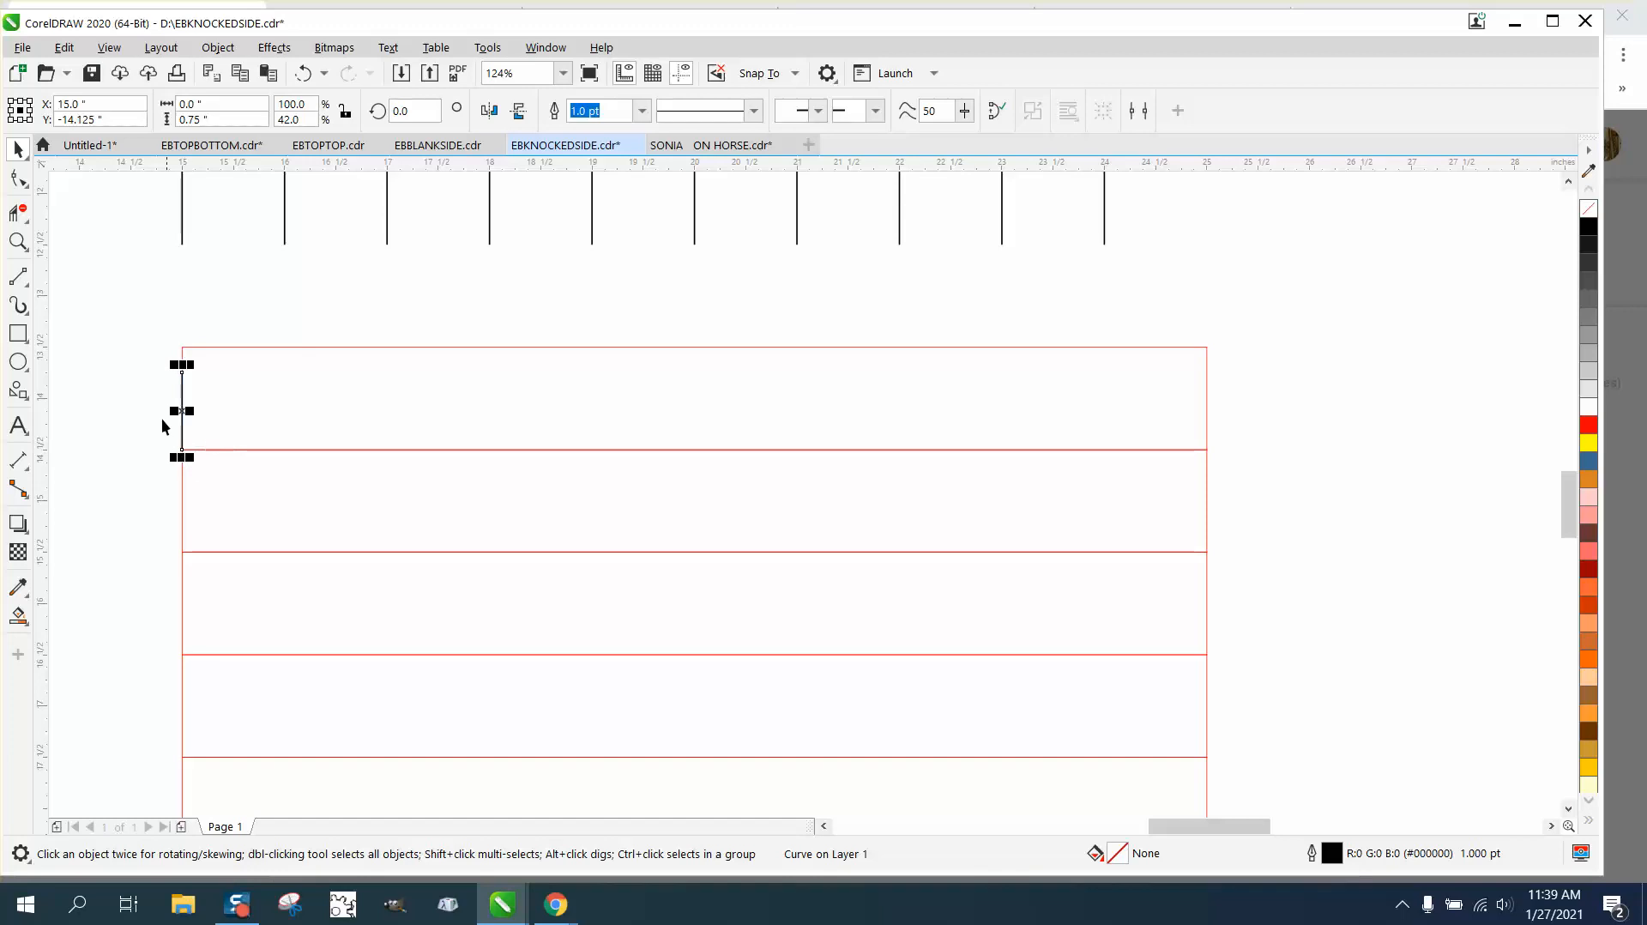
{"action": "left_click", "coordinate": [216, 118]}
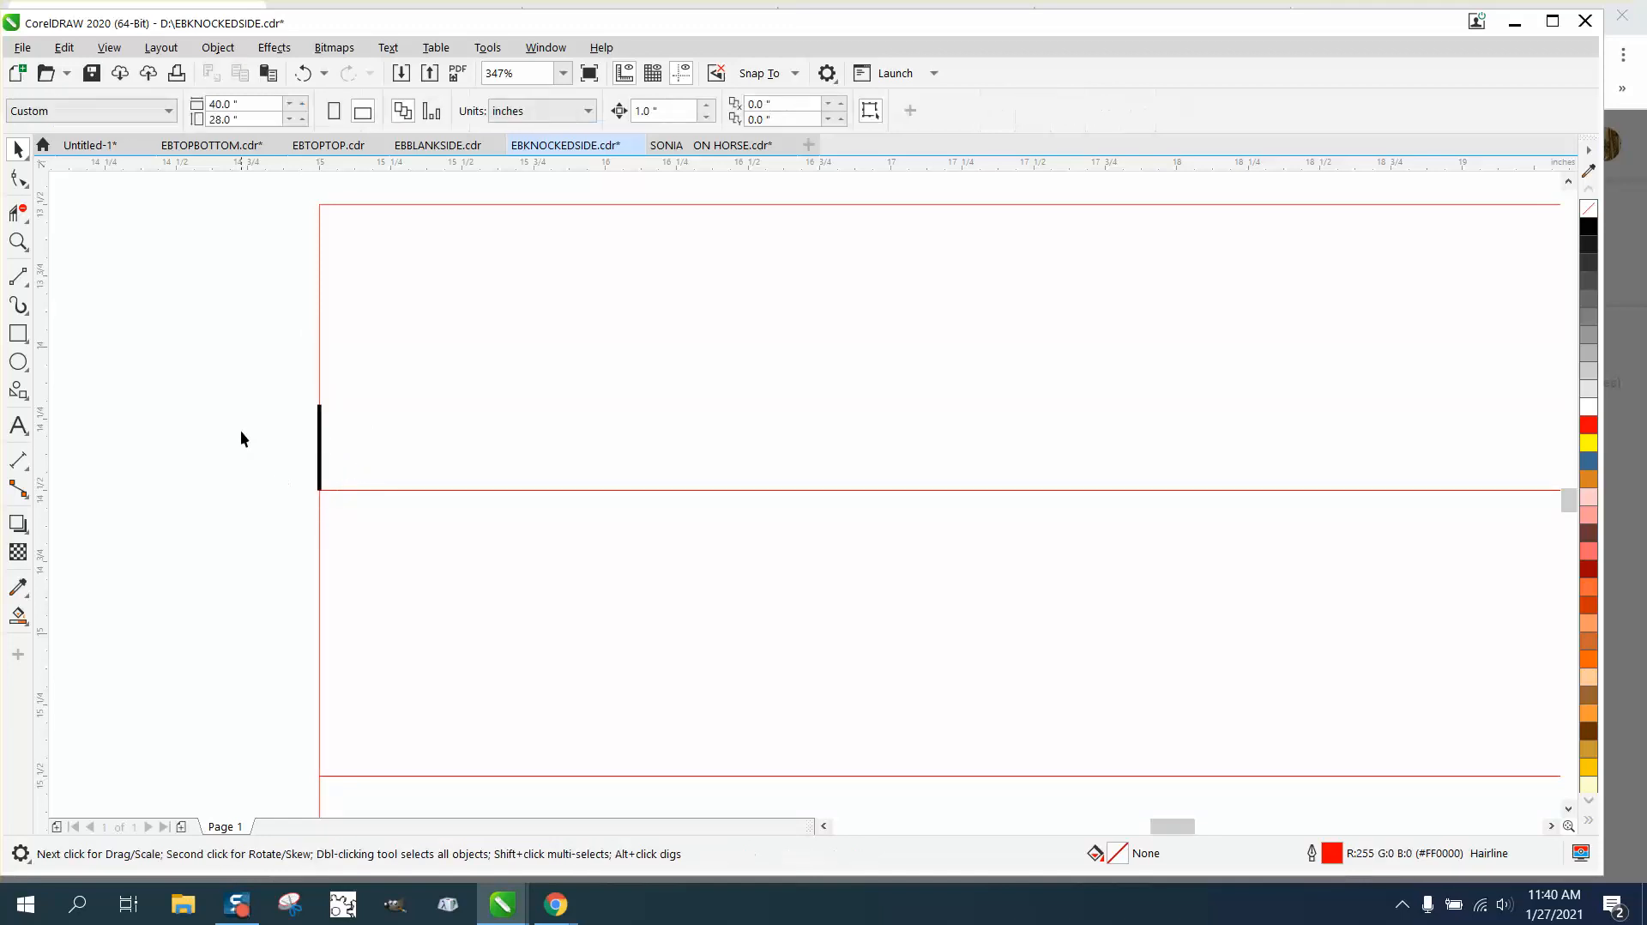
{"action": "mouse_move", "coordinate": [670, 133]}
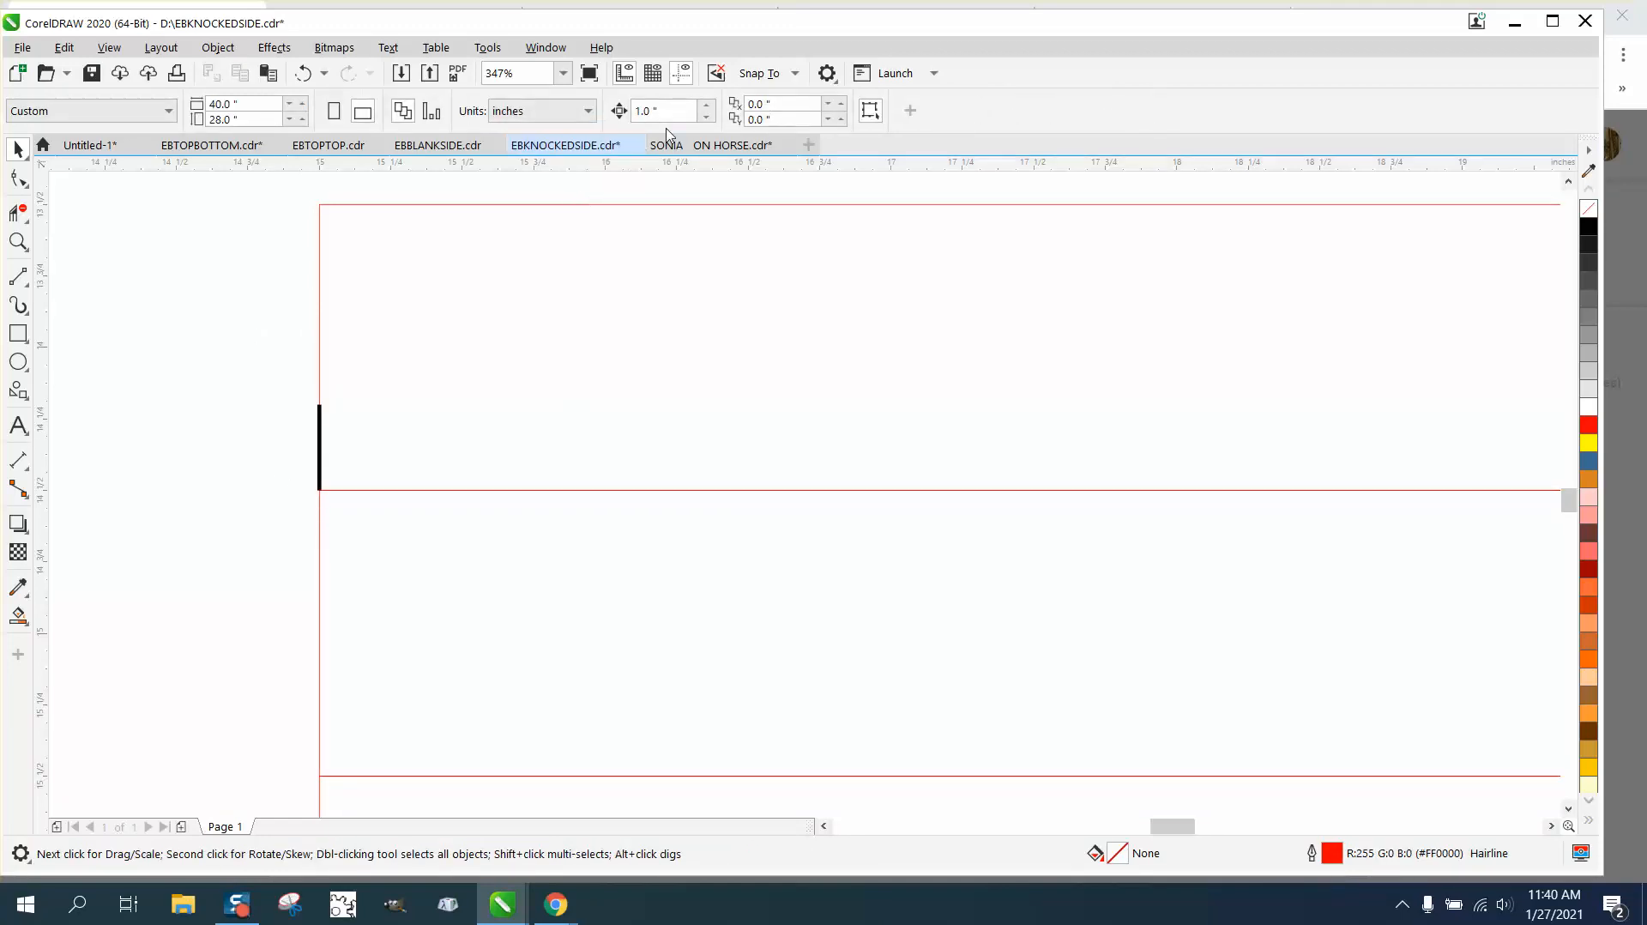
Set a 0.25 inch nudge and repeat the tick at quarter-inch spacing along the row.
{"action": "type", "text": ".25"}
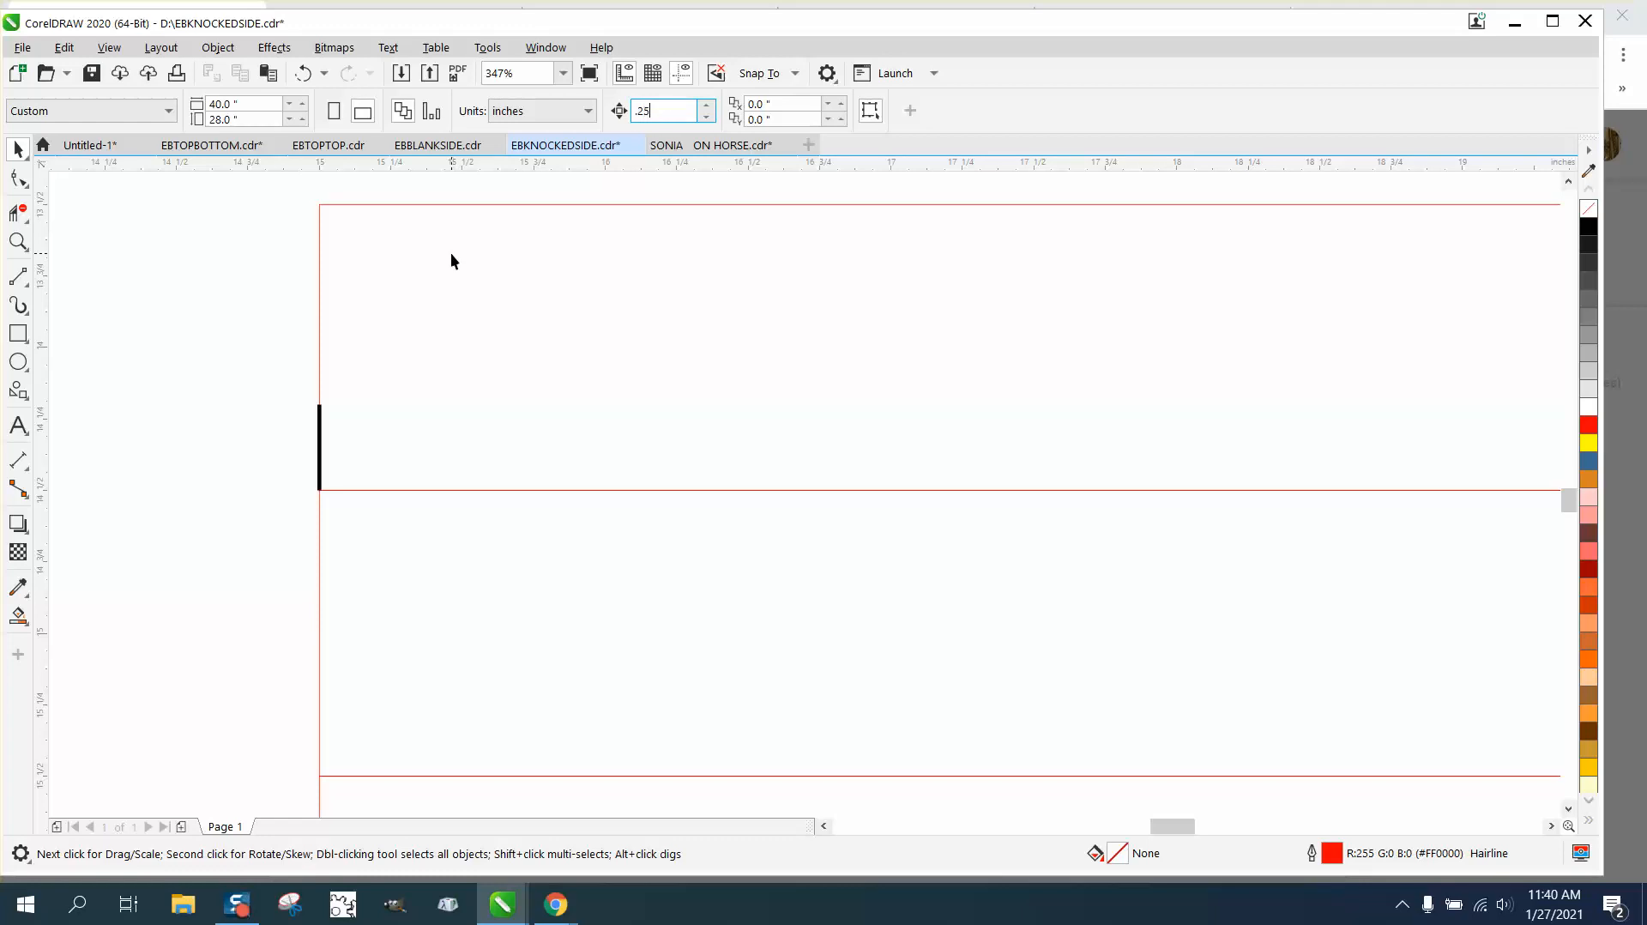
{"action": "left_click", "coordinate": [320, 444]}
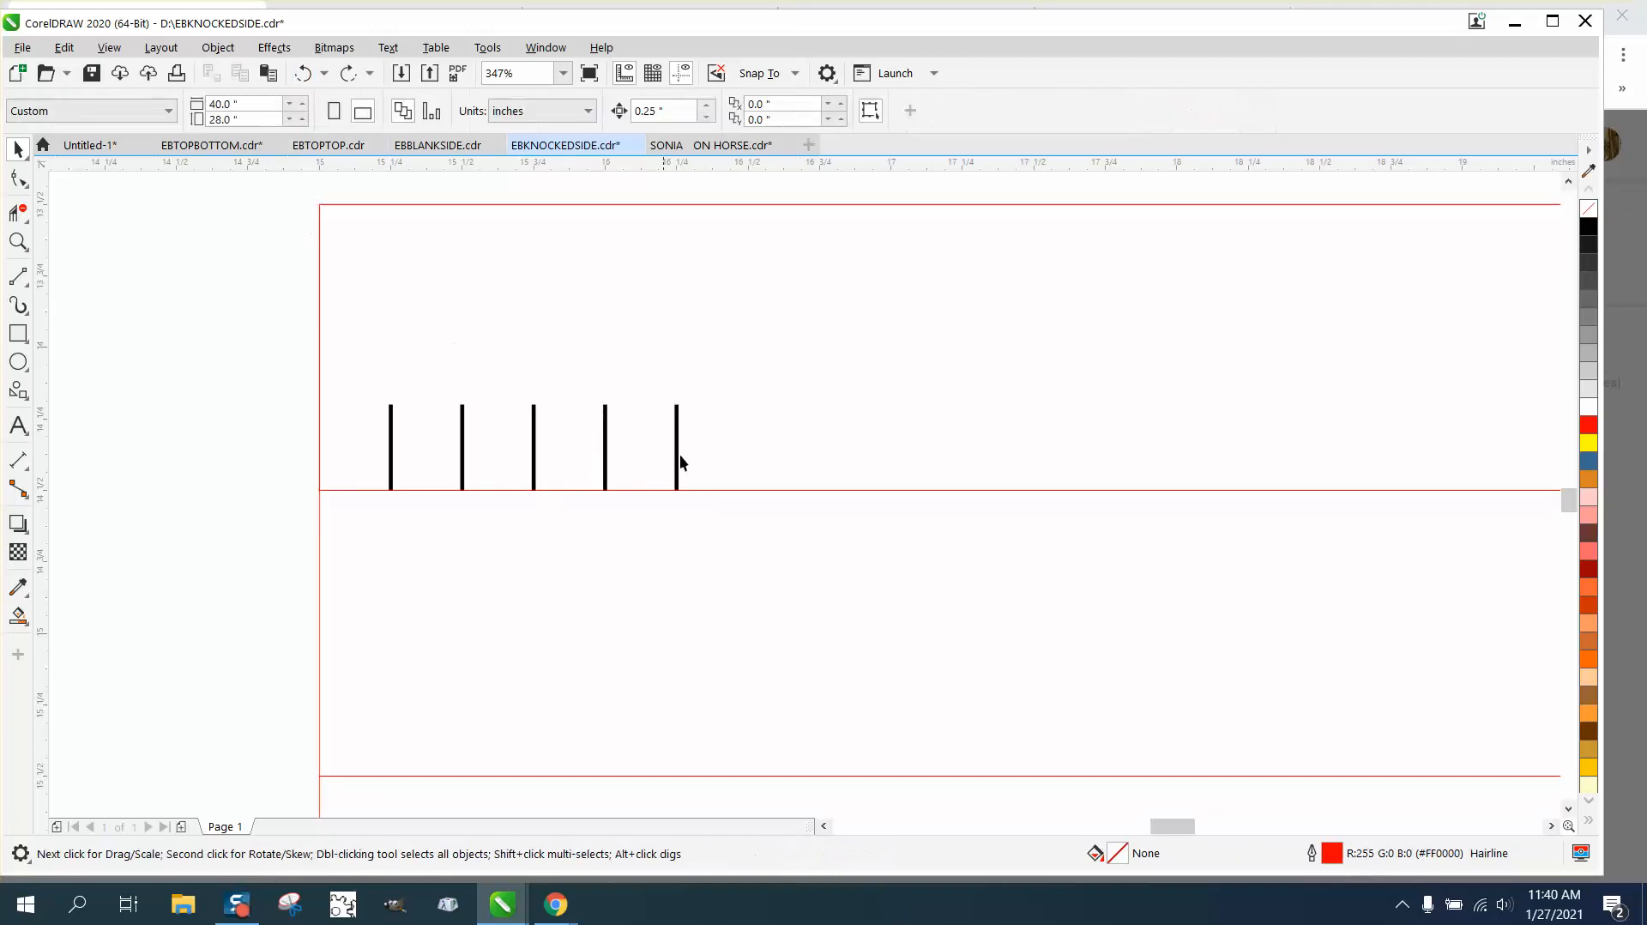
{"action": "left_click", "coordinate": [676, 446]}
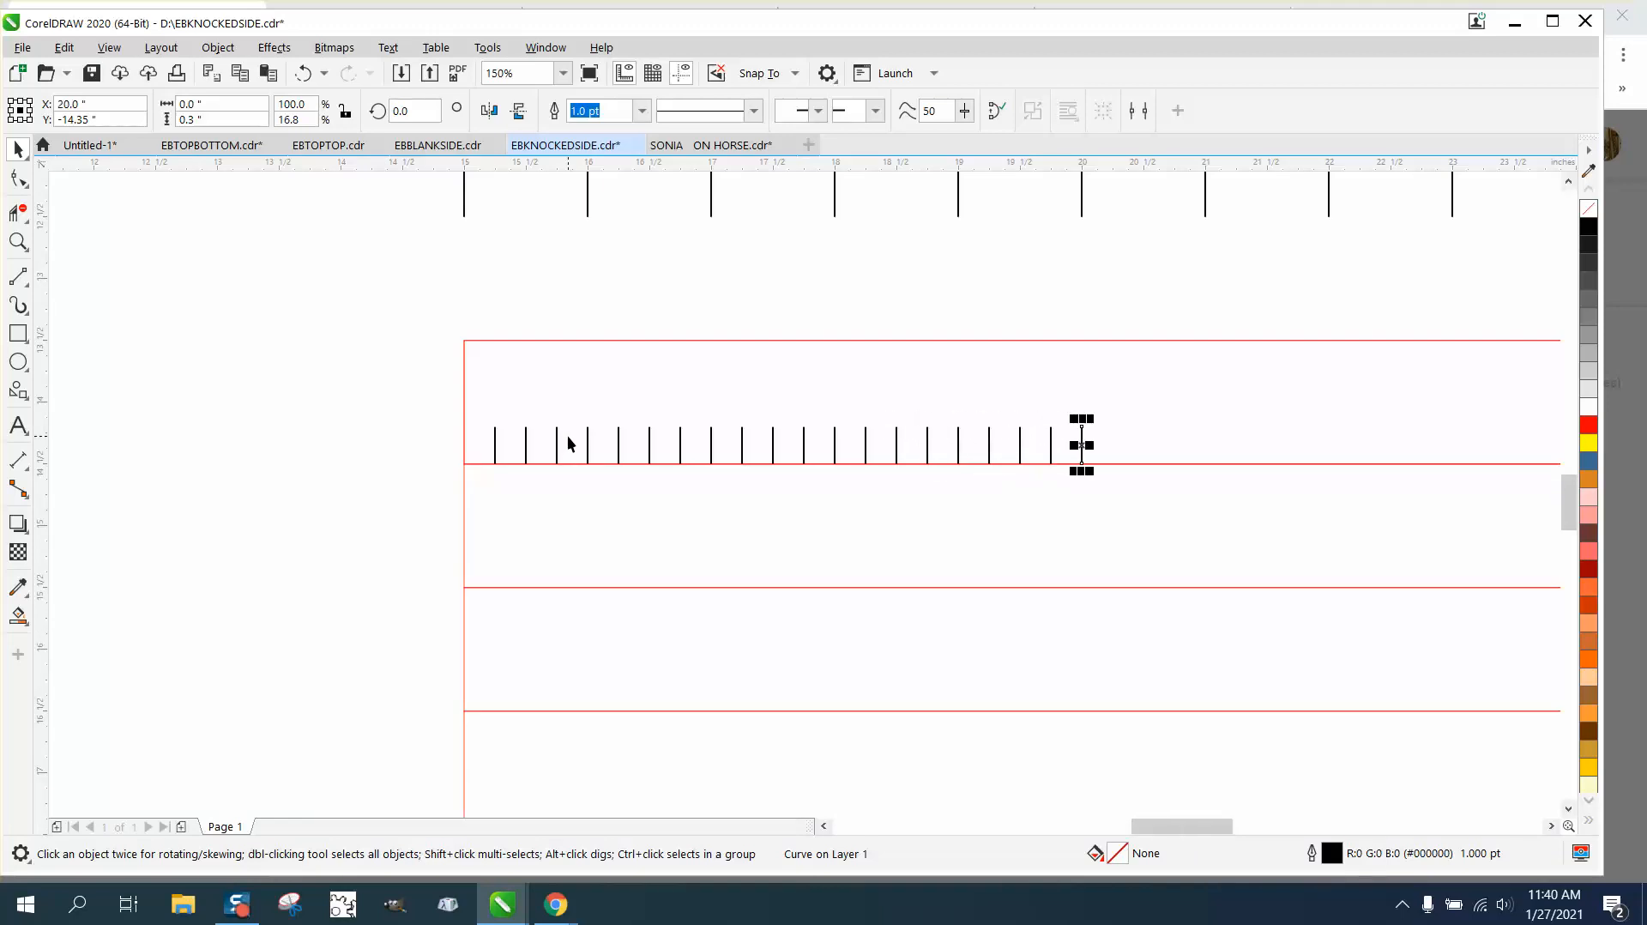
{"action": "left_click_drag", "start_coordinate": [1080, 444], "coordinate": [1328, 444]}
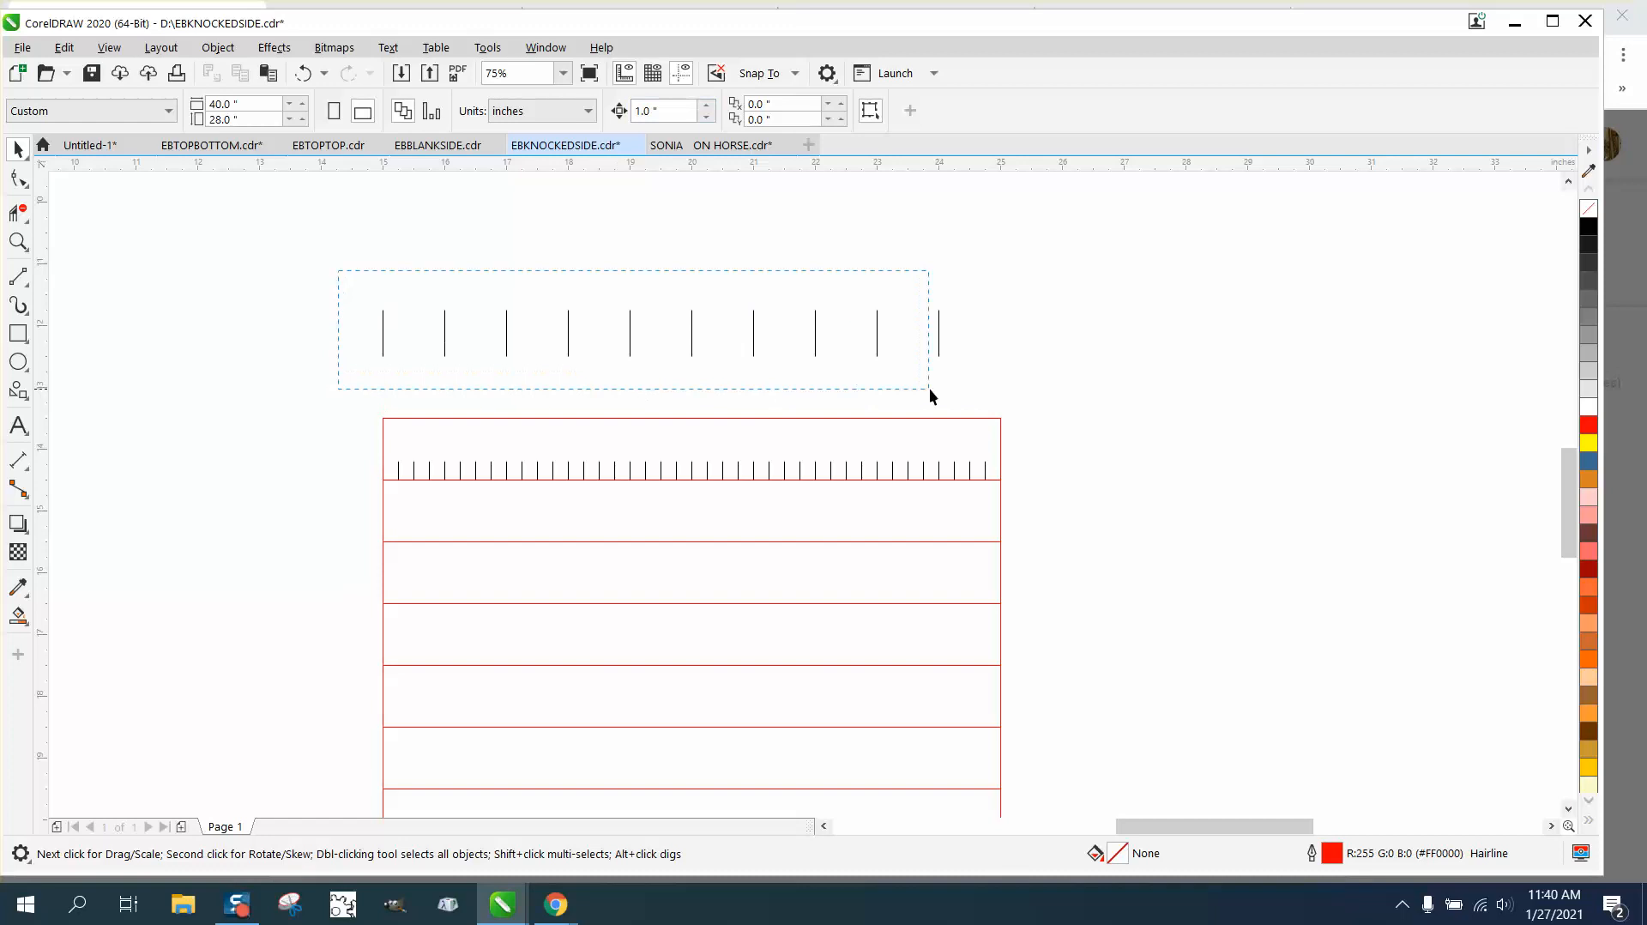
Move the tall inch ticks down among the quarter-inch ticks on the ruler row.
{"action": "left_click", "coordinate": [633, 331]}
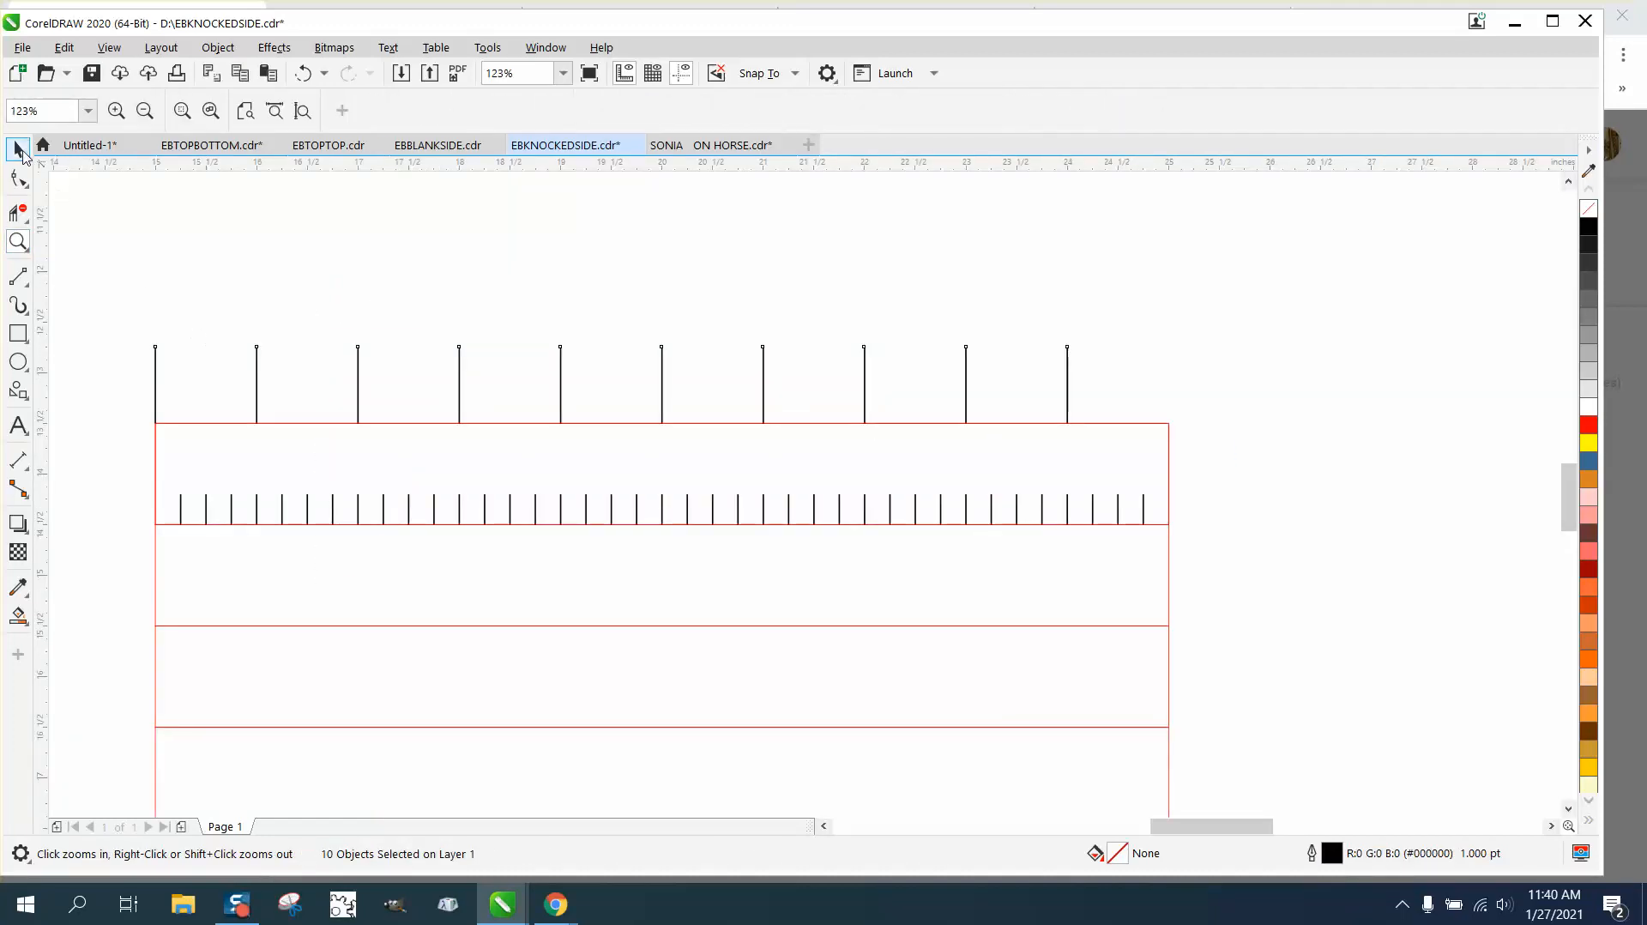
{"action": "left_click", "coordinate": [18, 149]}
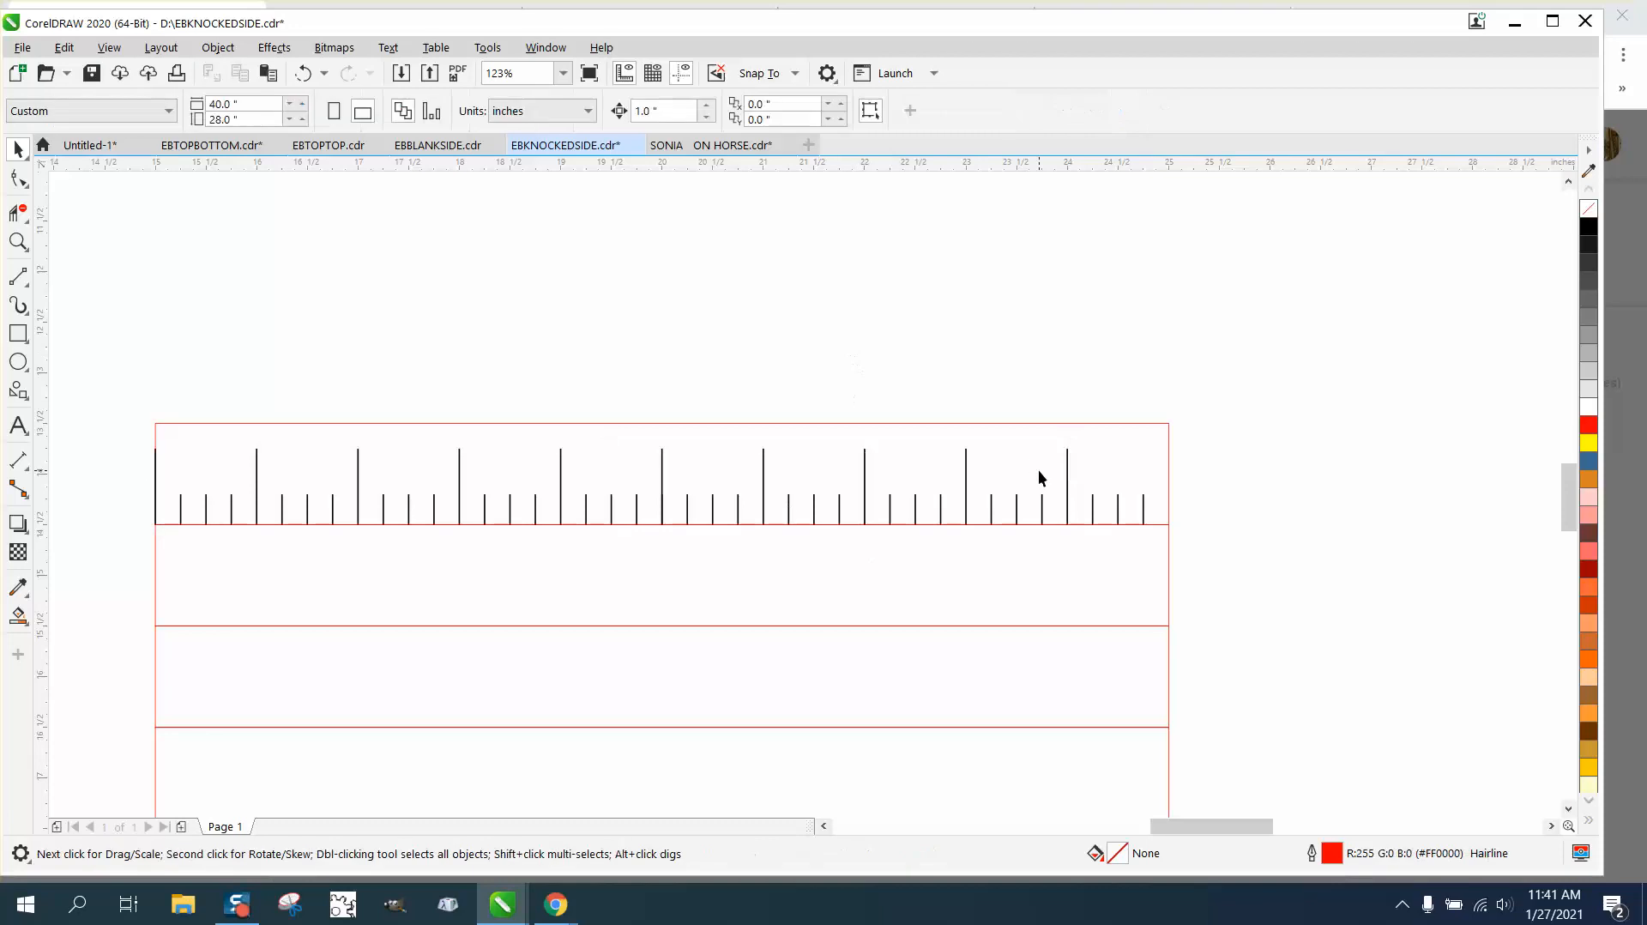
{"action": "left_click", "coordinate": [1063, 470]}
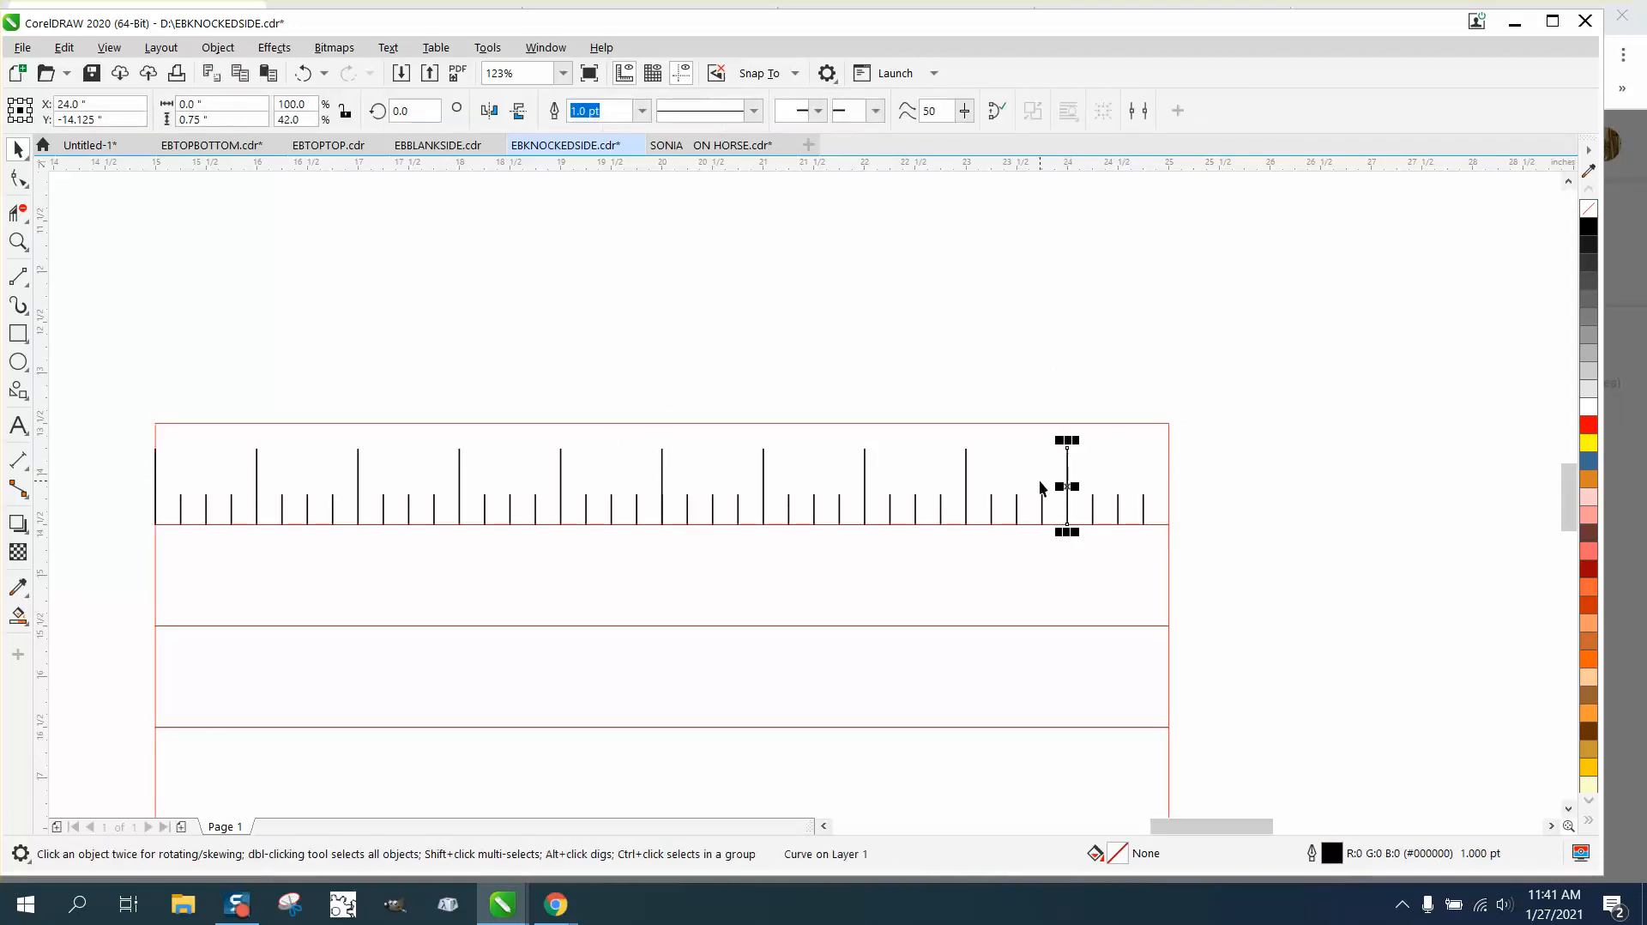
{"action": "left_click_drag", "start_coordinate": [1065, 487], "coordinate": [1166, 487]}
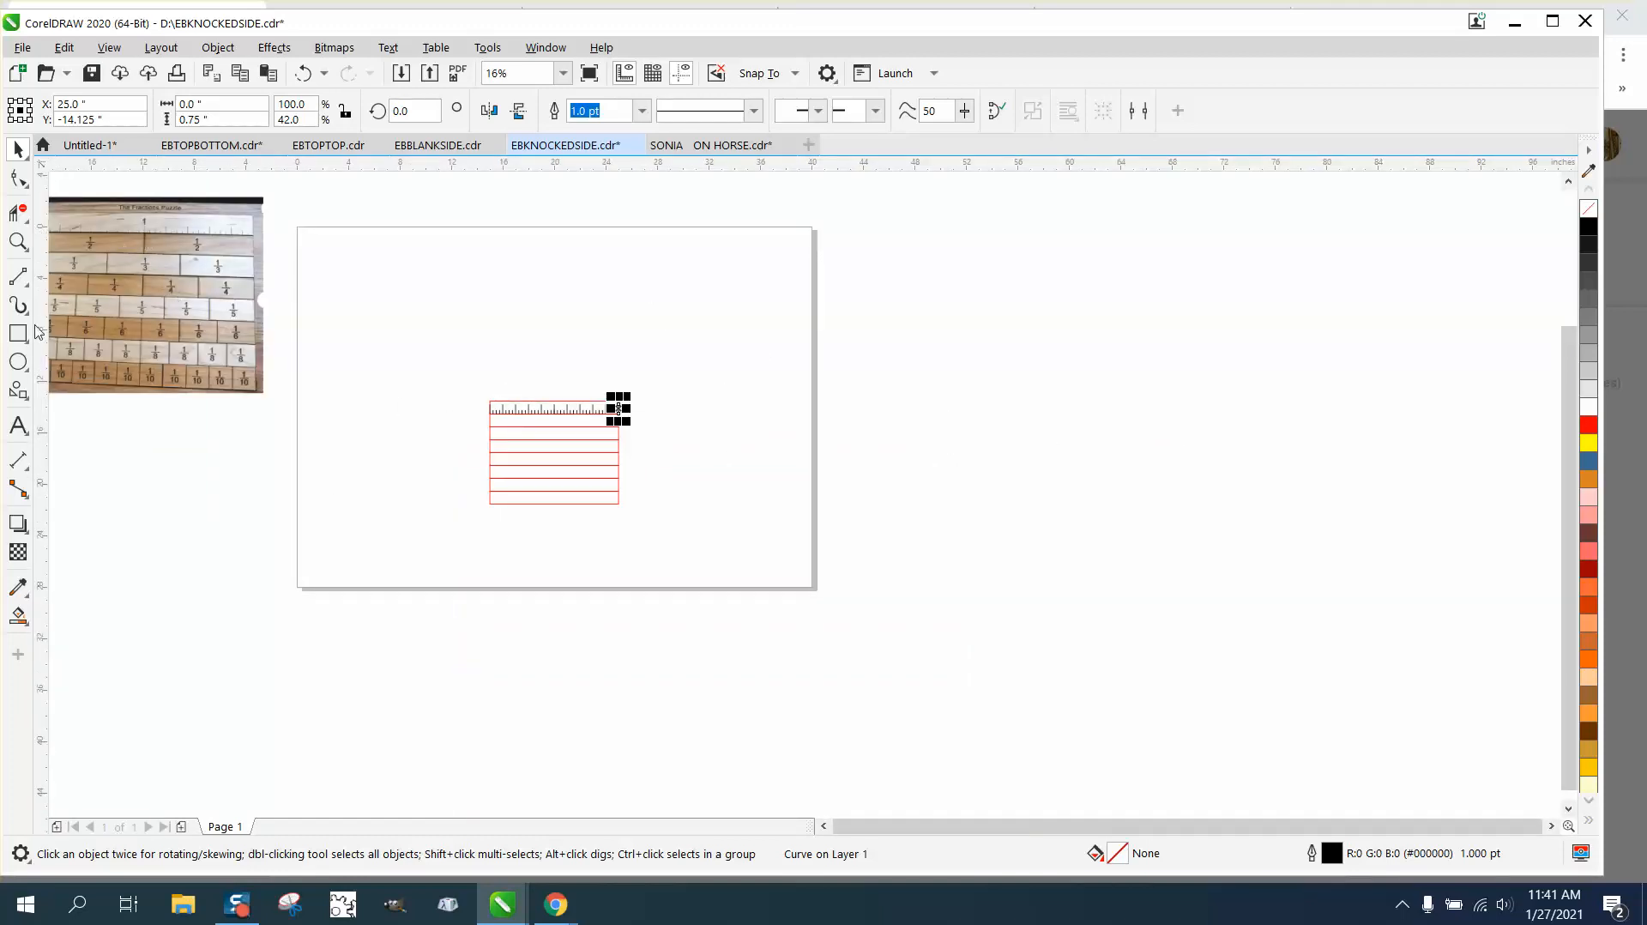
Add an Arial numeral 1 and place it beside the centre tall tick of the ruler row.
{"action": "left_click", "coordinate": [19, 427]}
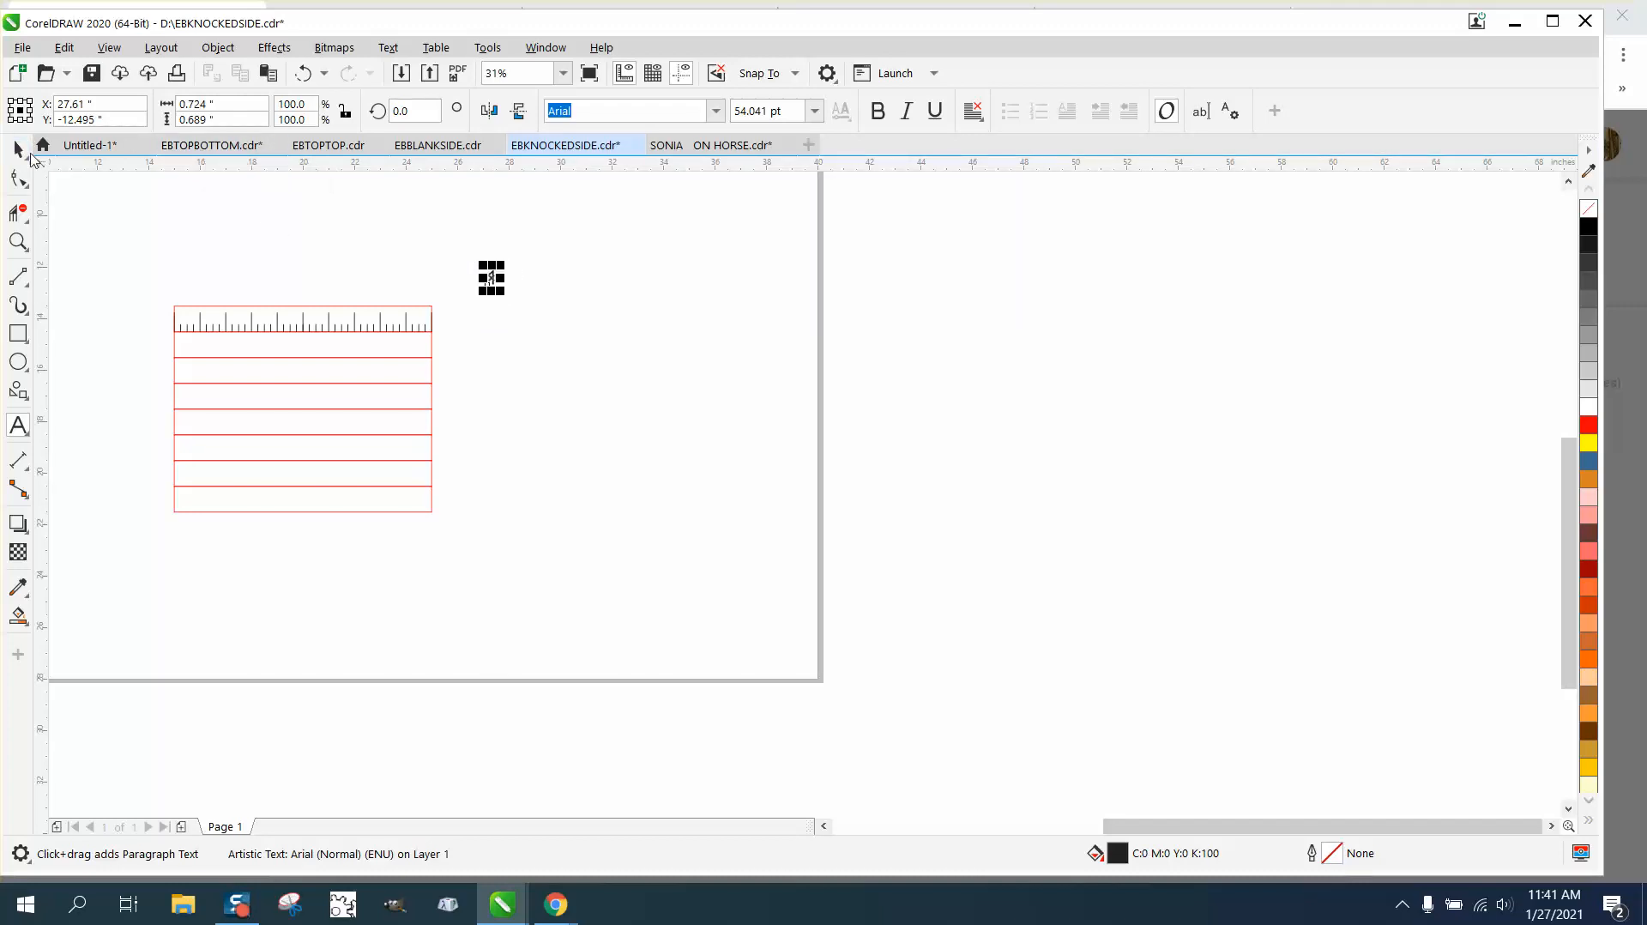
{"action": "left_click_drag", "start_coordinate": [491, 278], "coordinate": [302, 319]}
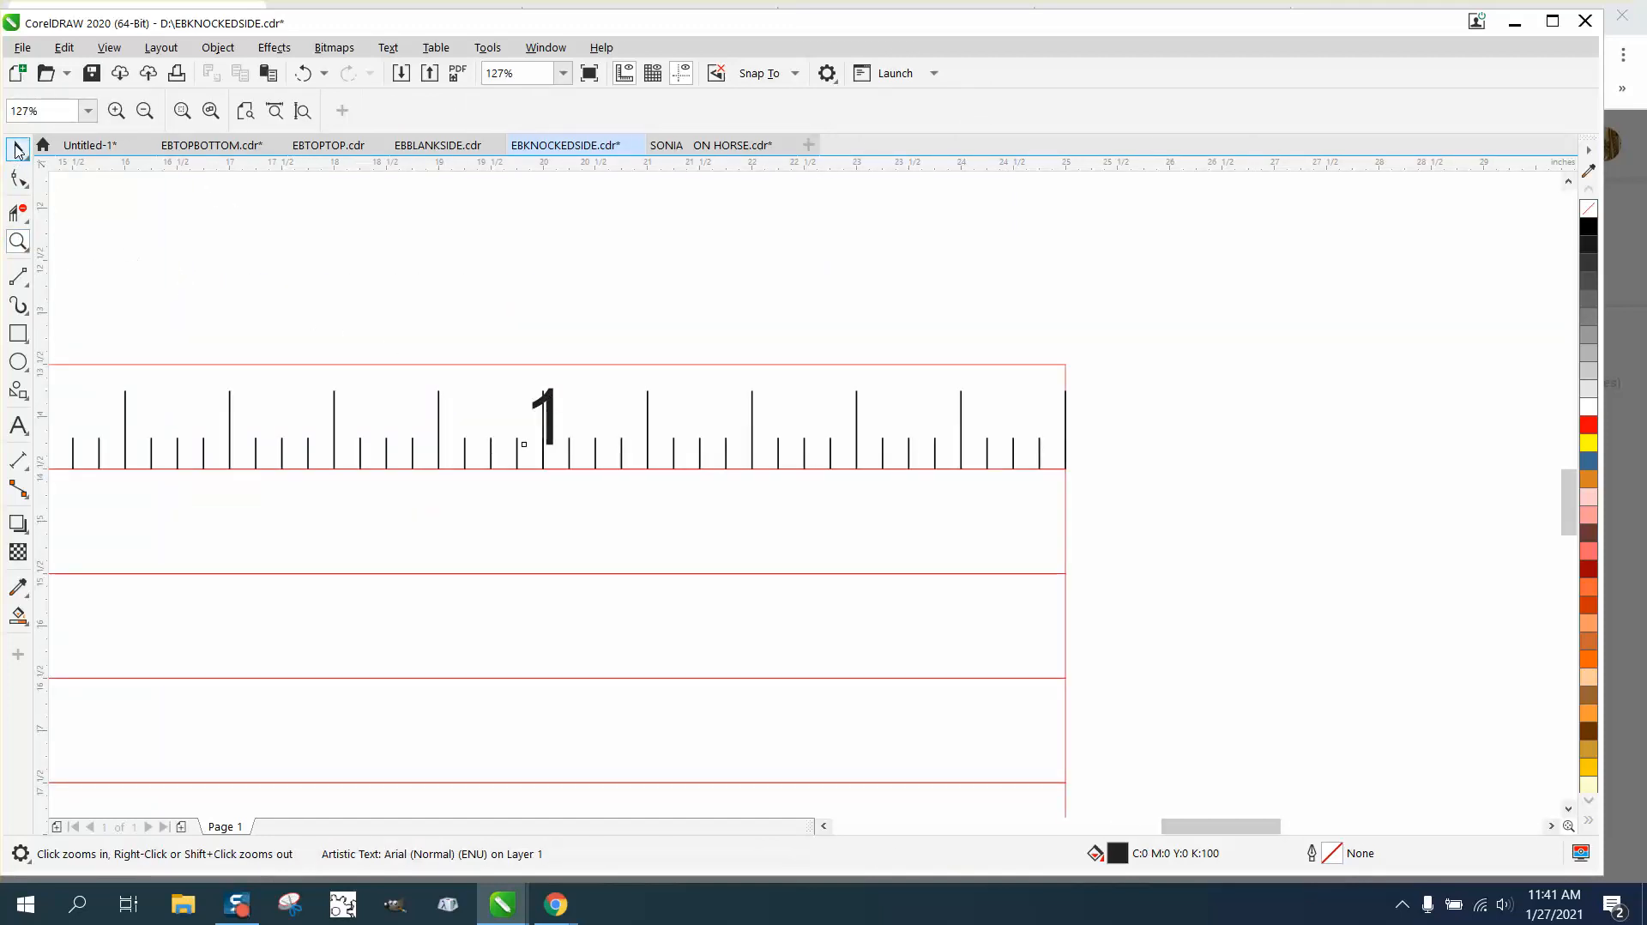
{"action": "left_click", "coordinate": [544, 414]}
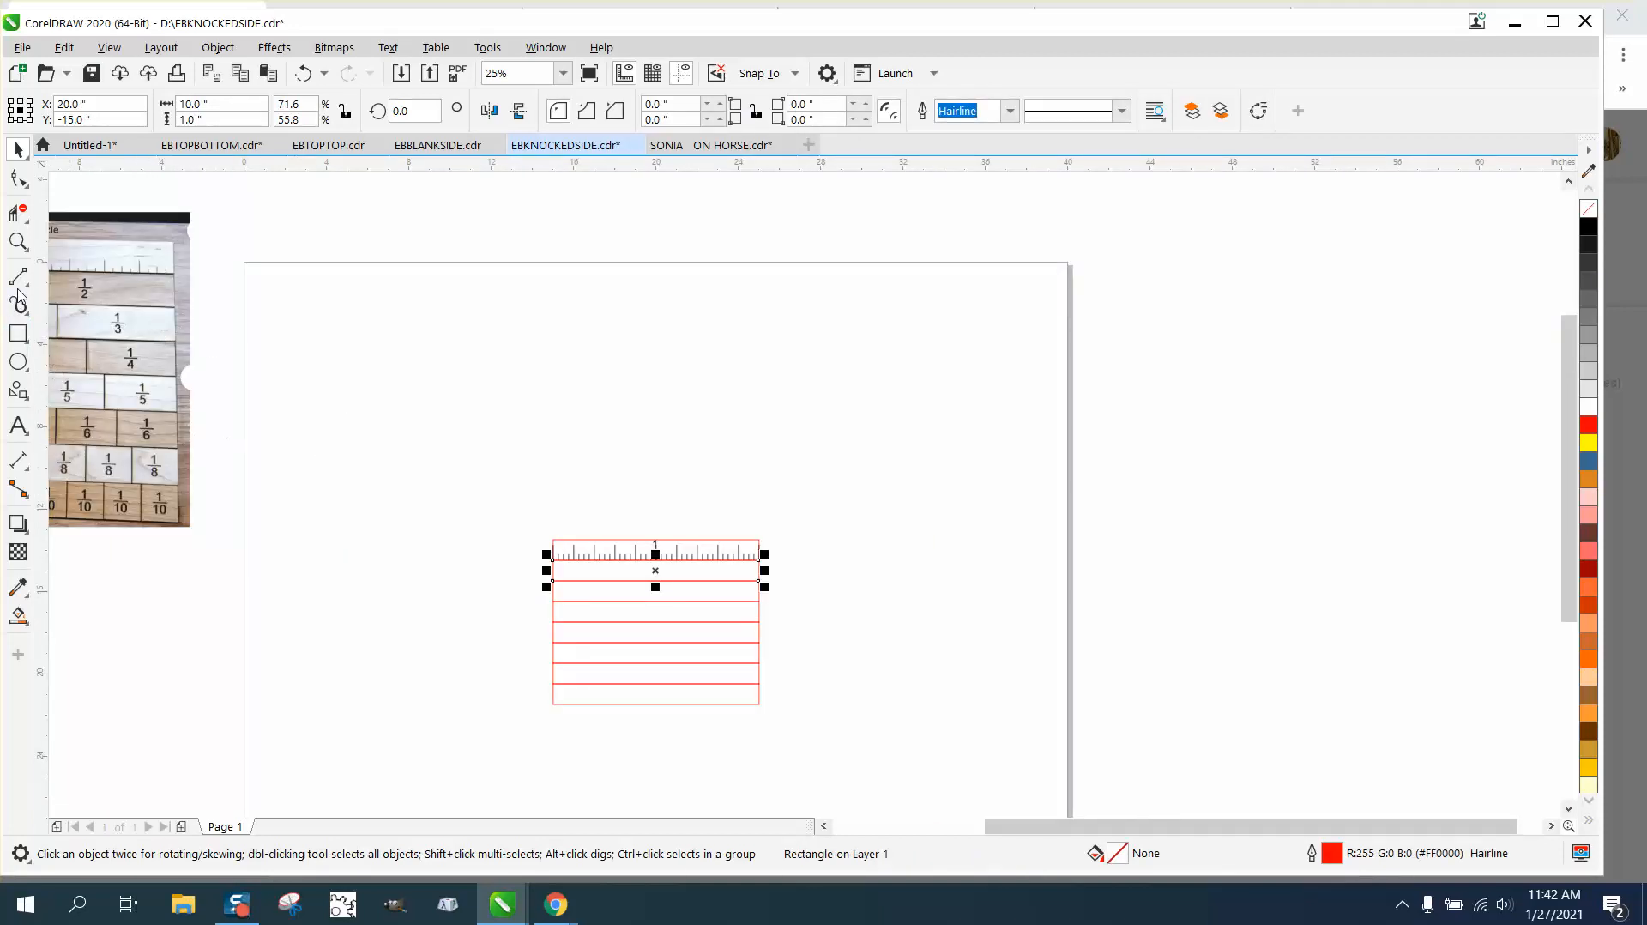
Select the grouped ruler row and lift it away from the eight-row stack.
{"action": "left_click", "coordinate": [17, 274]}
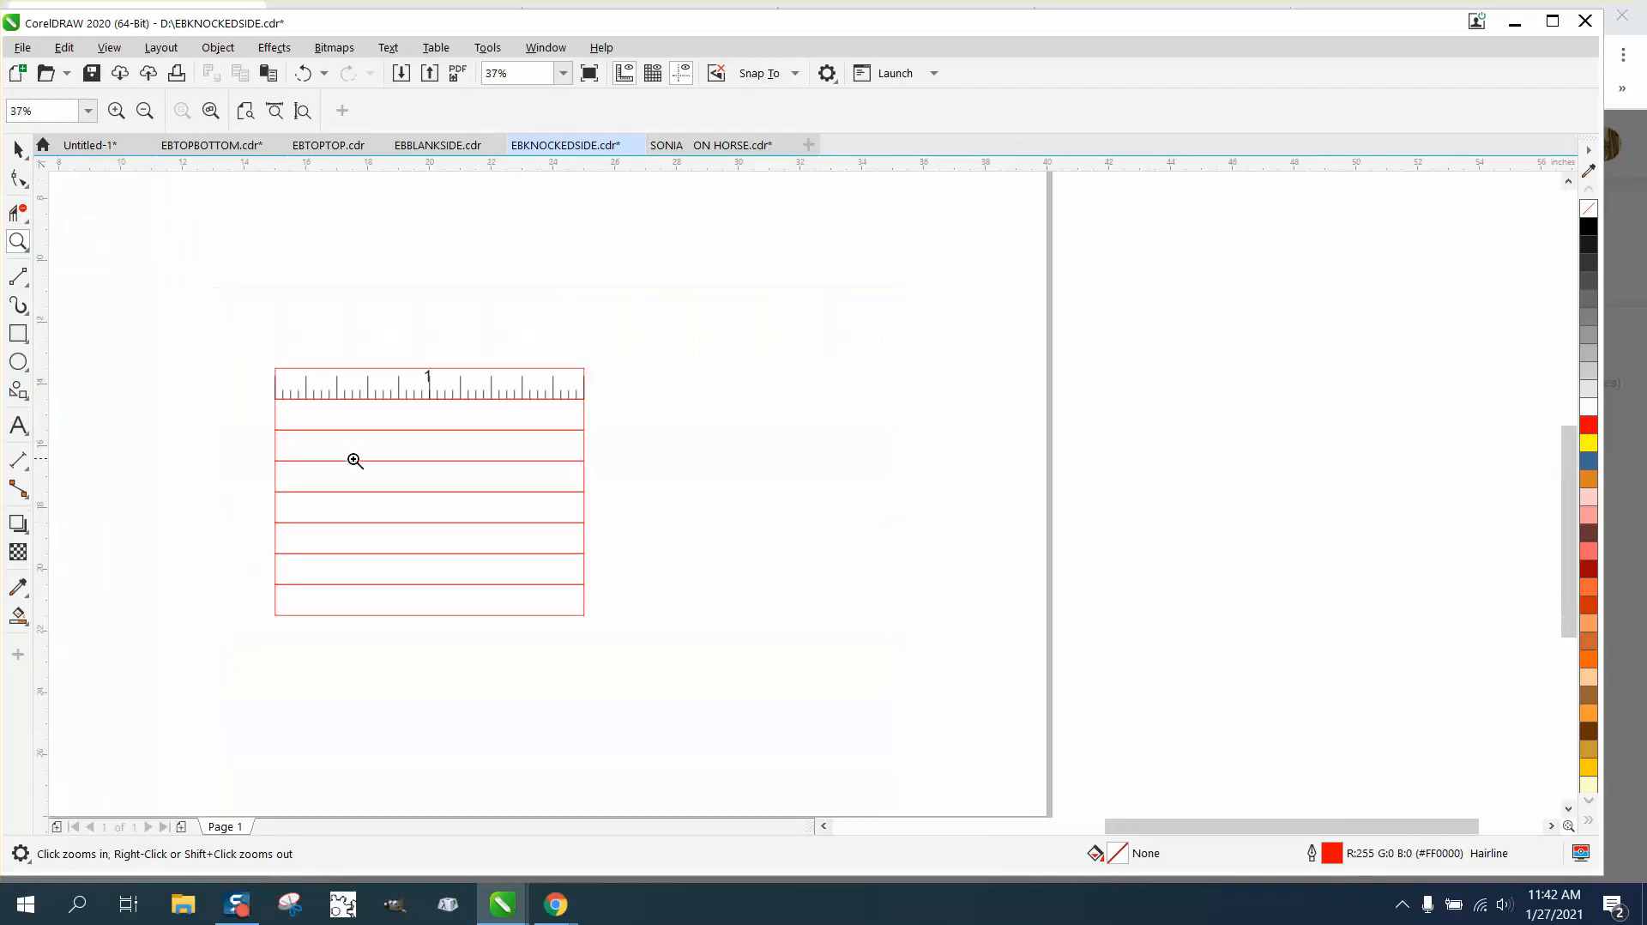
{"action": "left_click", "coordinate": [355, 460]}
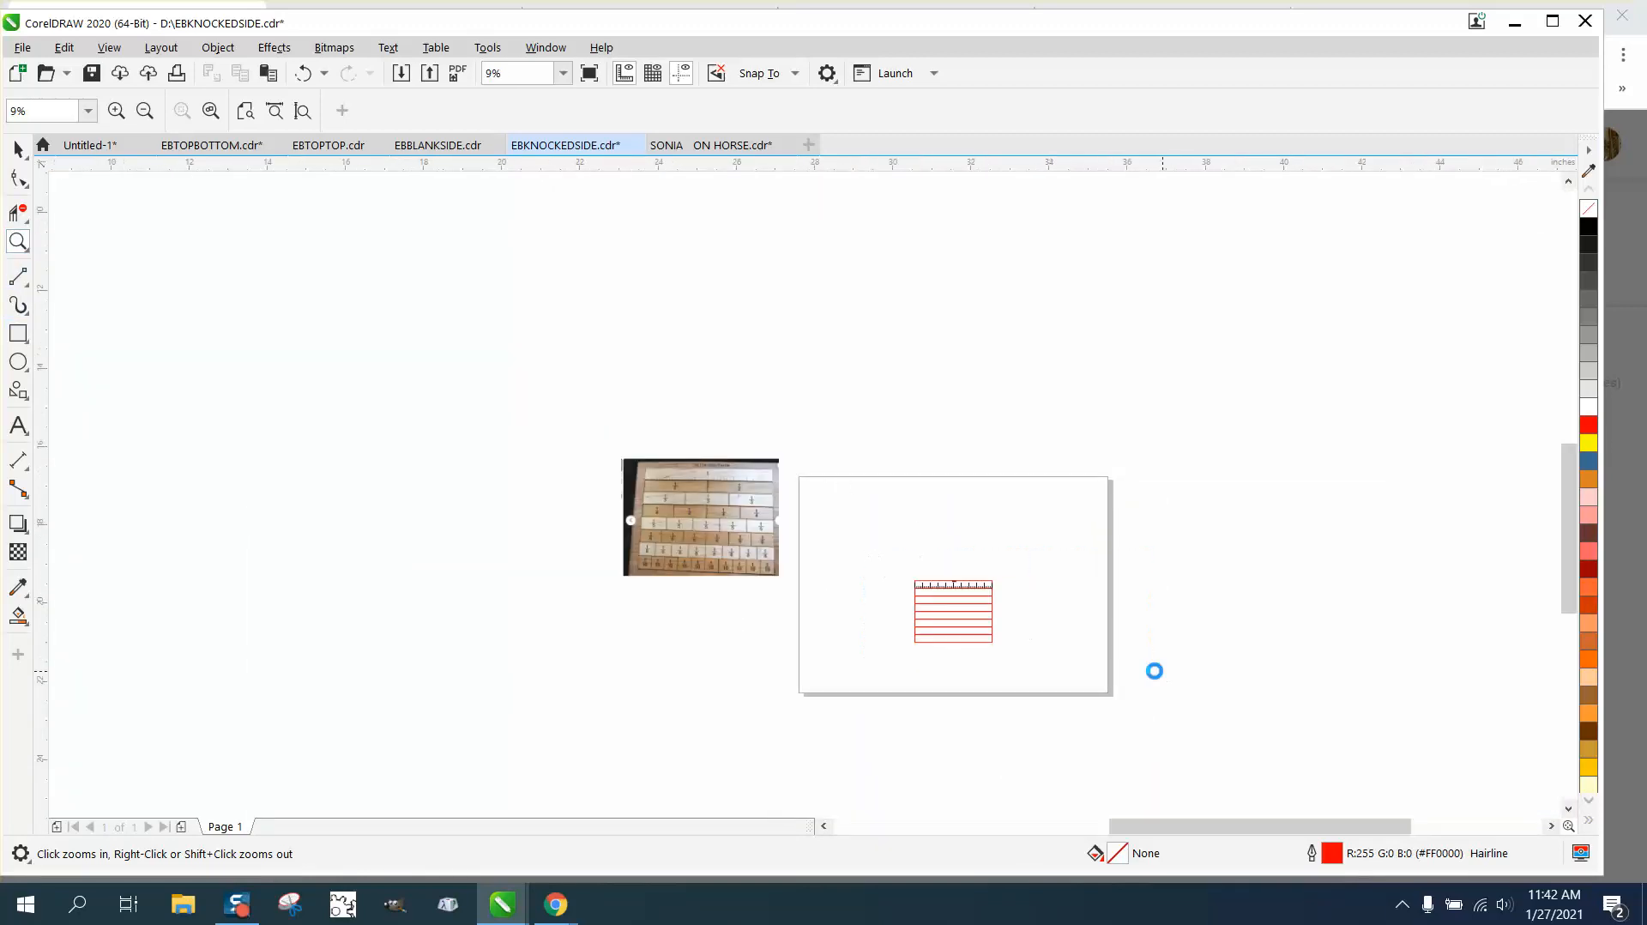
{"action": "left_click", "coordinate": [1154, 671]}
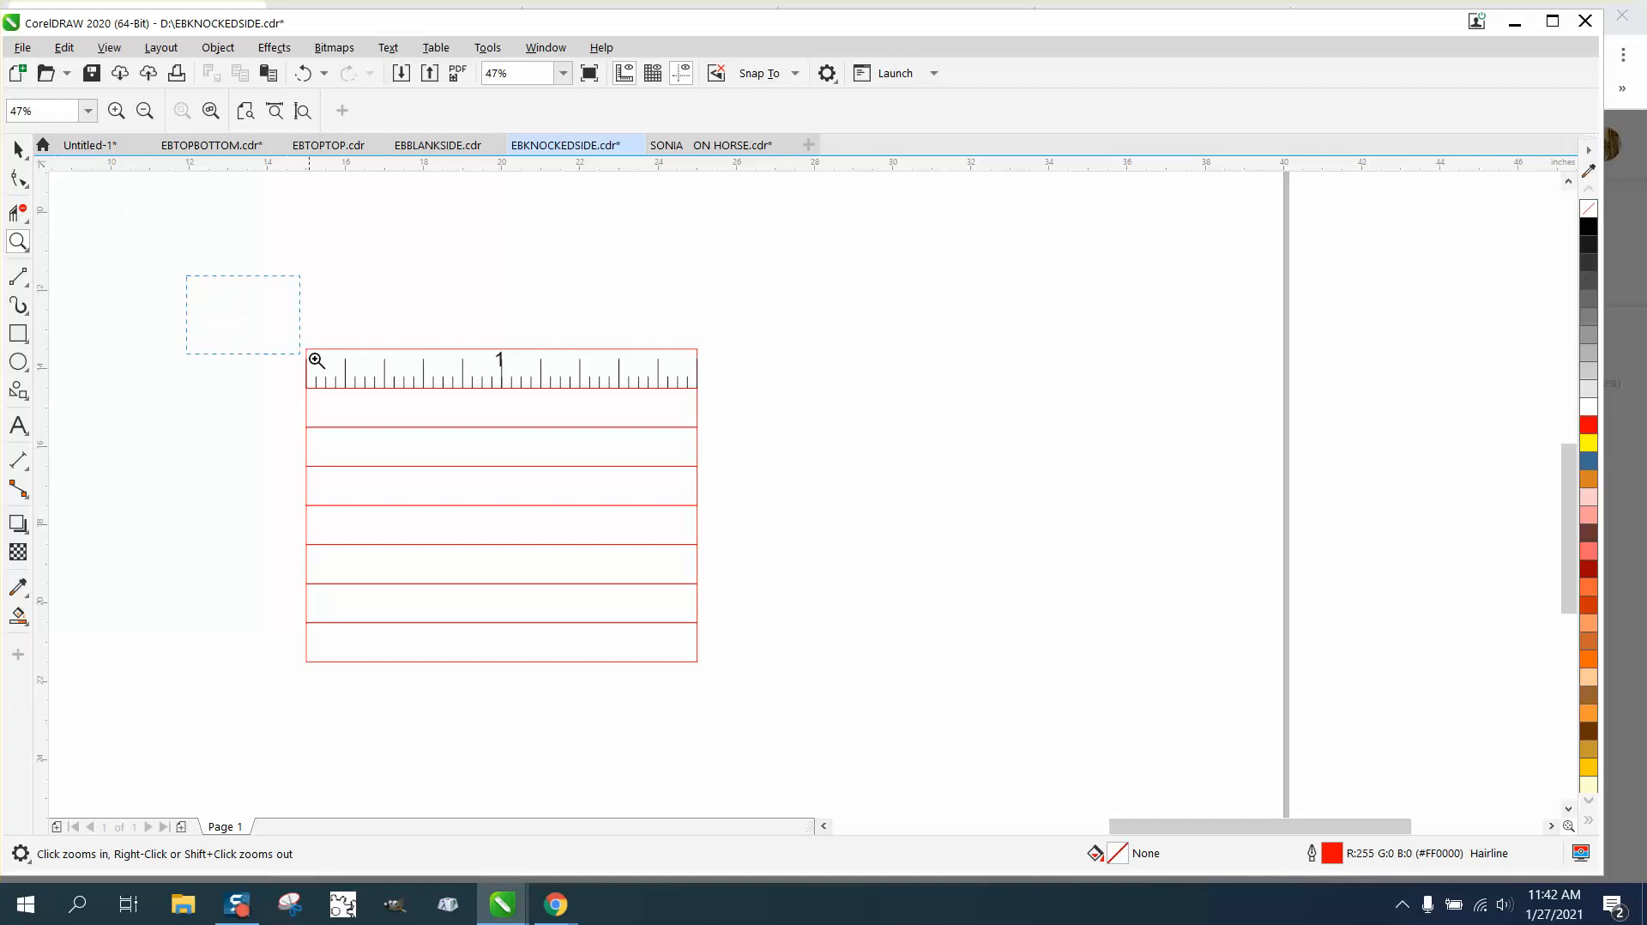
{"action": "left_click", "coordinate": [315, 360]}
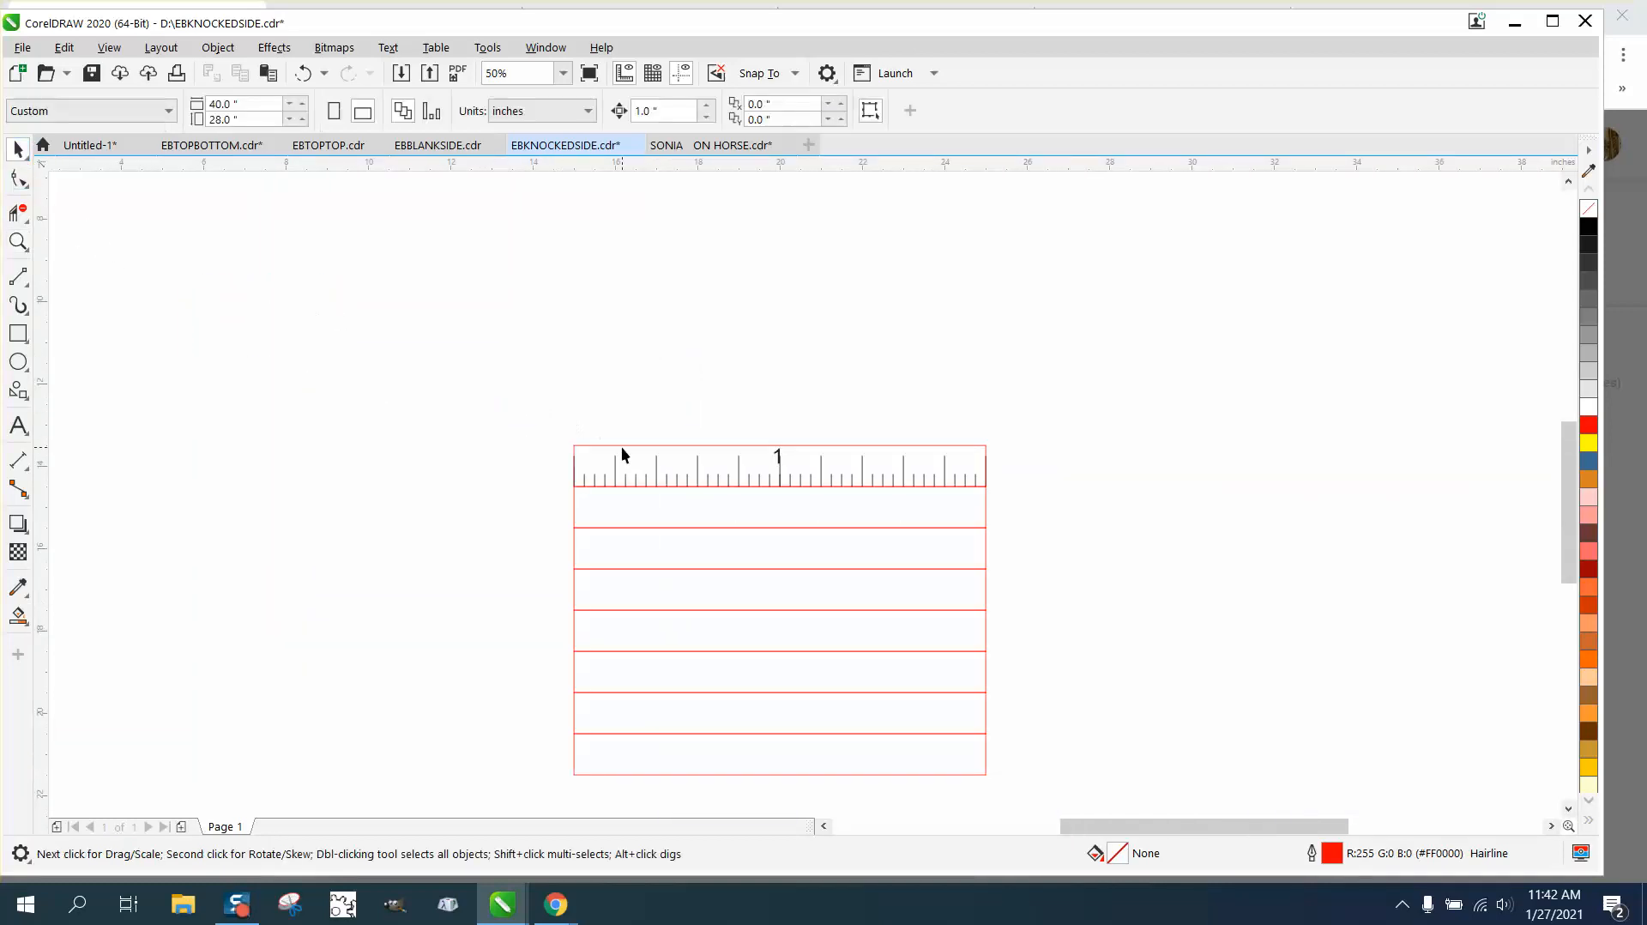
{"action": "left_click", "coordinate": [777, 470]}
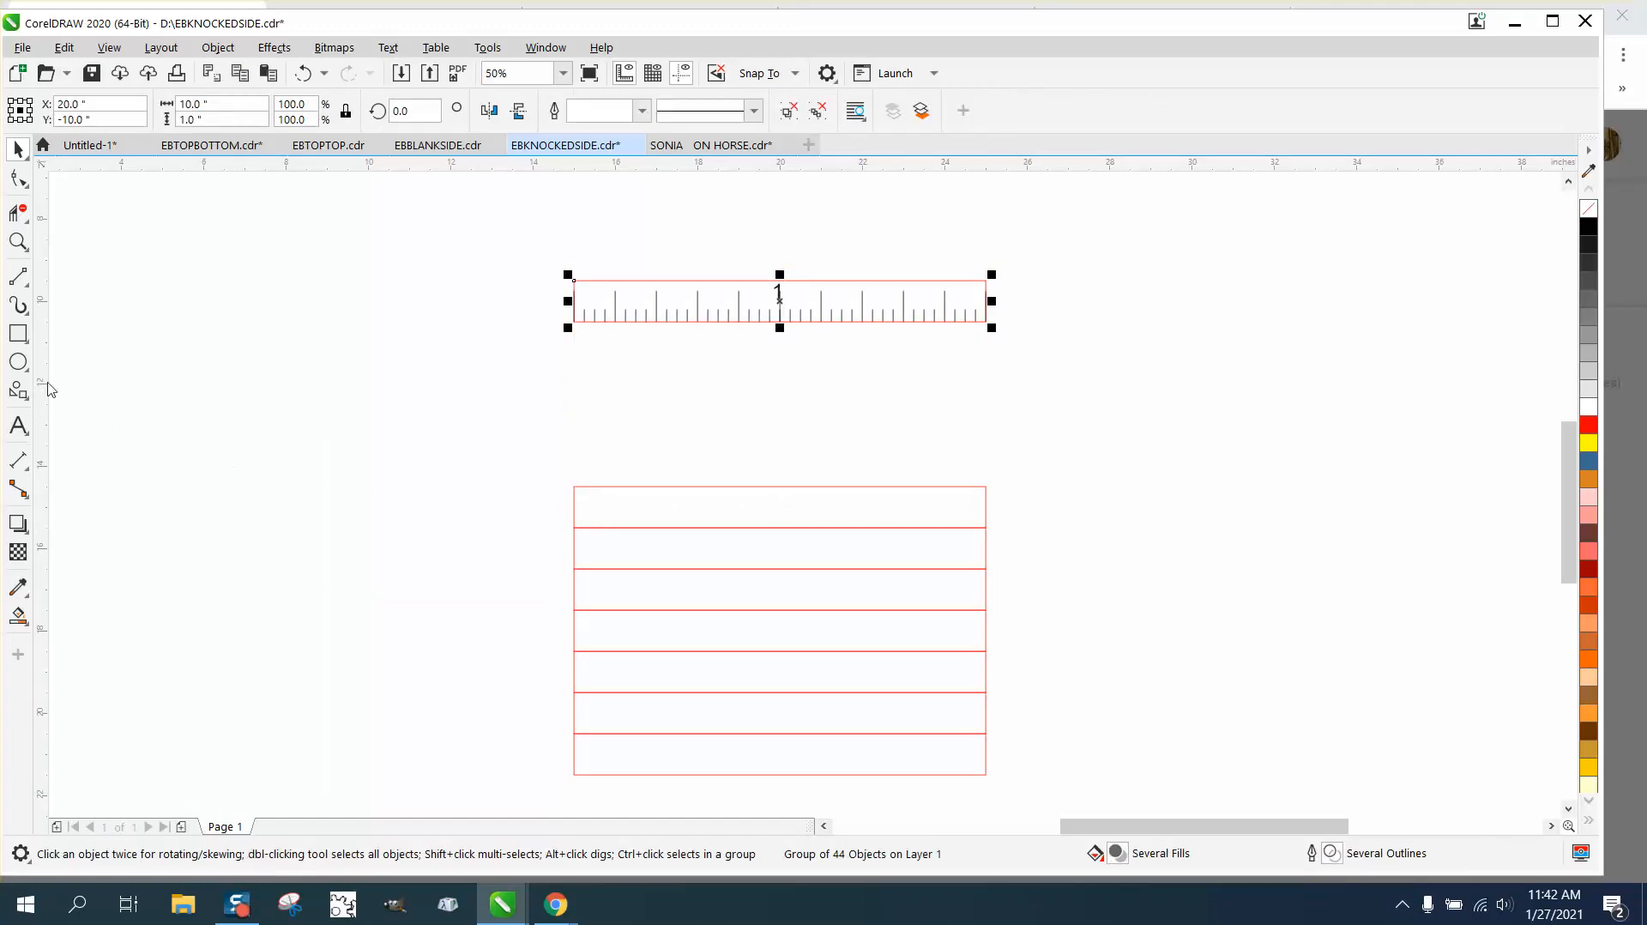
Draw a 1 inch tall vertical divider line for the first empty row.
{"action": "left_click", "coordinate": [19, 277]}
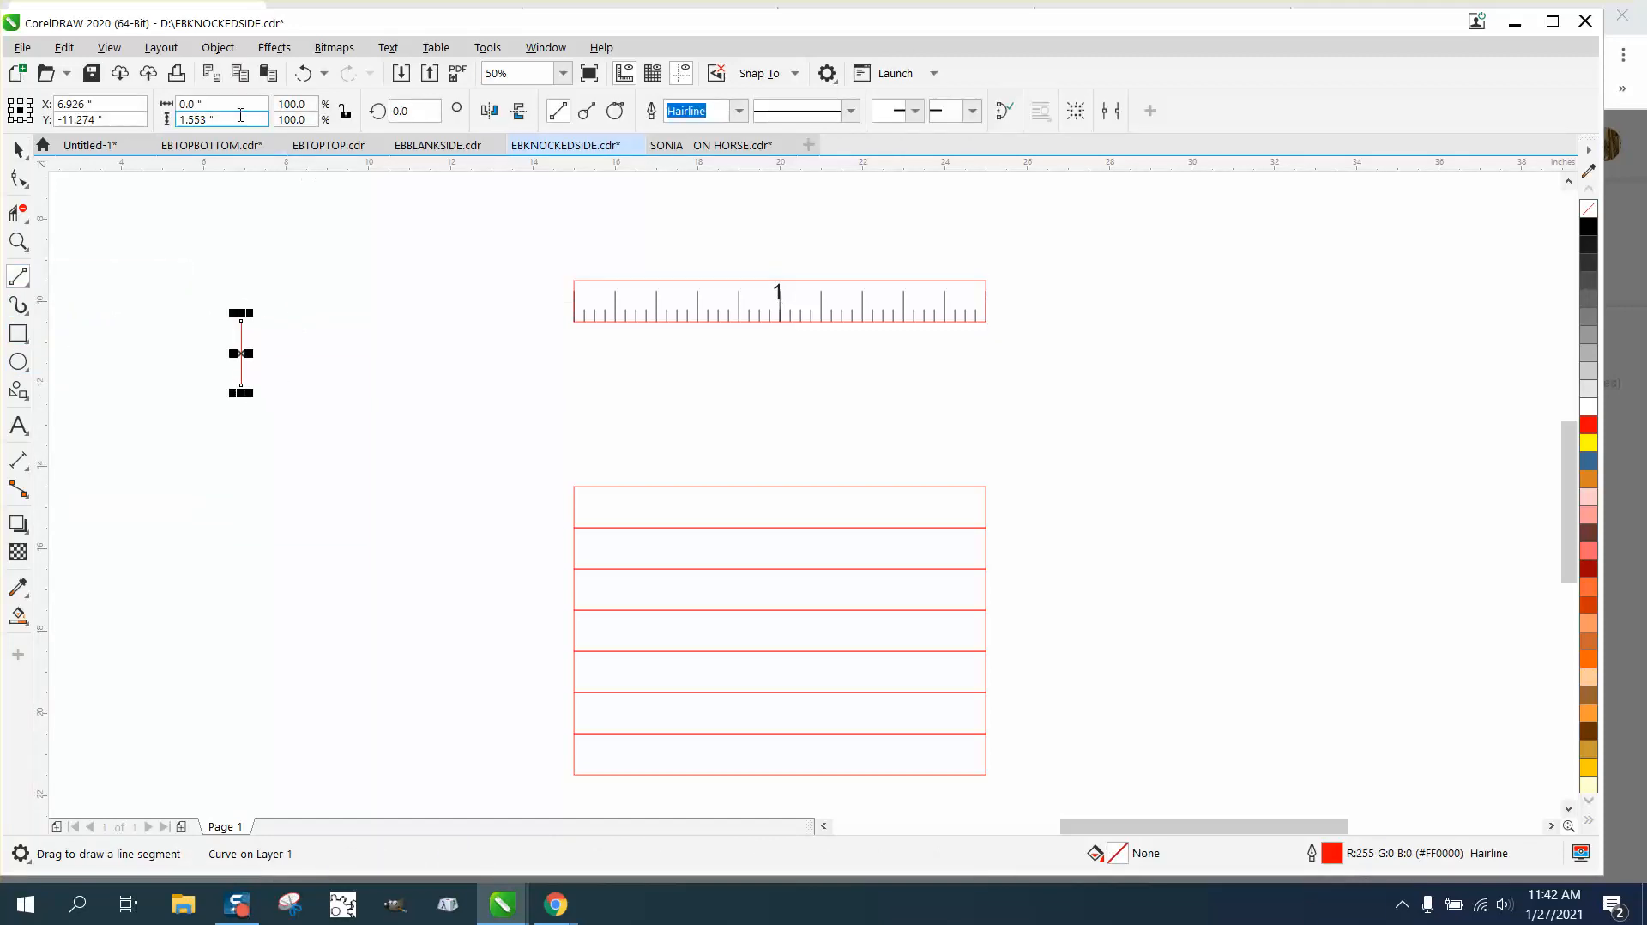
{"action": "type", "text": "2"}
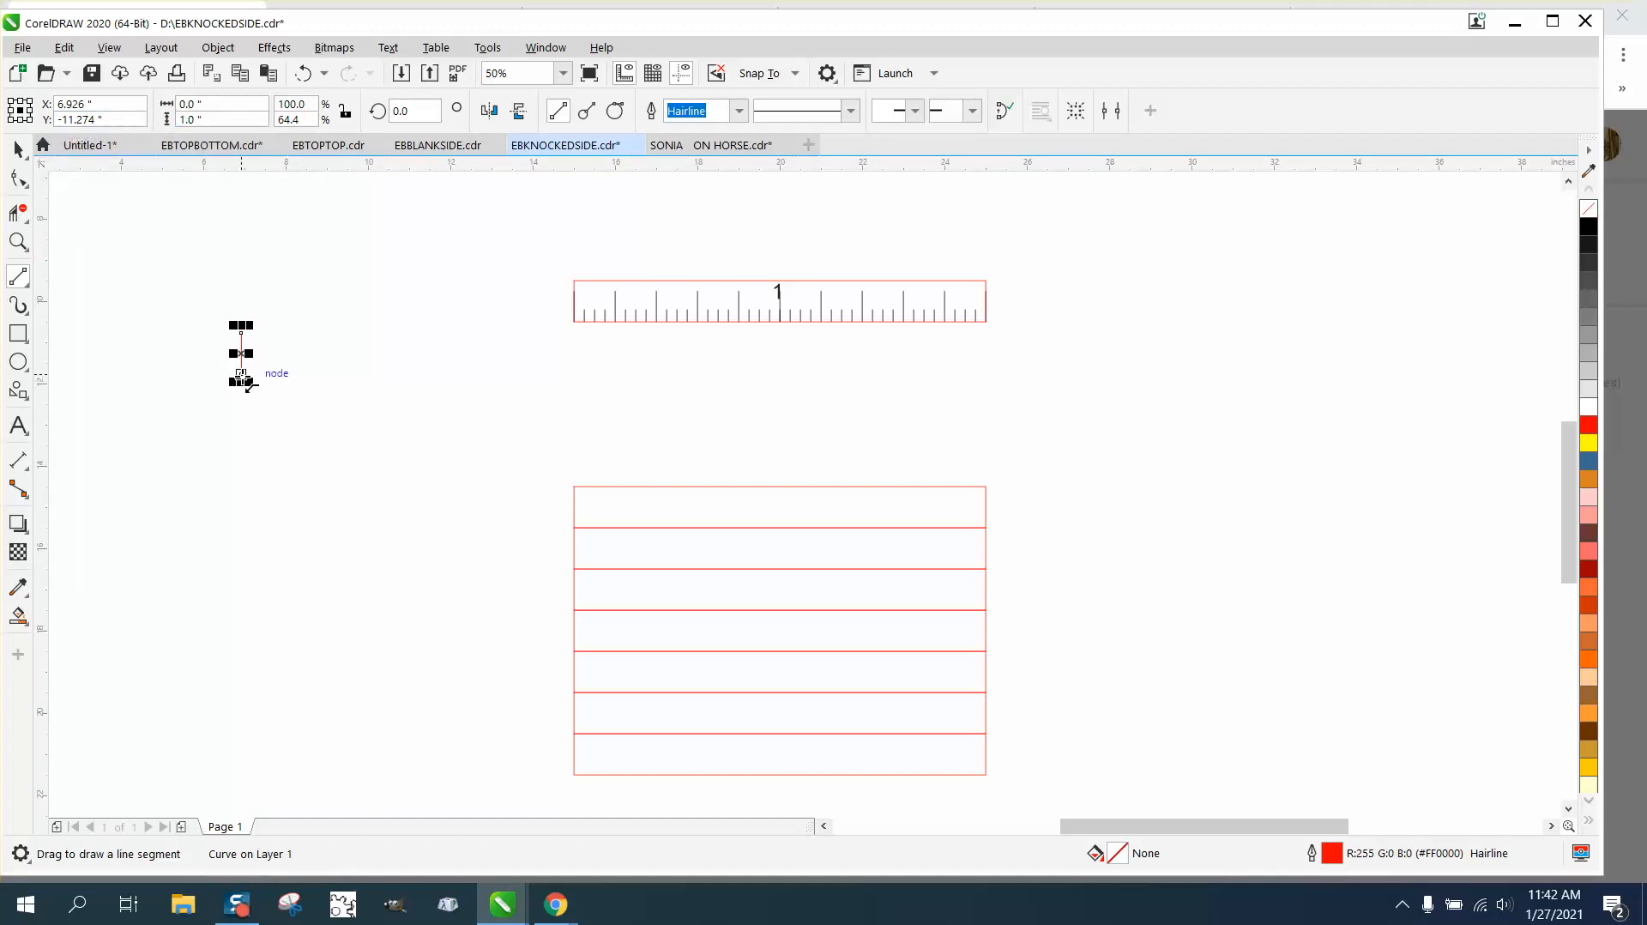
{"action": "left_click", "coordinate": [17, 151]}
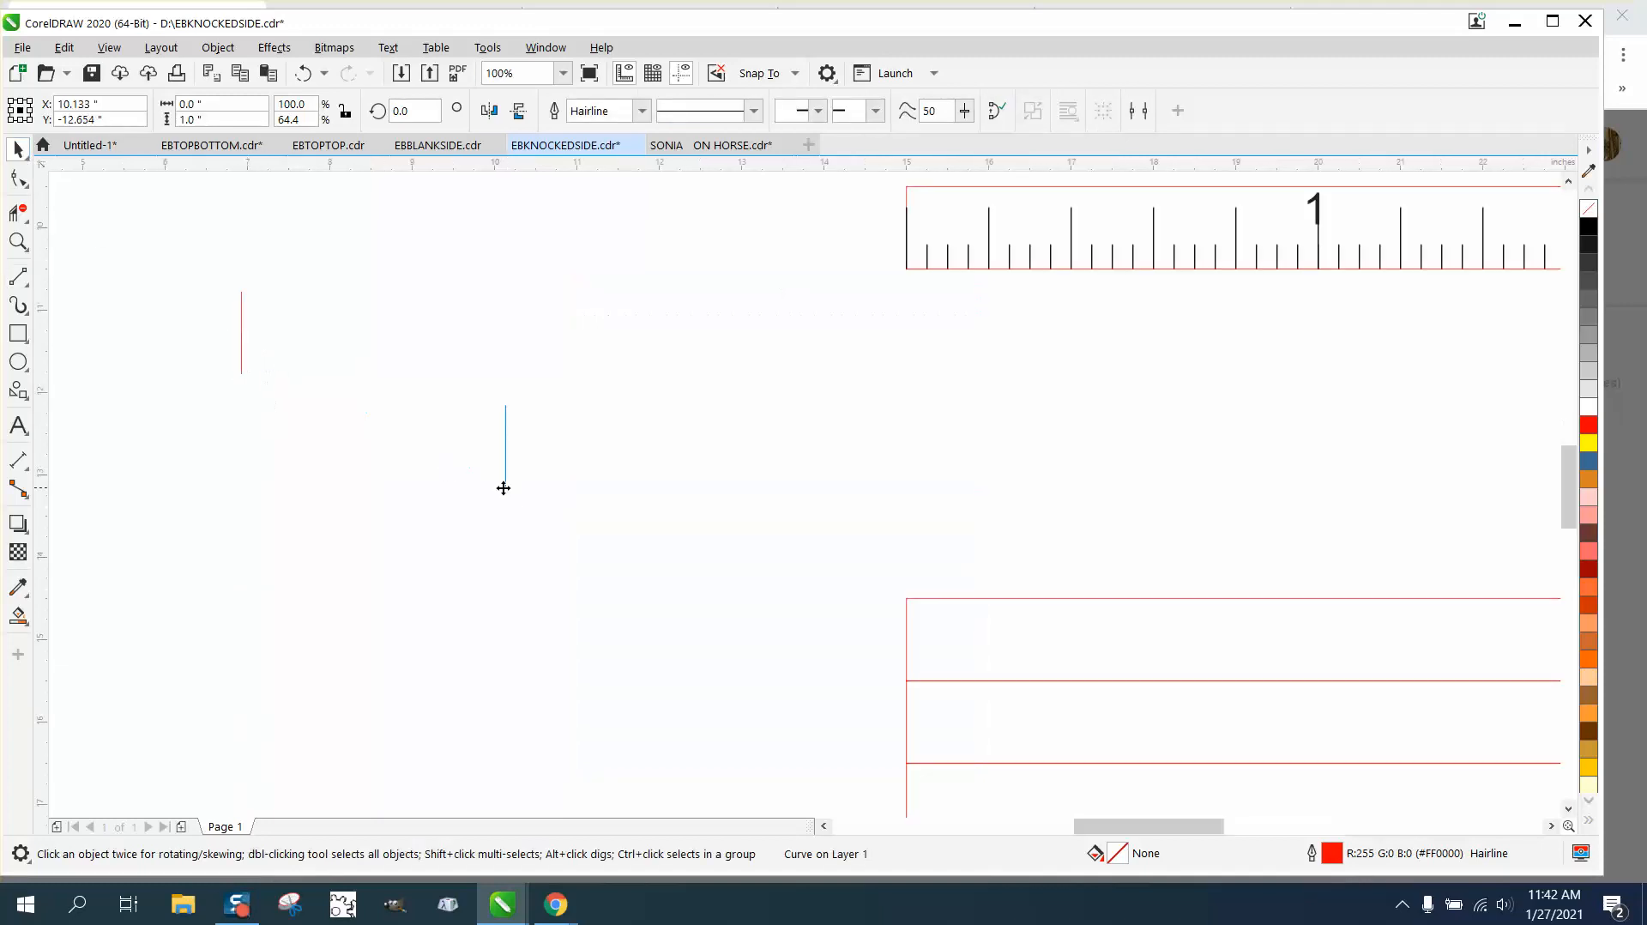
{"action": "left_click", "coordinate": [503, 446]}
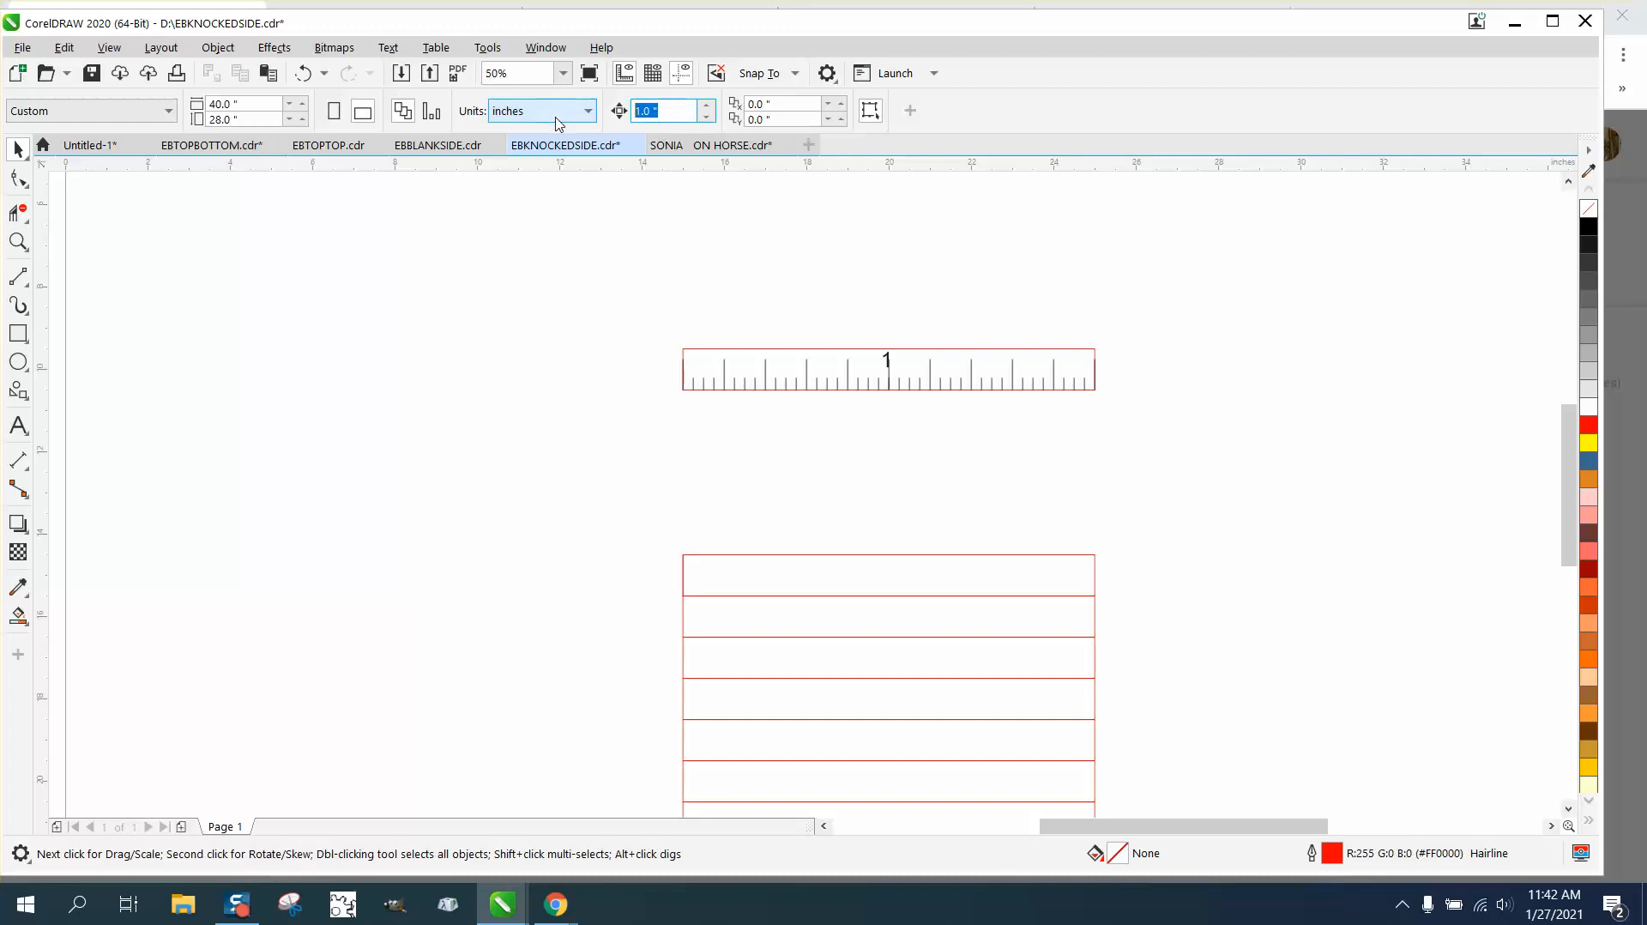
Set the nudge to 5 inches and snap the divider to the row's midpoint.
{"action": "type", "text": "5"}
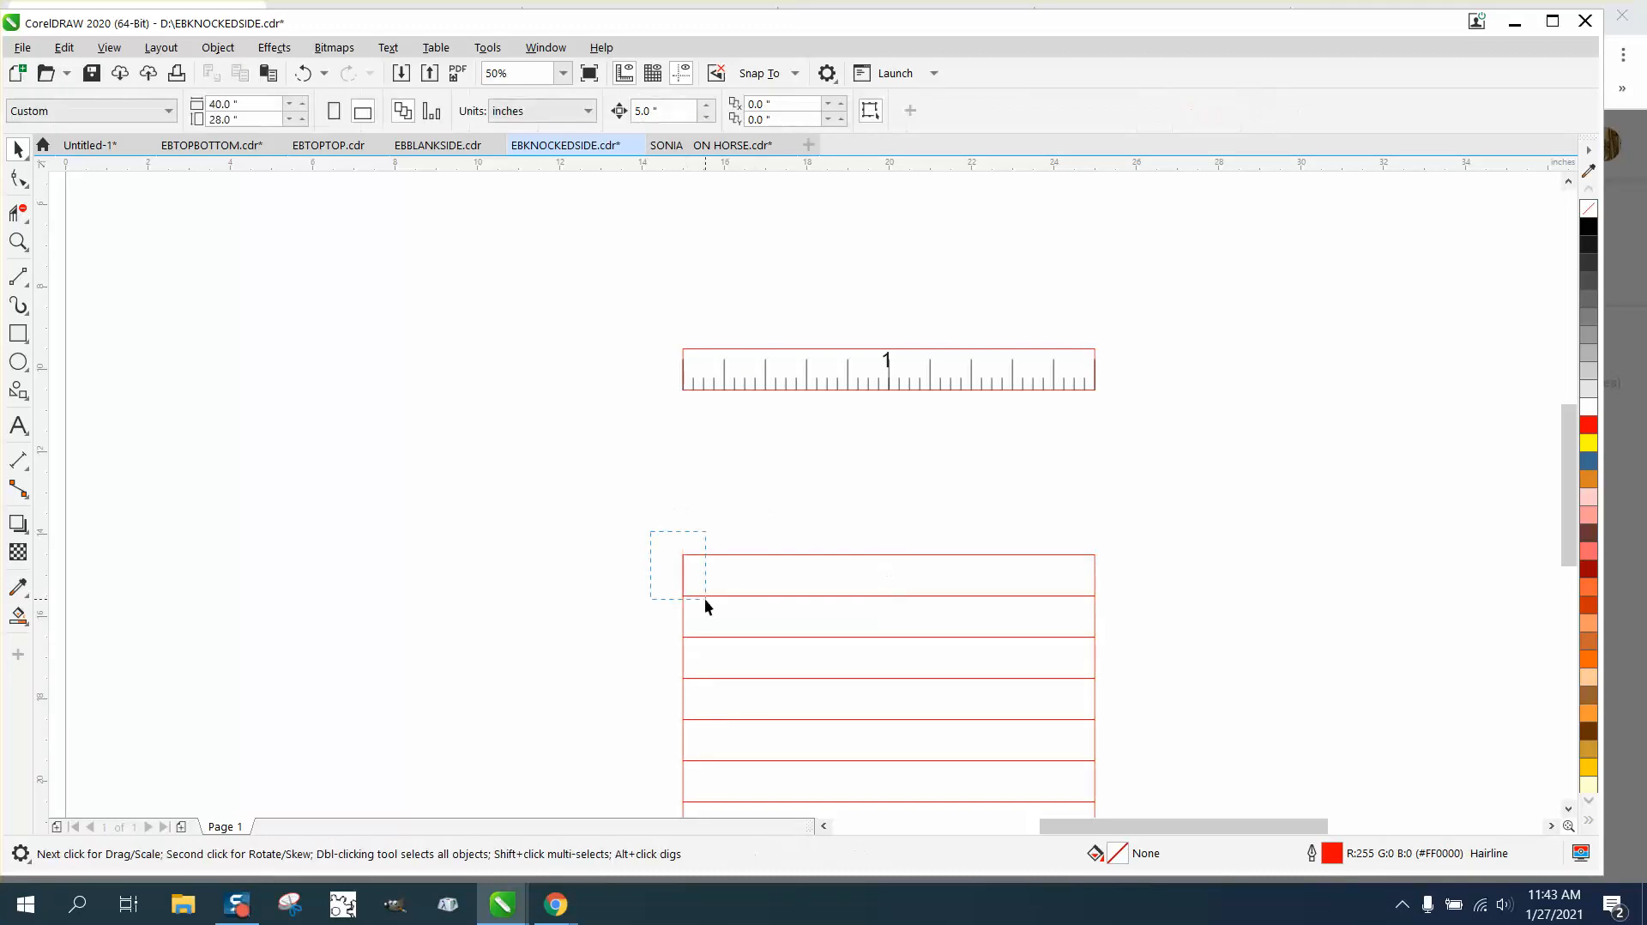
{"action": "left_click", "coordinate": [887, 575]}
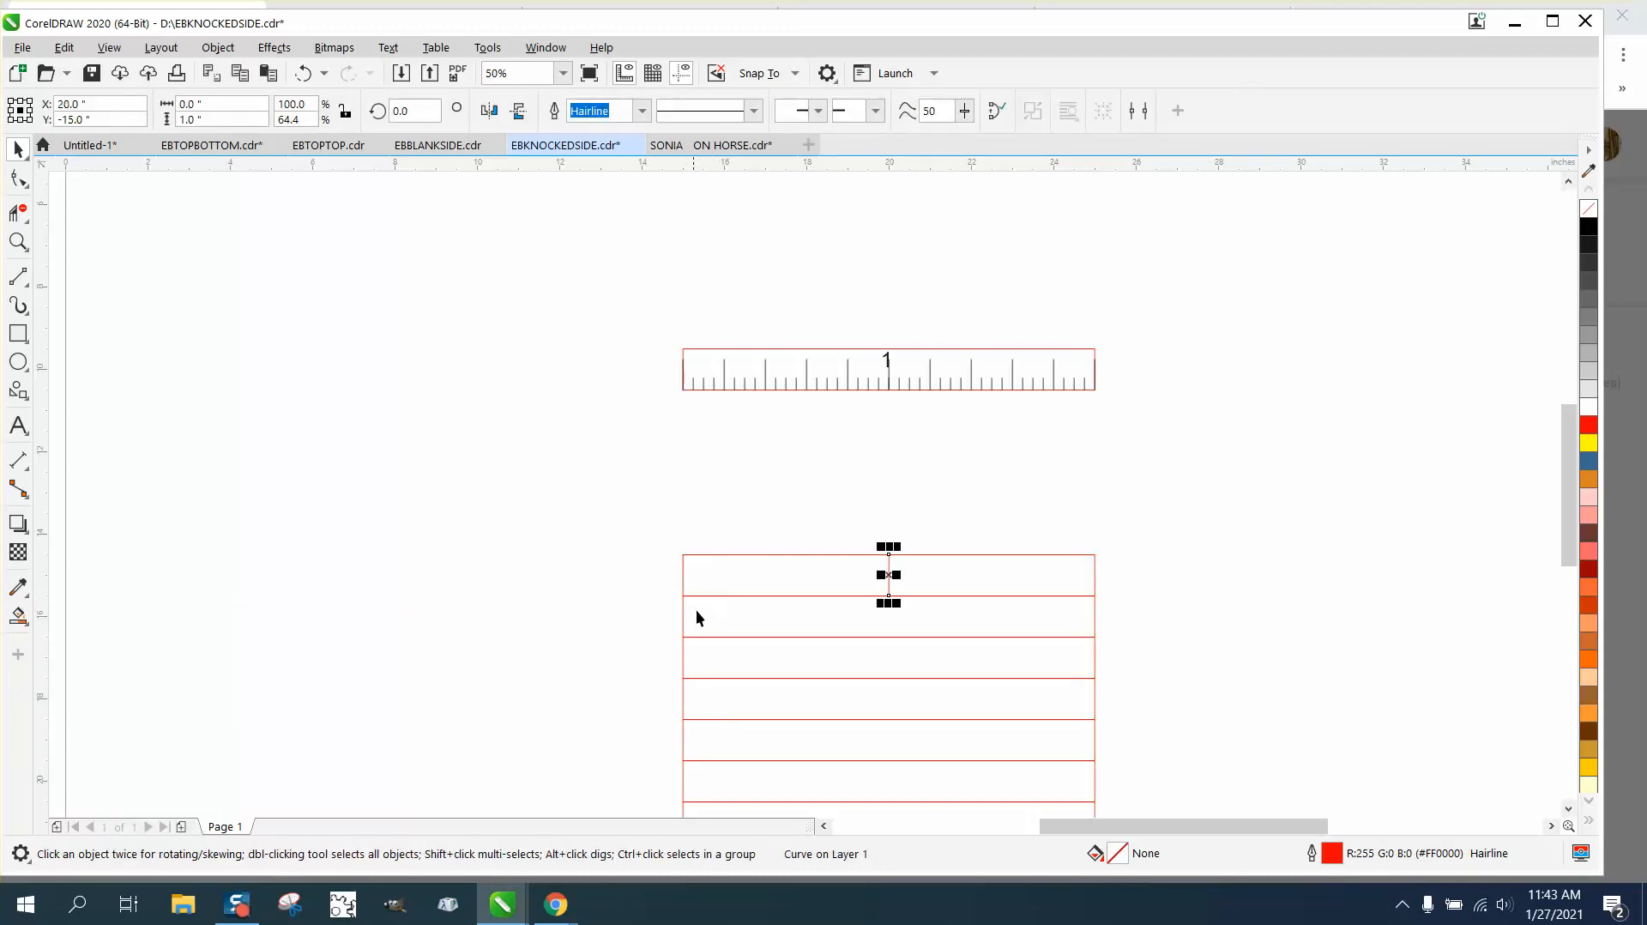
{"action": "left_click", "coordinate": [496, 72]}
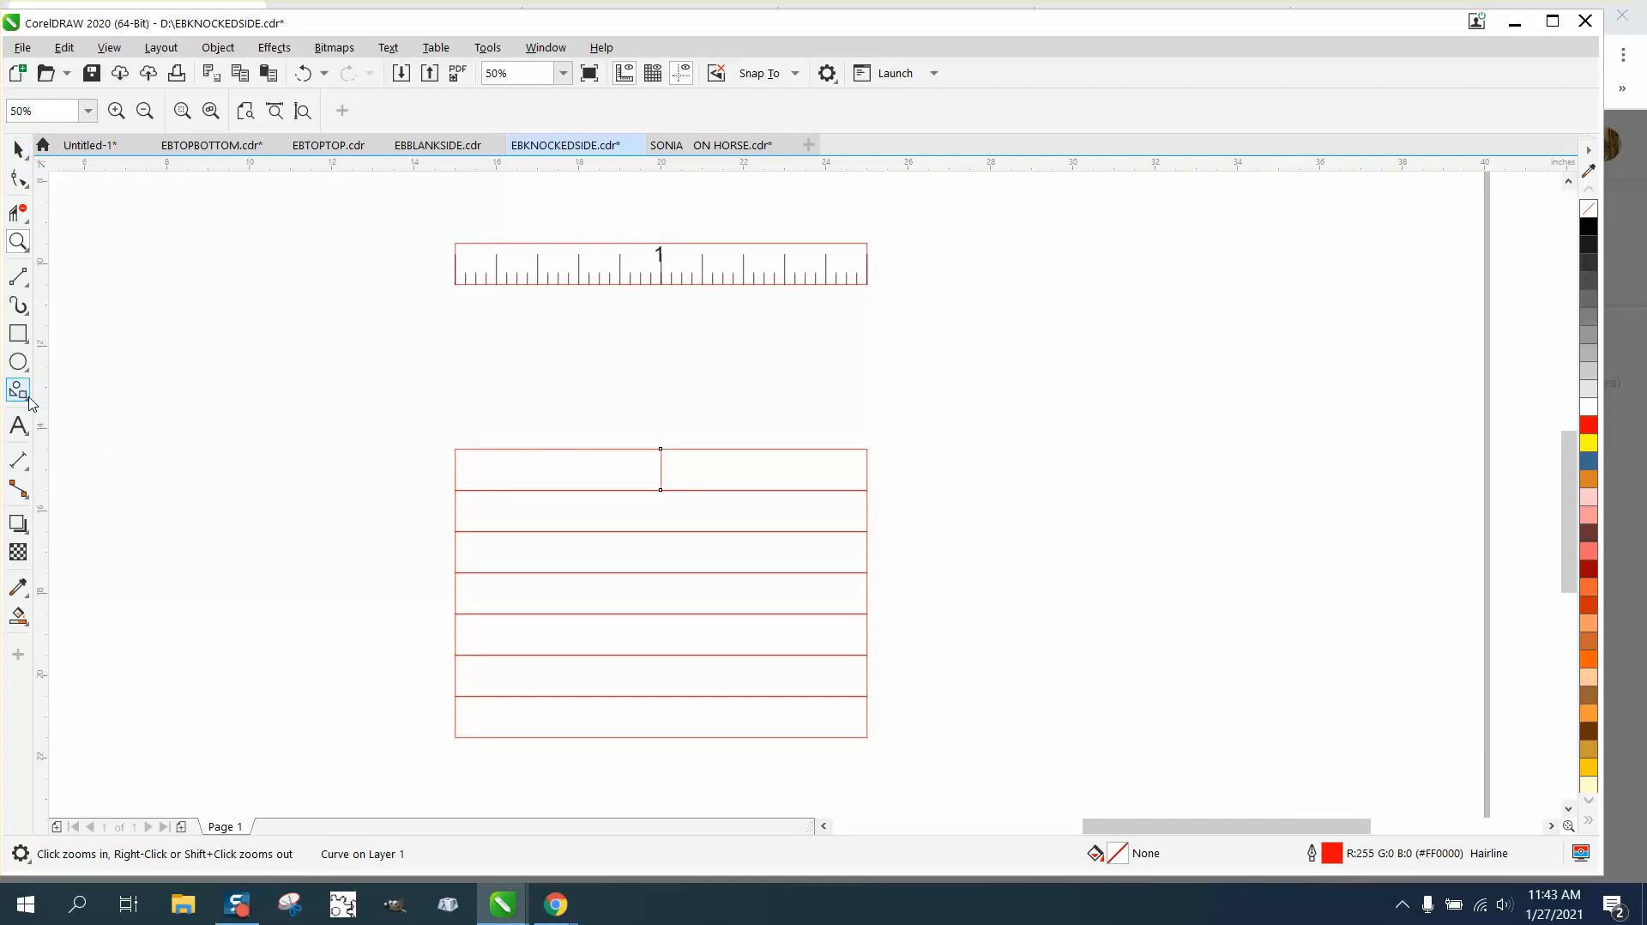
{"action": "left_click", "coordinate": [17, 425]}
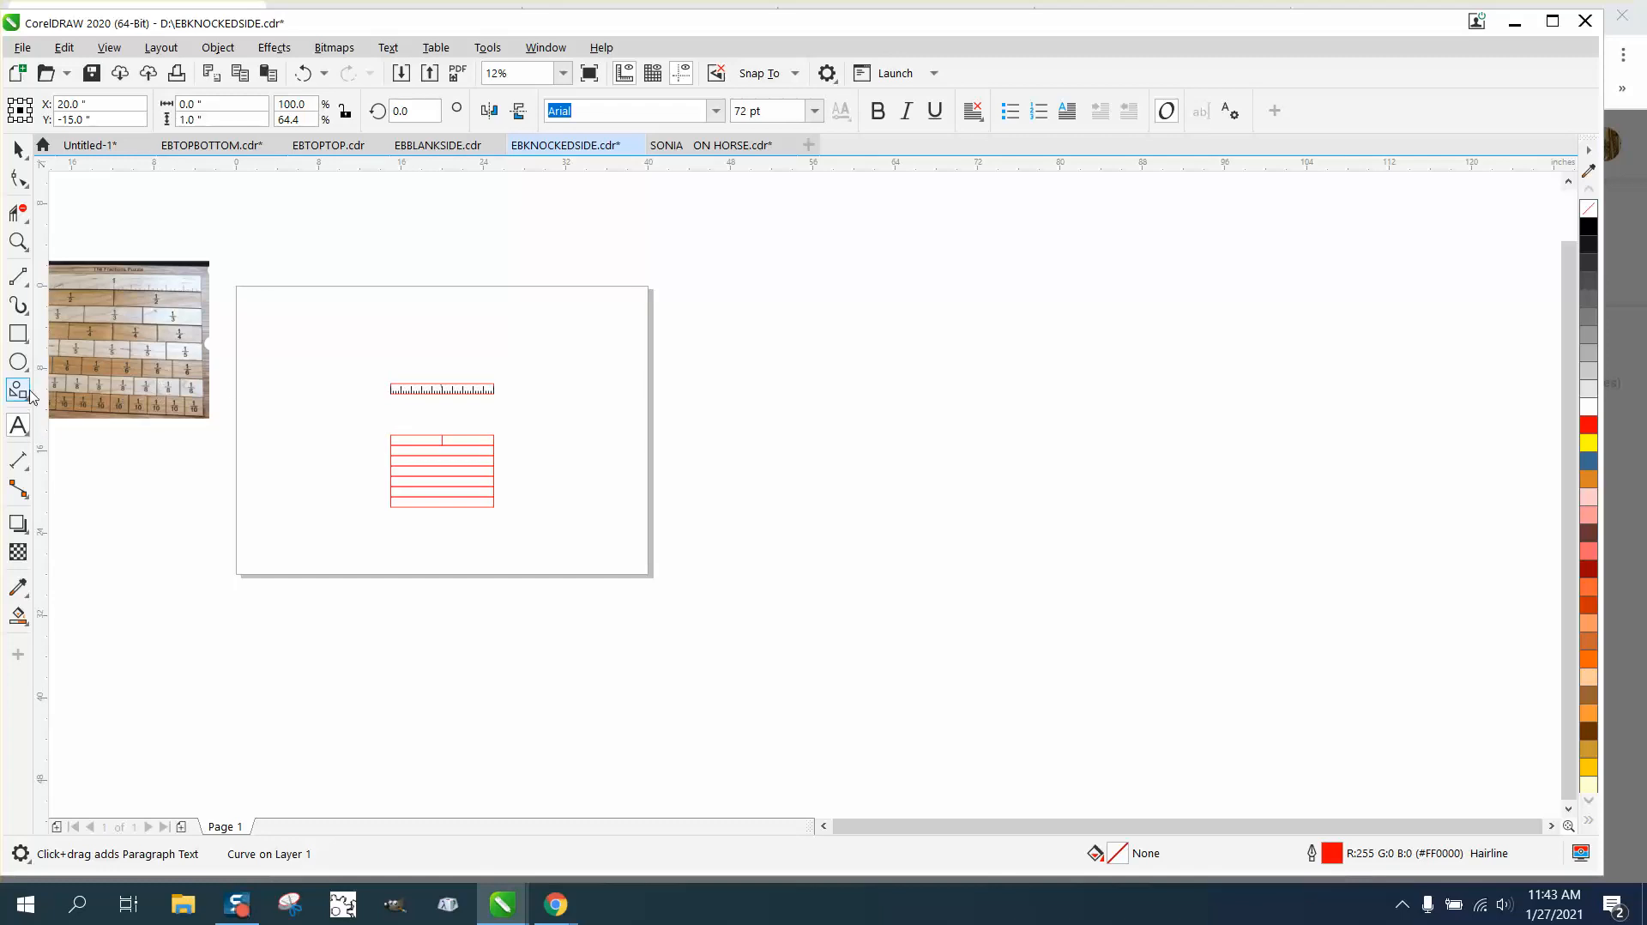
Create the 1, bar and 2 text and break it apart into separate pieces.
{"action": "left_click", "coordinate": [17, 425]}
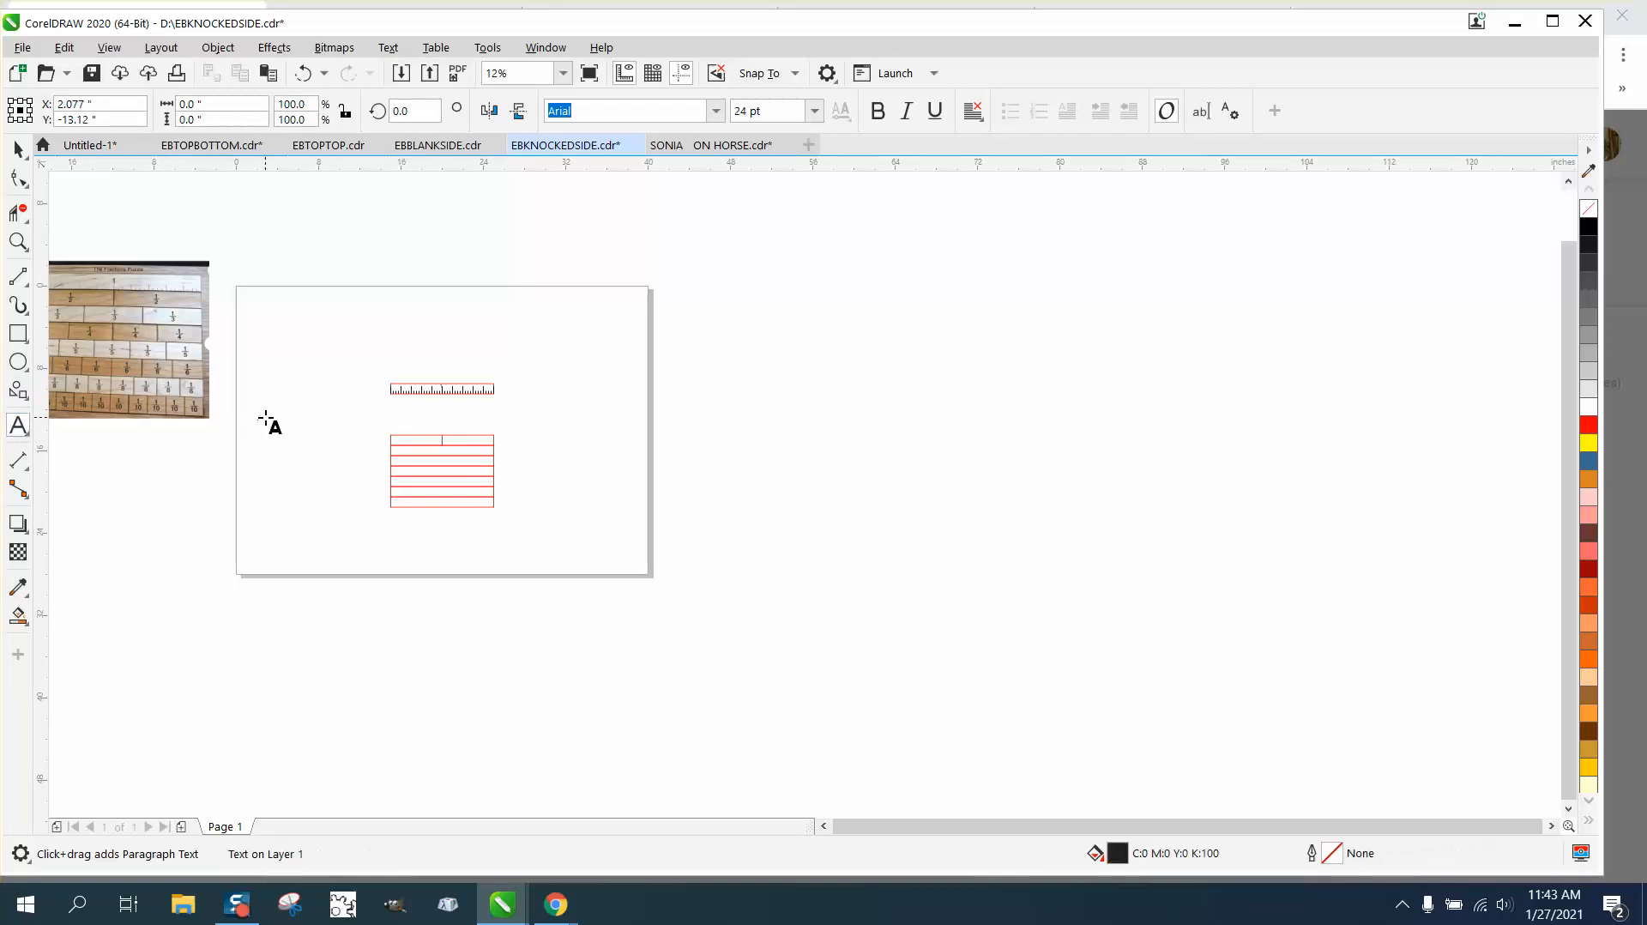
{"action": "left_click", "coordinate": [262, 418]}
{"action": "type", "text": "1"}
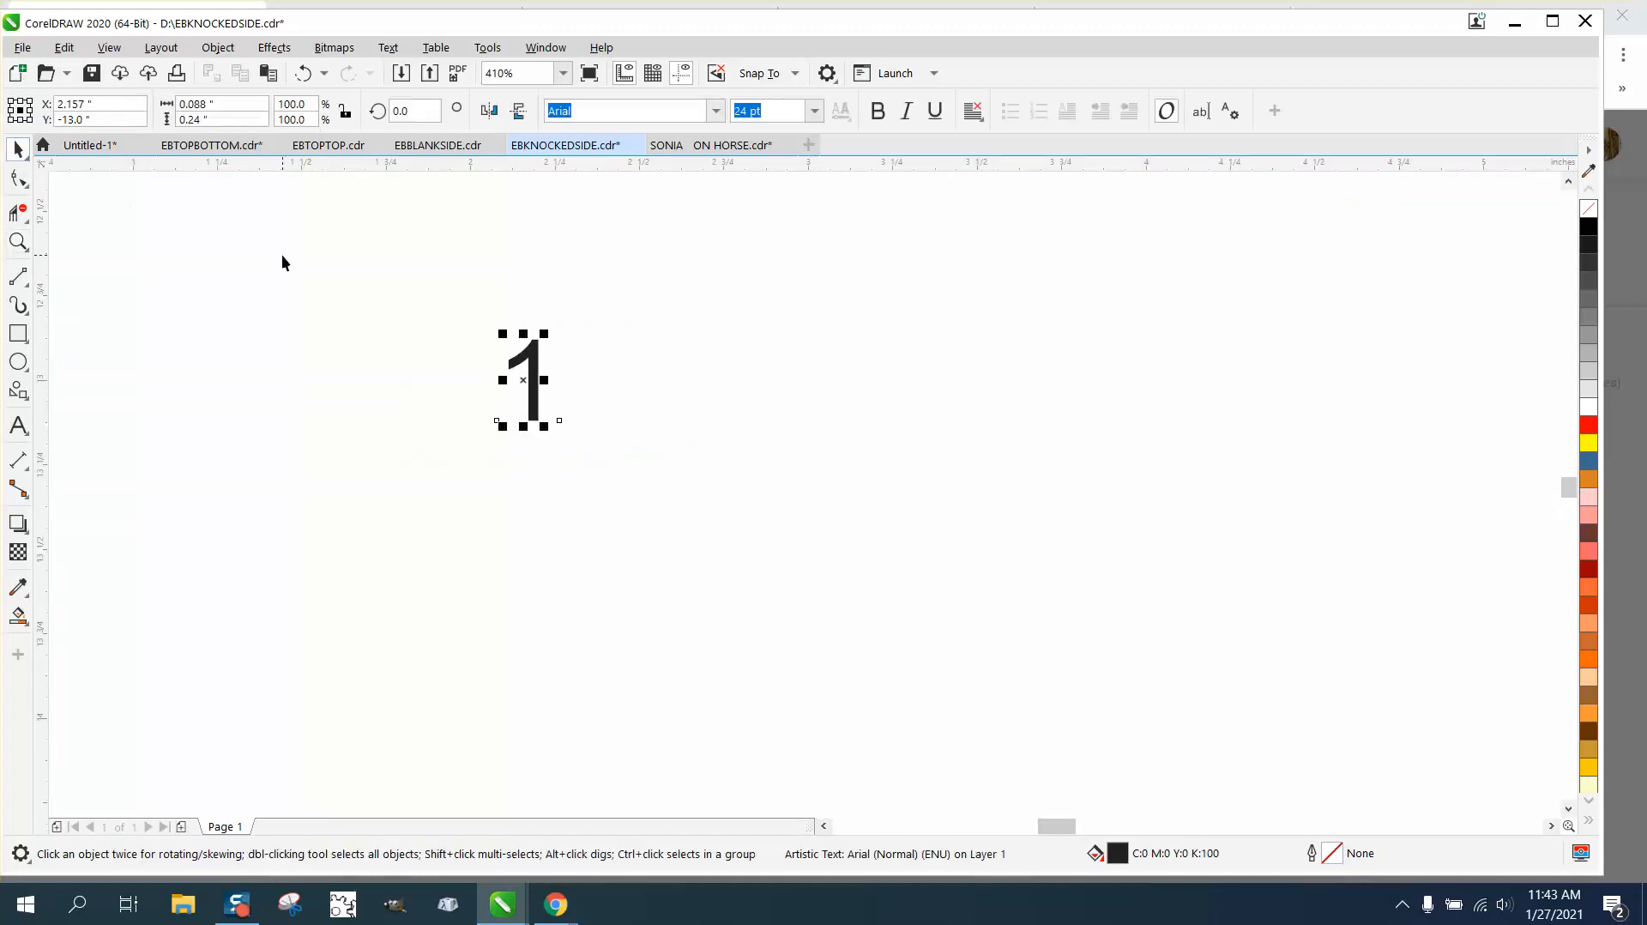
{"action": "mouse_move", "coordinate": [411, 316]}
{"action": "type", "text": "2"}
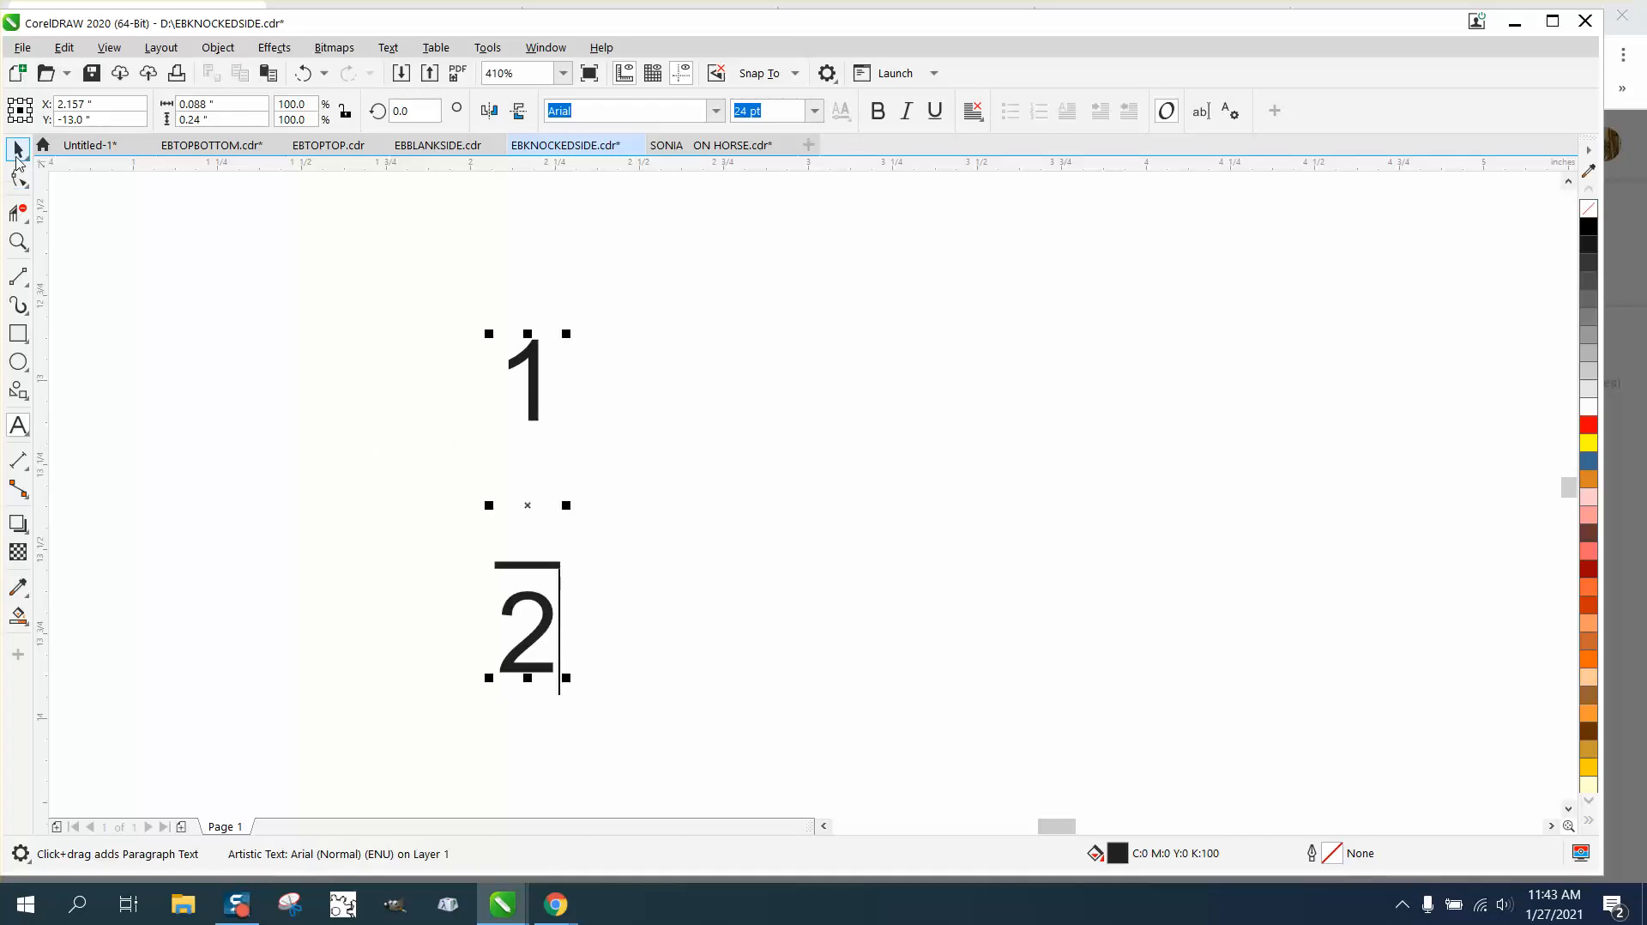
{"action": "left_click", "coordinate": [218, 48]}
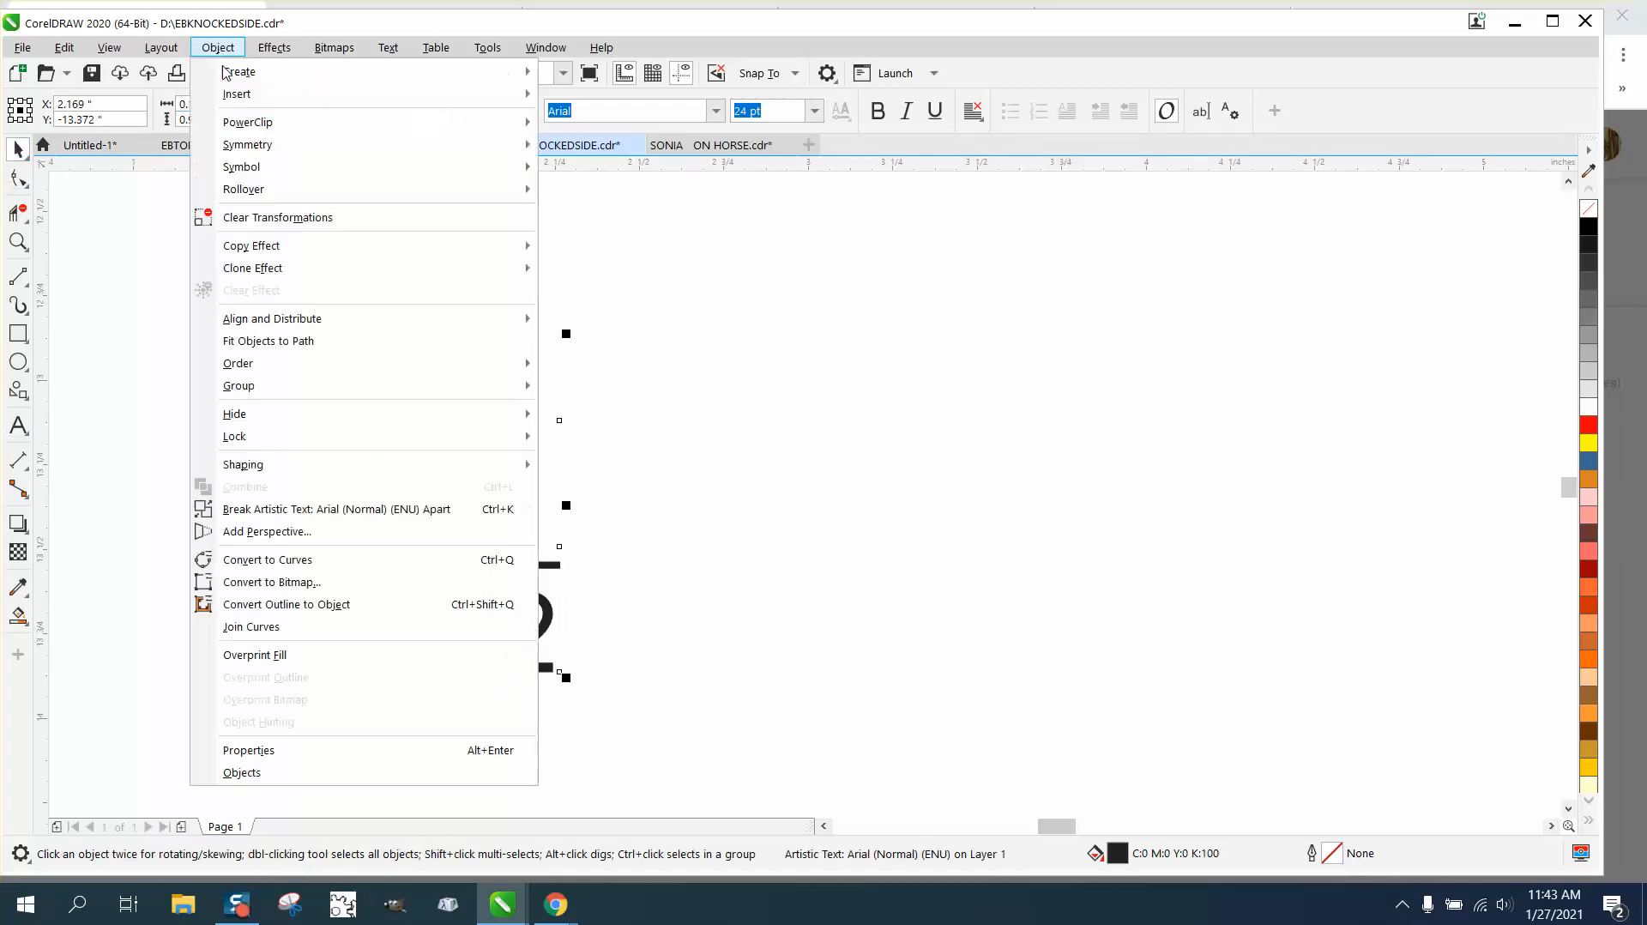
{"action": "mouse_move", "coordinate": [237, 362]}
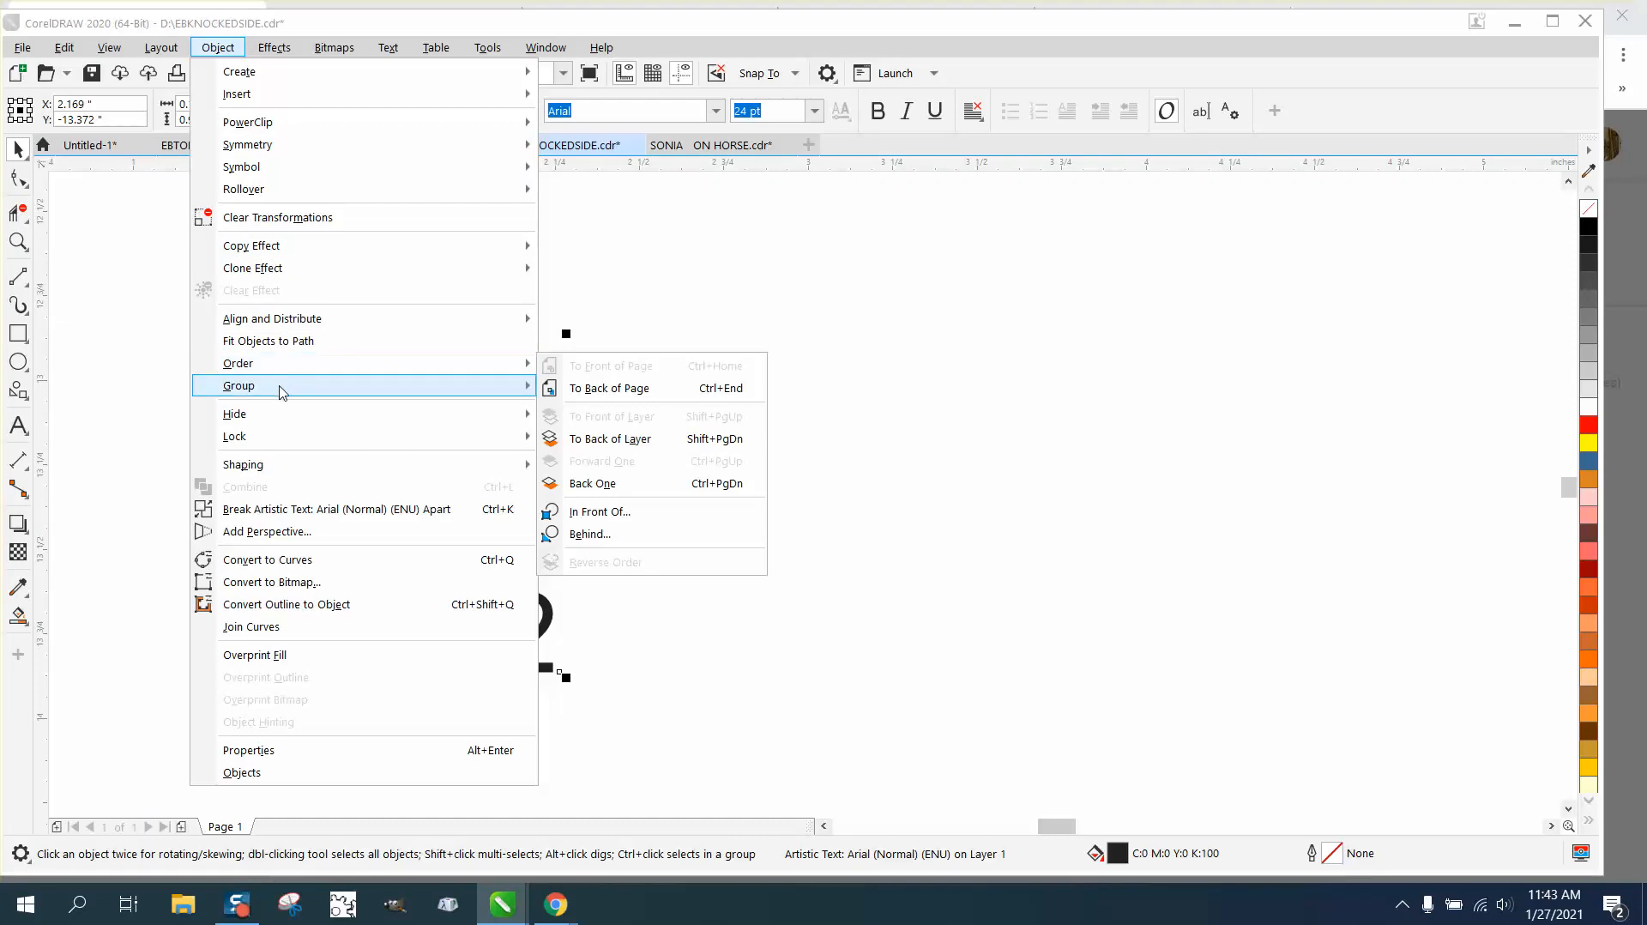
{"action": "mouse_move", "coordinate": [336, 508]}
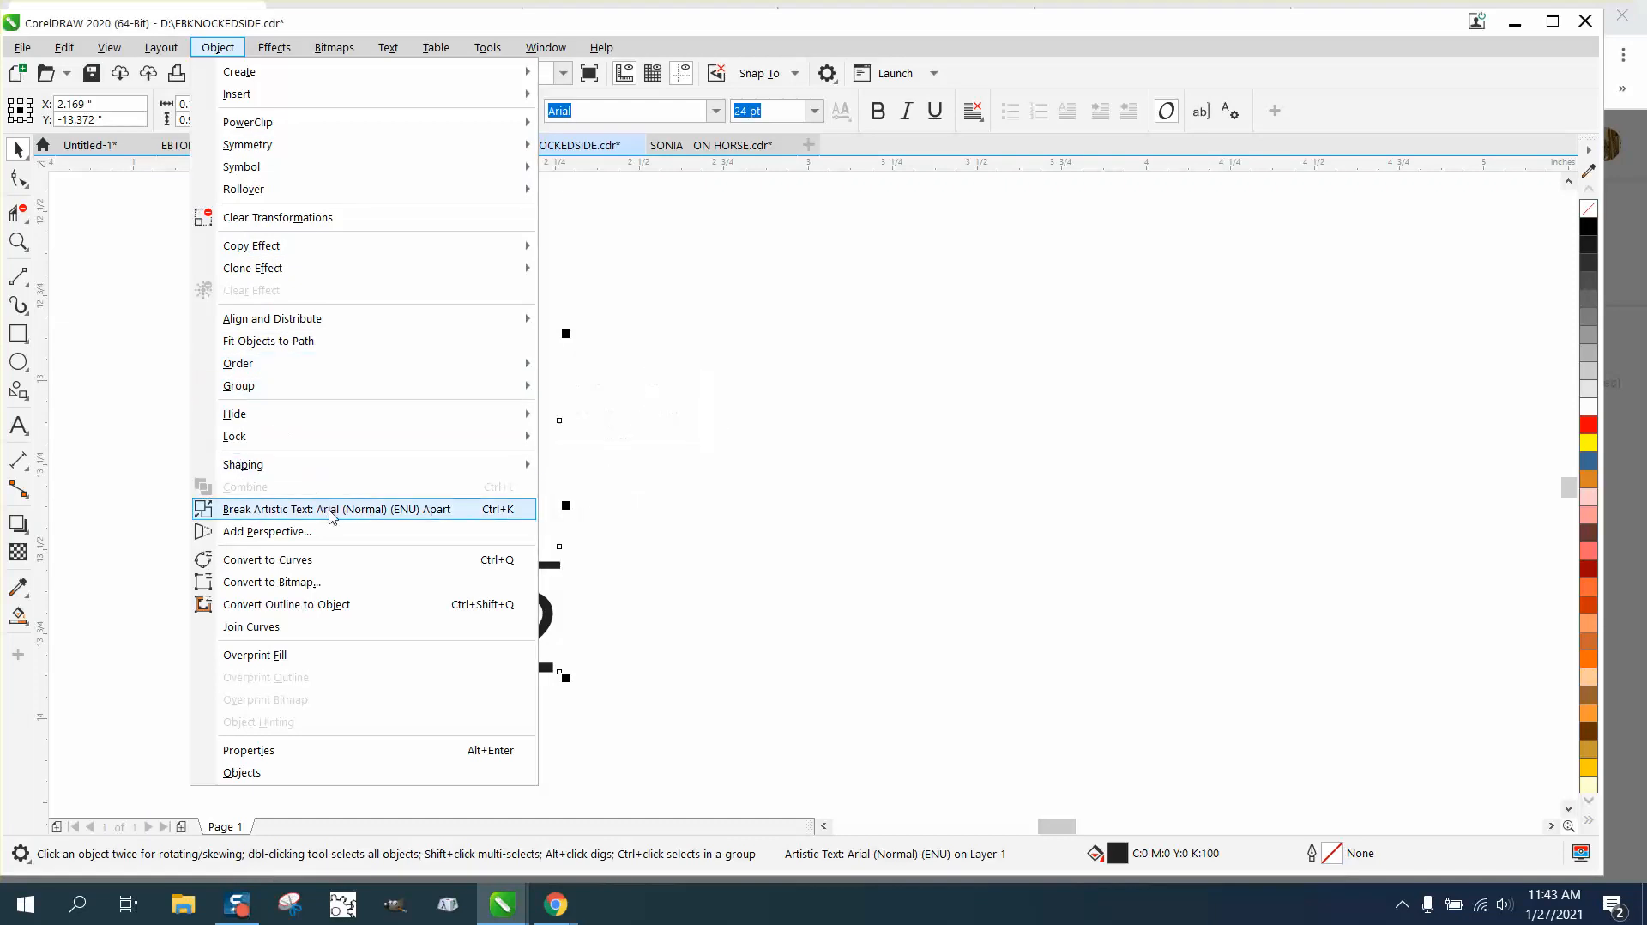
{"action": "left_click", "coordinate": [338, 507]}
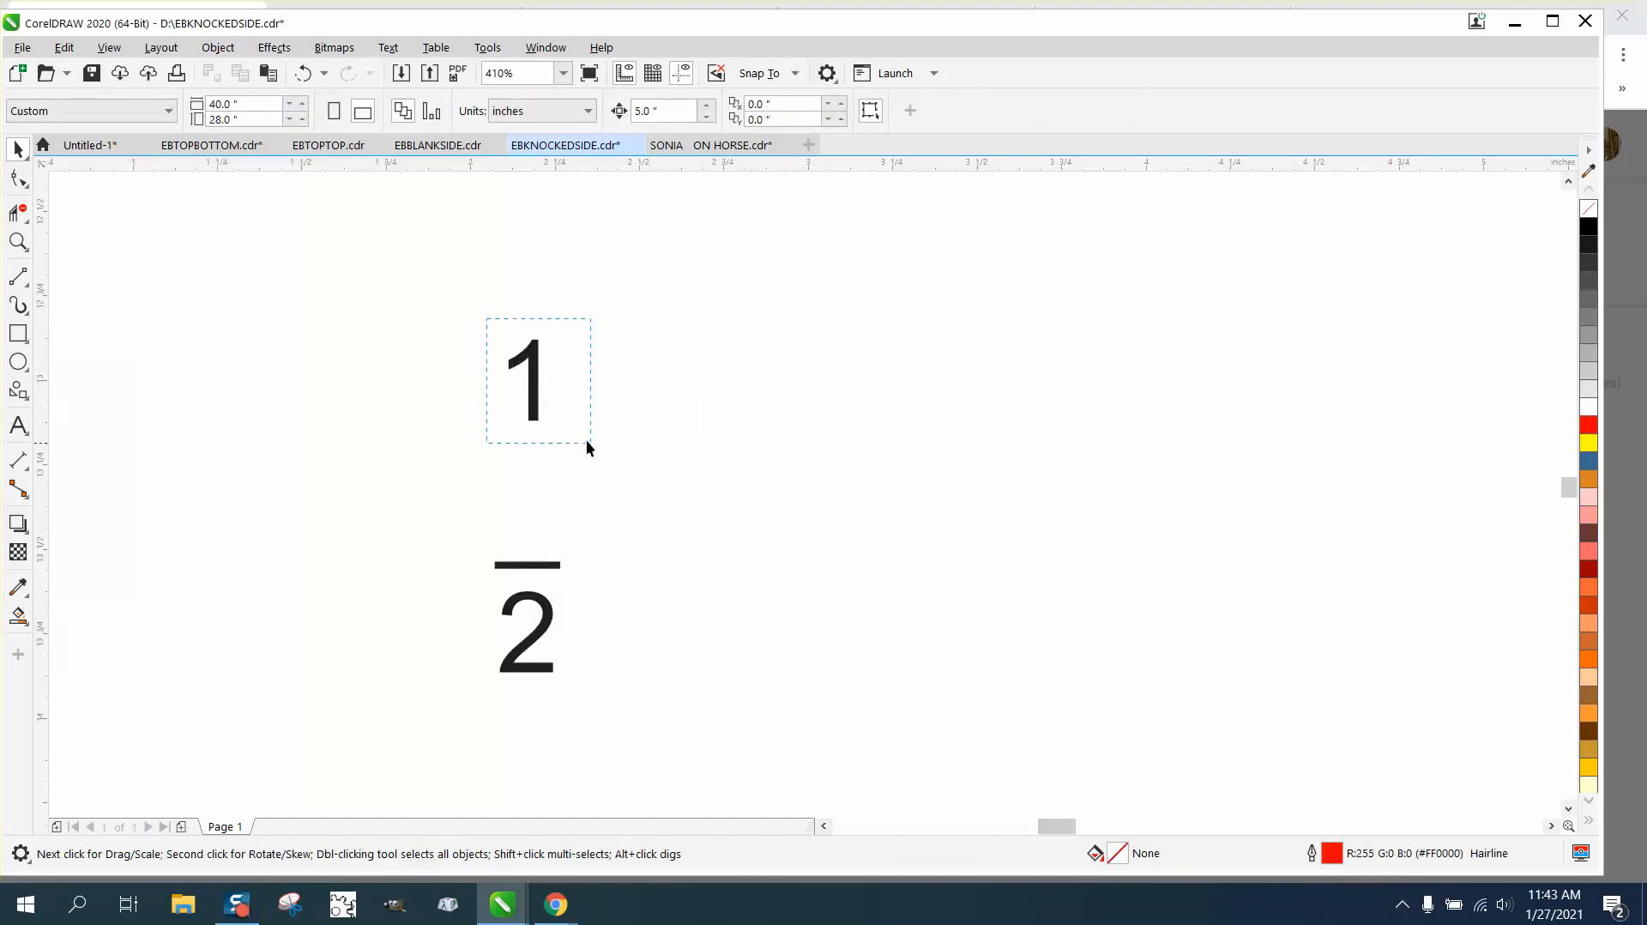
Move the 1 directly above the bar to form the stacked 1/2 fraction.
{"action": "left_click", "coordinate": [525, 378]}
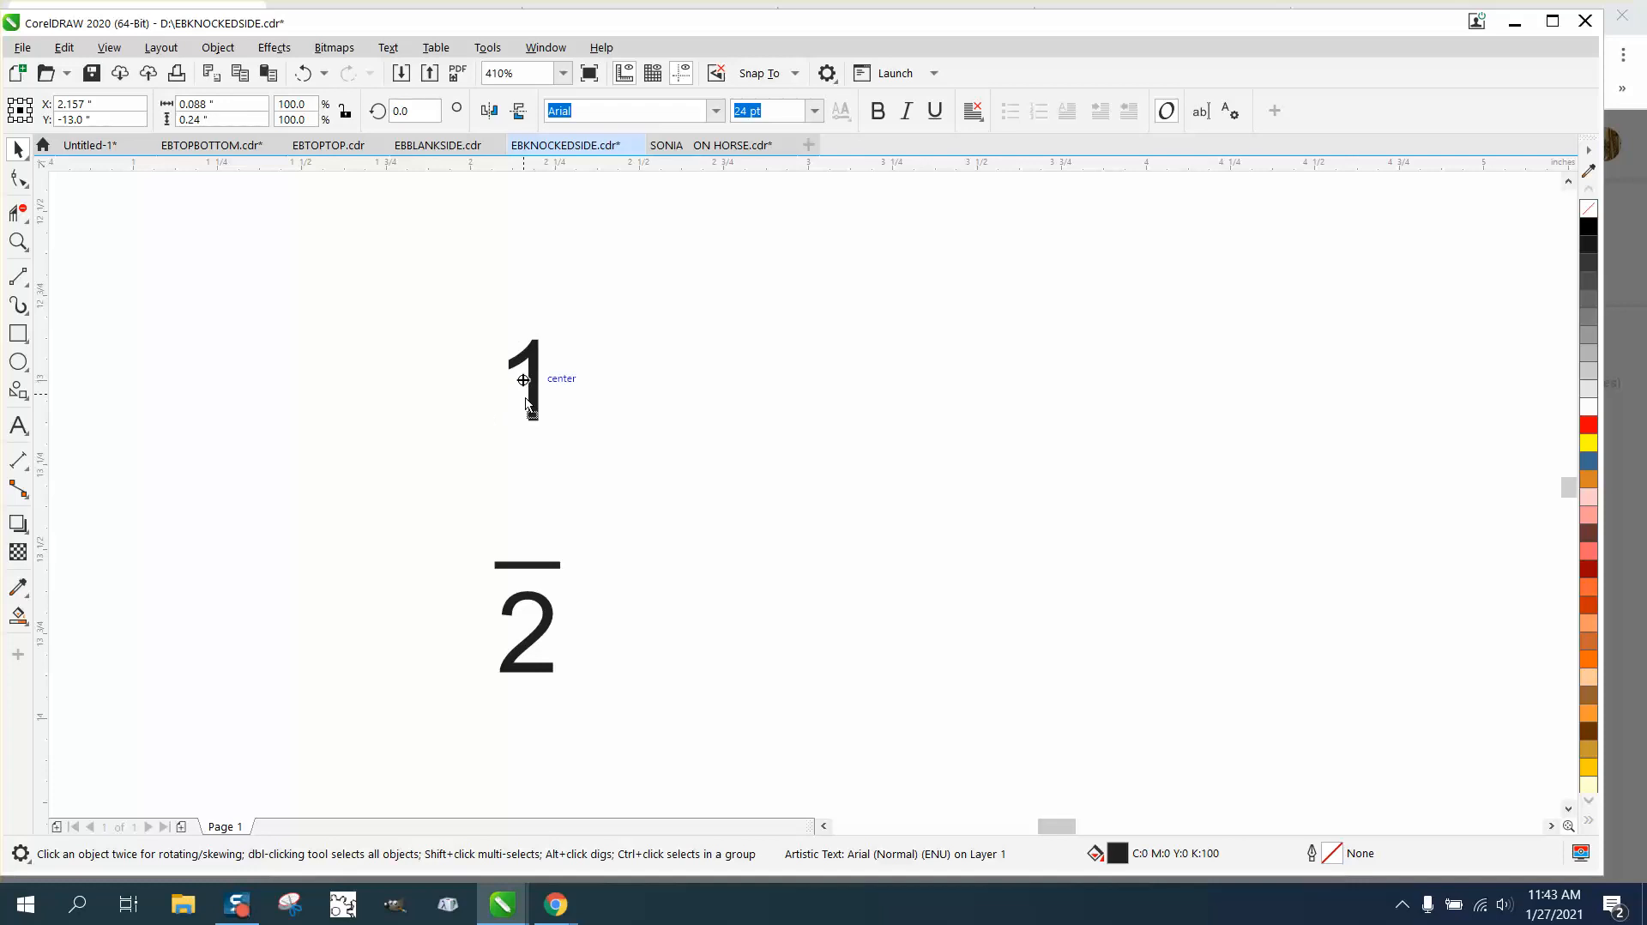
{"action": "left_click_drag", "start_coordinate": [524, 377], "coordinate": [525, 504]}
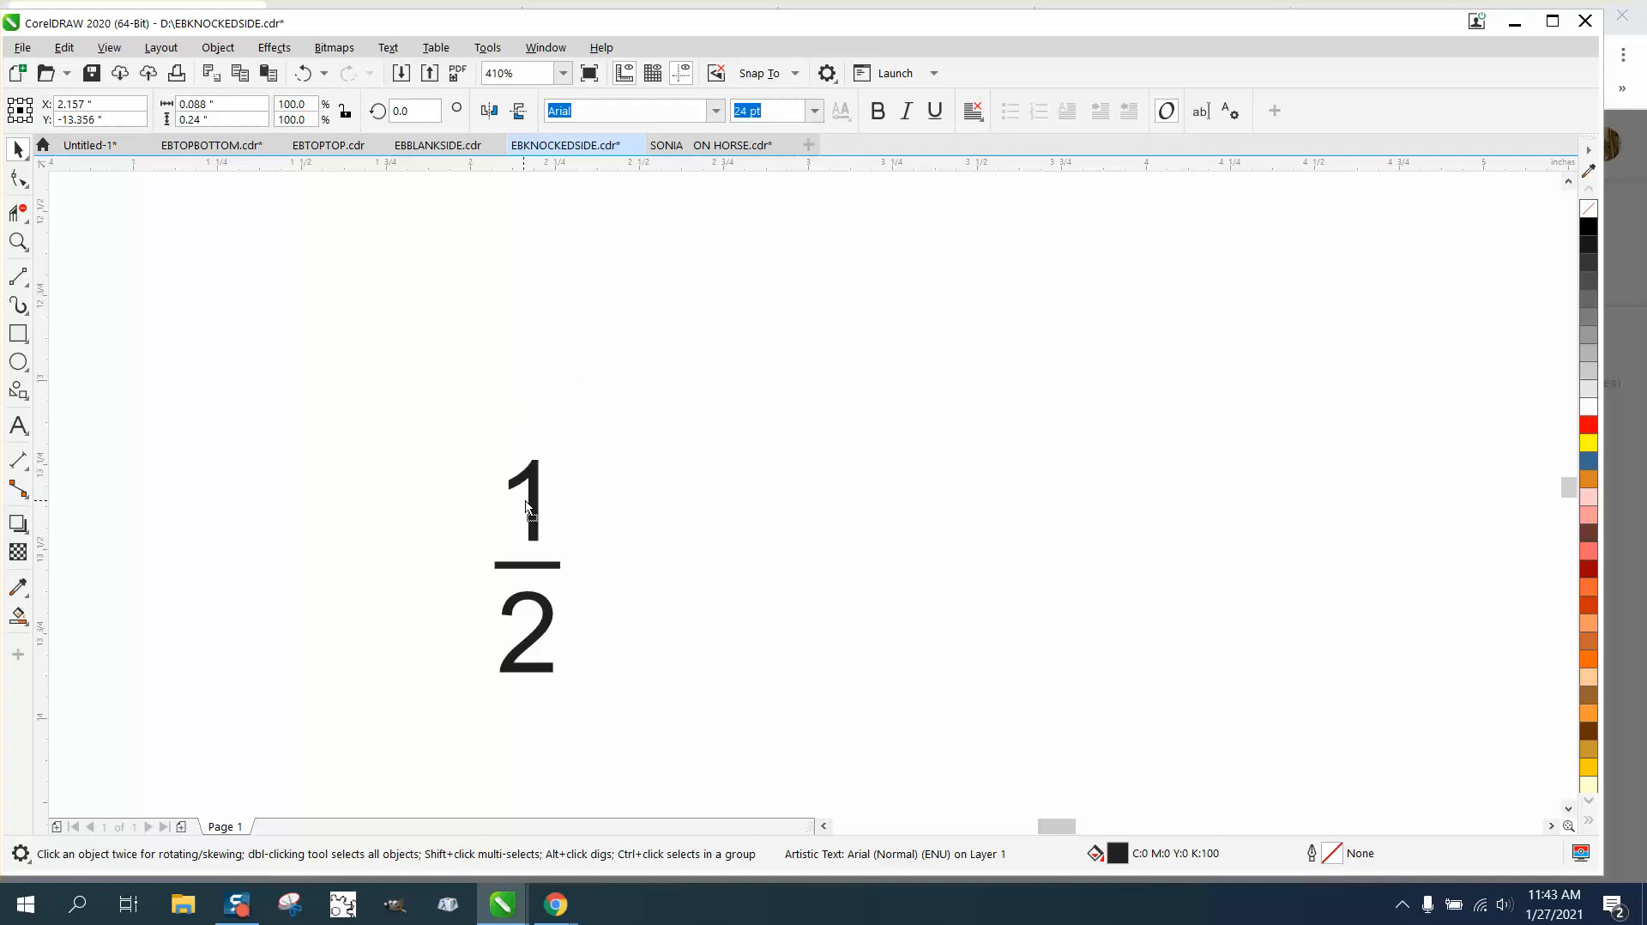
{"action": "left_click", "coordinate": [525, 510]}
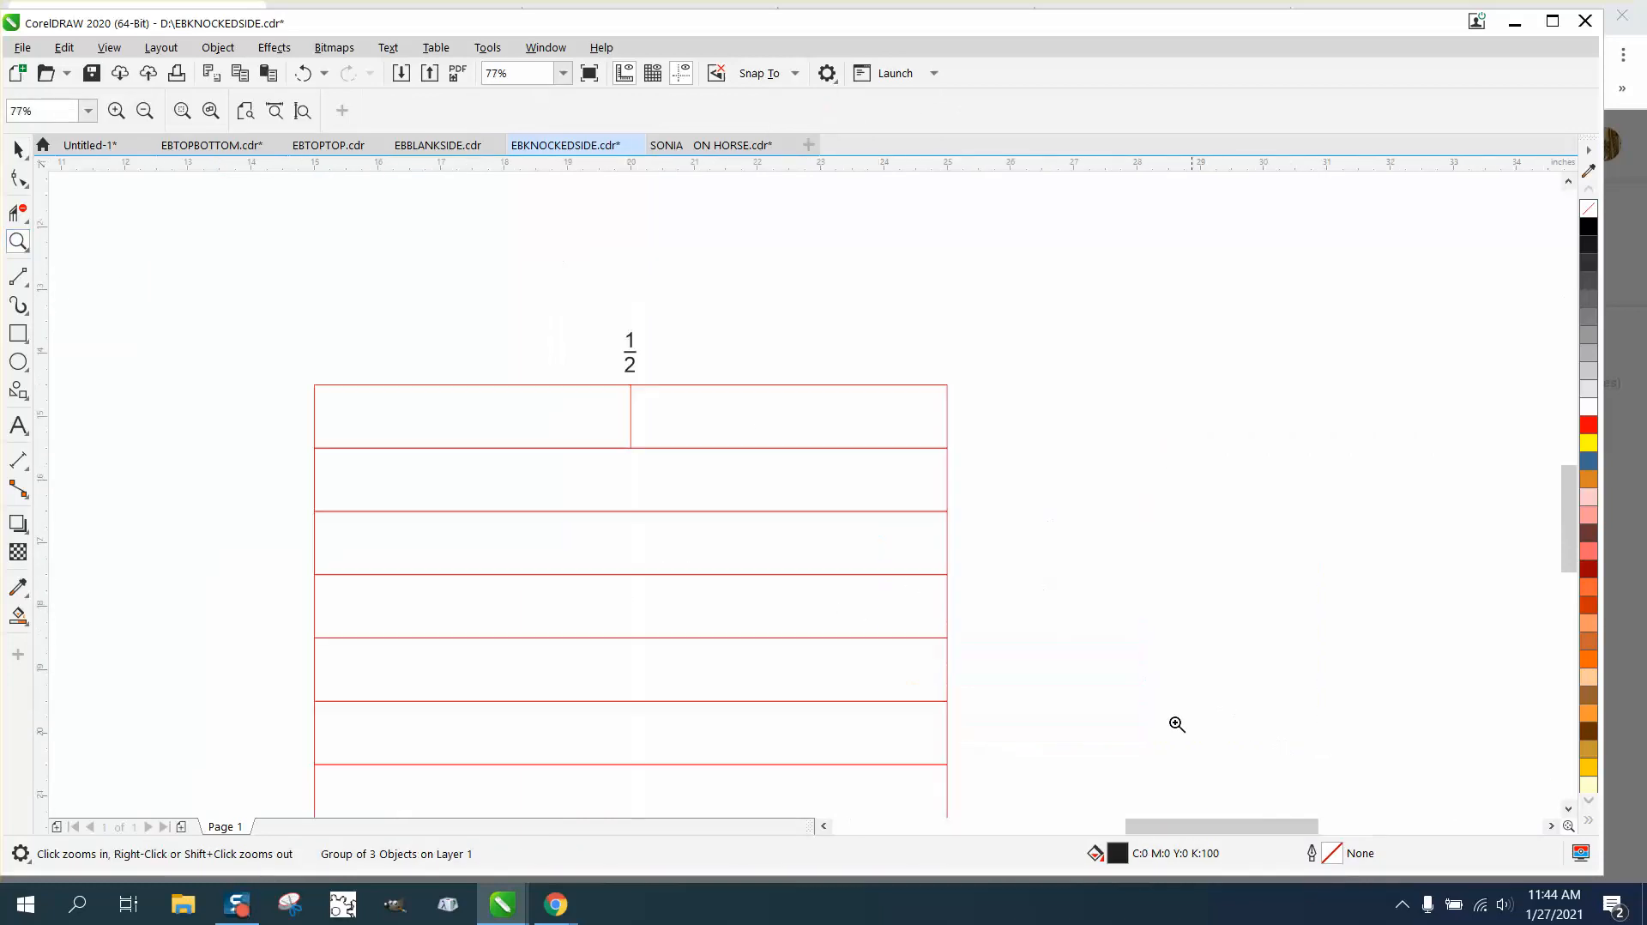
Move the two half cells above the table and check them with a temporary black fill.
{"action": "left_click", "coordinate": [629, 350]}
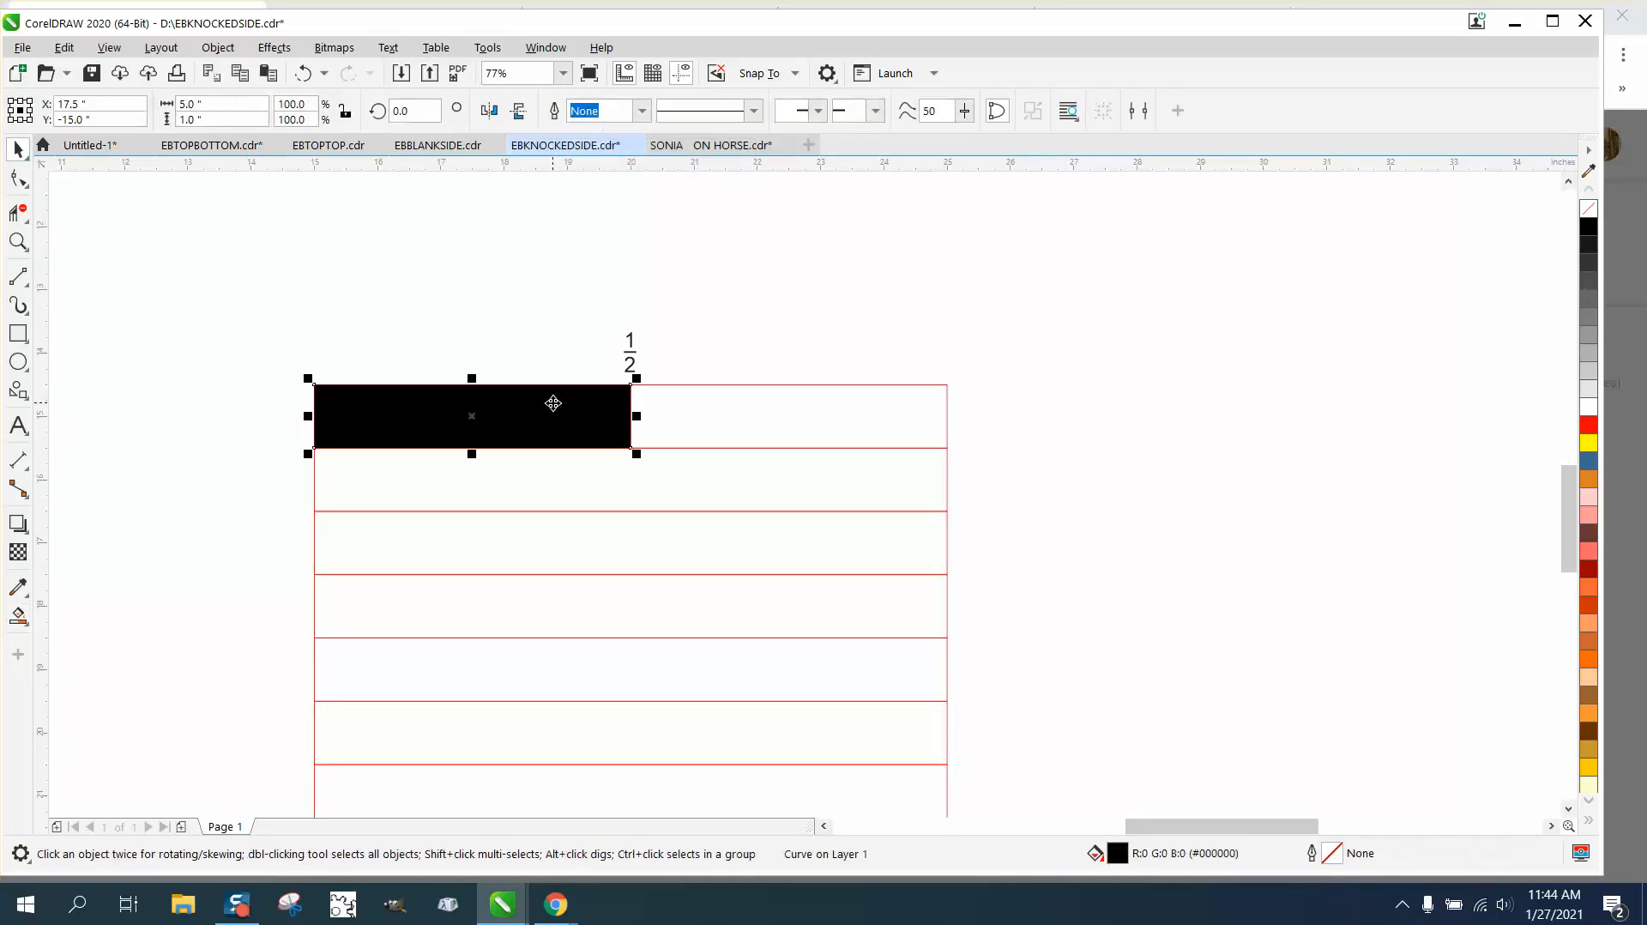
{"action": "left_click_drag", "start_coordinate": [470, 415], "coordinate": [470, 351]}
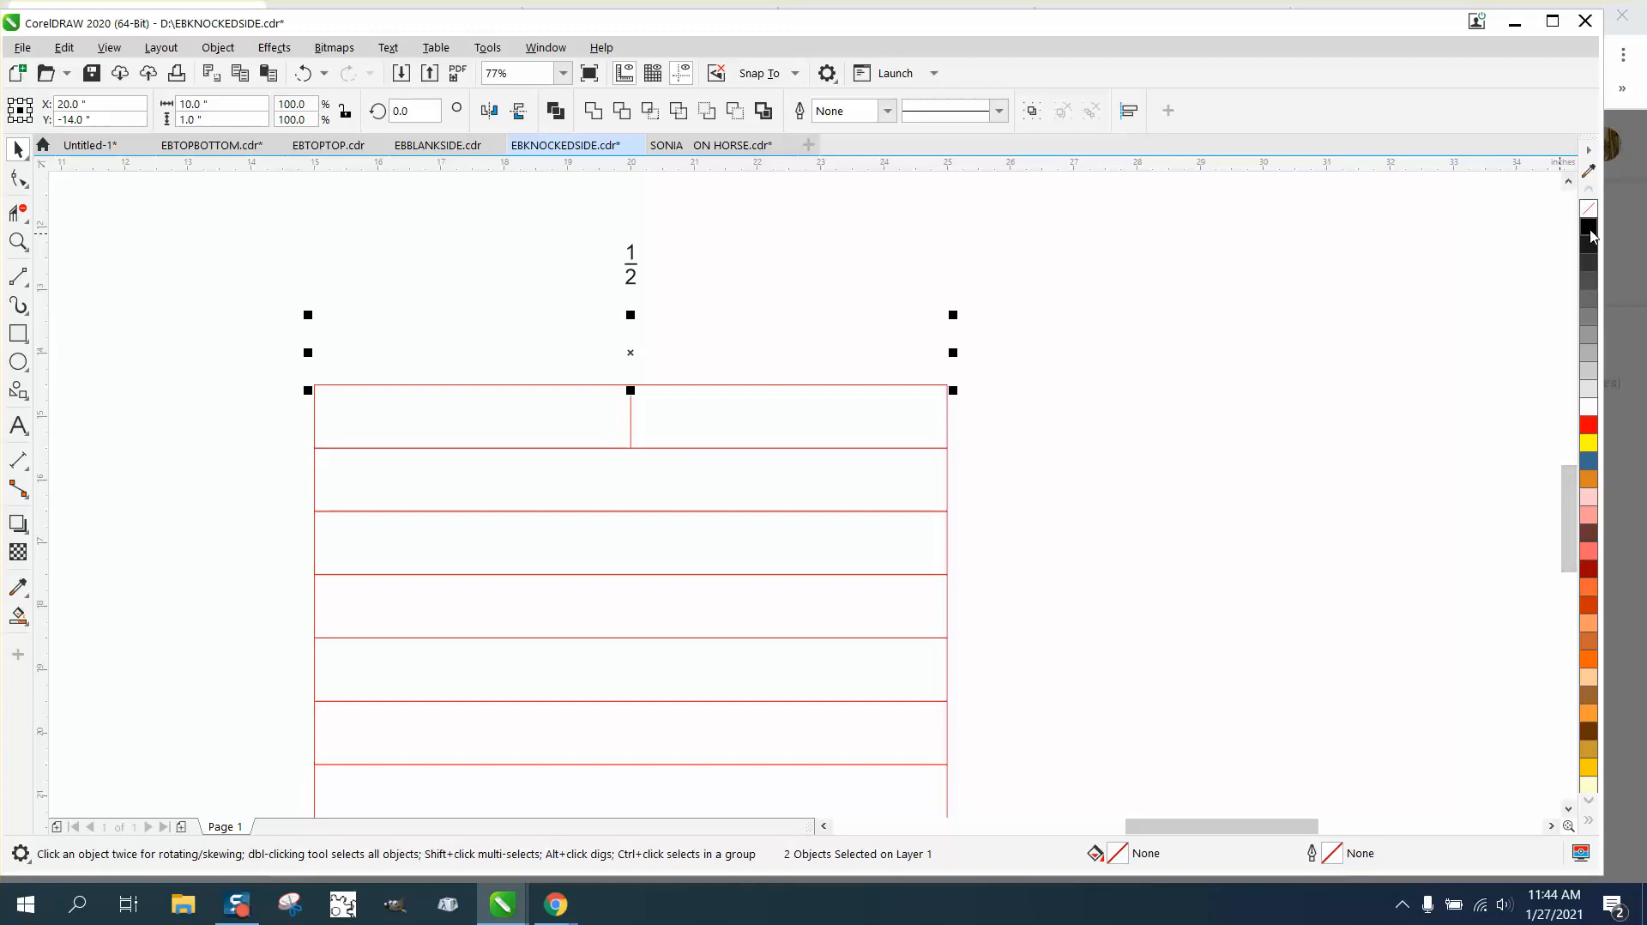
{"action": "left_click", "coordinate": [1586, 230]}
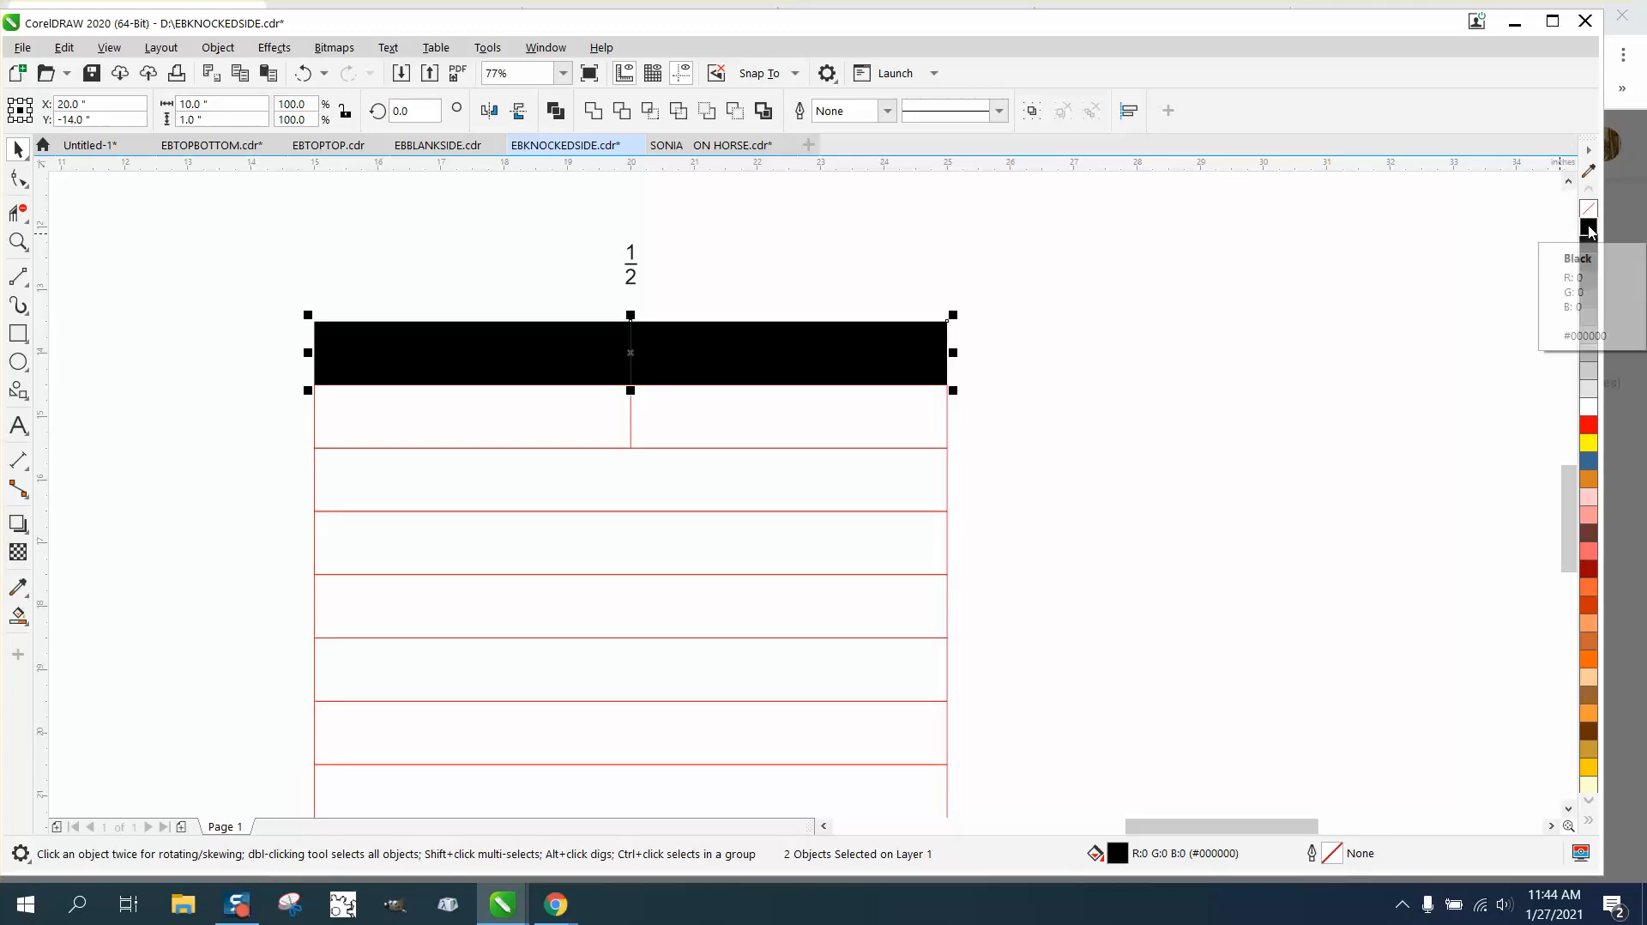
{"action": "left_click", "coordinate": [1589, 230]}
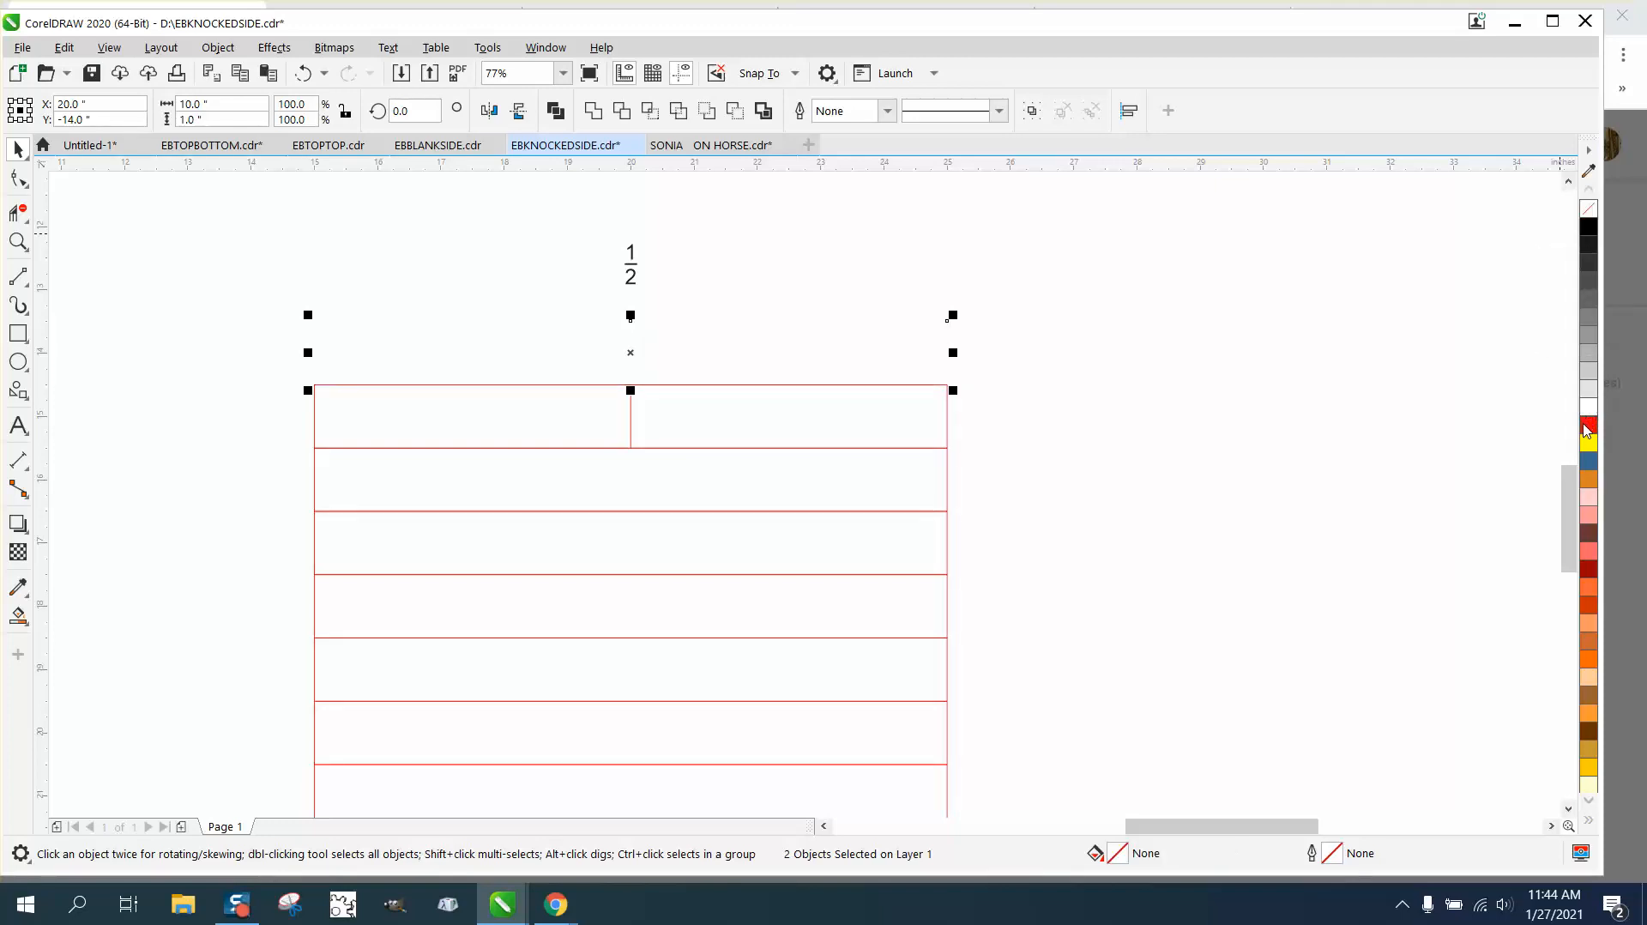
{"action": "left_click", "coordinate": [1588, 424]}
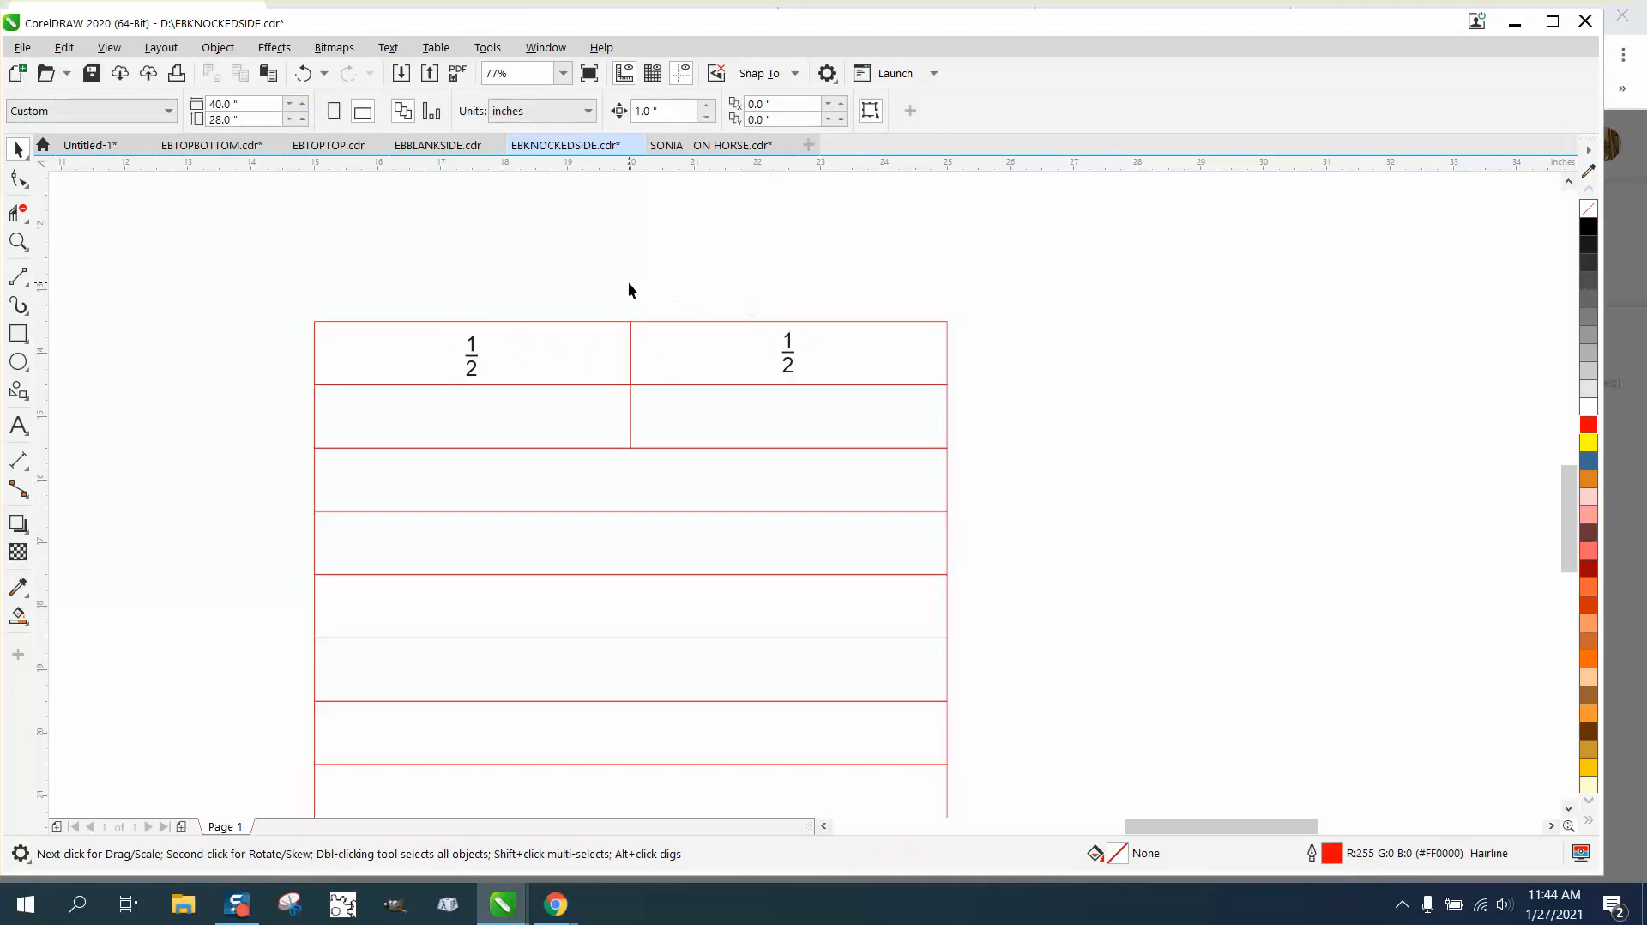
{"action": "mouse_move", "coordinate": [425, 305]}
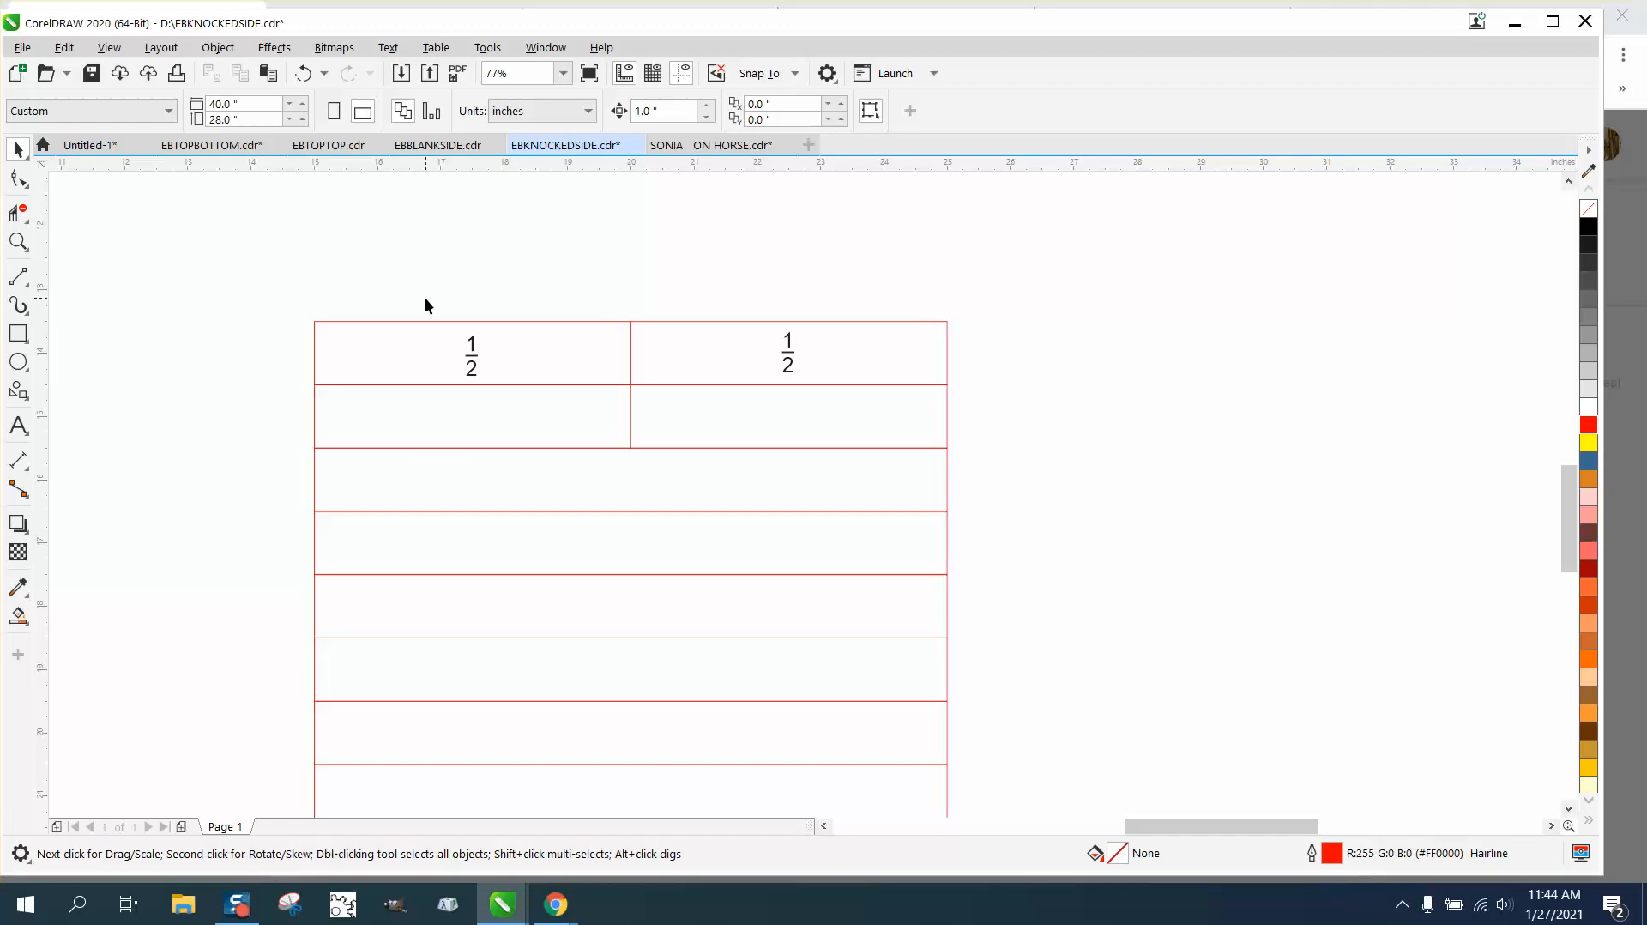
{"action": "mouse_move", "coordinate": [465, 325]}
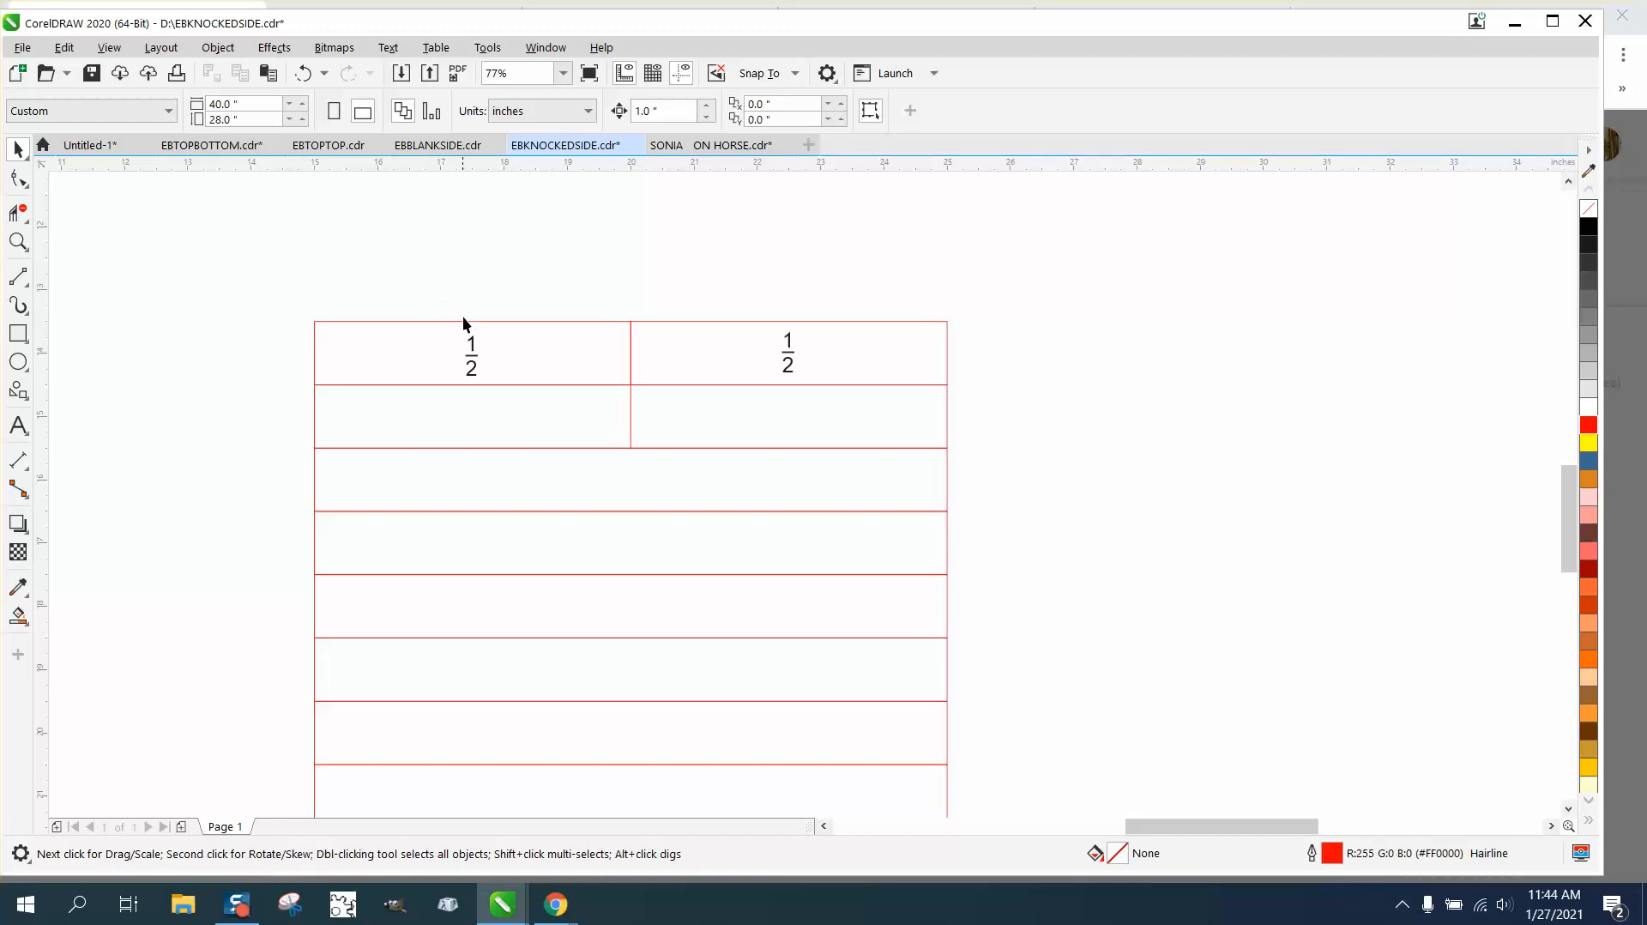
{"action": "mouse_move", "coordinate": [630, 422]}
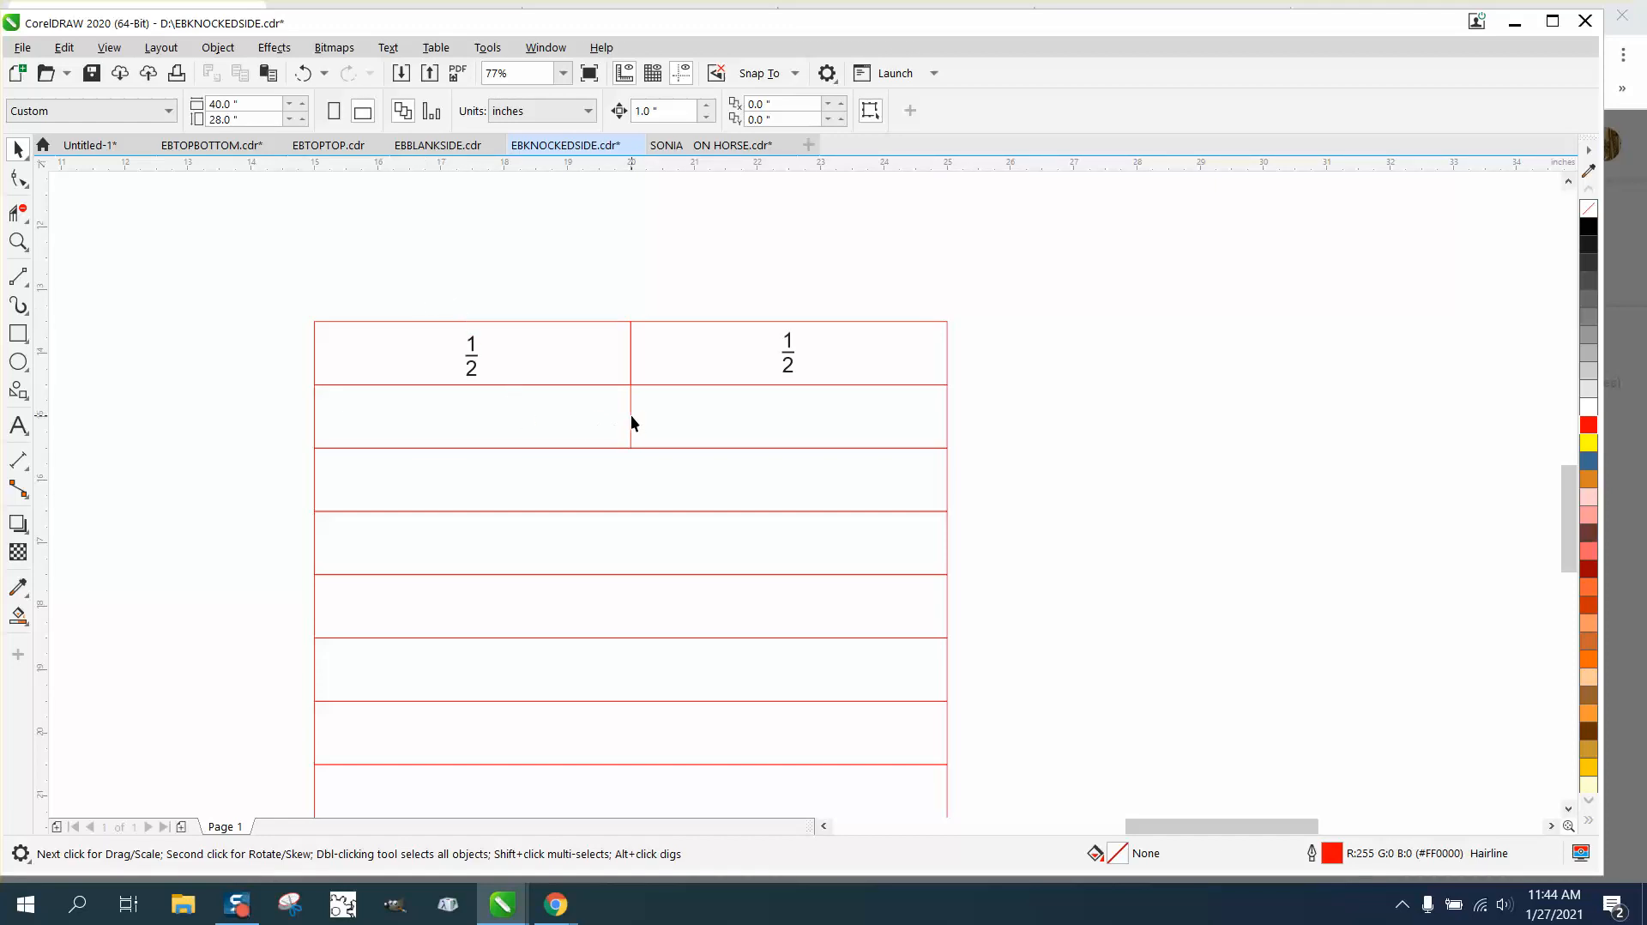
Select the finished halves row with its 1/2 labels to set it beneath the ruler row.
{"action": "left_click", "coordinate": [470, 352]}
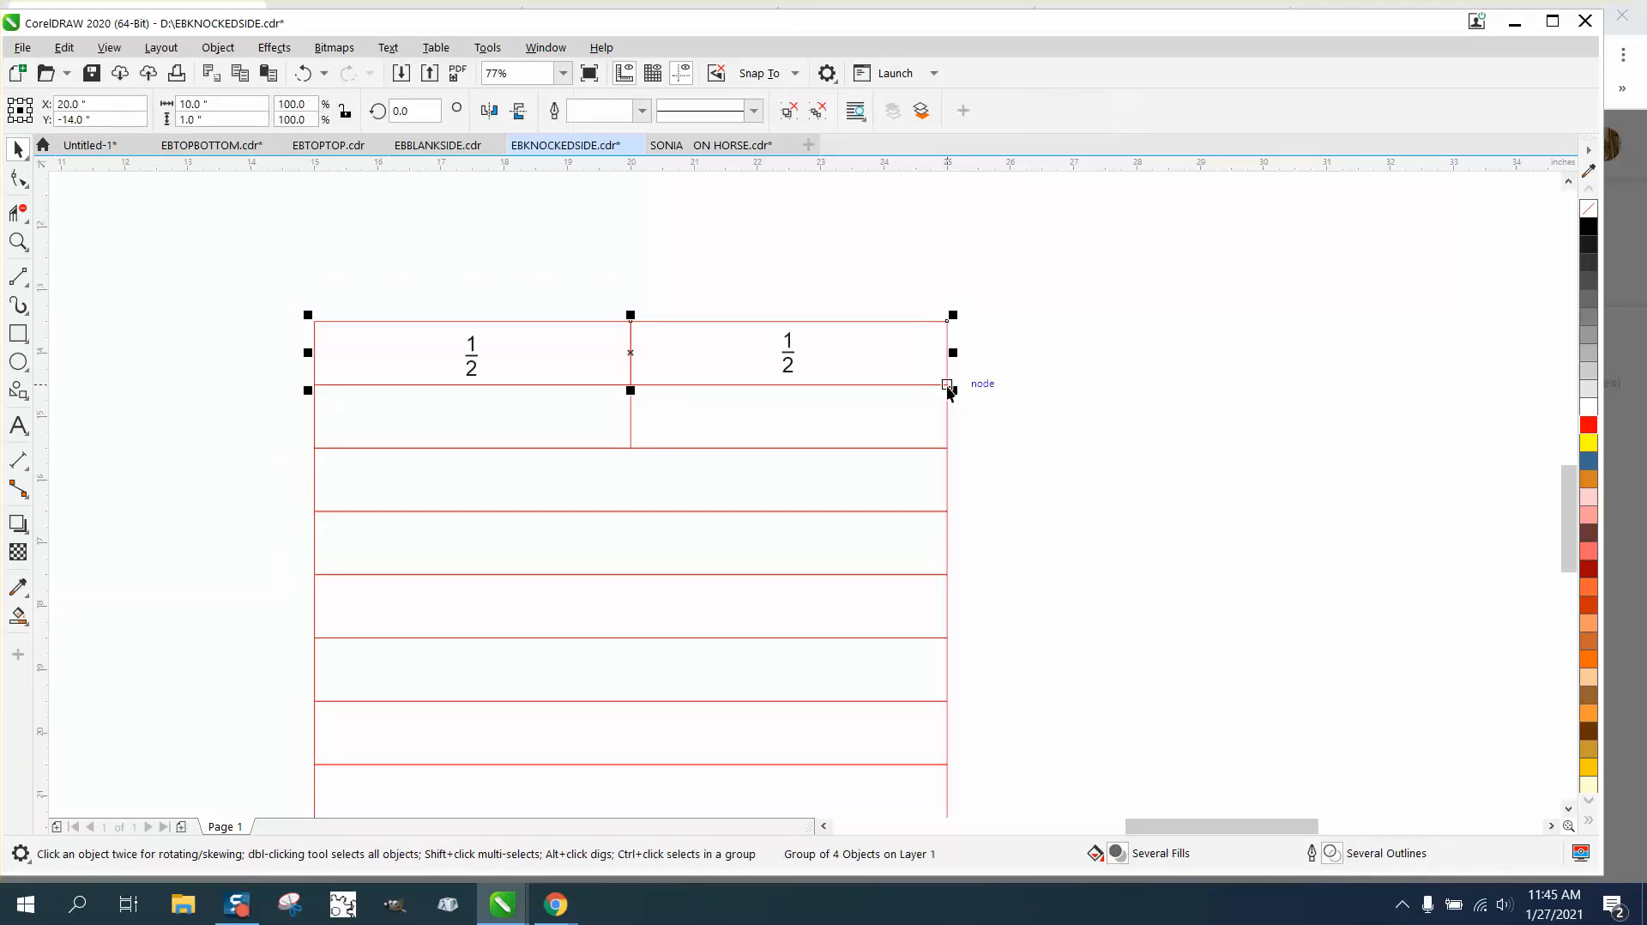
{"action": "scroll", "scroll_direction": "down", "scroll_amount": 3}
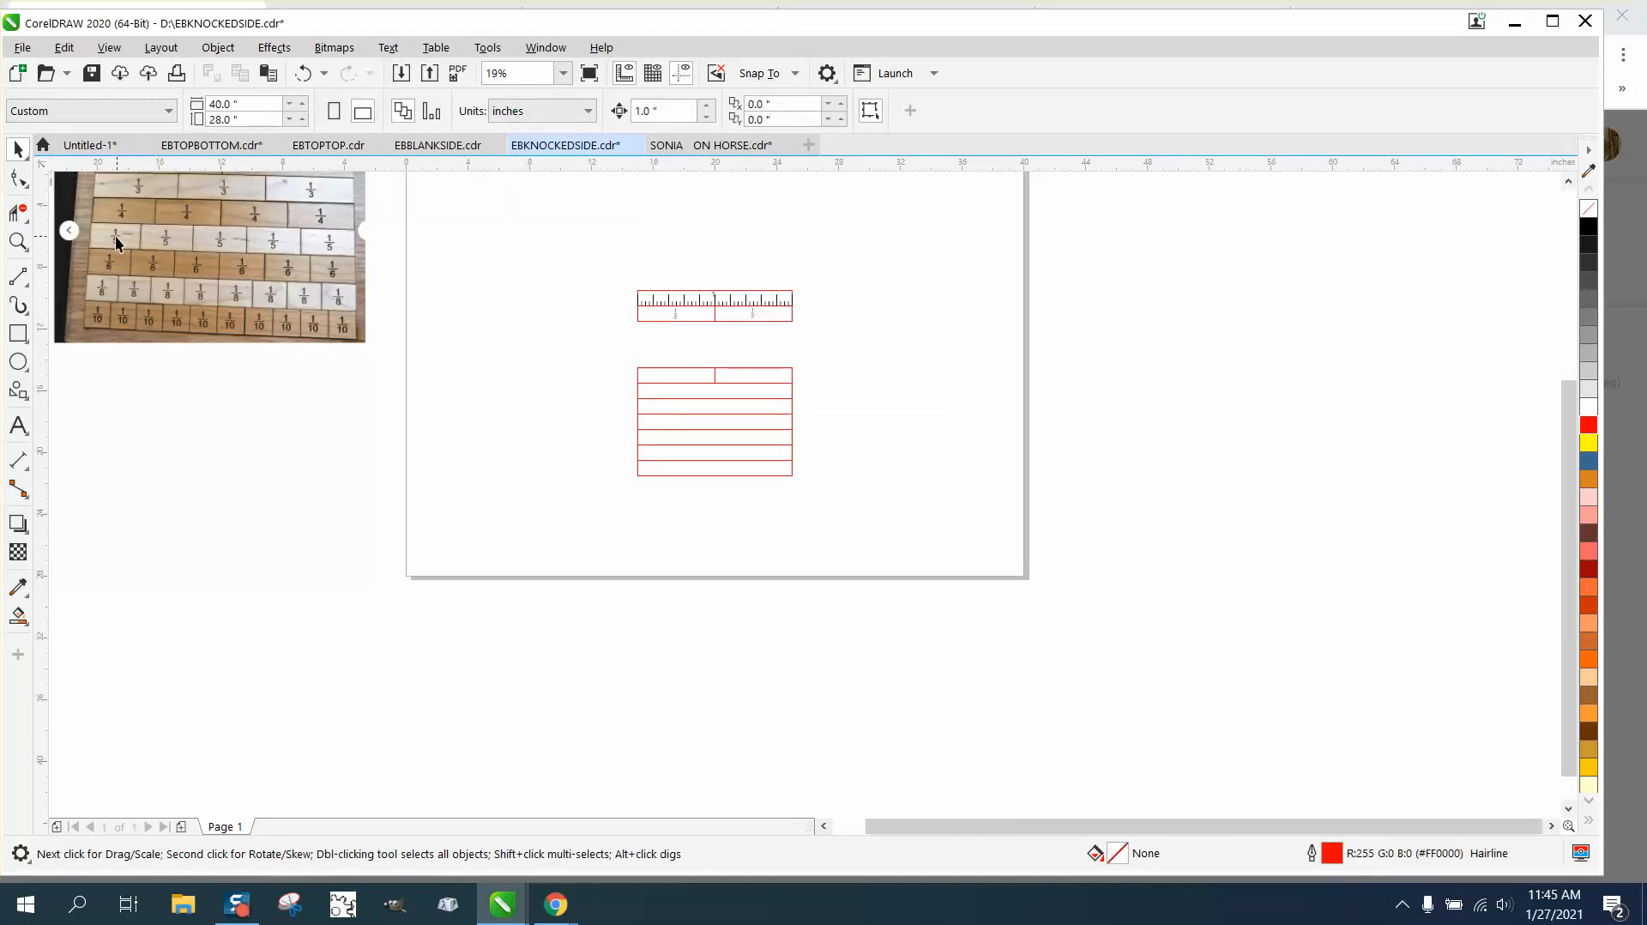
With Nudge distance 2.5 in, place dividers at each quarter of the detached ten-inch row.
{"action": "left_click", "coordinate": [19, 242]}
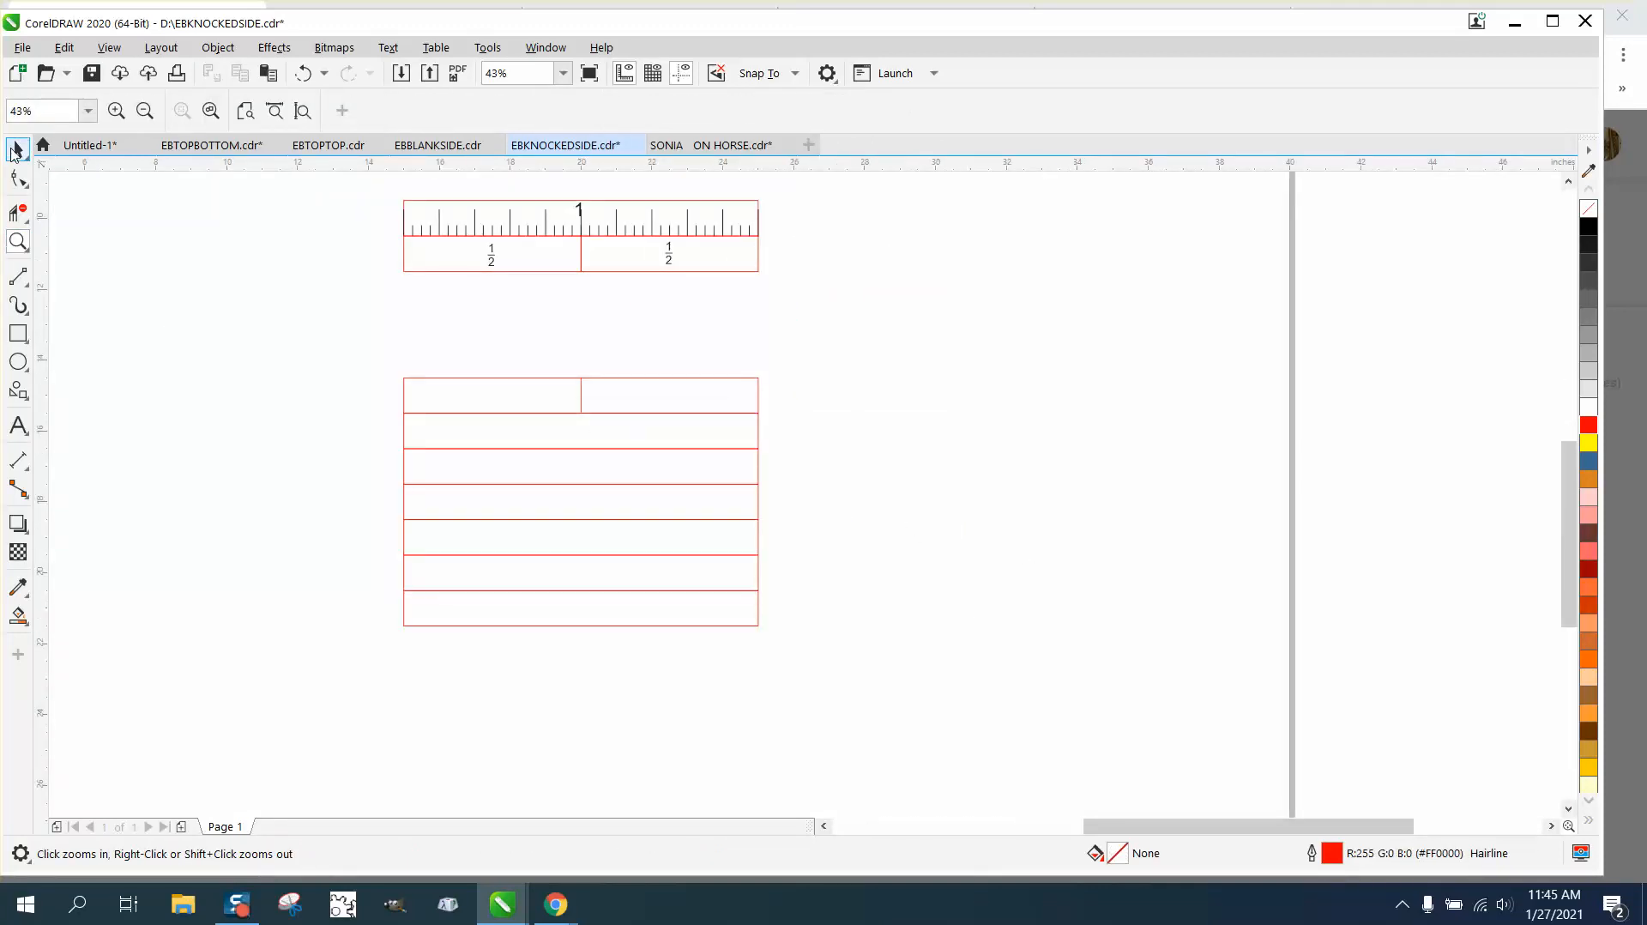
{"action": "left_click", "coordinate": [578, 395]}
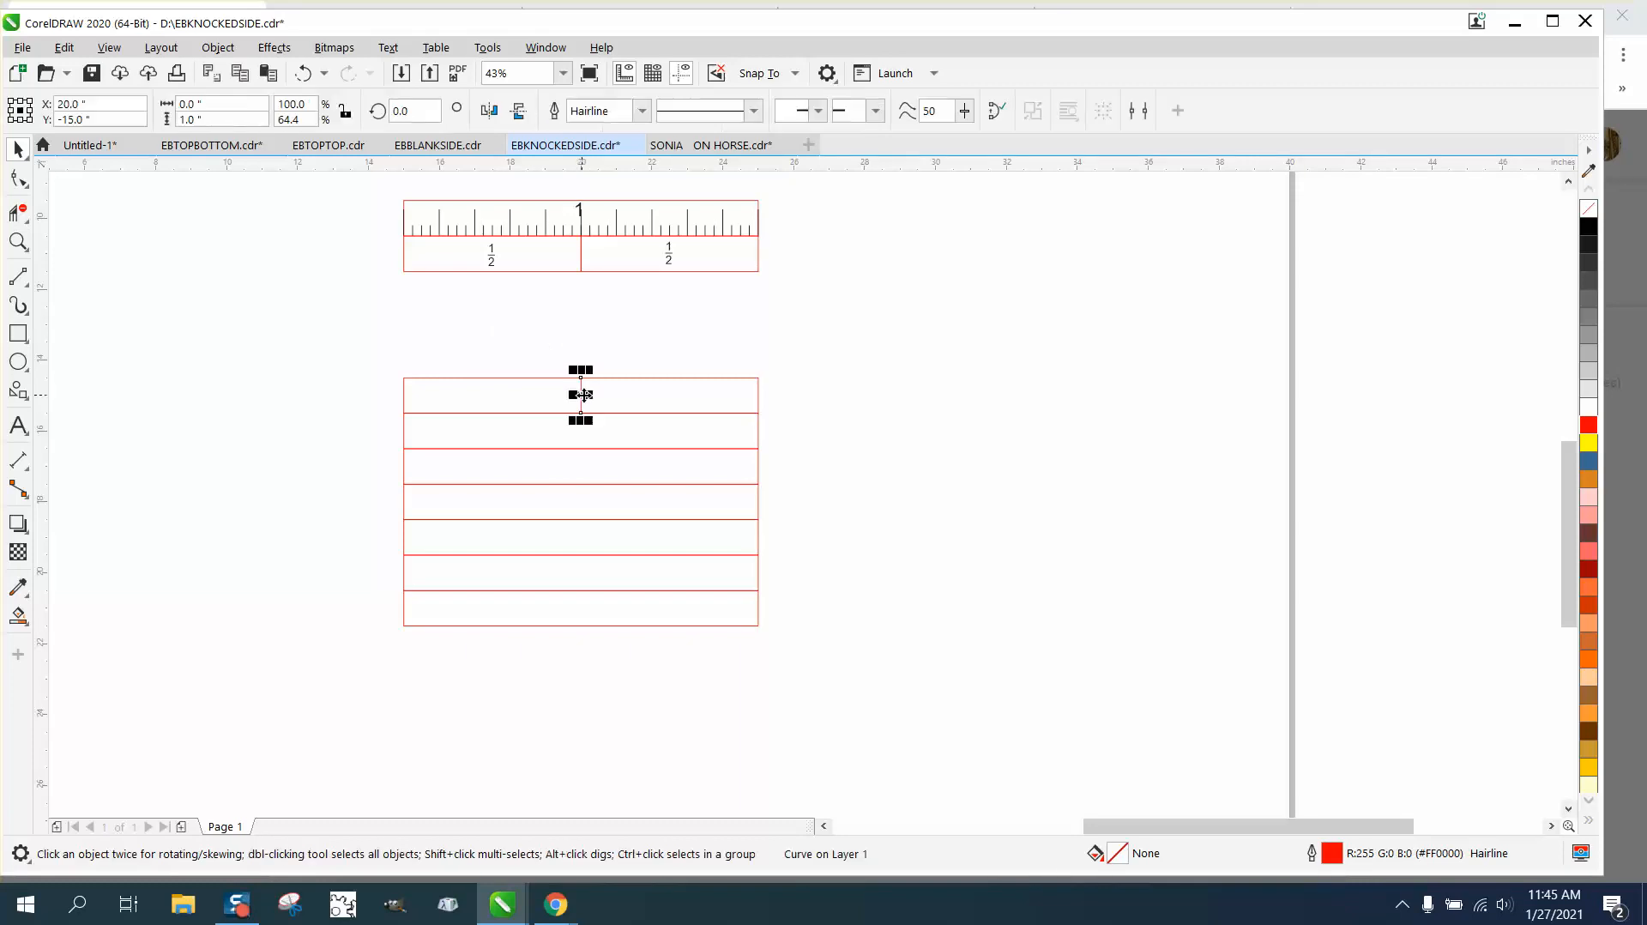
{"action": "mouse_move", "coordinate": [389, 436]}
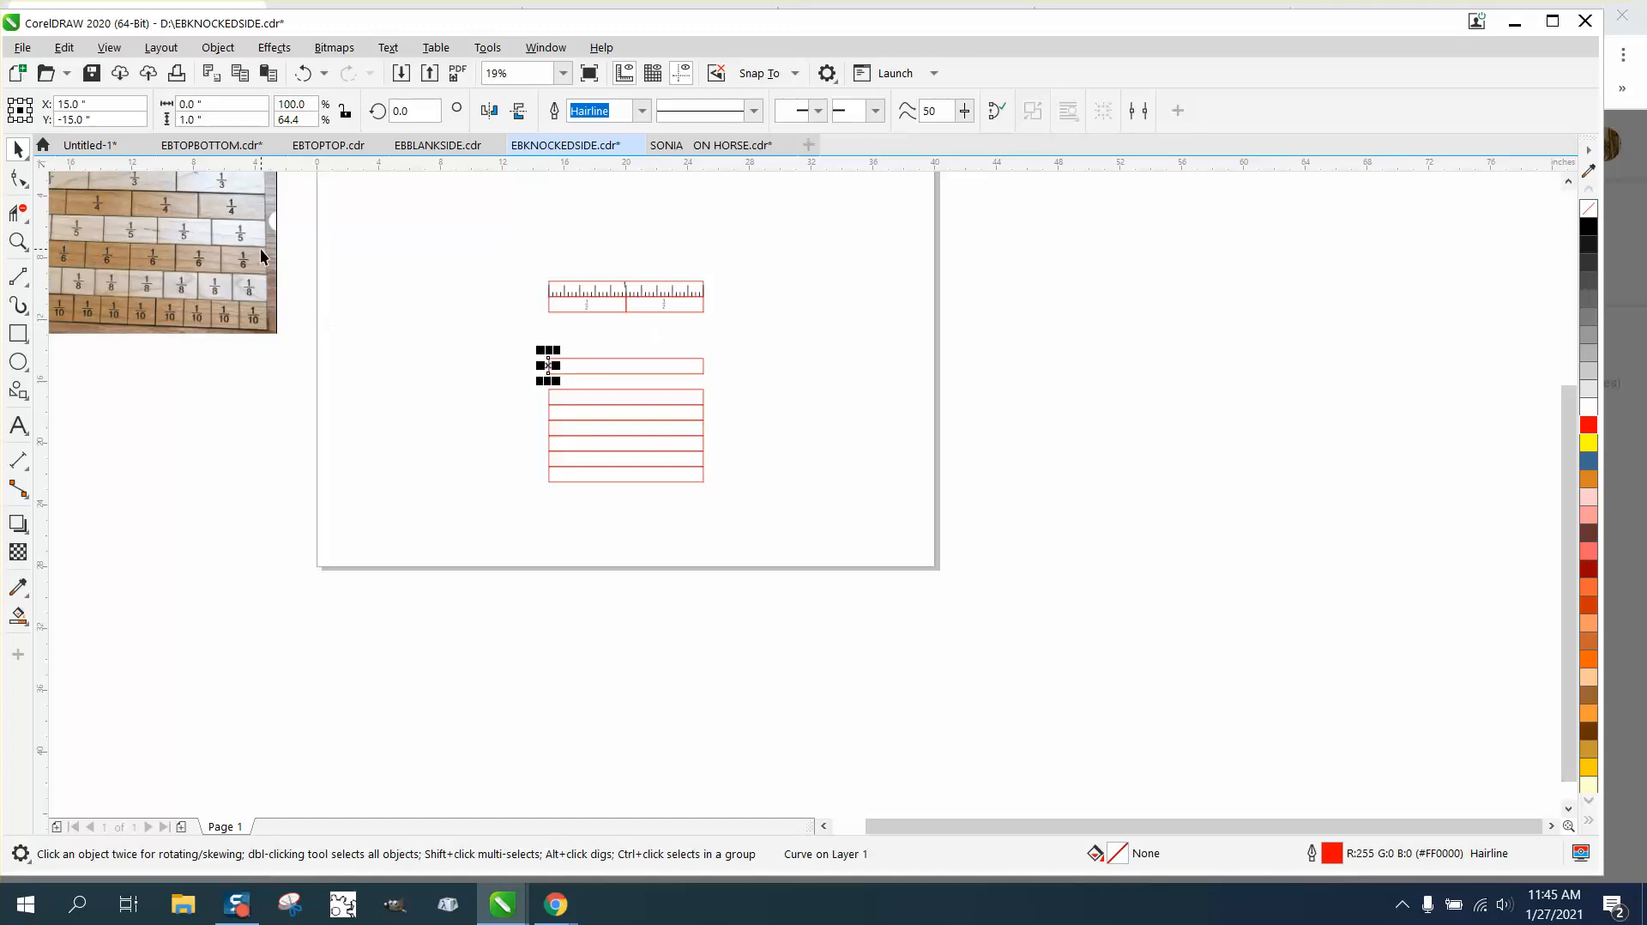
{"action": "mouse_move", "coordinate": [210, 262]}
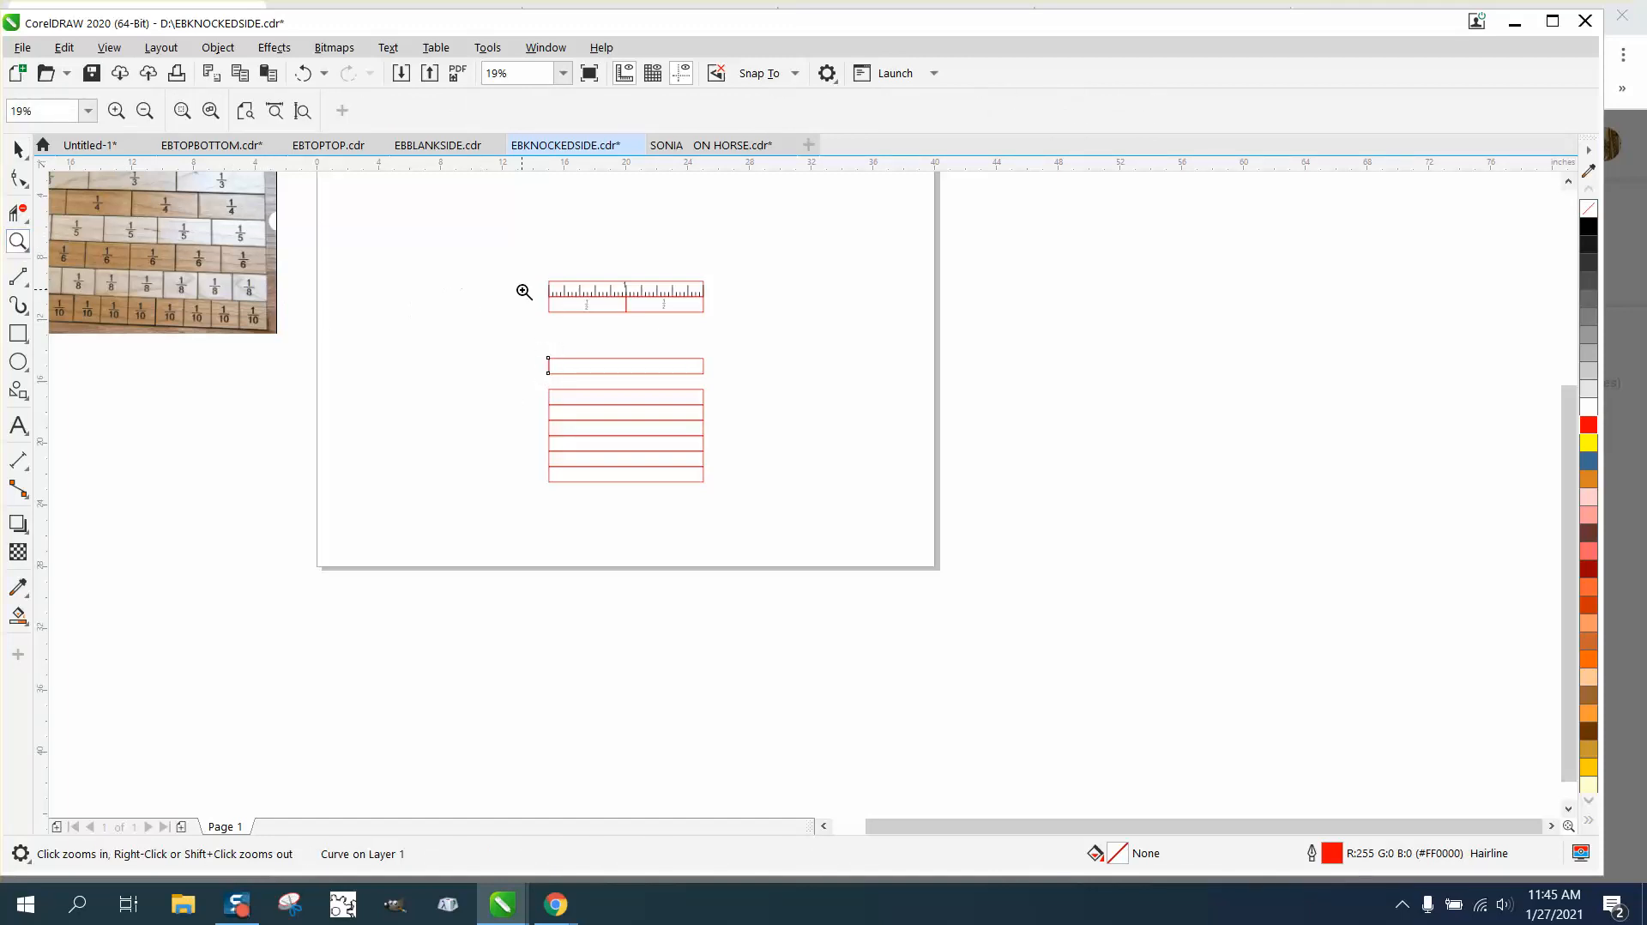
{"action": "left_click", "coordinate": [523, 291]}
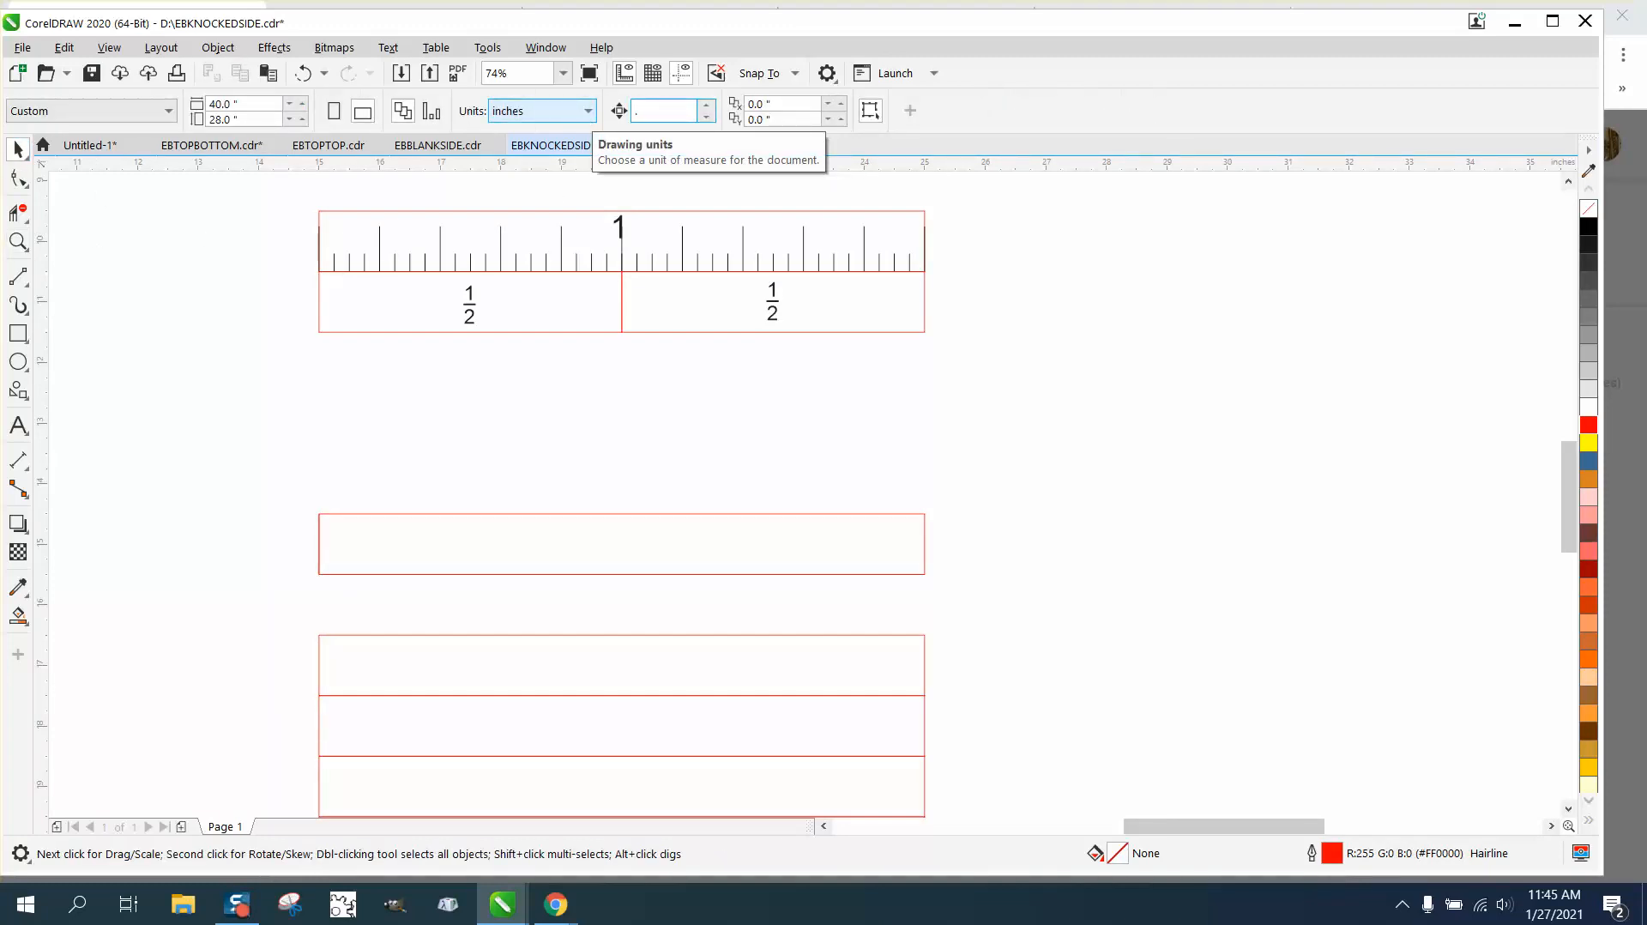
{"action": "type", "text": "2"}
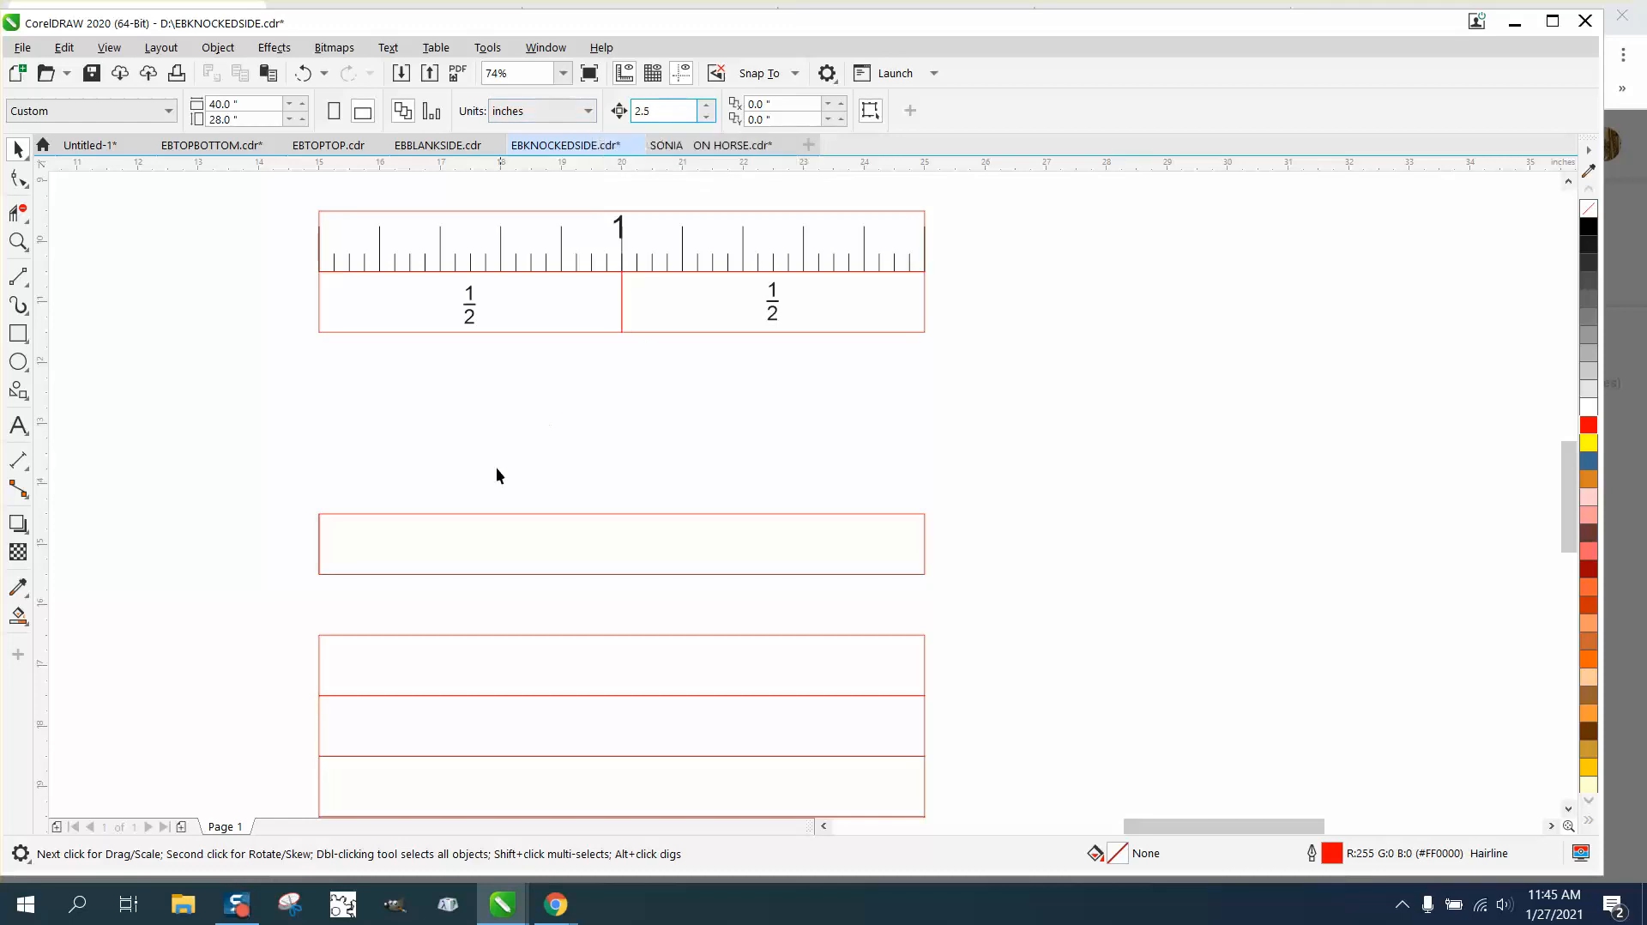
{"action": "mouse_move", "coordinate": [322, 551]}
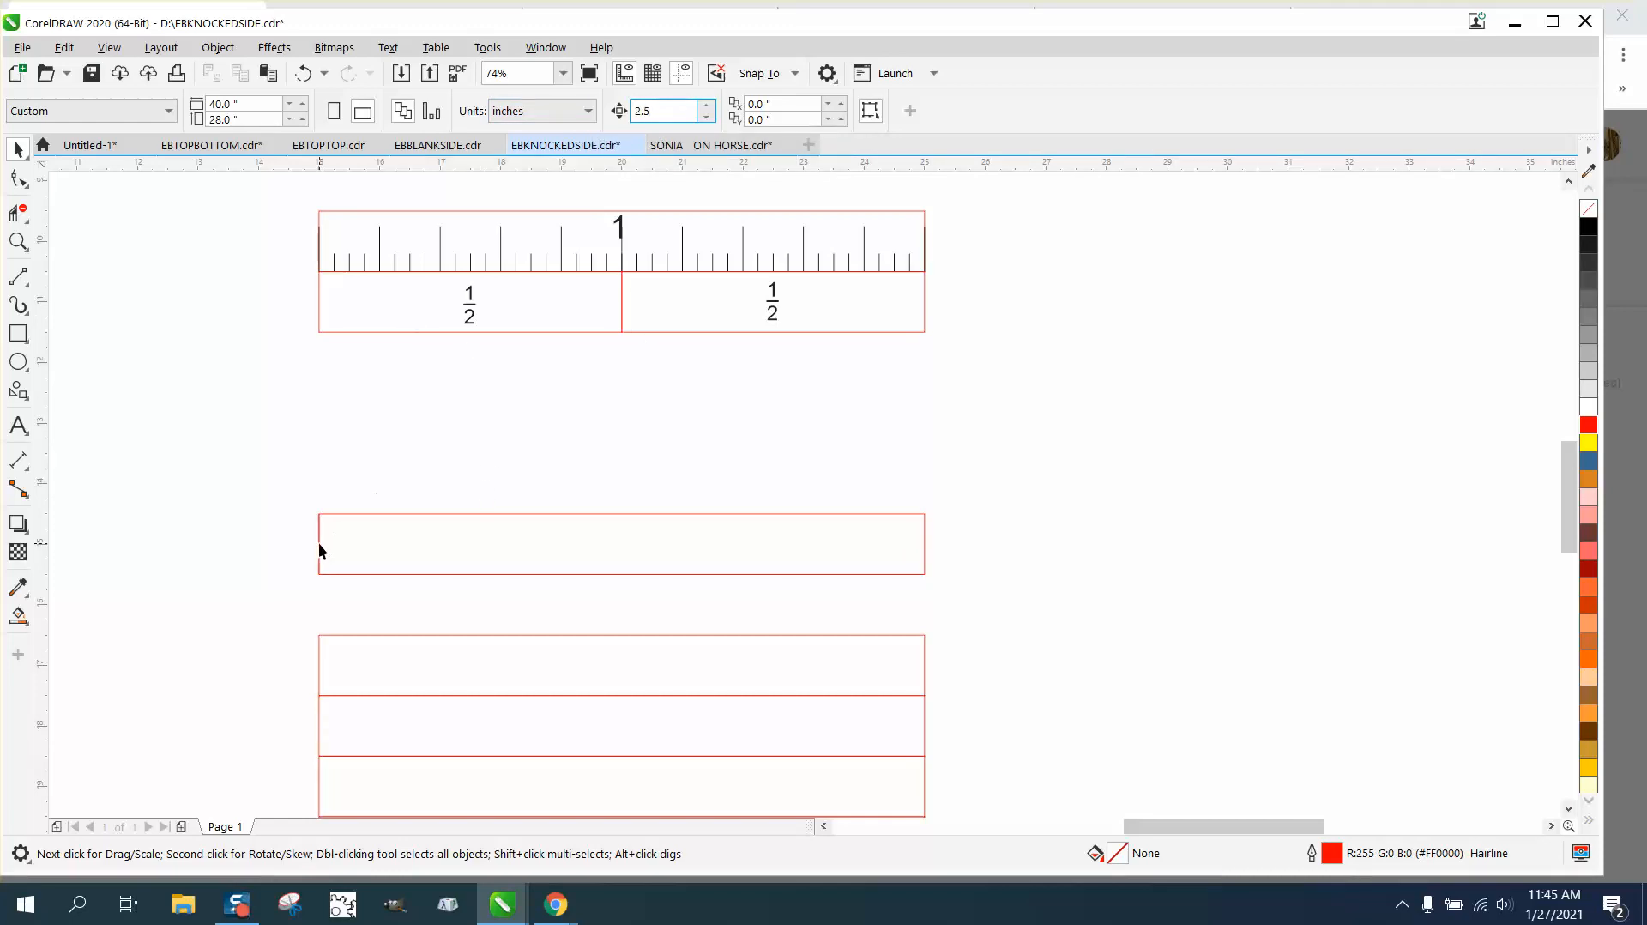
{"action": "left_click", "coordinate": [621, 544]}
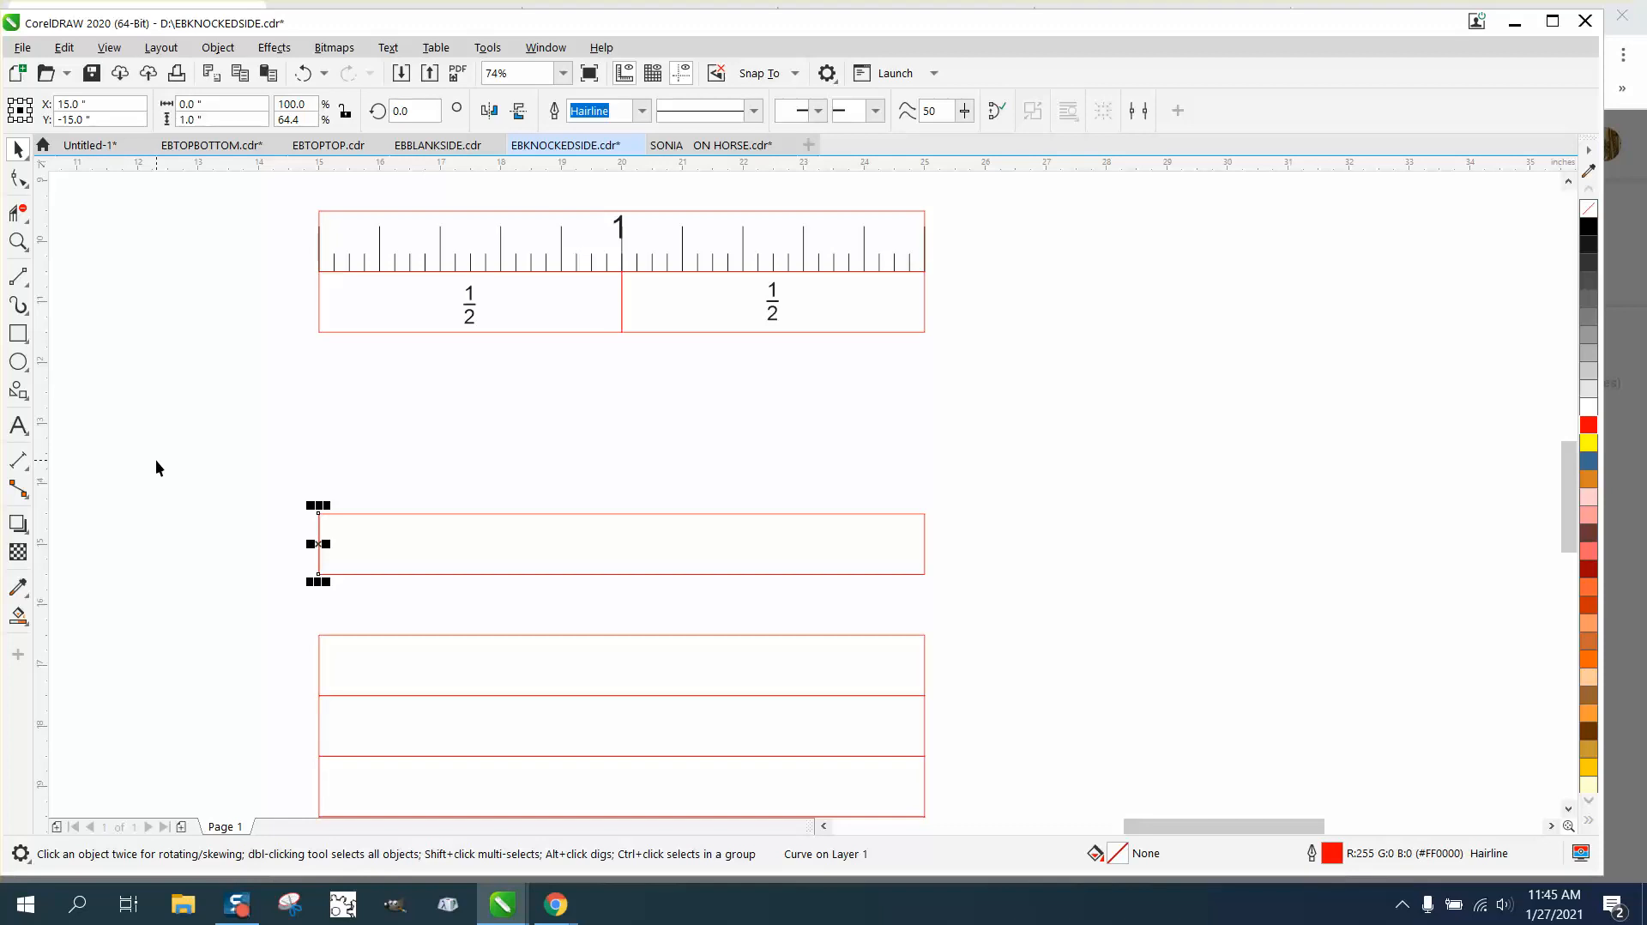
{"action": "left_click_drag", "start_coordinate": [318, 543], "coordinate": [470, 544]}
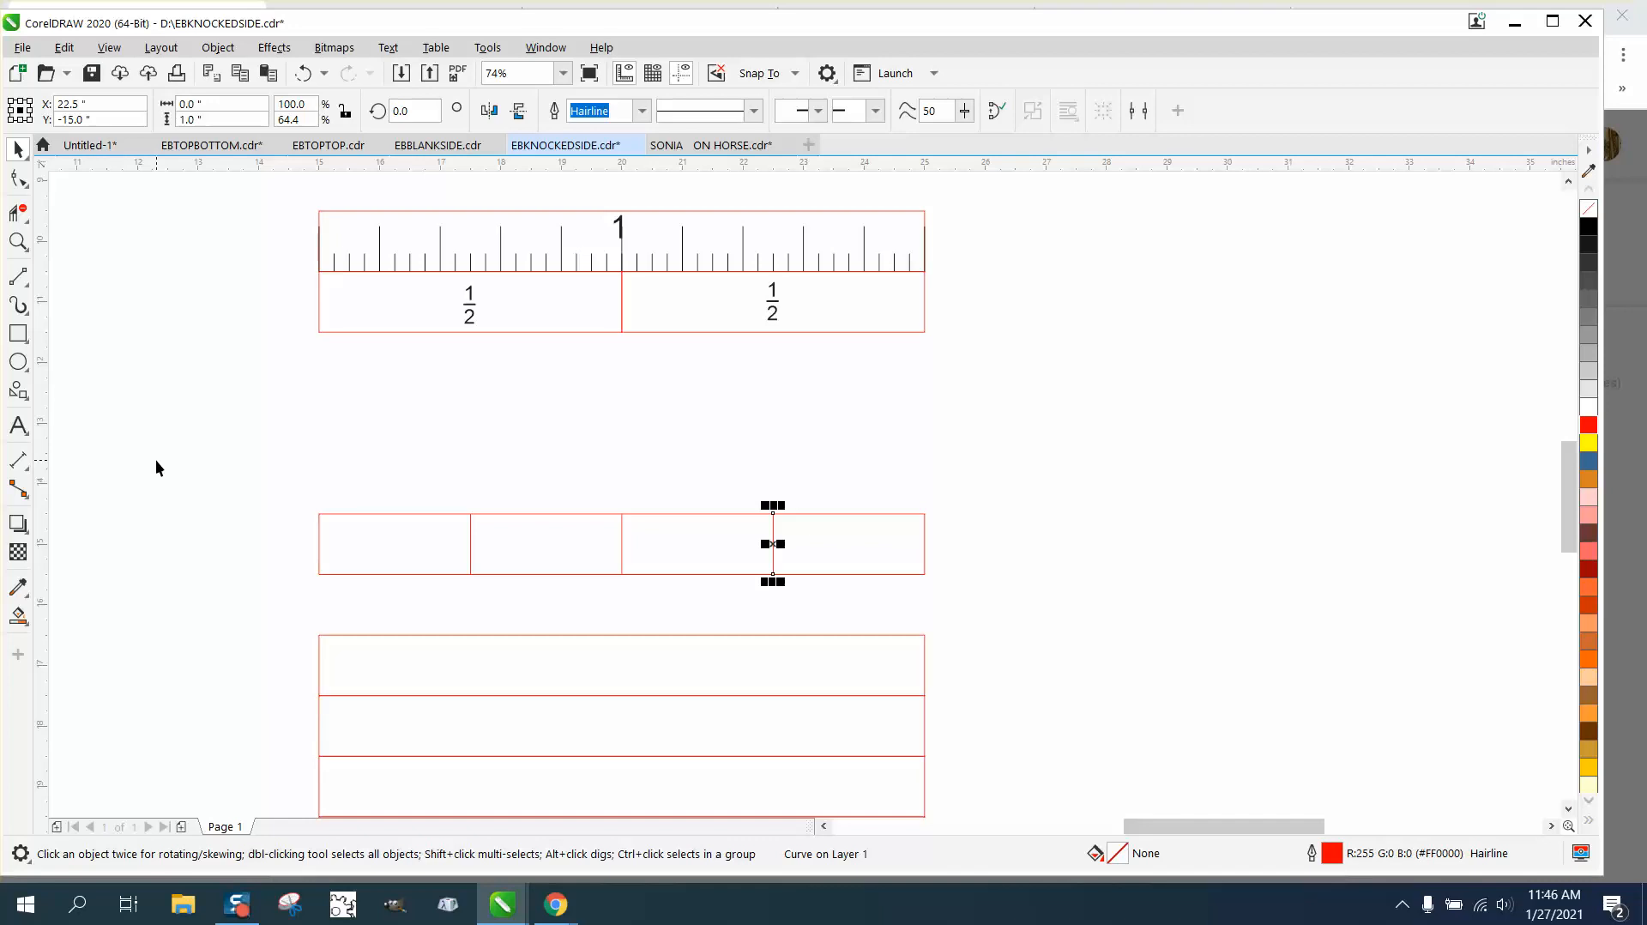
{"action": "mouse_move", "coordinate": [421, 577]}
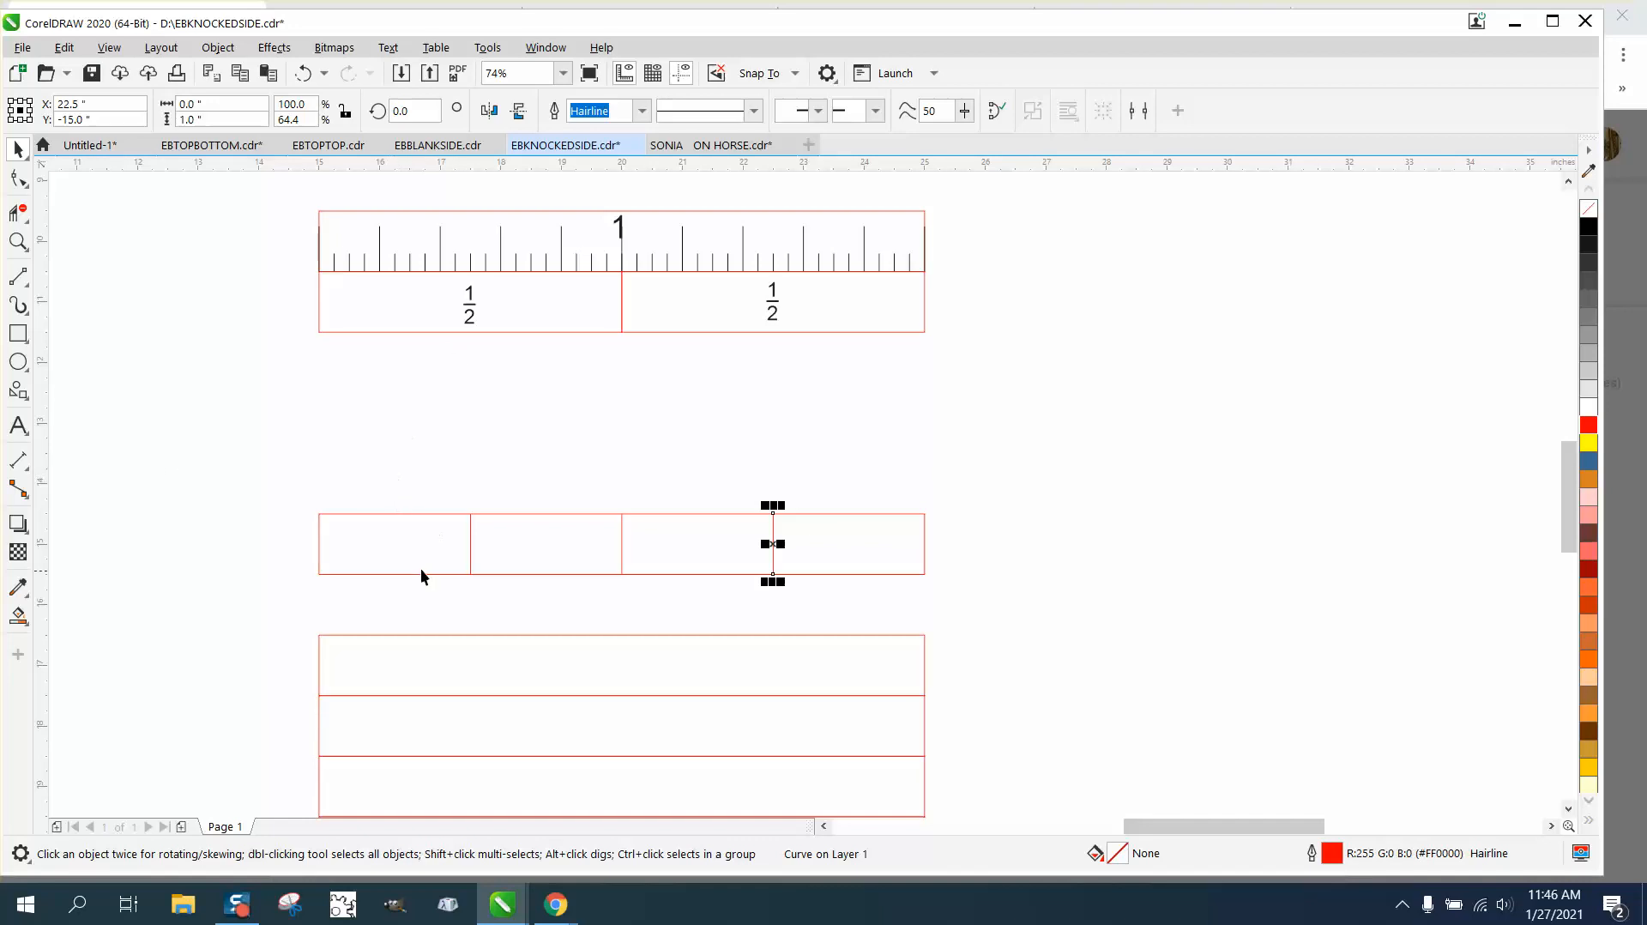
{"action": "mouse_move", "coordinate": [803, 578]}
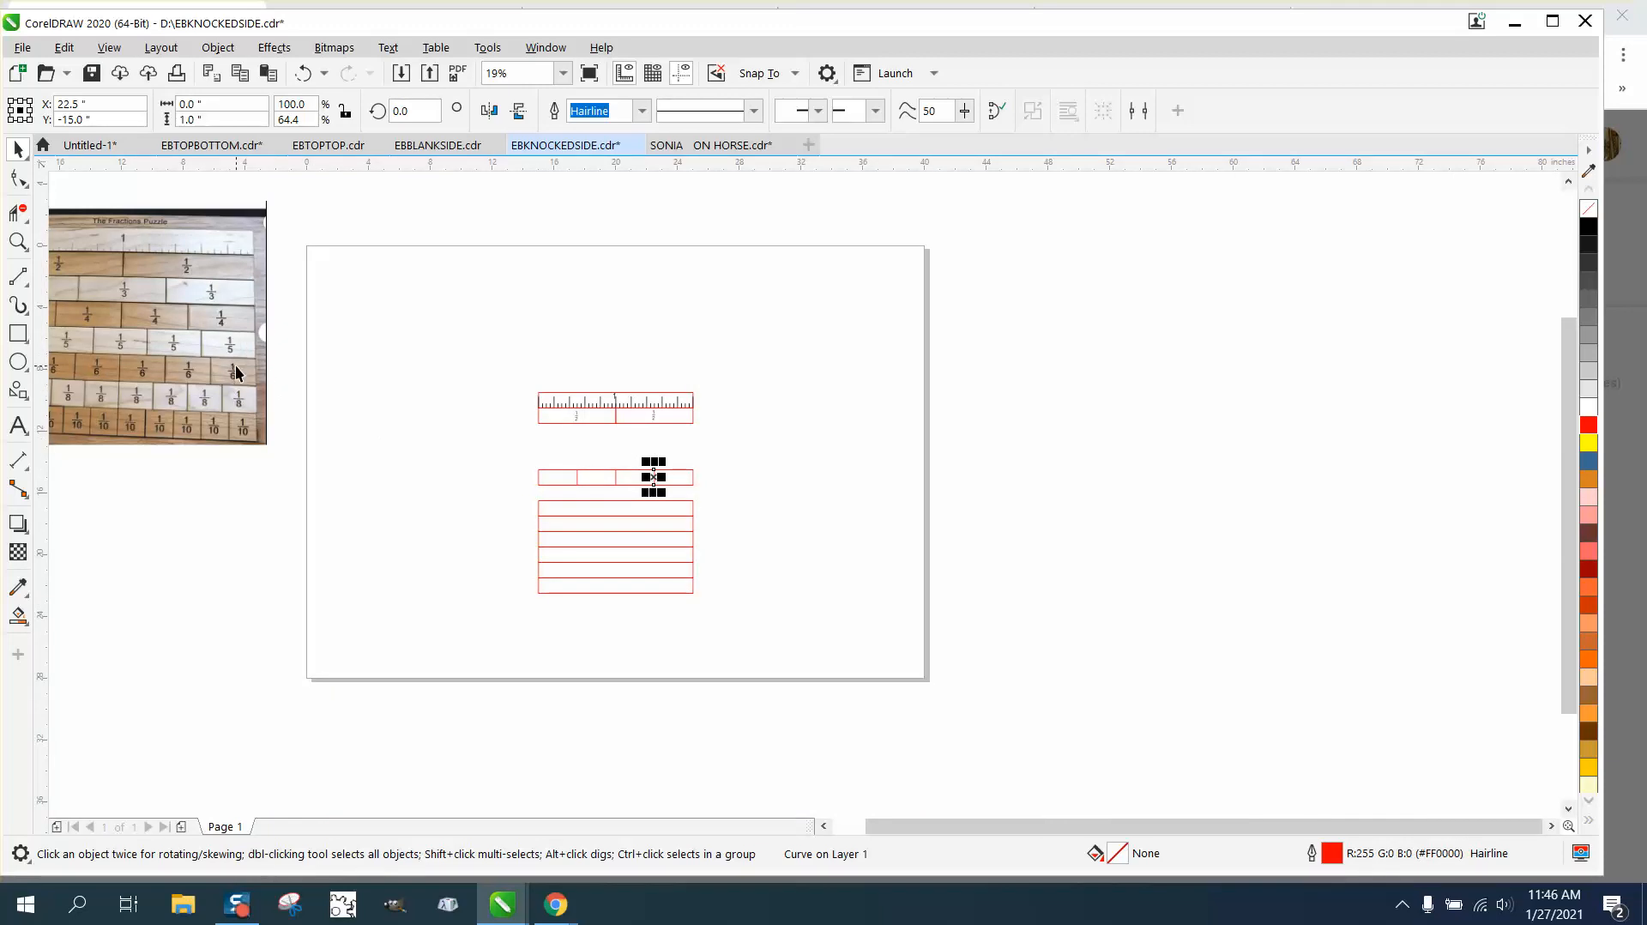
{"action": "mouse_move", "coordinate": [240, 376]}
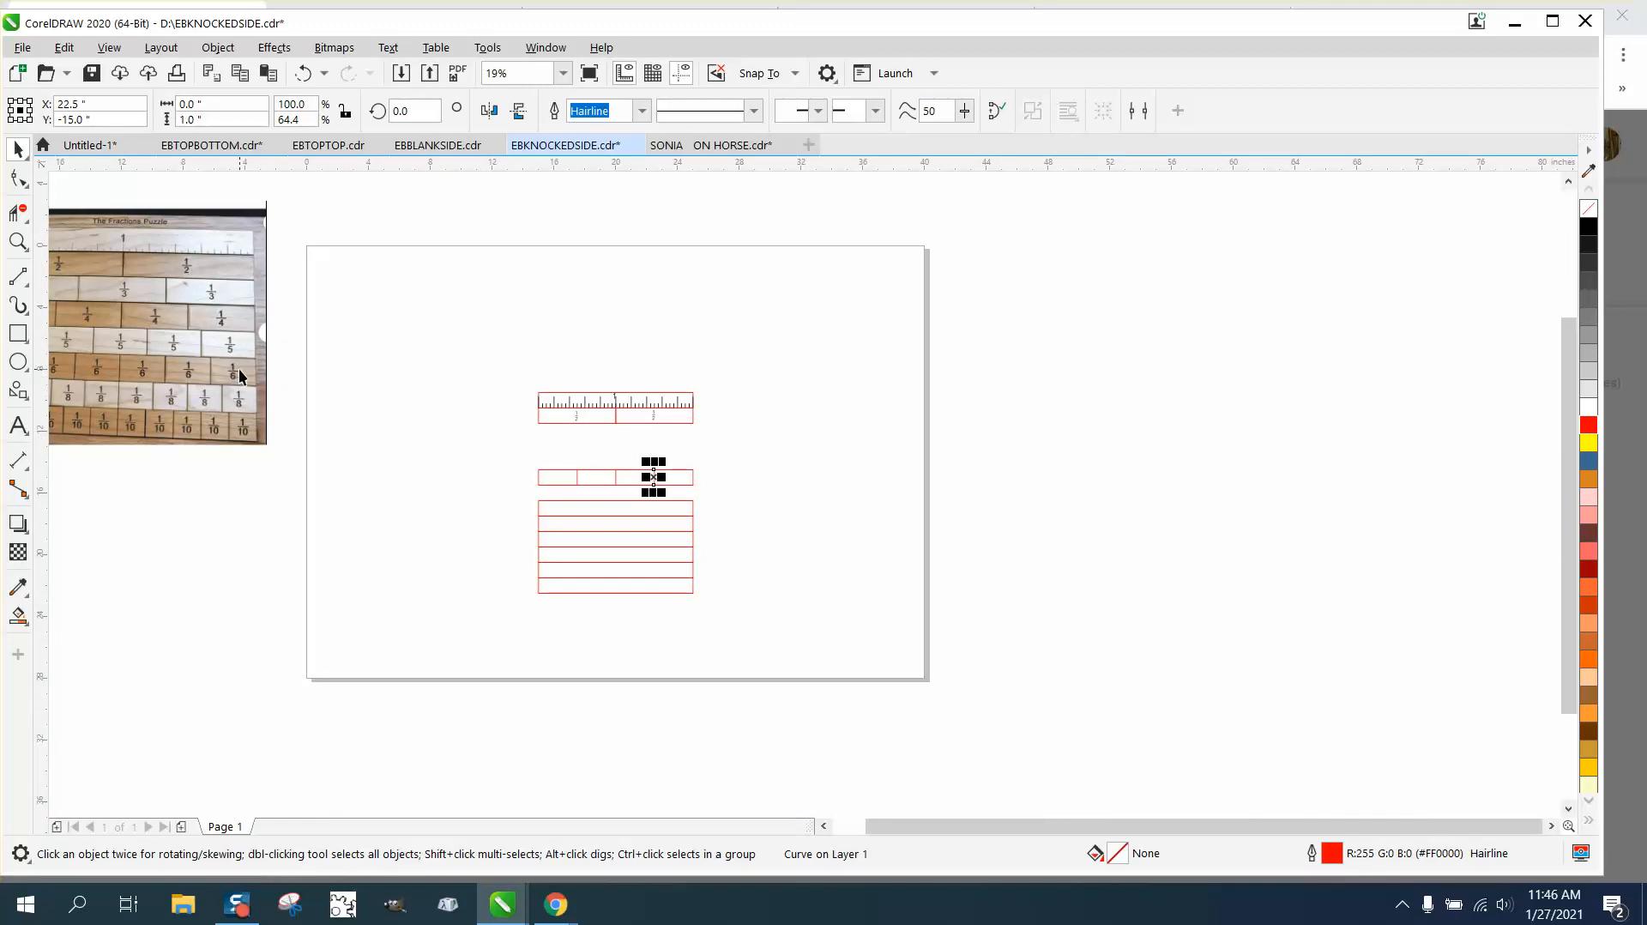
{"action": "mouse_move", "coordinate": [242, 389]}
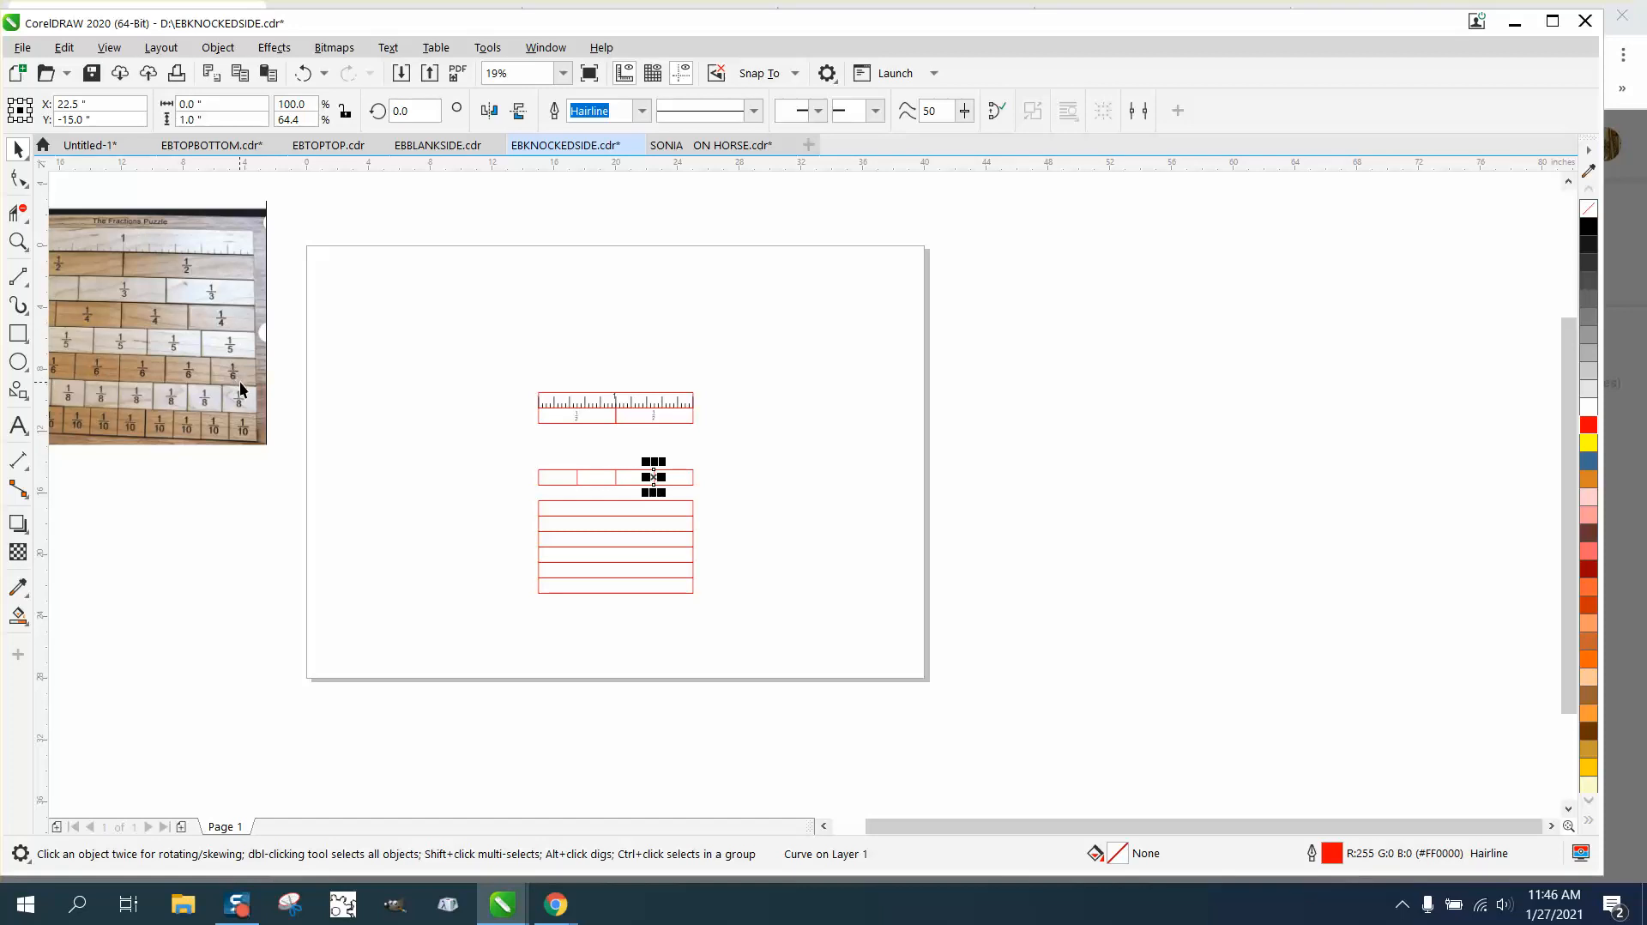
{"action": "mouse_move", "coordinate": [563, 510]}
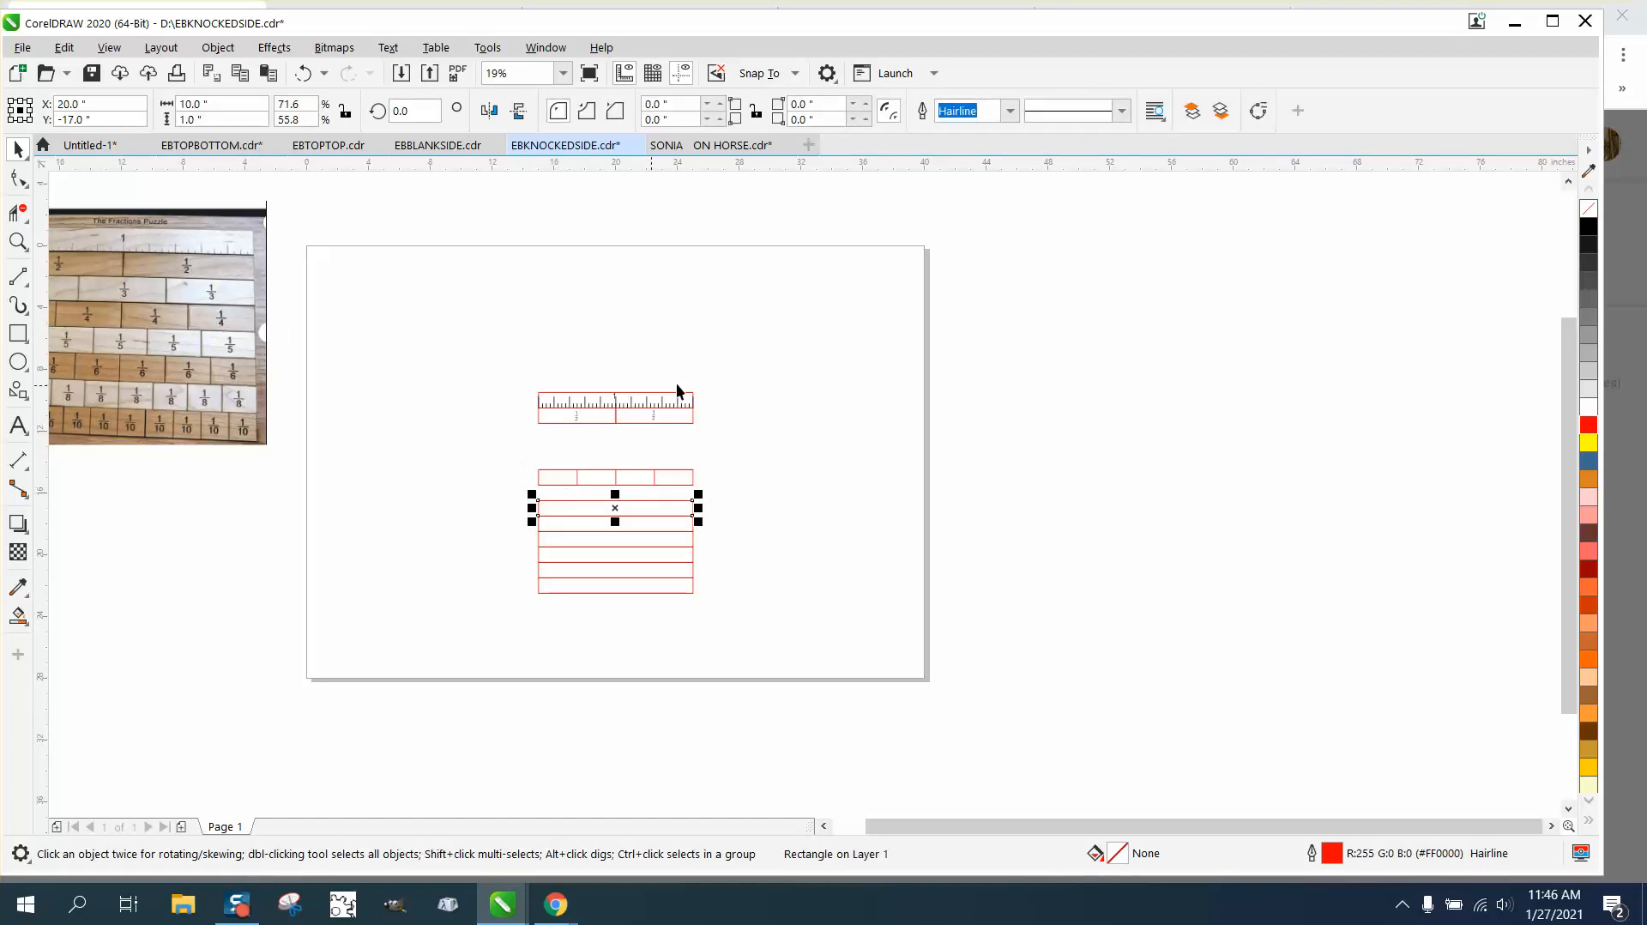
Compute 10 ÷ 3 = 3.333… in Windows Calculator and close it.
{"action": "left_click", "coordinate": [607, 902]}
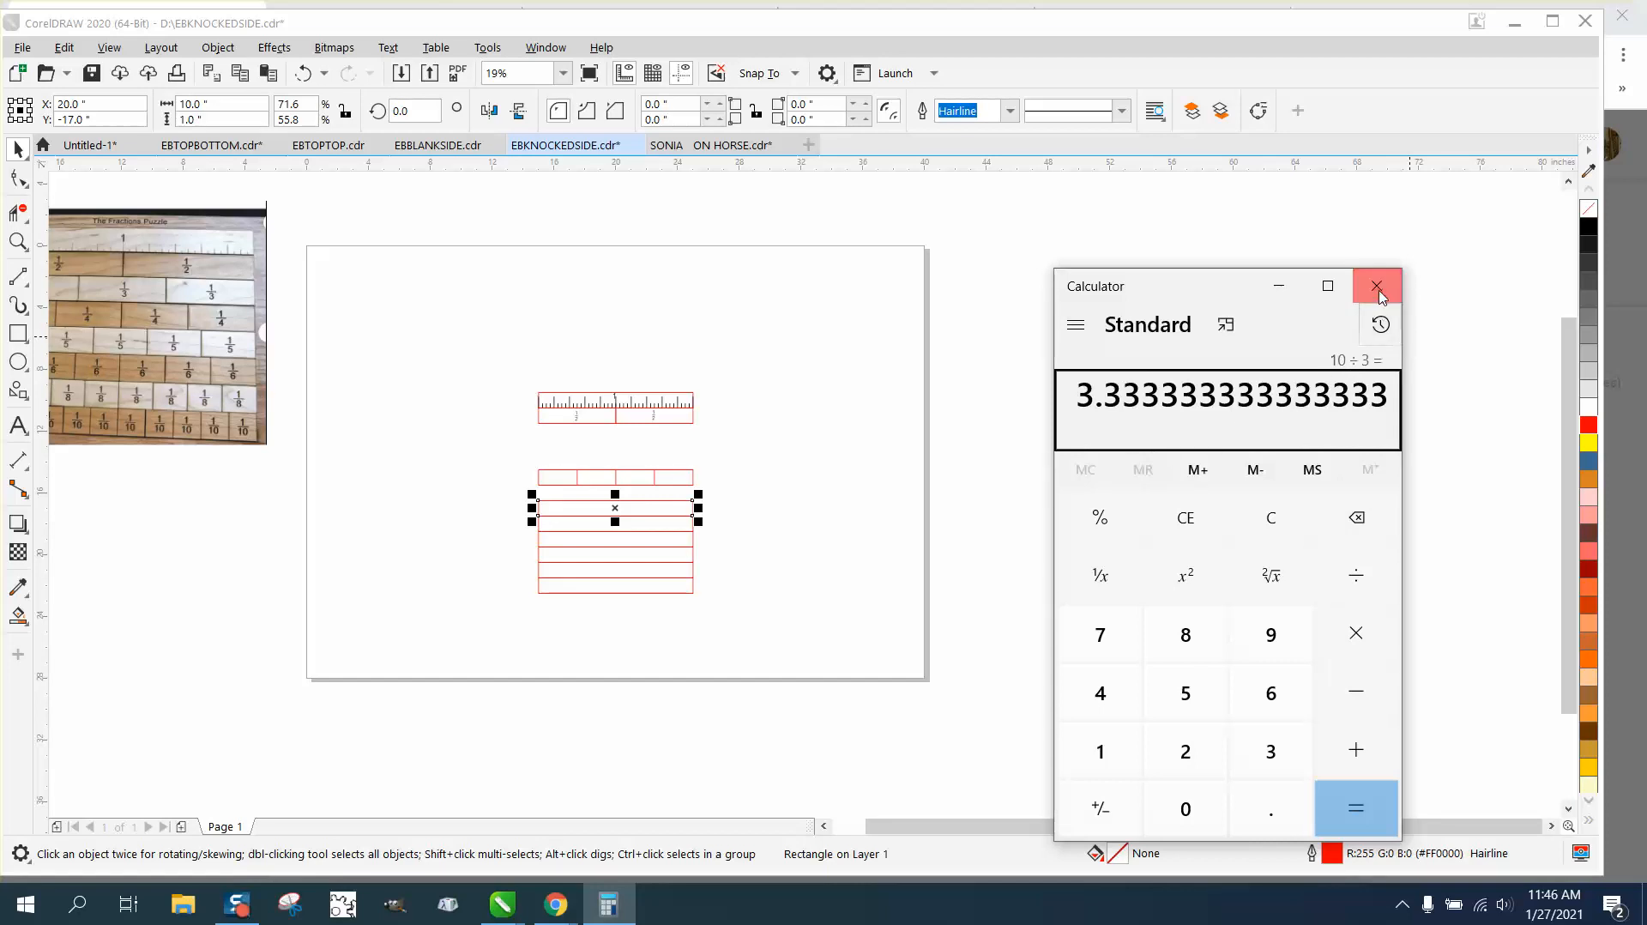
{"action": "left_click", "coordinate": [1377, 285]}
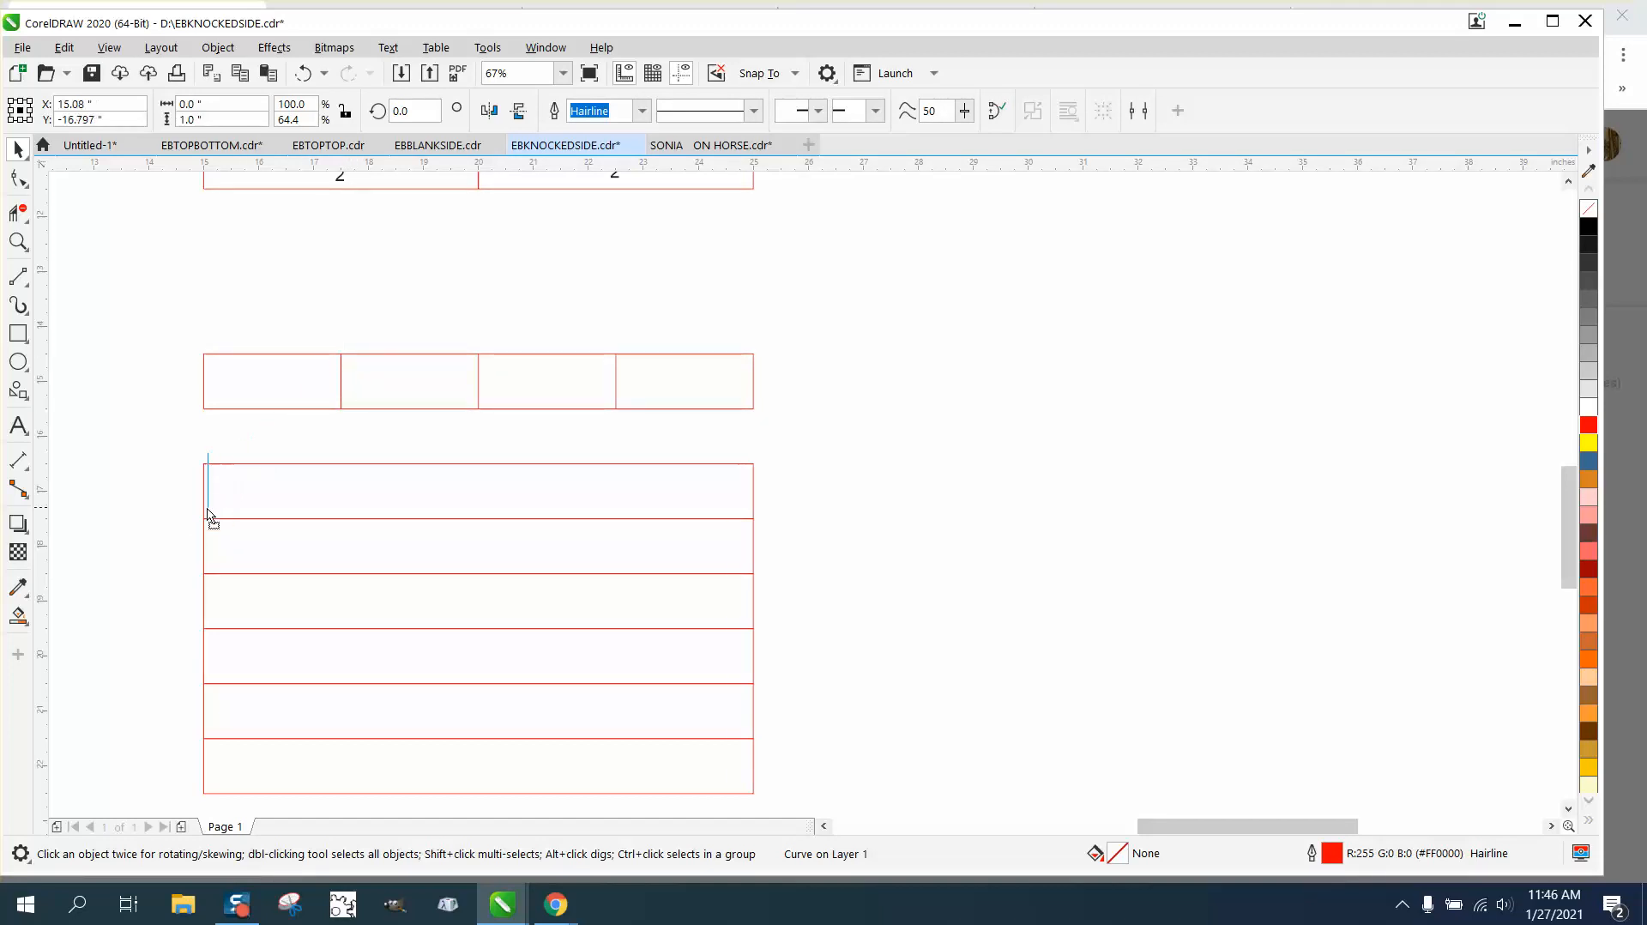
Remove the top edge of the row and select its left and right side lines.
{"action": "left_click", "coordinate": [205, 489]}
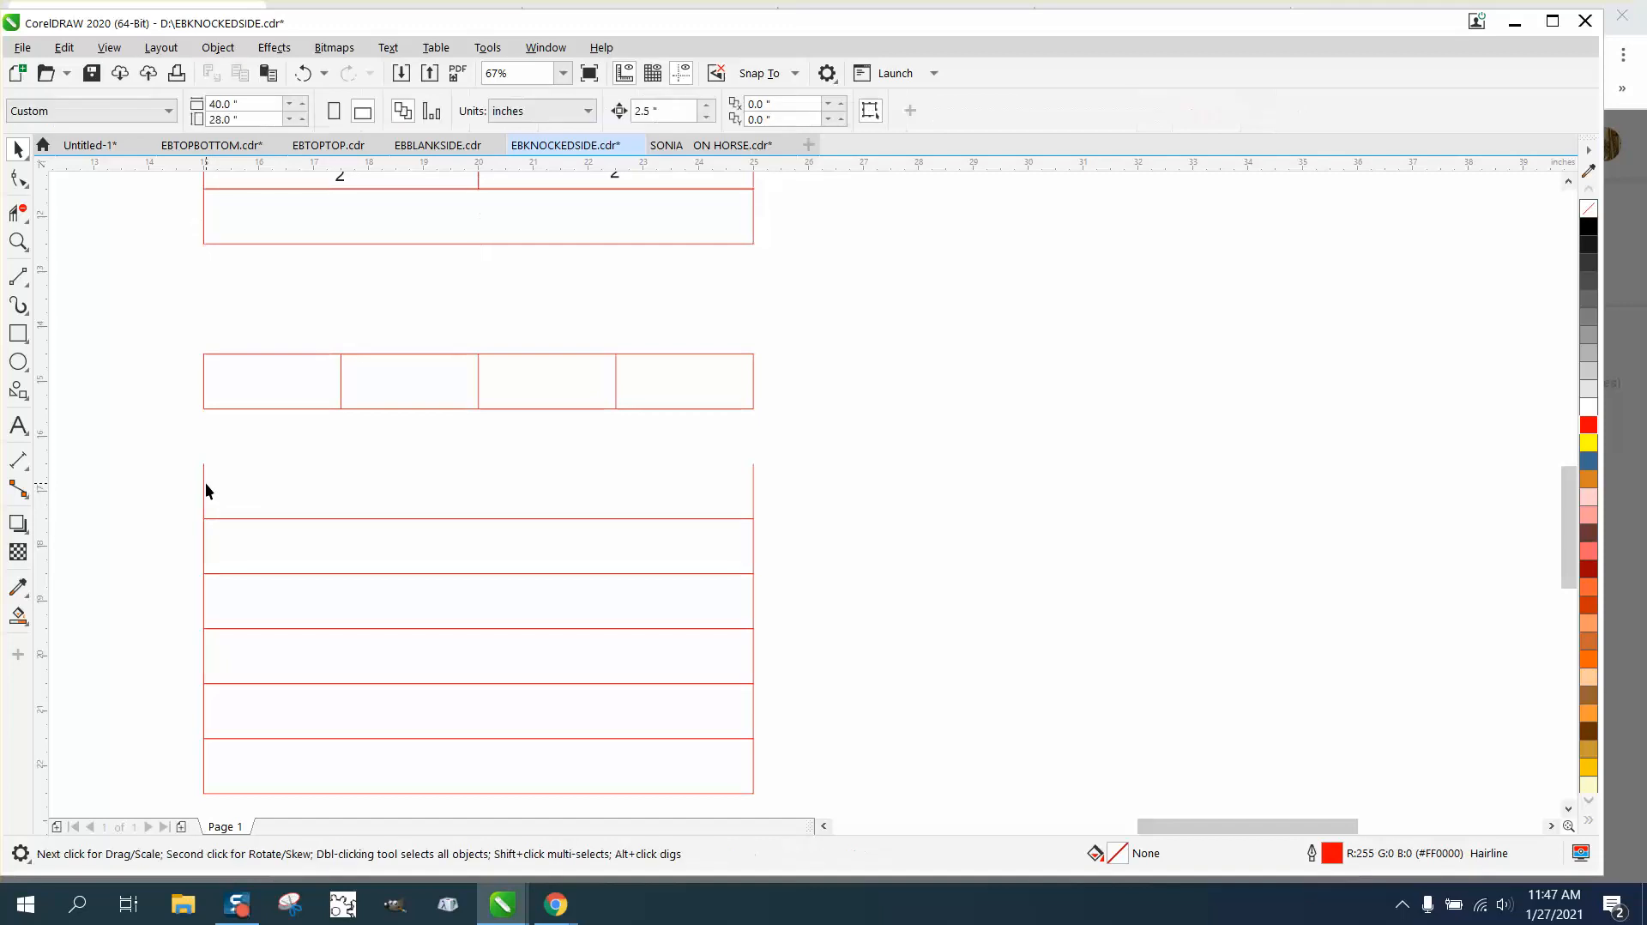
{"action": "left_click", "coordinate": [479, 525]}
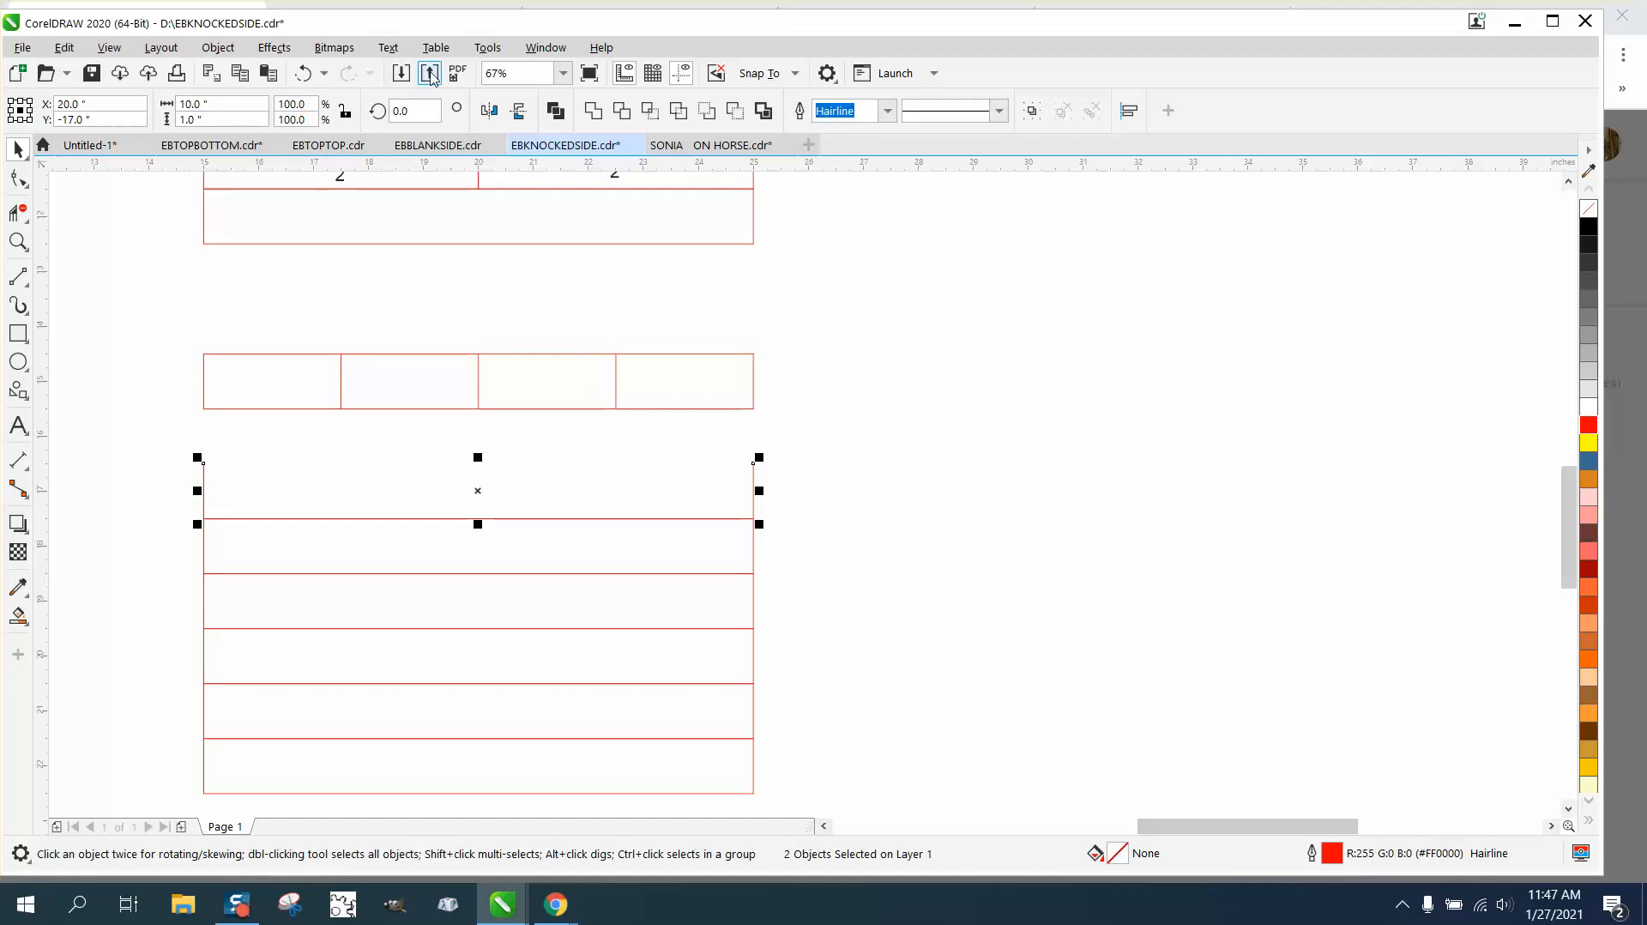
Apply a 2-step Blend between the side lines to add two dividers splitting the row into thirds.
{"action": "left_click", "coordinate": [273, 48]}
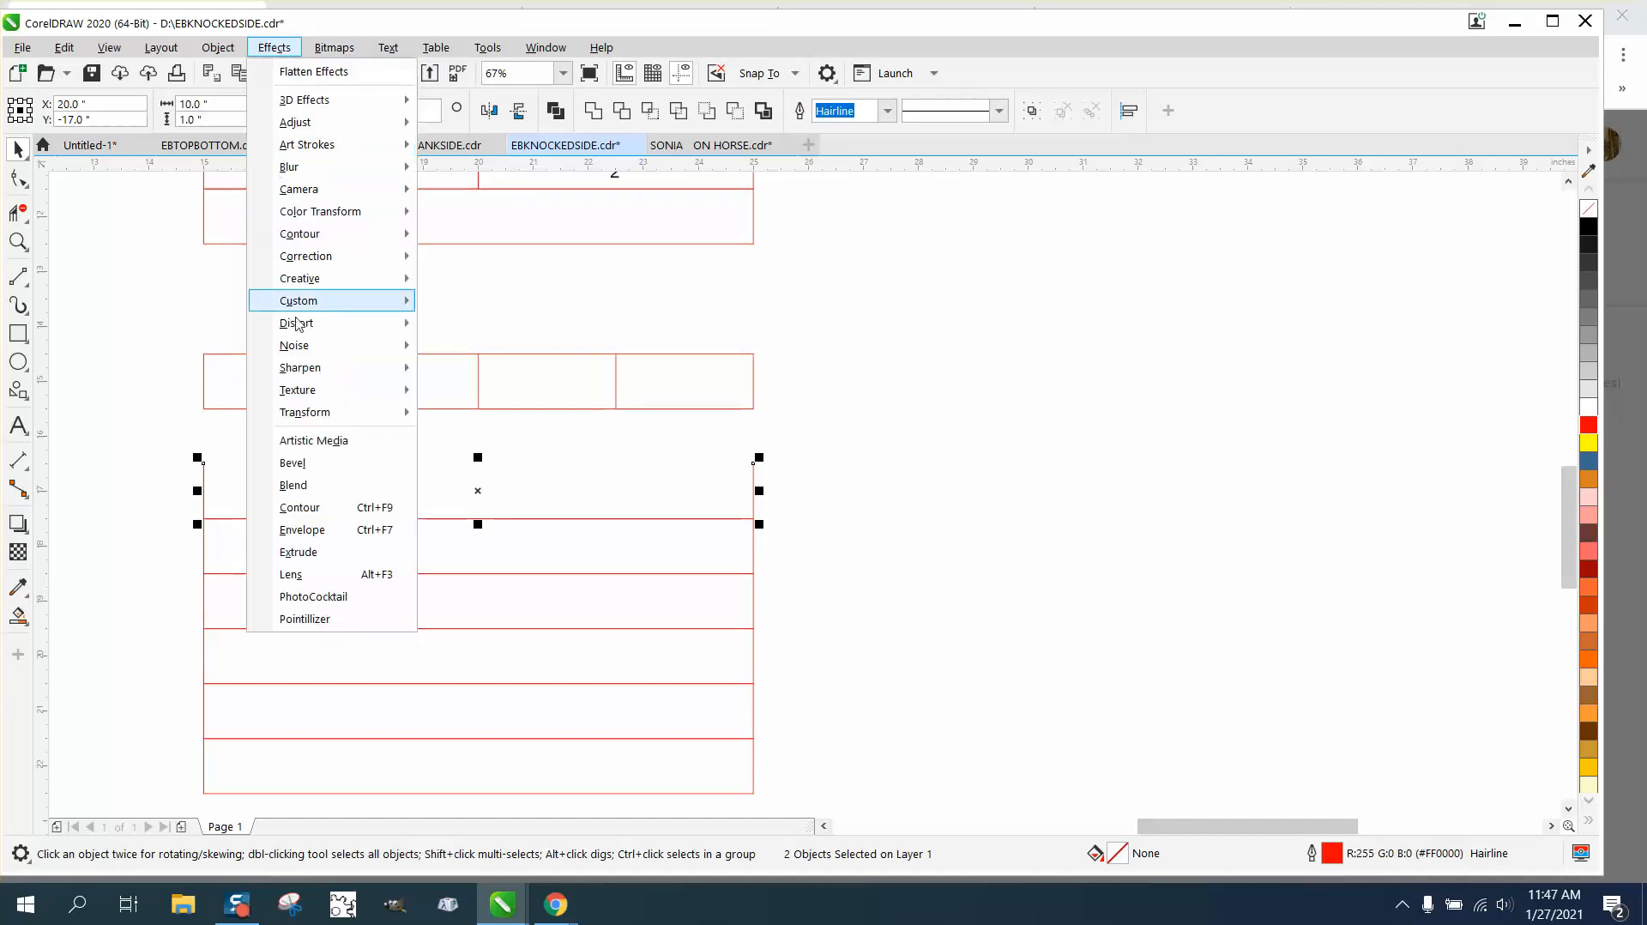
{"action": "left_click", "coordinate": [294, 484]}
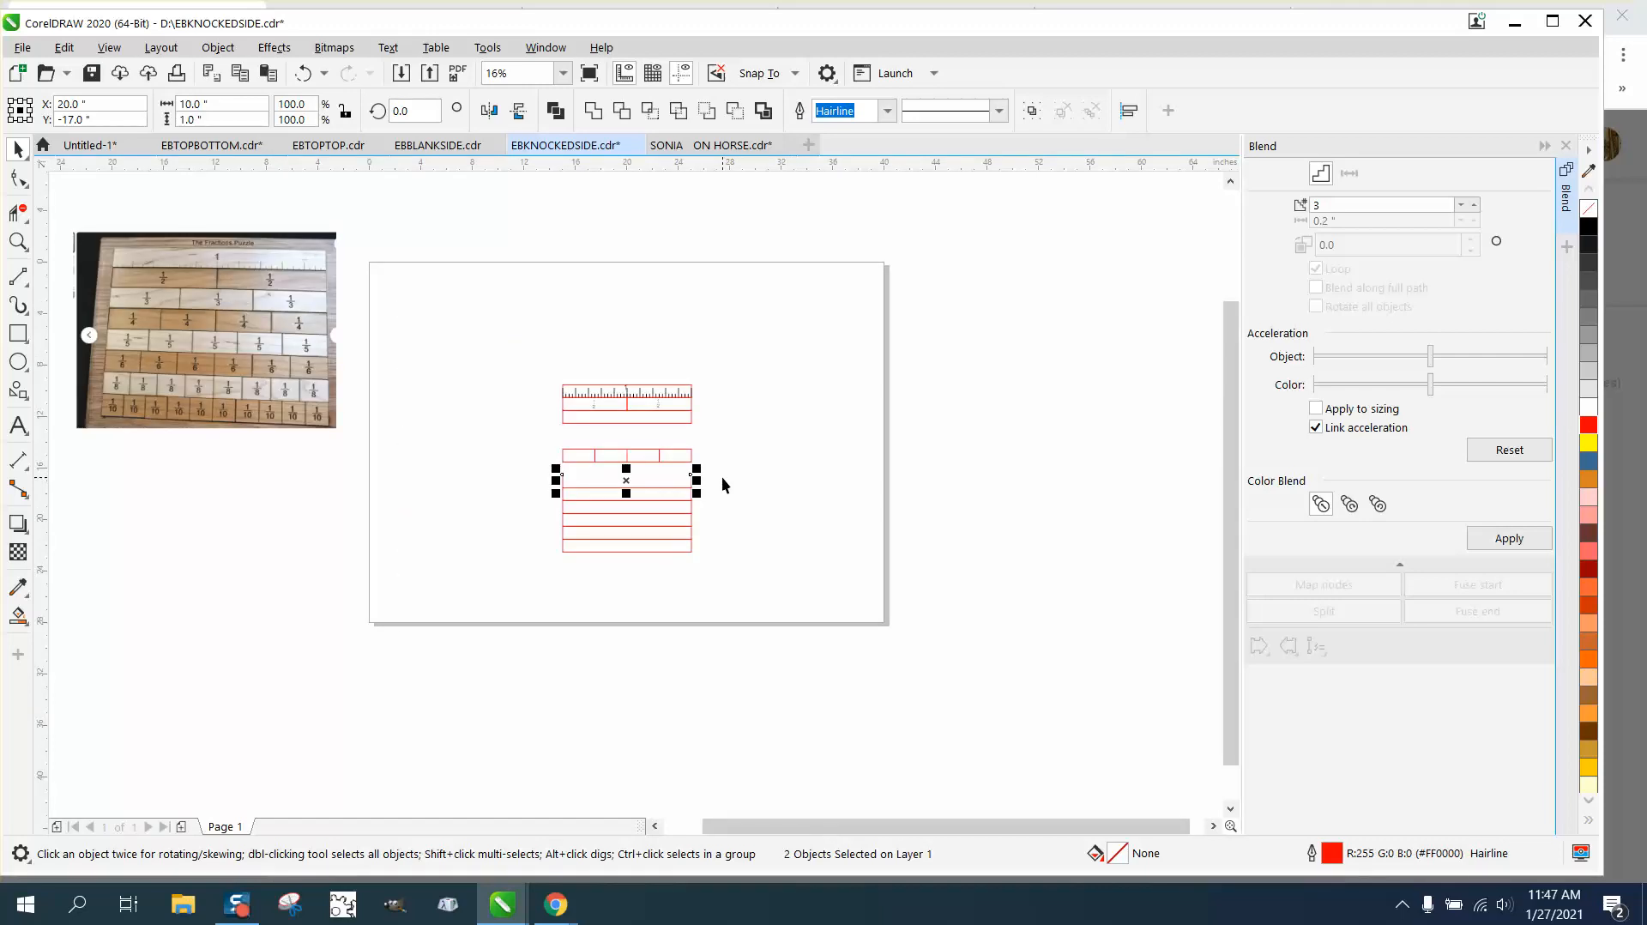
{"action": "left_click", "coordinate": [494, 72]}
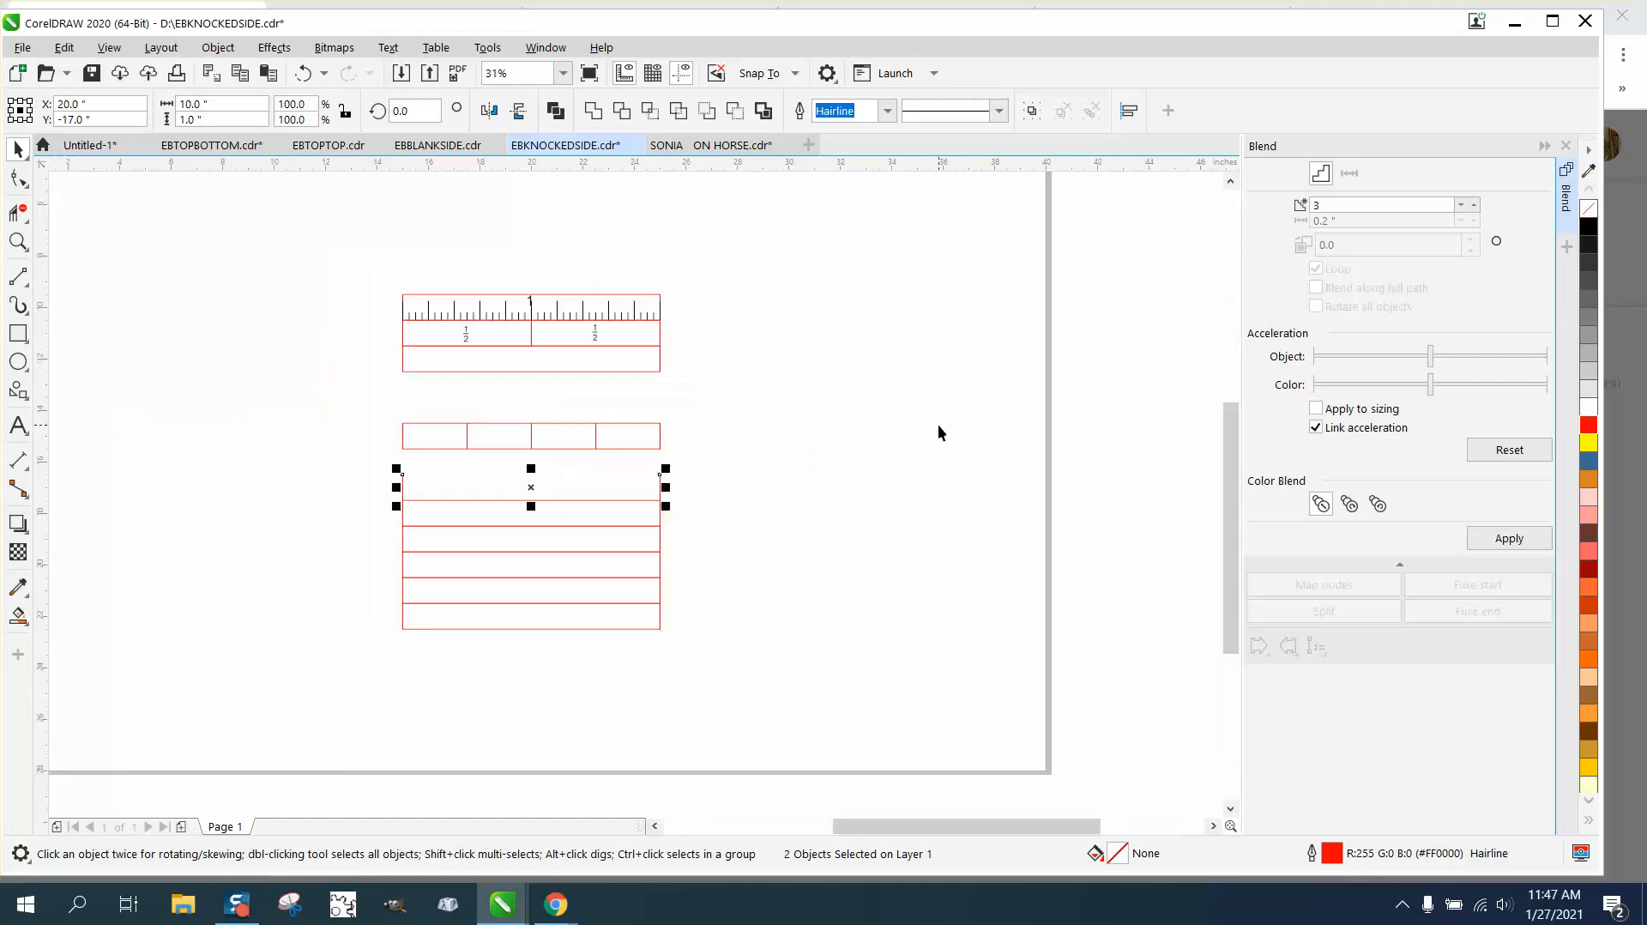
{"action": "left_click", "coordinate": [19, 242]}
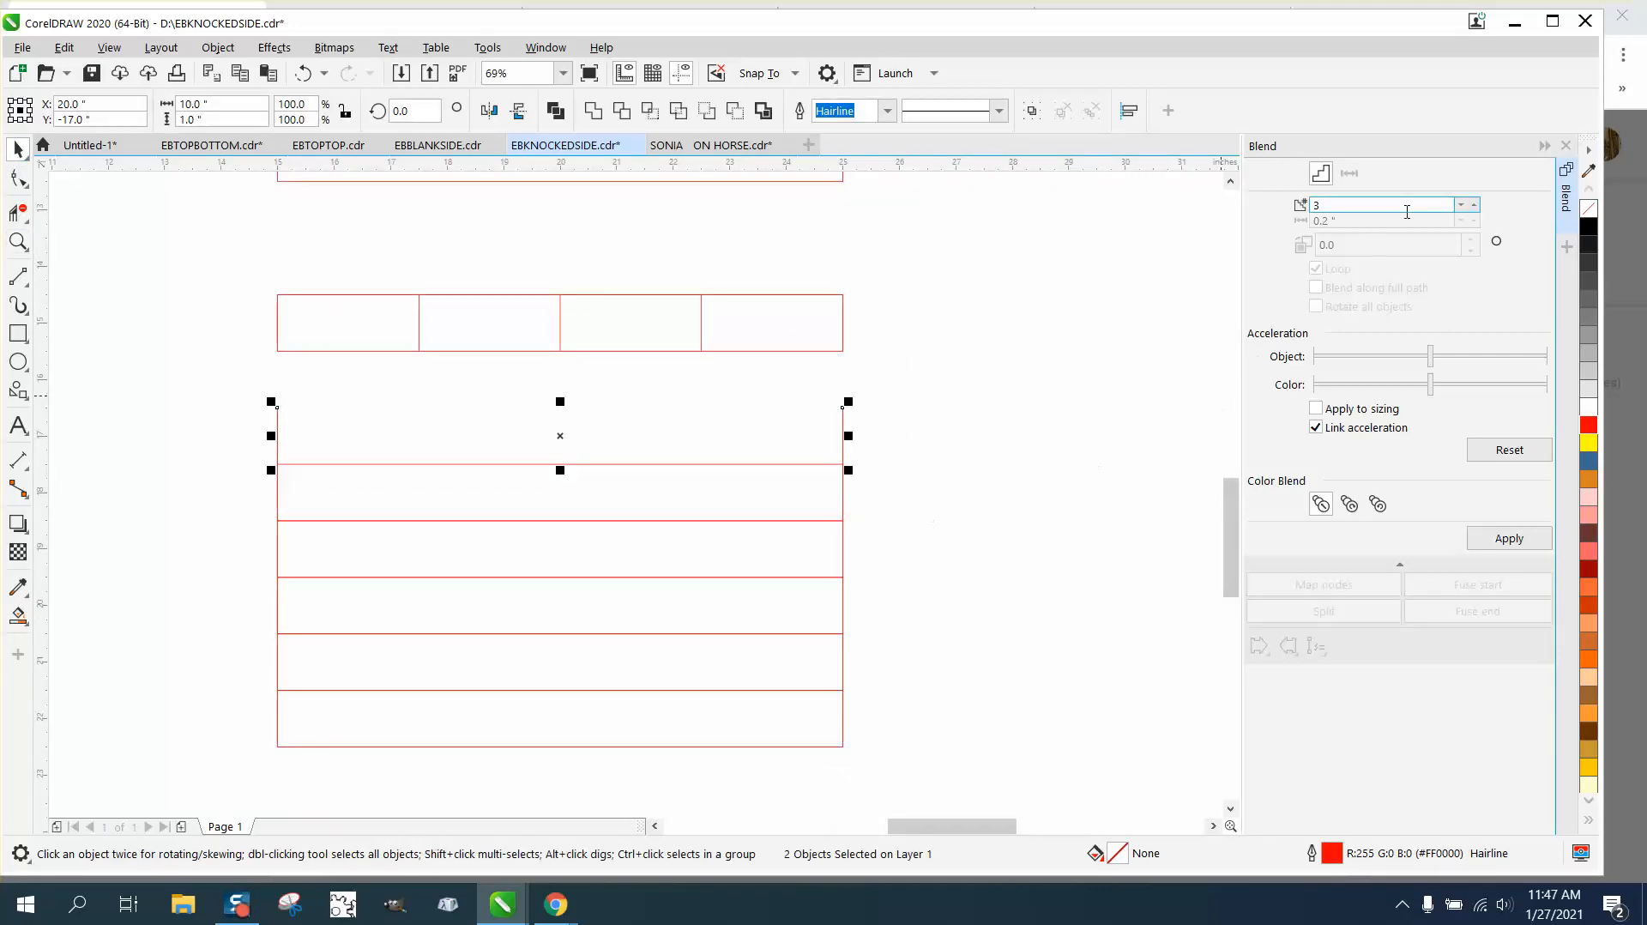
{"action": "left_click", "coordinate": [1508, 539]}
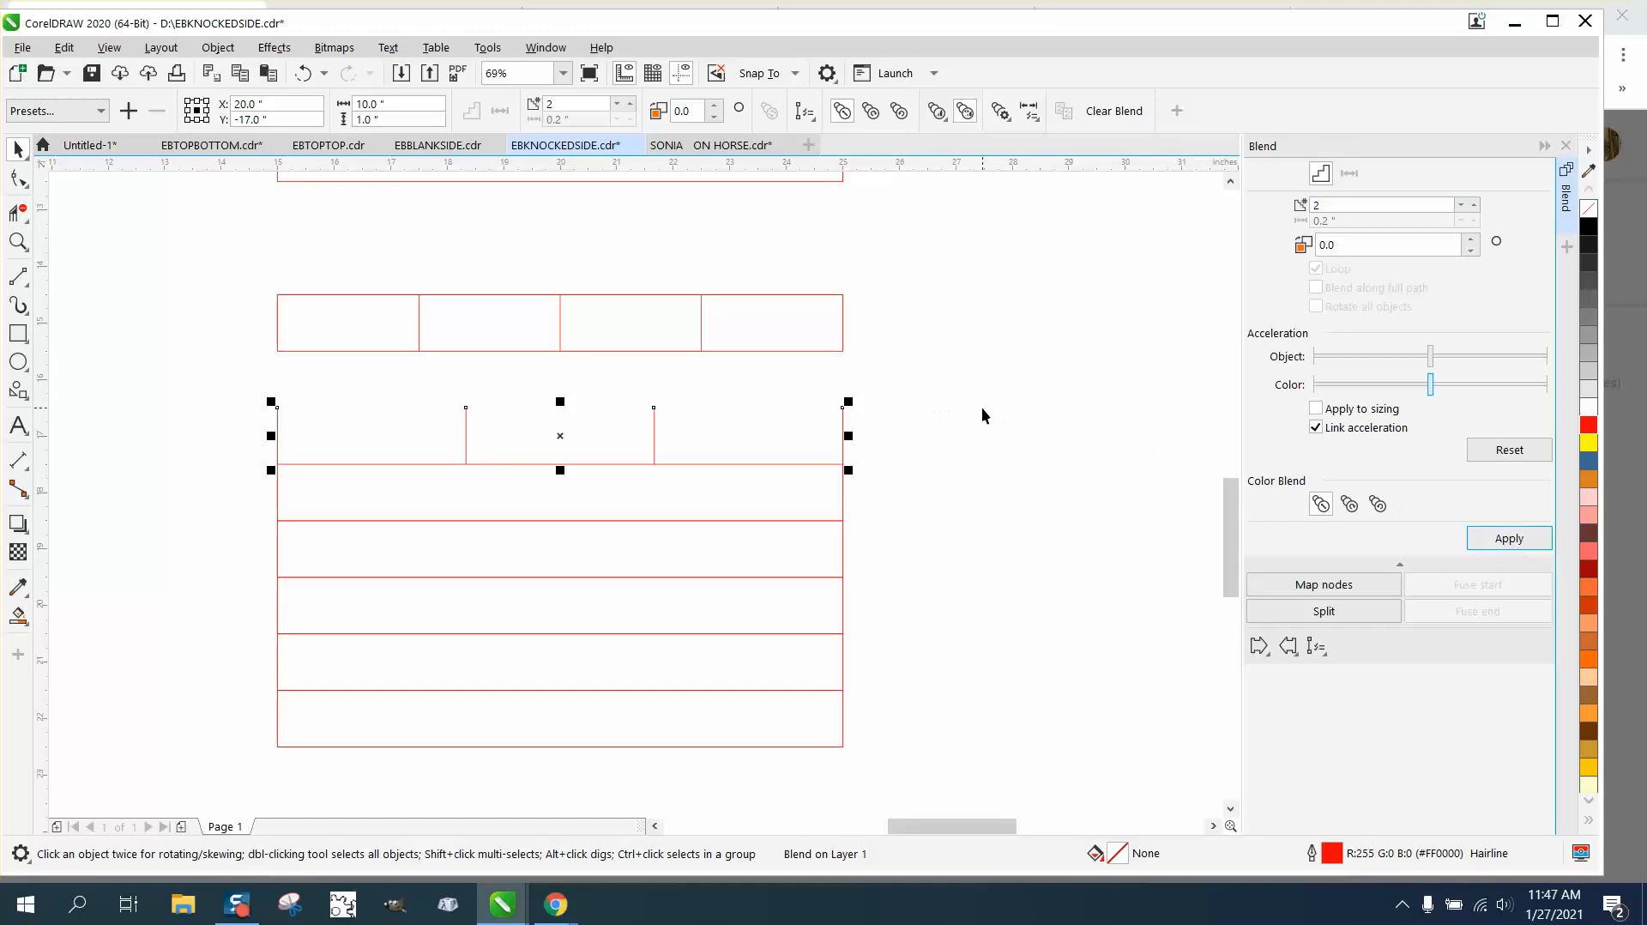
{"action": "mouse_move", "coordinate": [956, 441]}
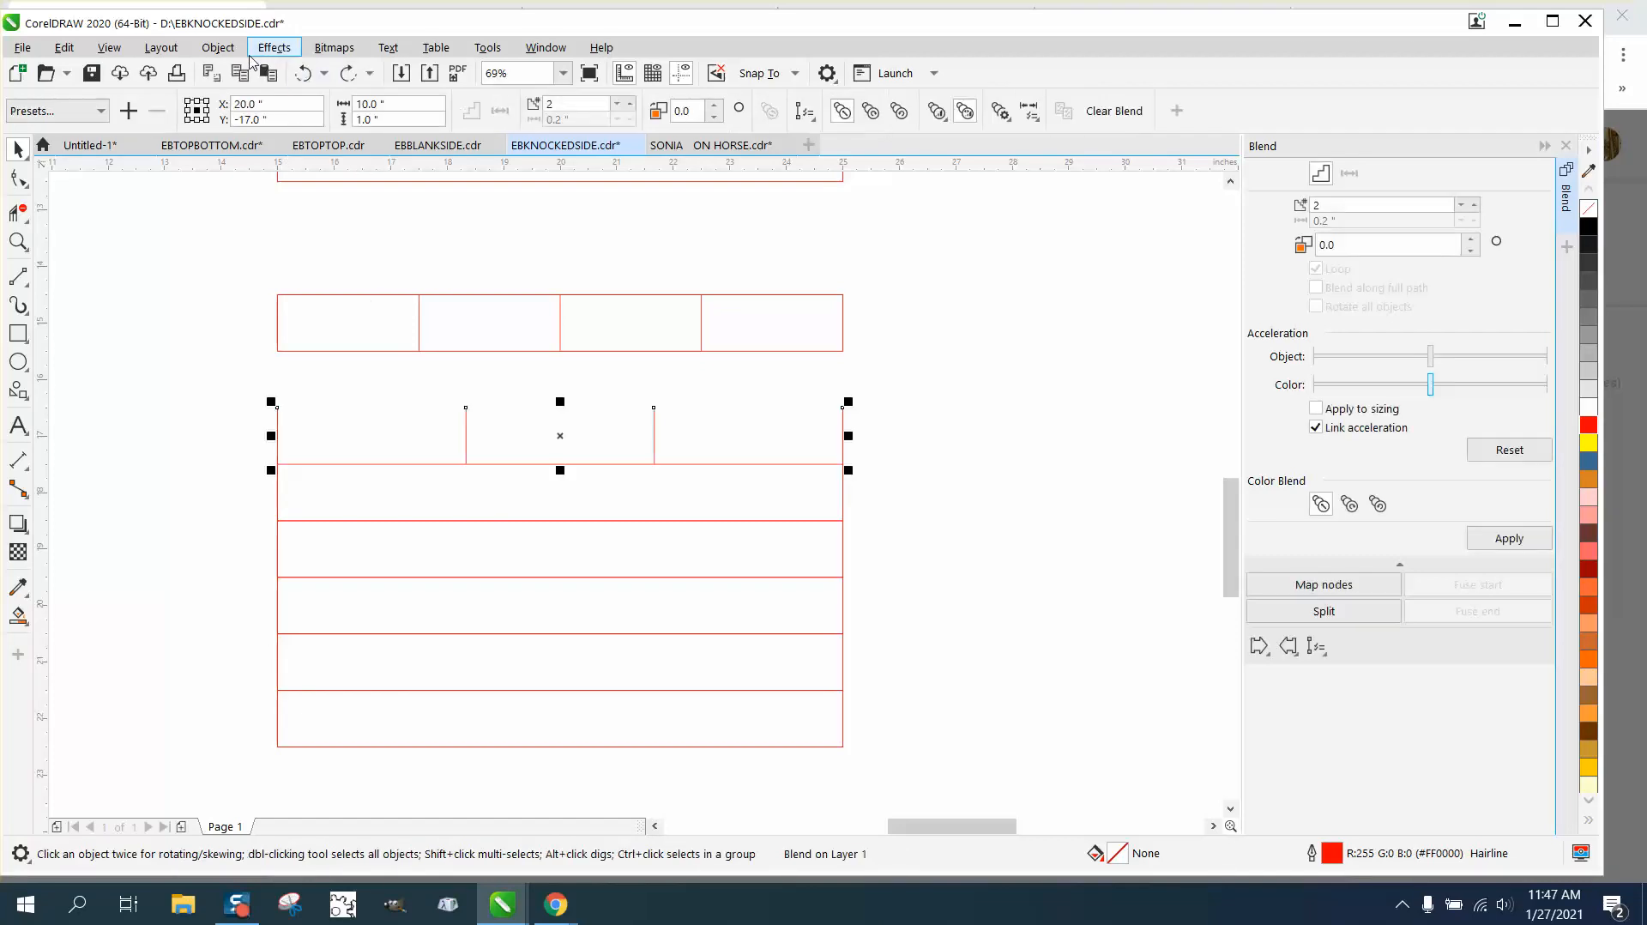
Ungroup the blend and nudge the rectangle below up 1 inch around the third-dividers.
{"action": "left_click", "coordinate": [218, 48]}
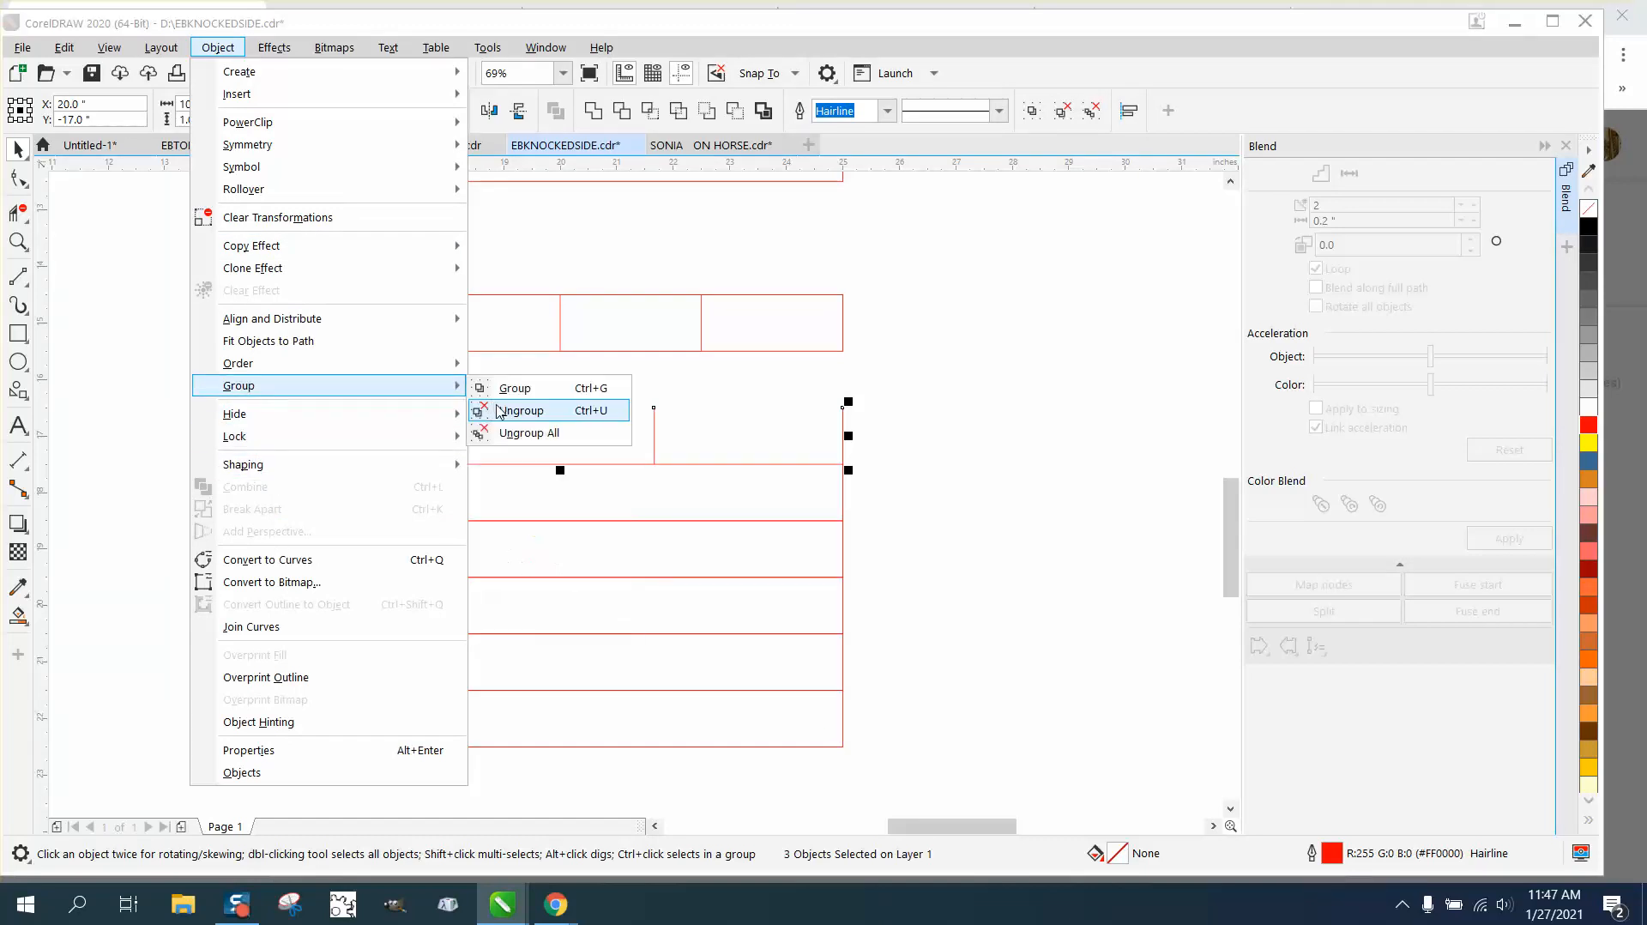
{"action": "left_click", "coordinate": [518, 410]}
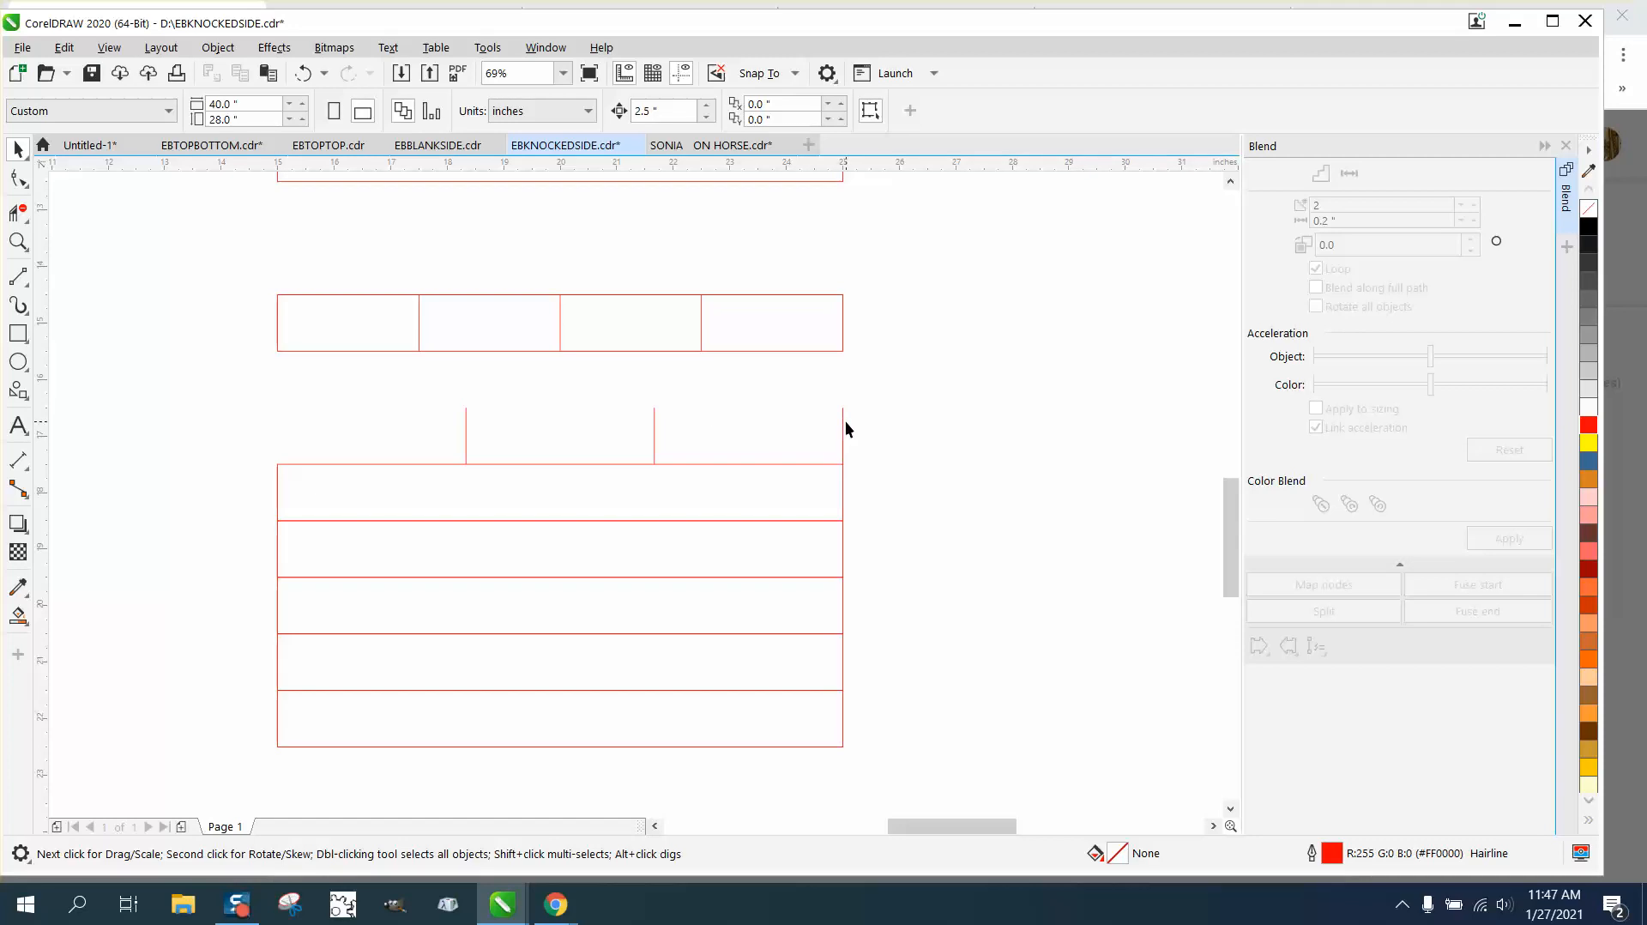
{"action": "mouse_move", "coordinate": [556, 449]}
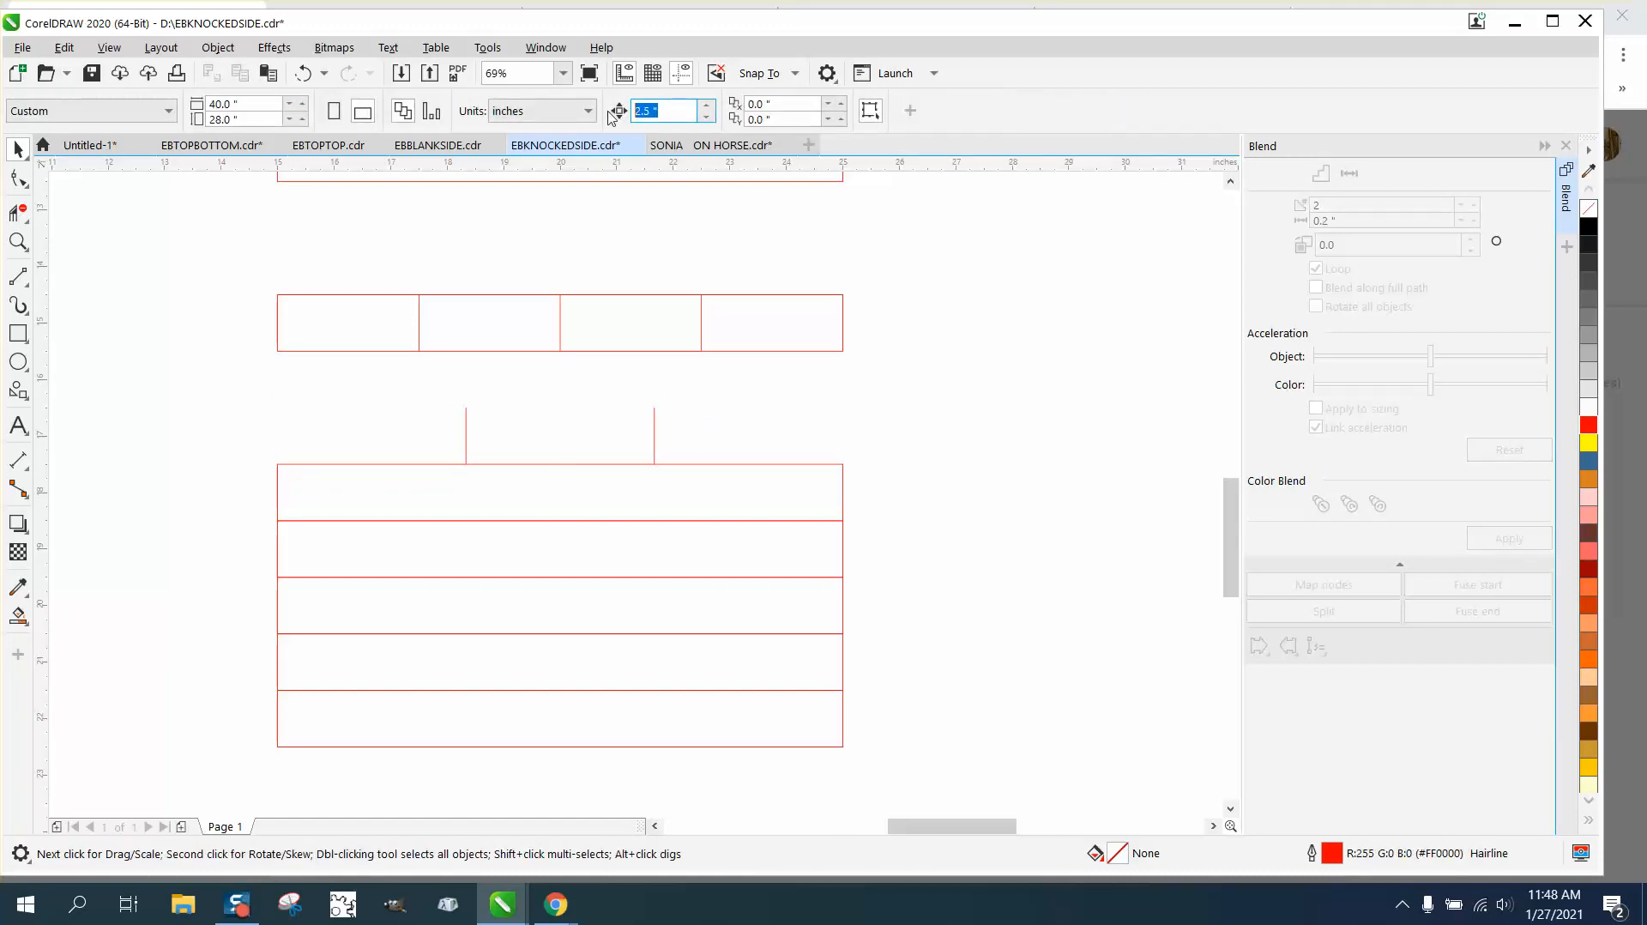
{"action": "type", "text": "1"}
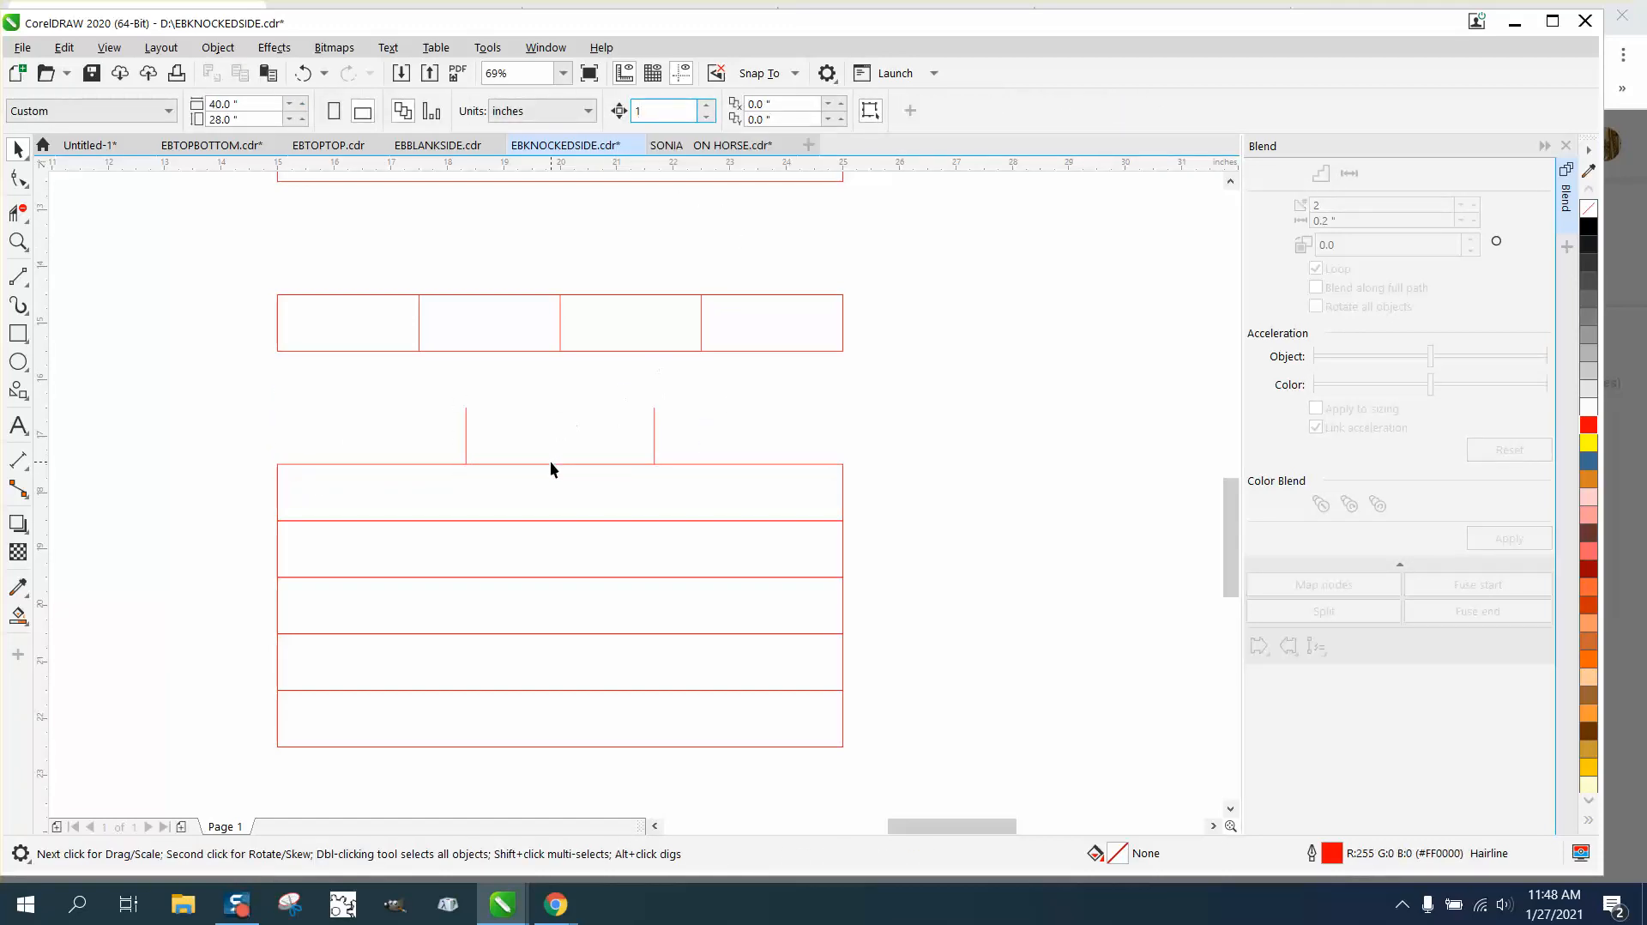
{"action": "left_click", "coordinate": [559, 434]}
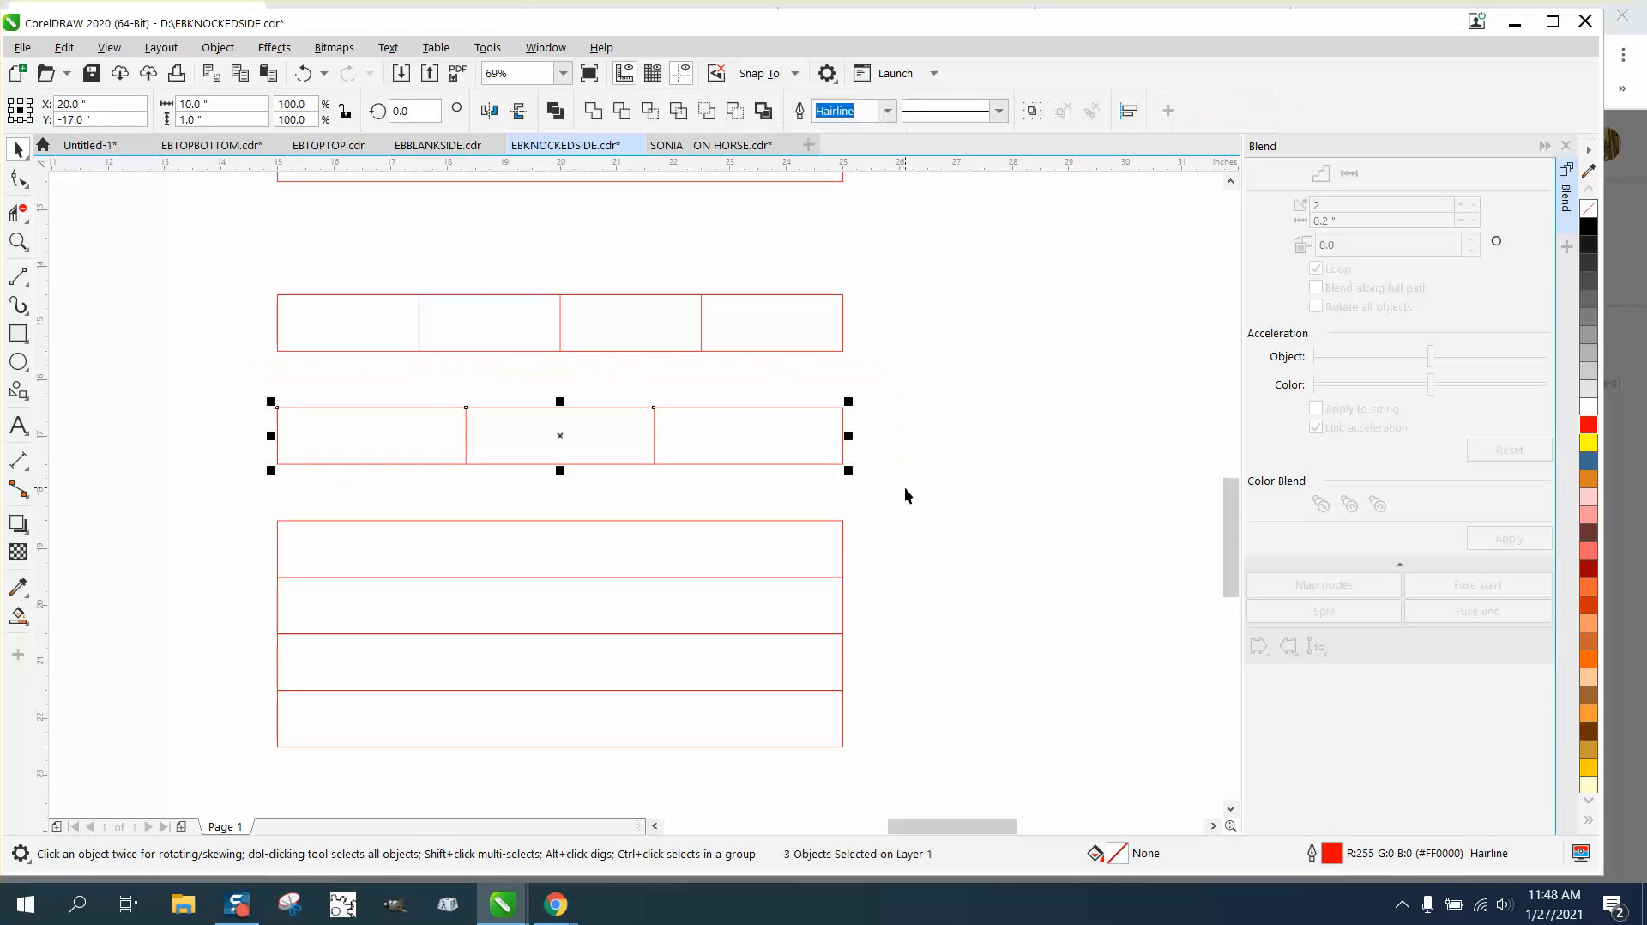
{"action": "mouse_move", "coordinate": [722, 410]}
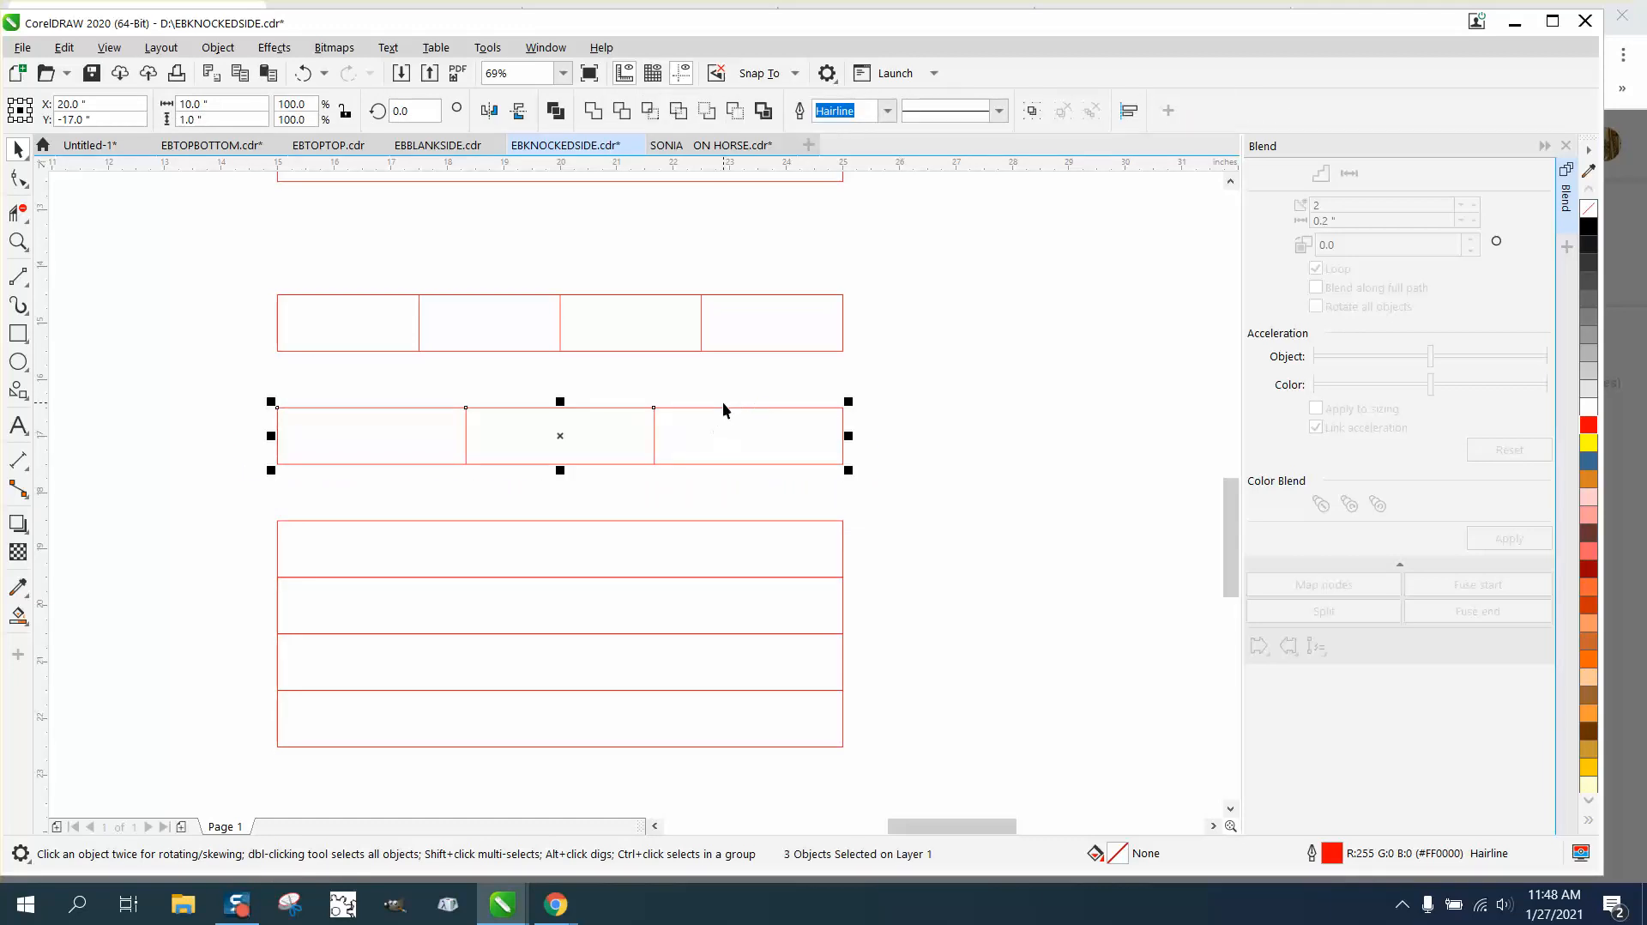
Dimension the first thirds cell from the row's left edge to the first divider.
{"action": "left_click", "coordinate": [17, 242]}
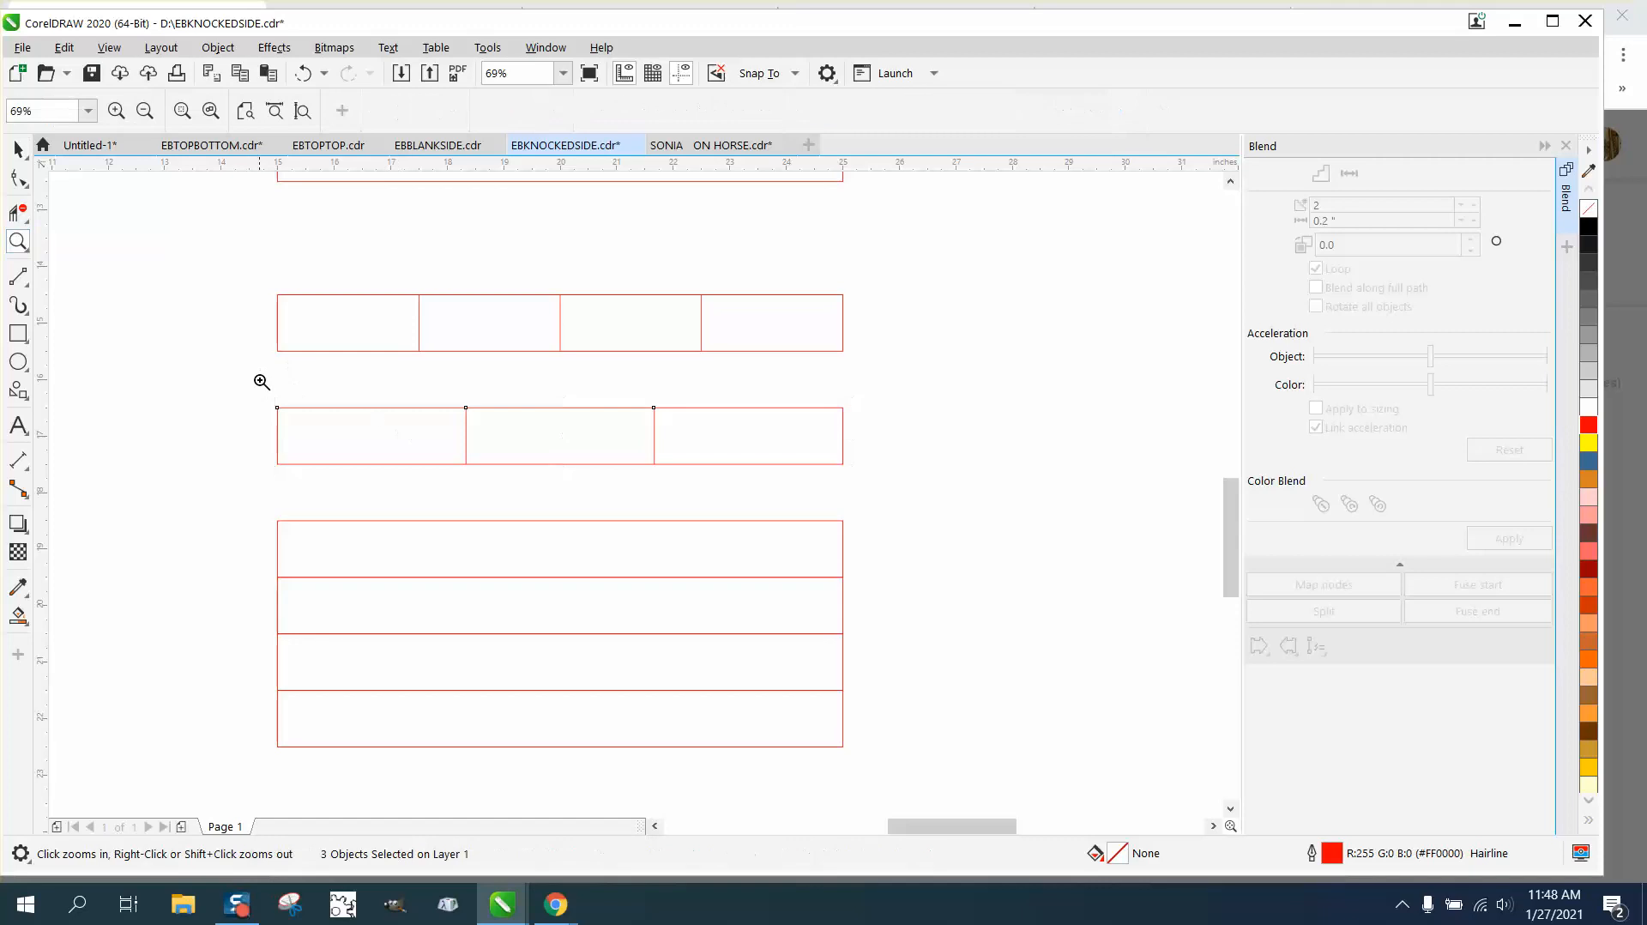
{"action": "left_click", "coordinate": [261, 380]}
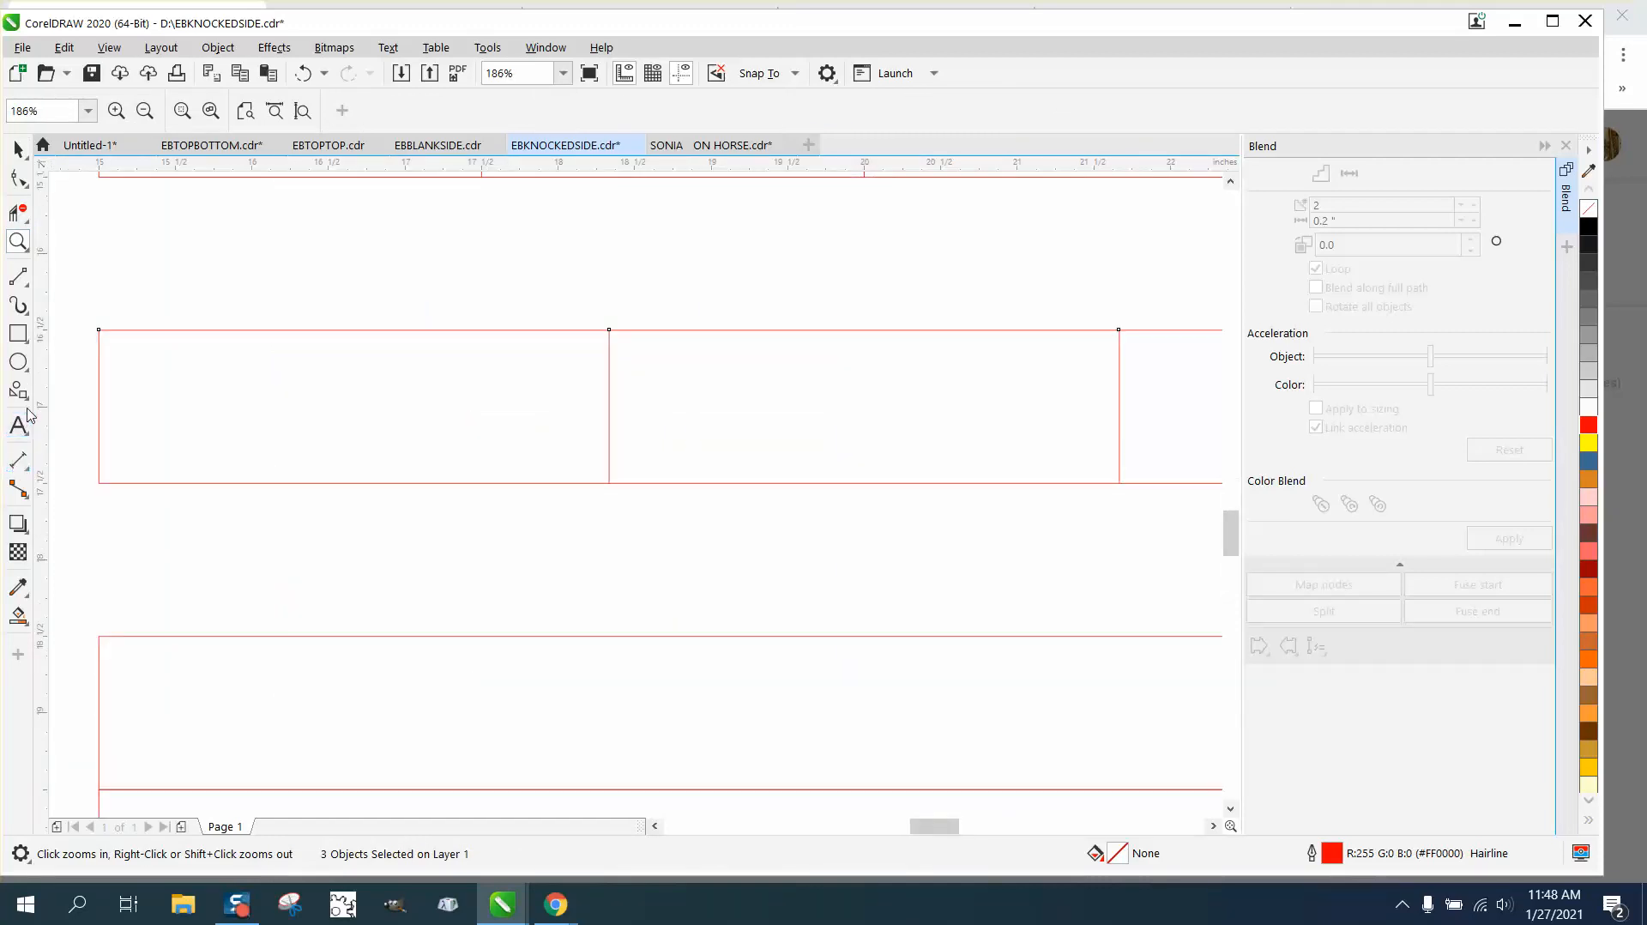
{"action": "mouse_move", "coordinate": [17, 390]}
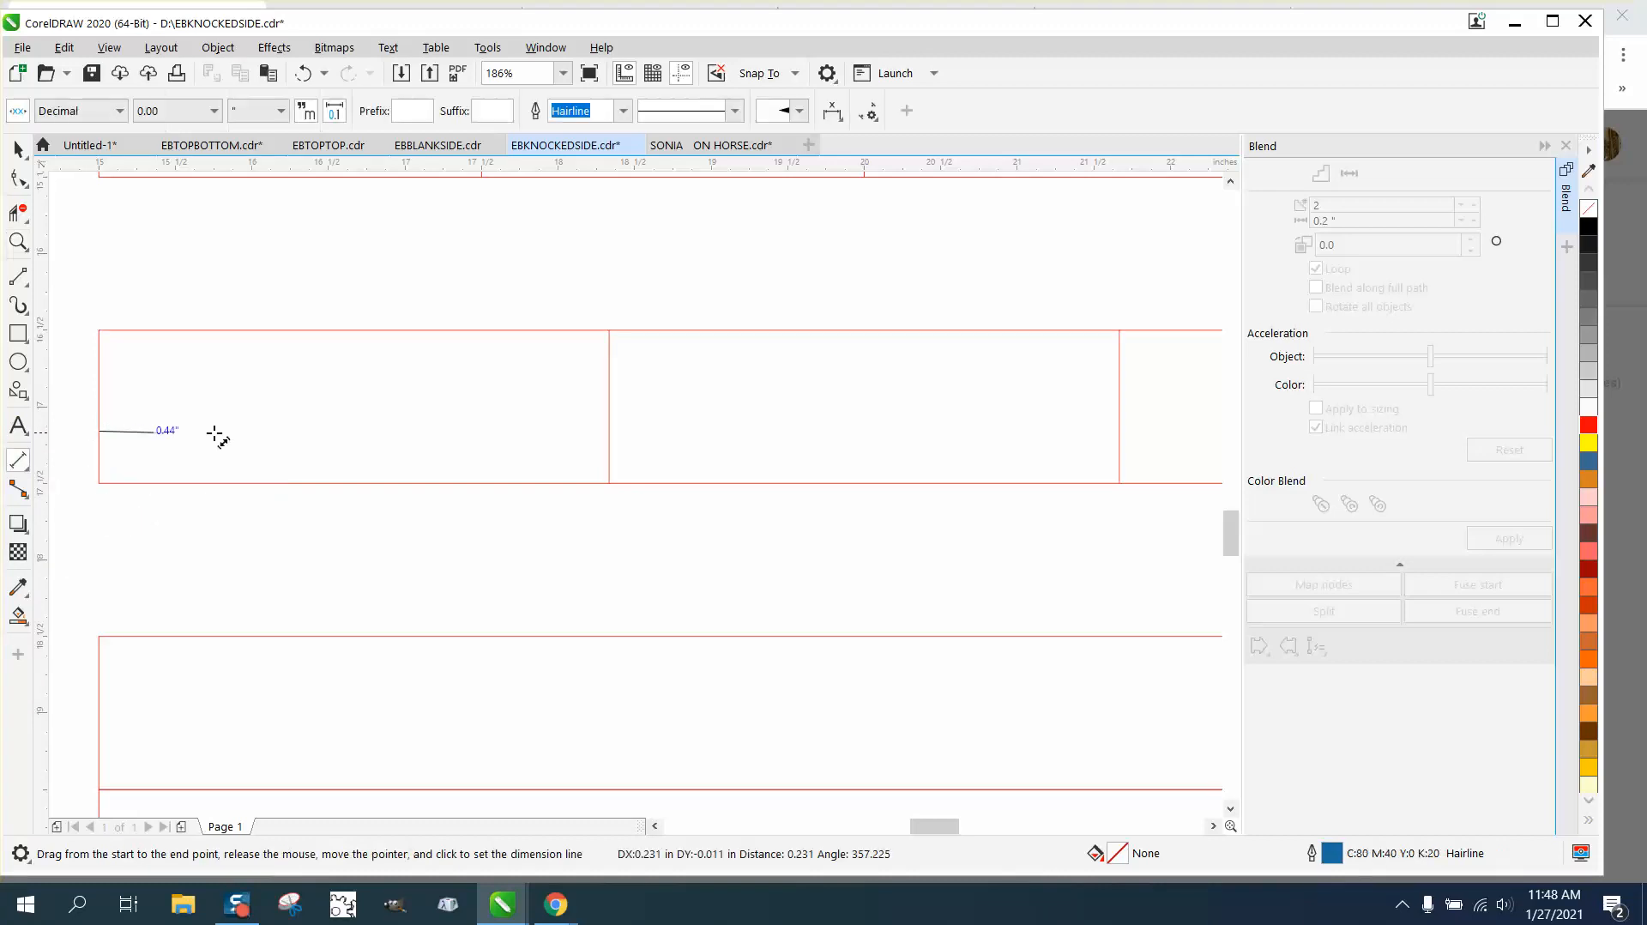
{"action": "left_click_drag", "start_coordinate": [163, 429], "coordinate": [607, 429]}
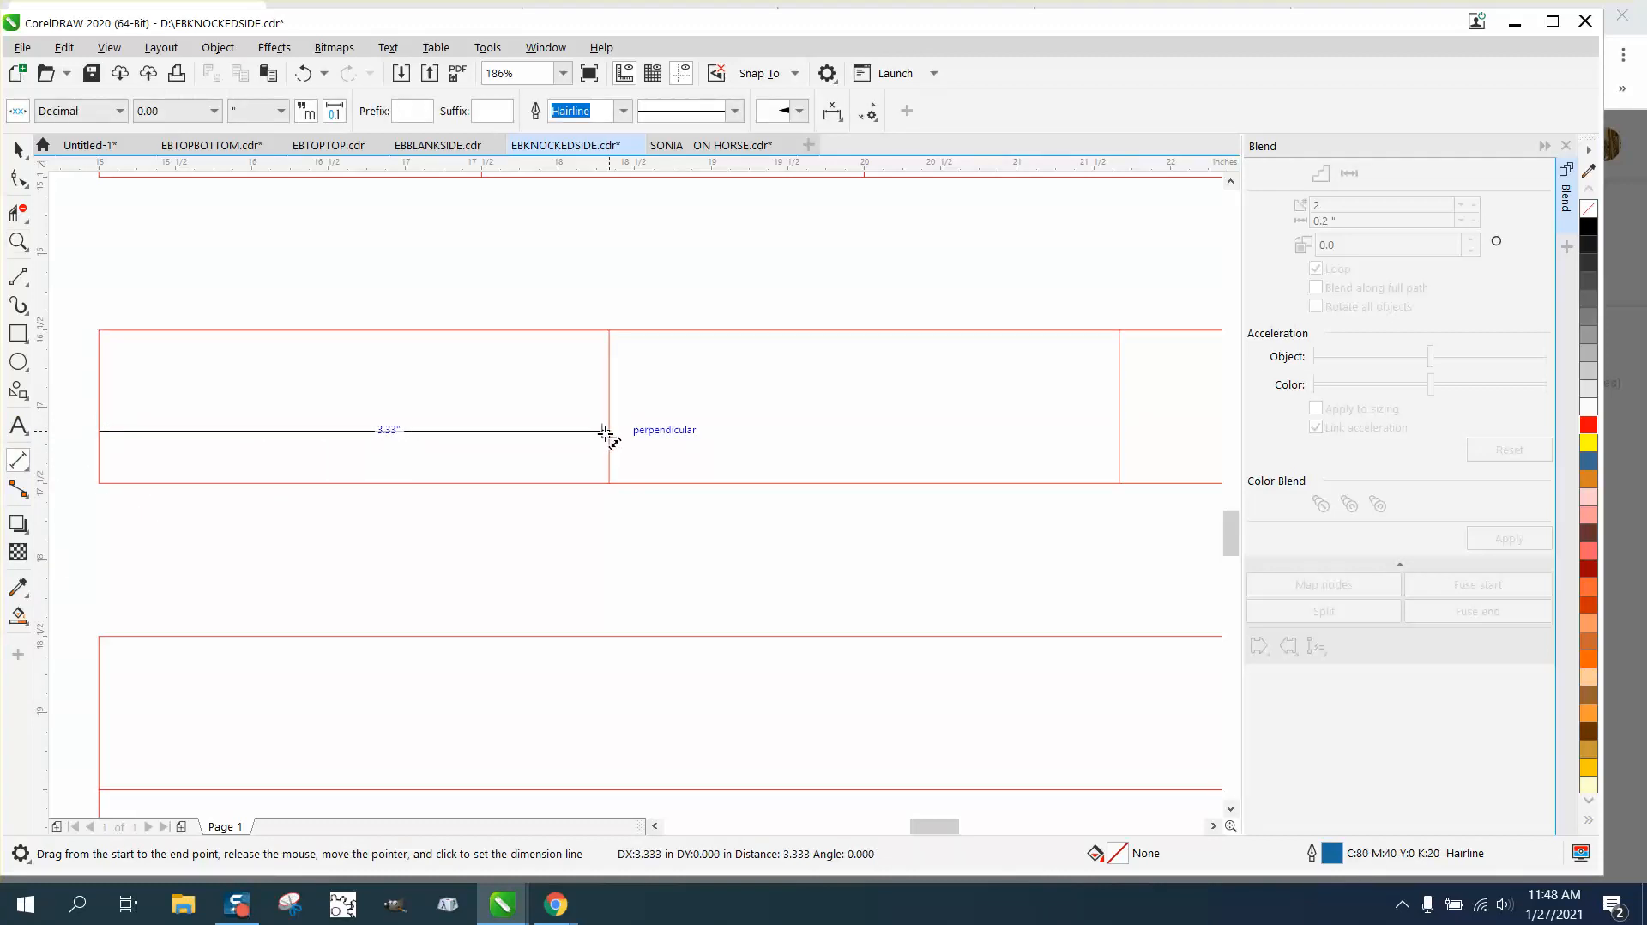
{"action": "left_click", "coordinate": [607, 429]}
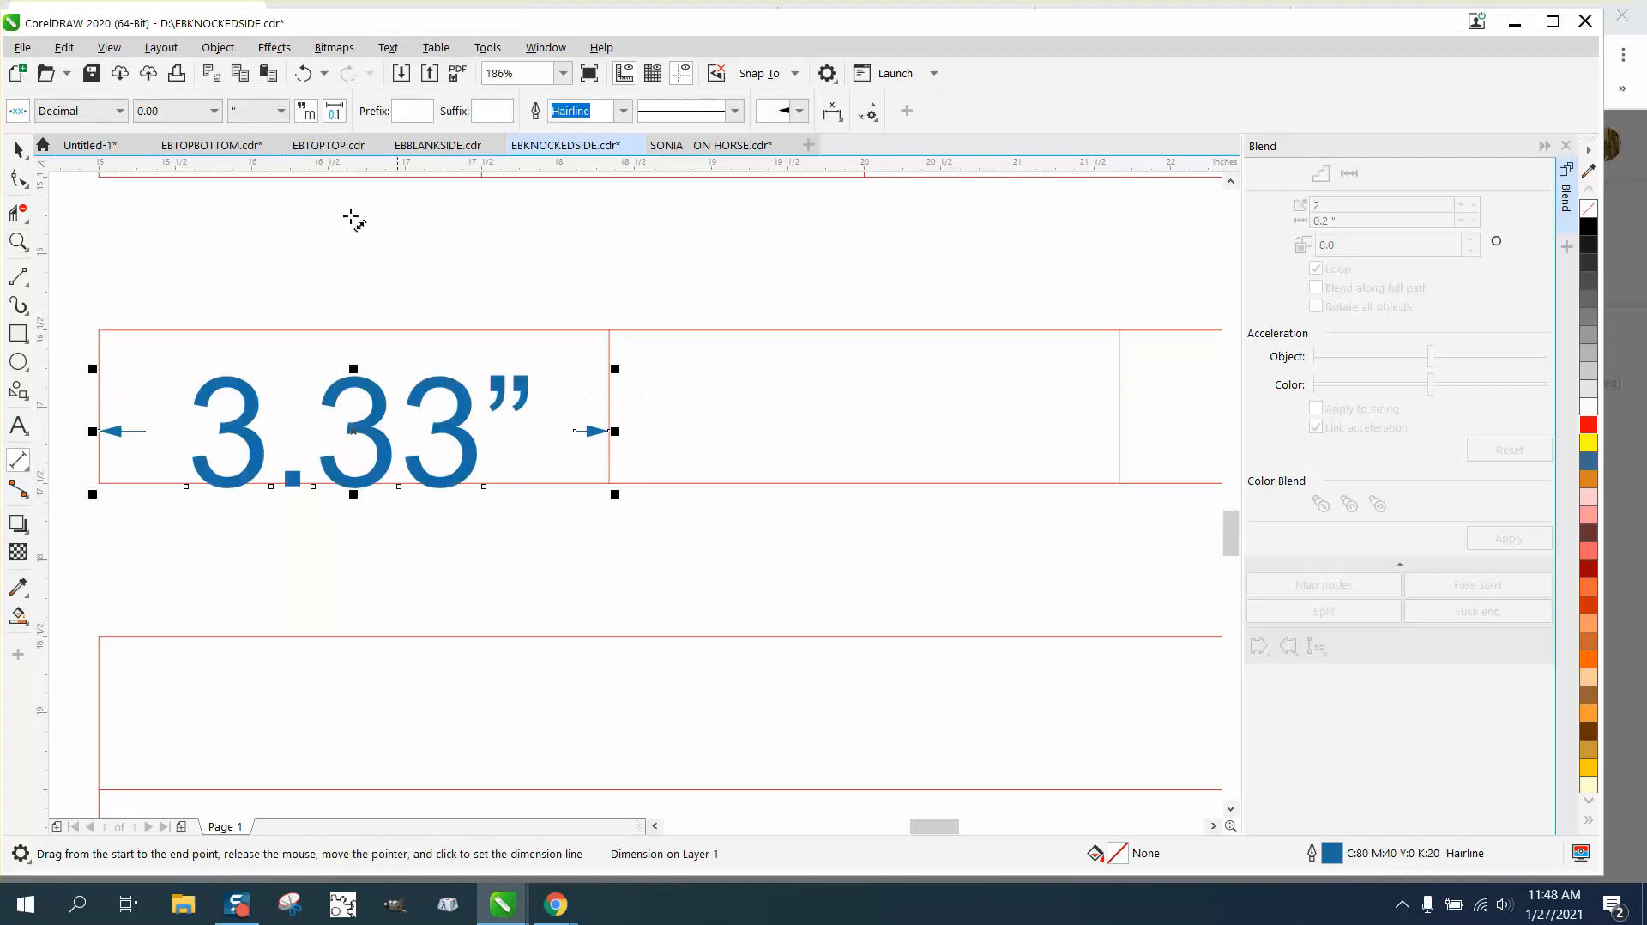
Raise the dimension's decimal precision so it reads 3.33333 inches.
{"action": "left_click", "coordinate": [209, 110]}
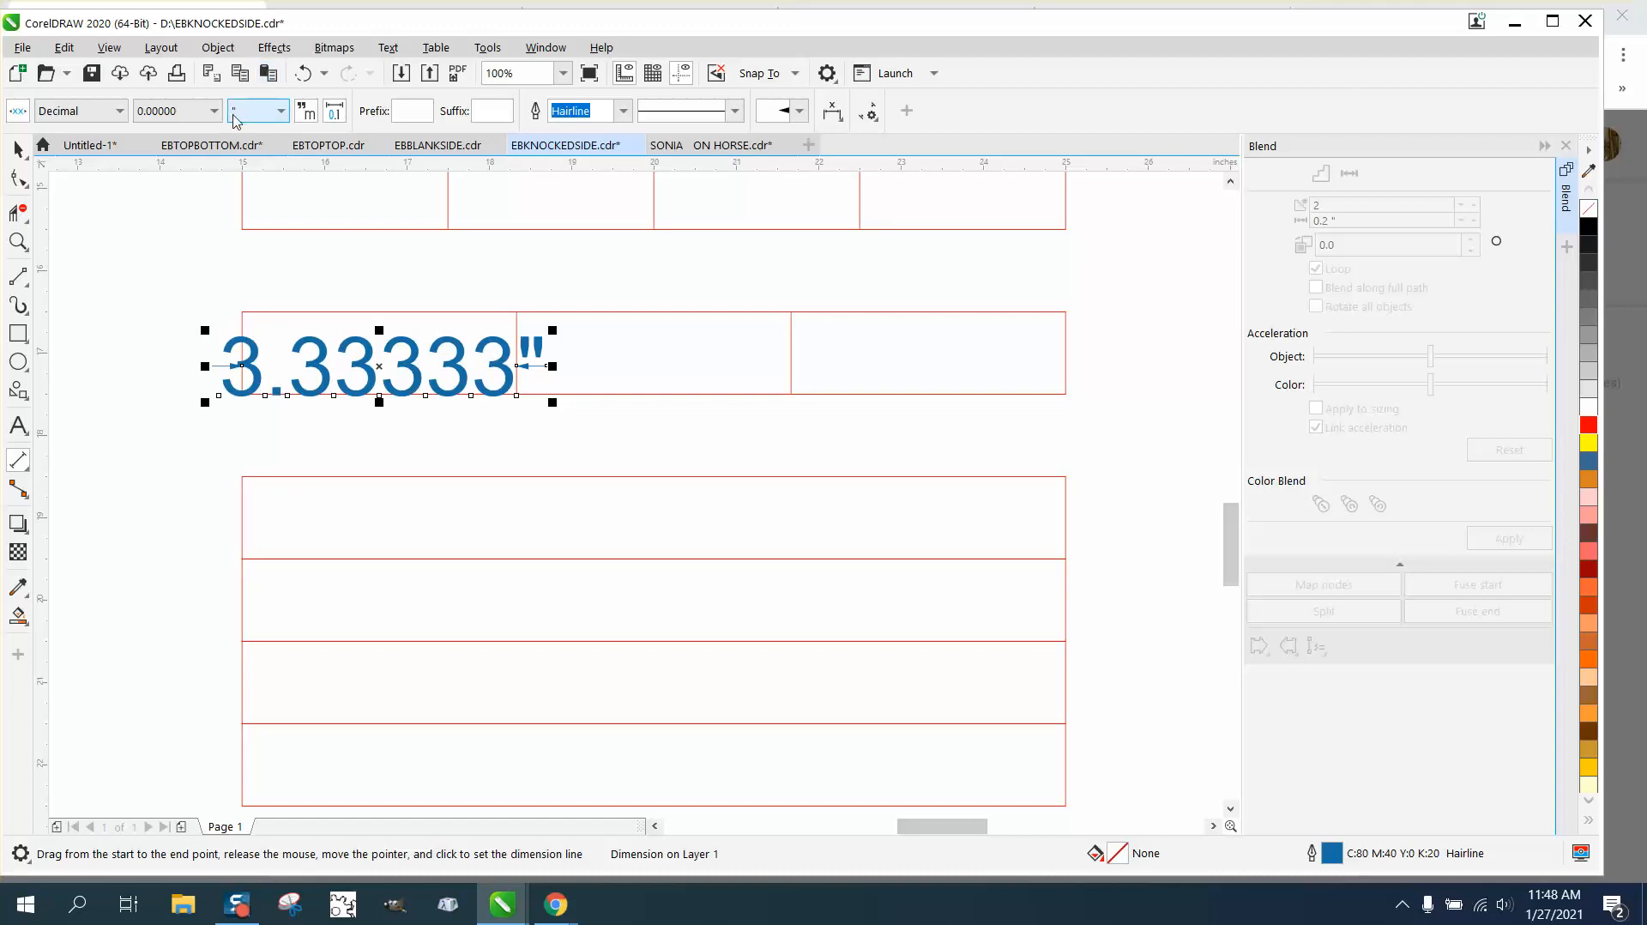
{"action": "left_click", "coordinate": [213, 110]}
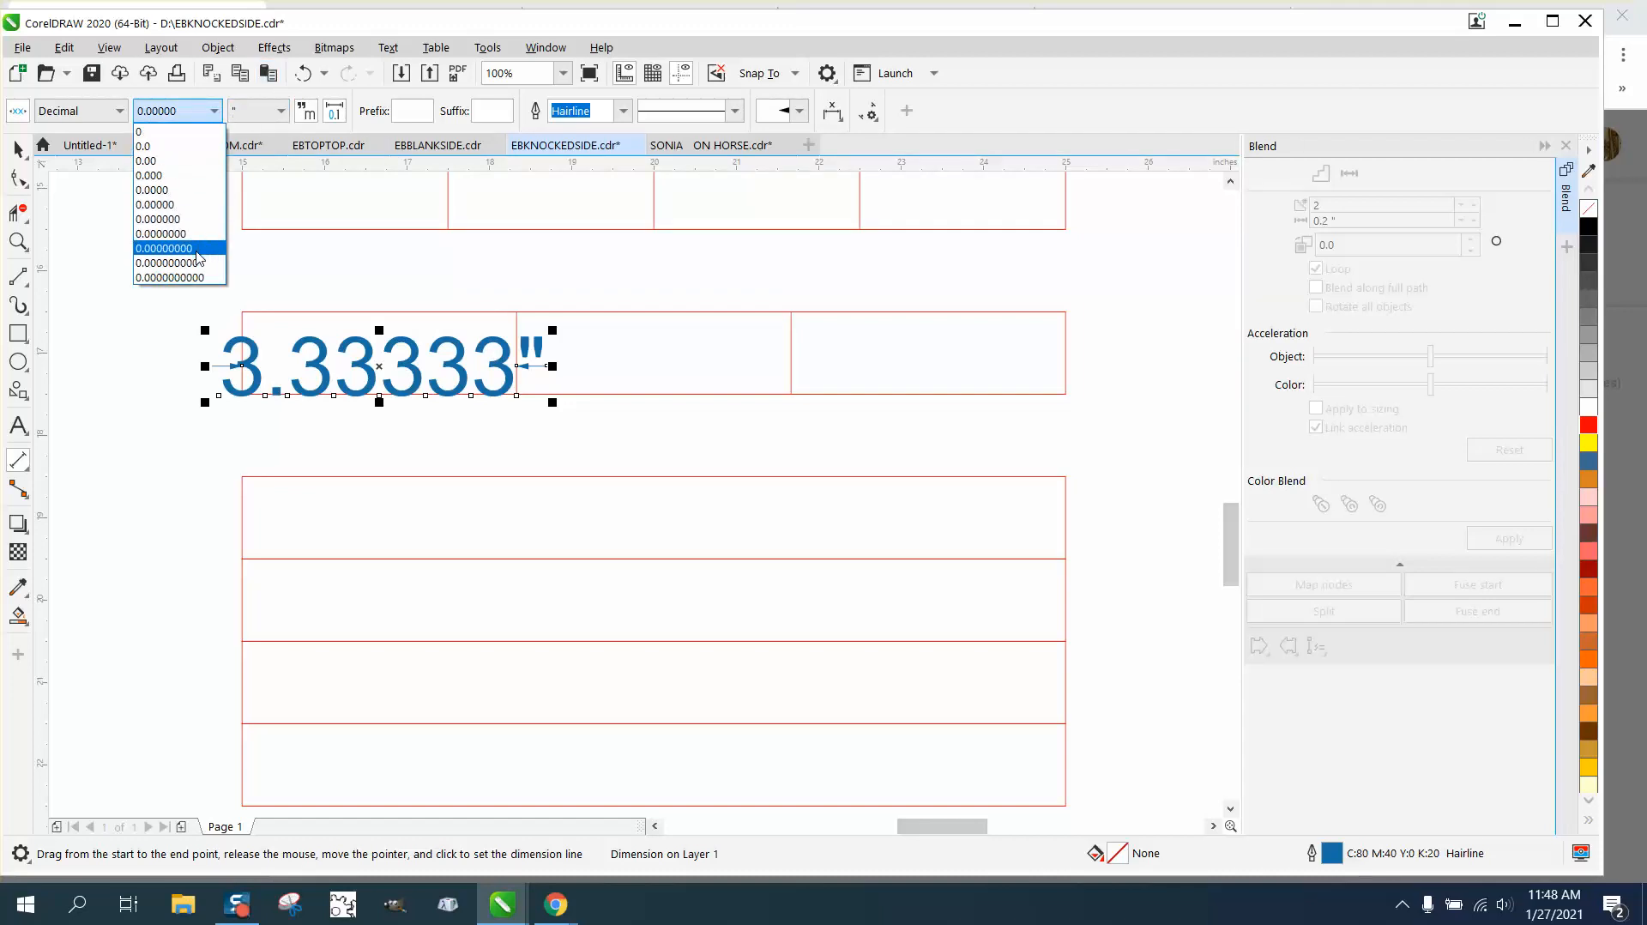
{"action": "left_click", "coordinate": [163, 249]}
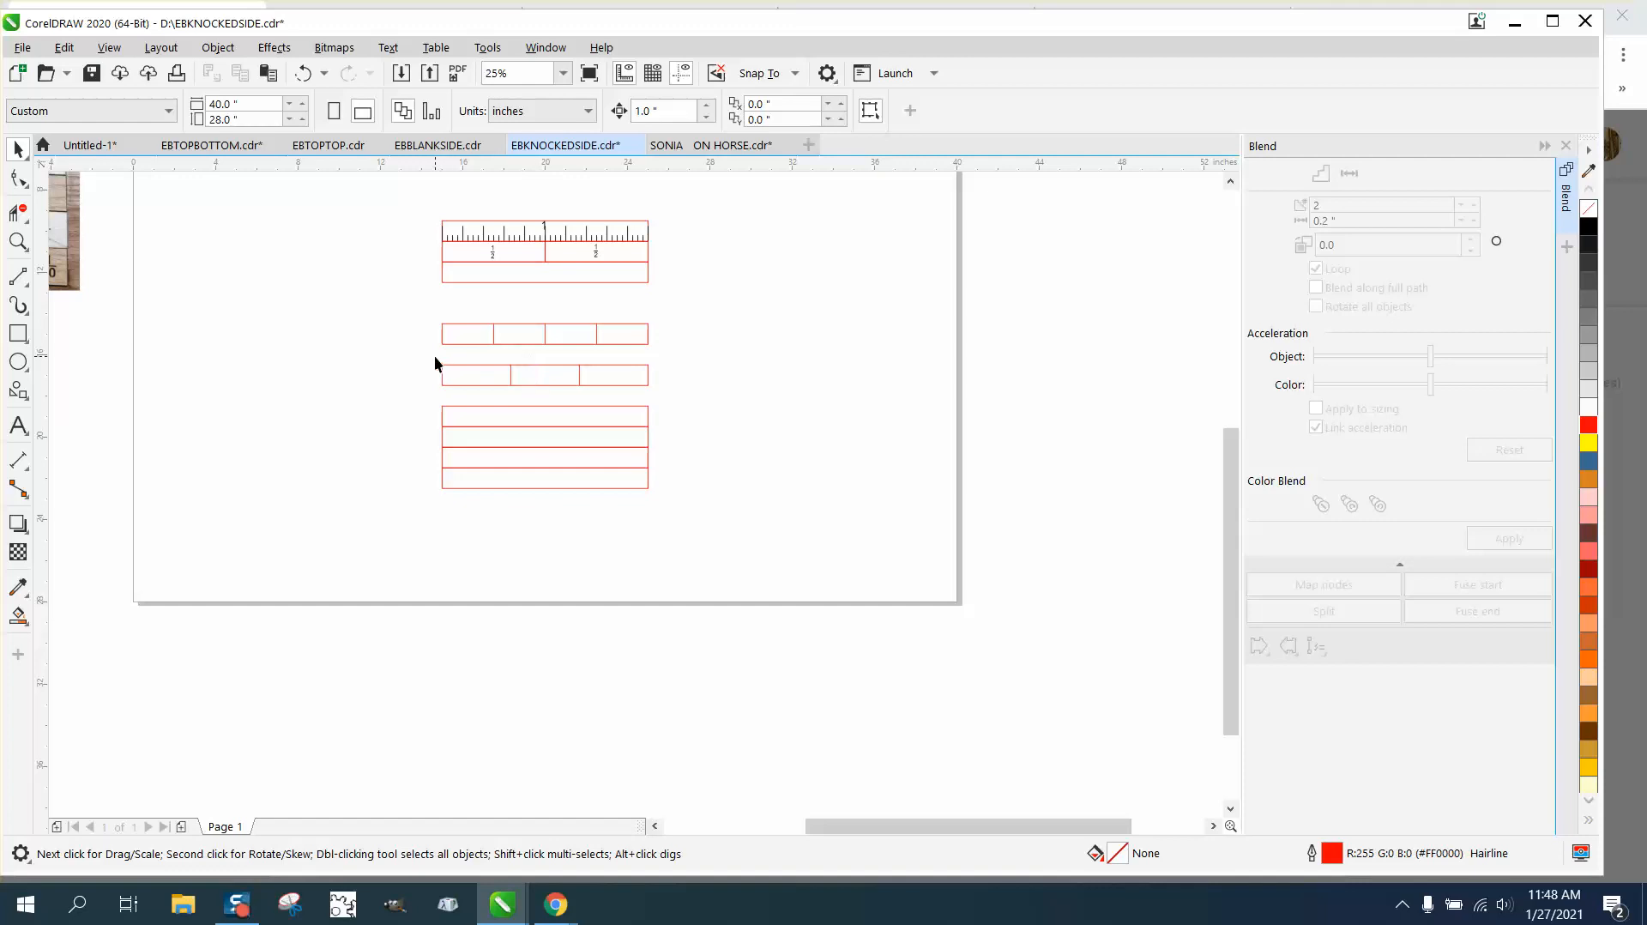
{"action": "mouse_move", "coordinate": [441, 358]}
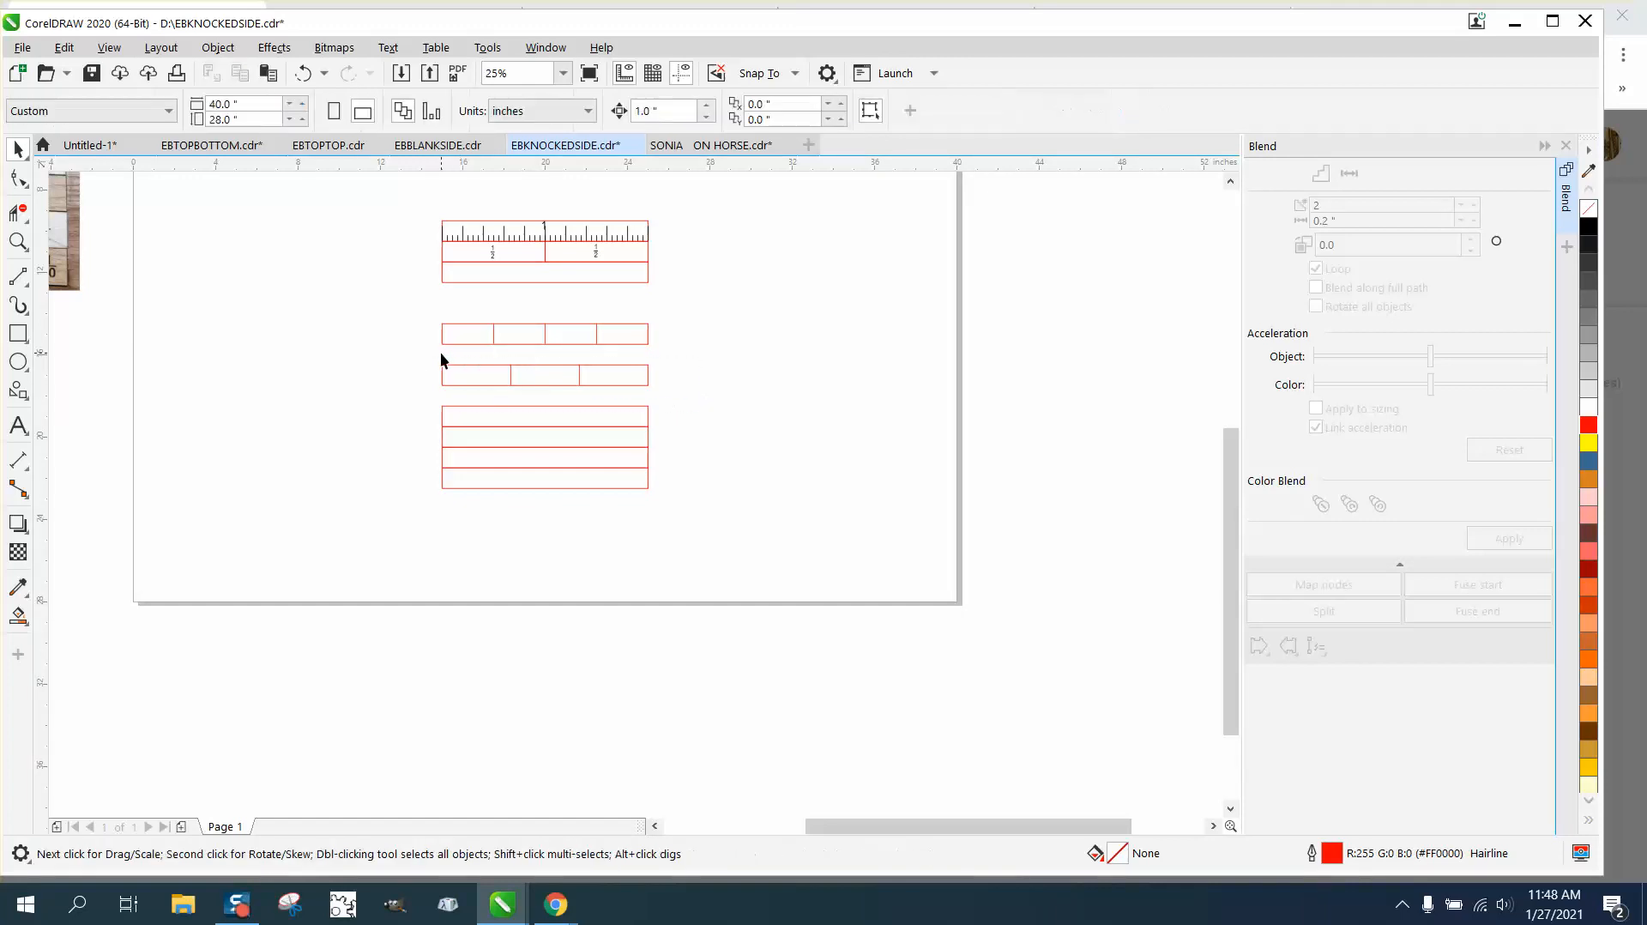
Move the lower rows up flush beneath the ruler, halves, quarters and thirds rows.
{"action": "left_click", "coordinate": [544, 394]}
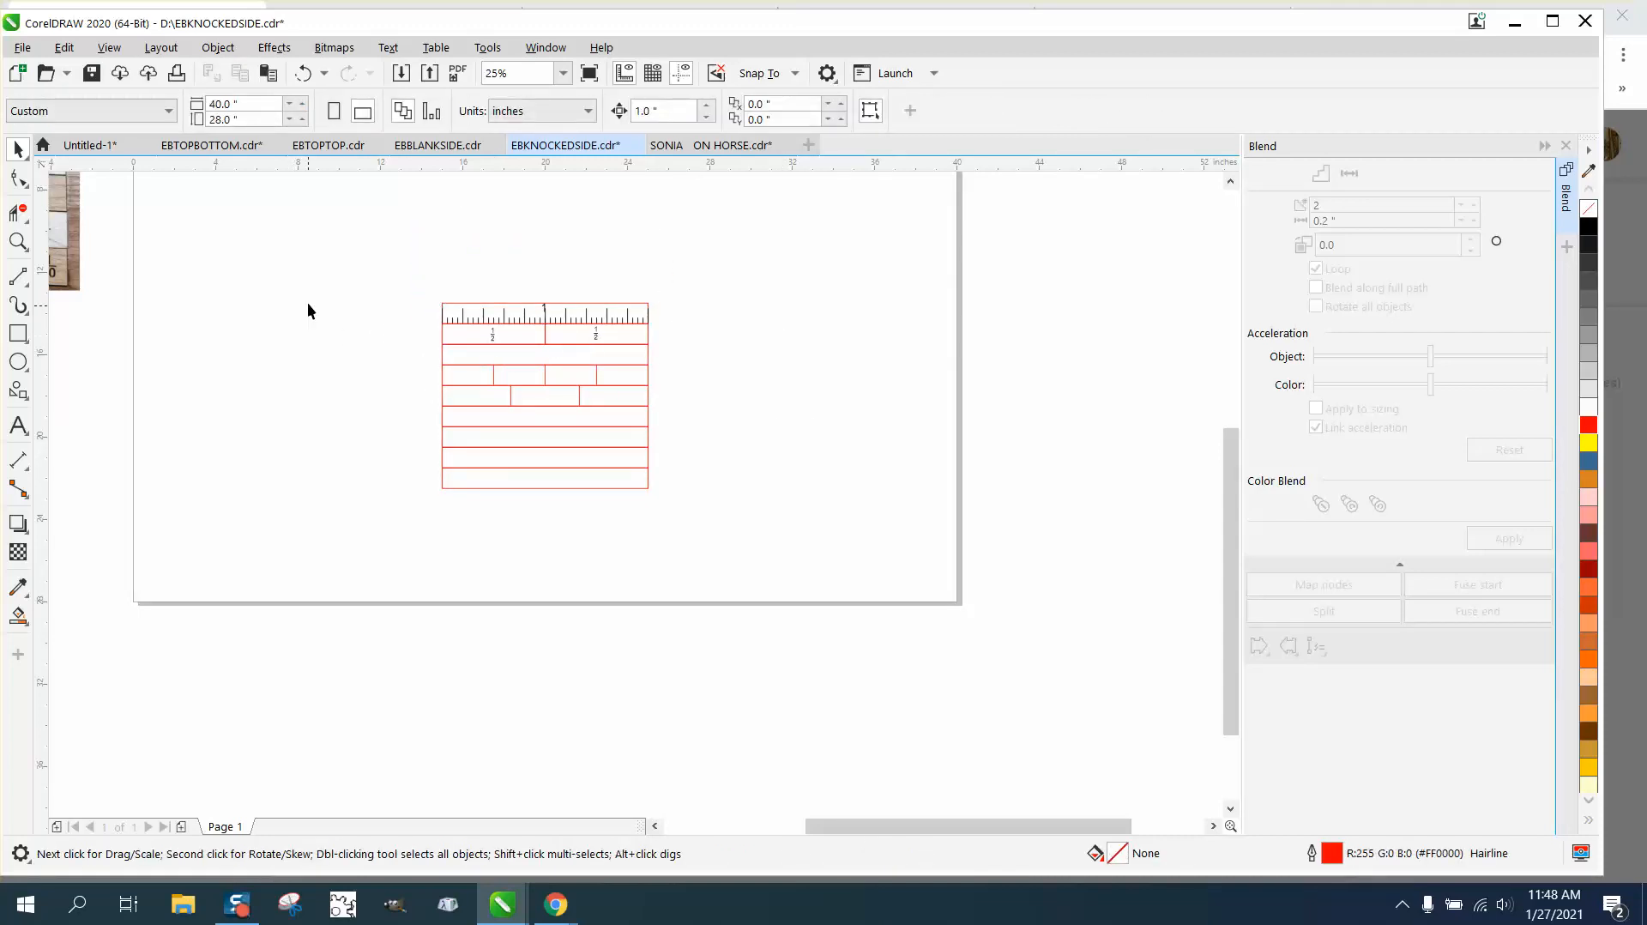
{"action": "left_click", "coordinate": [17, 242]}
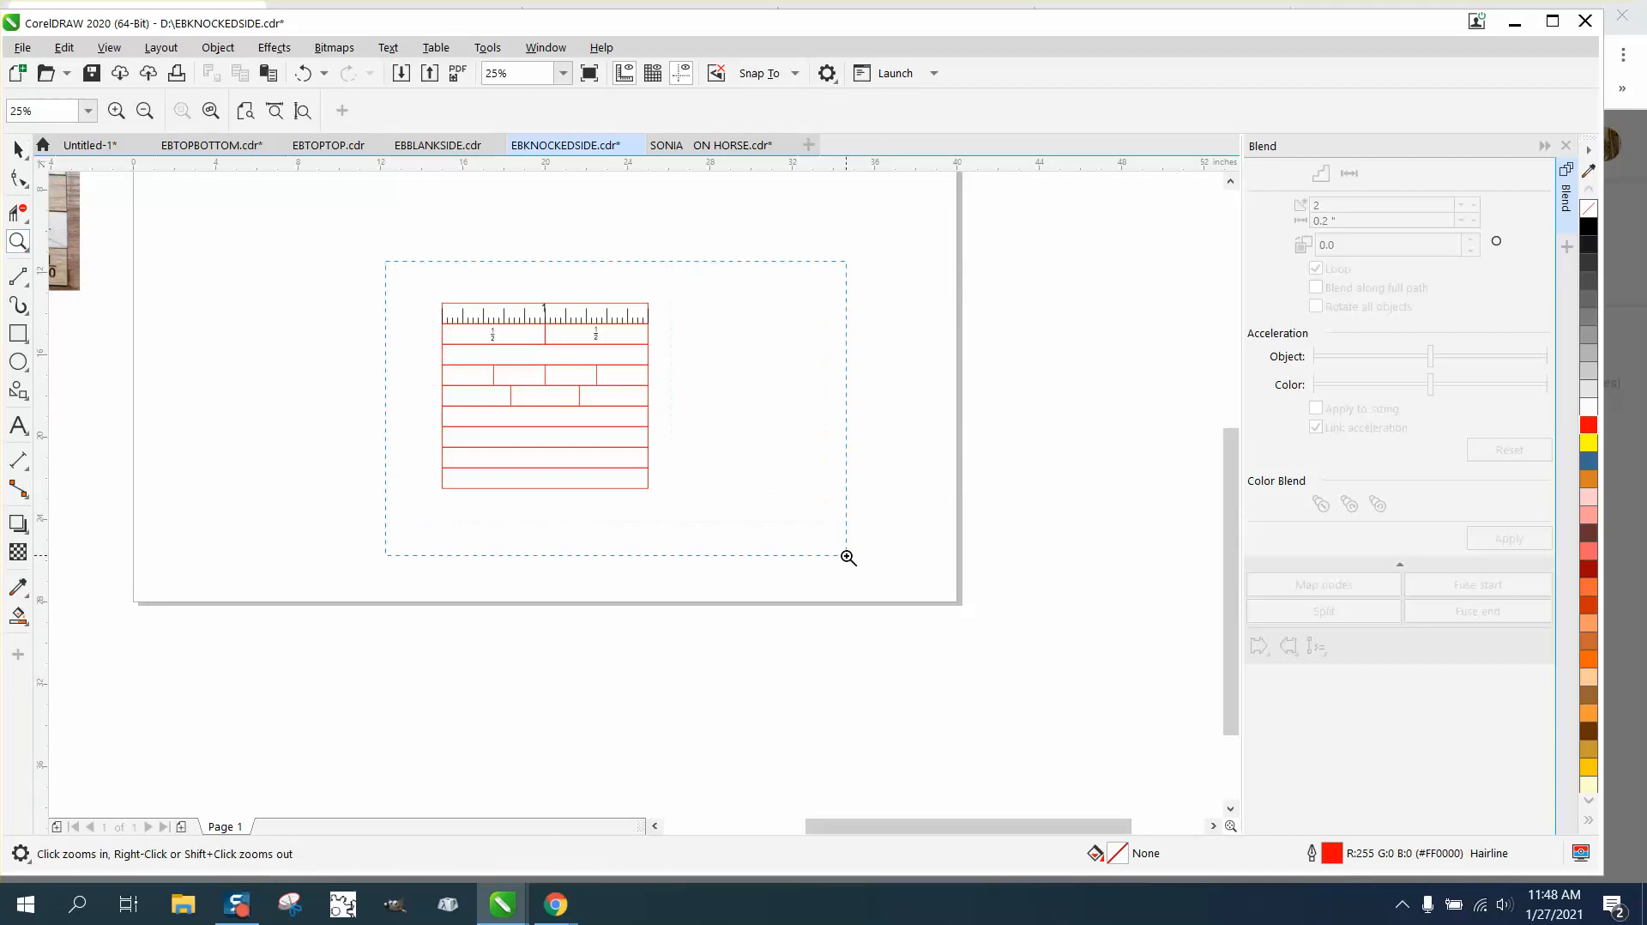
{"action": "left_click", "coordinate": [847, 558]}
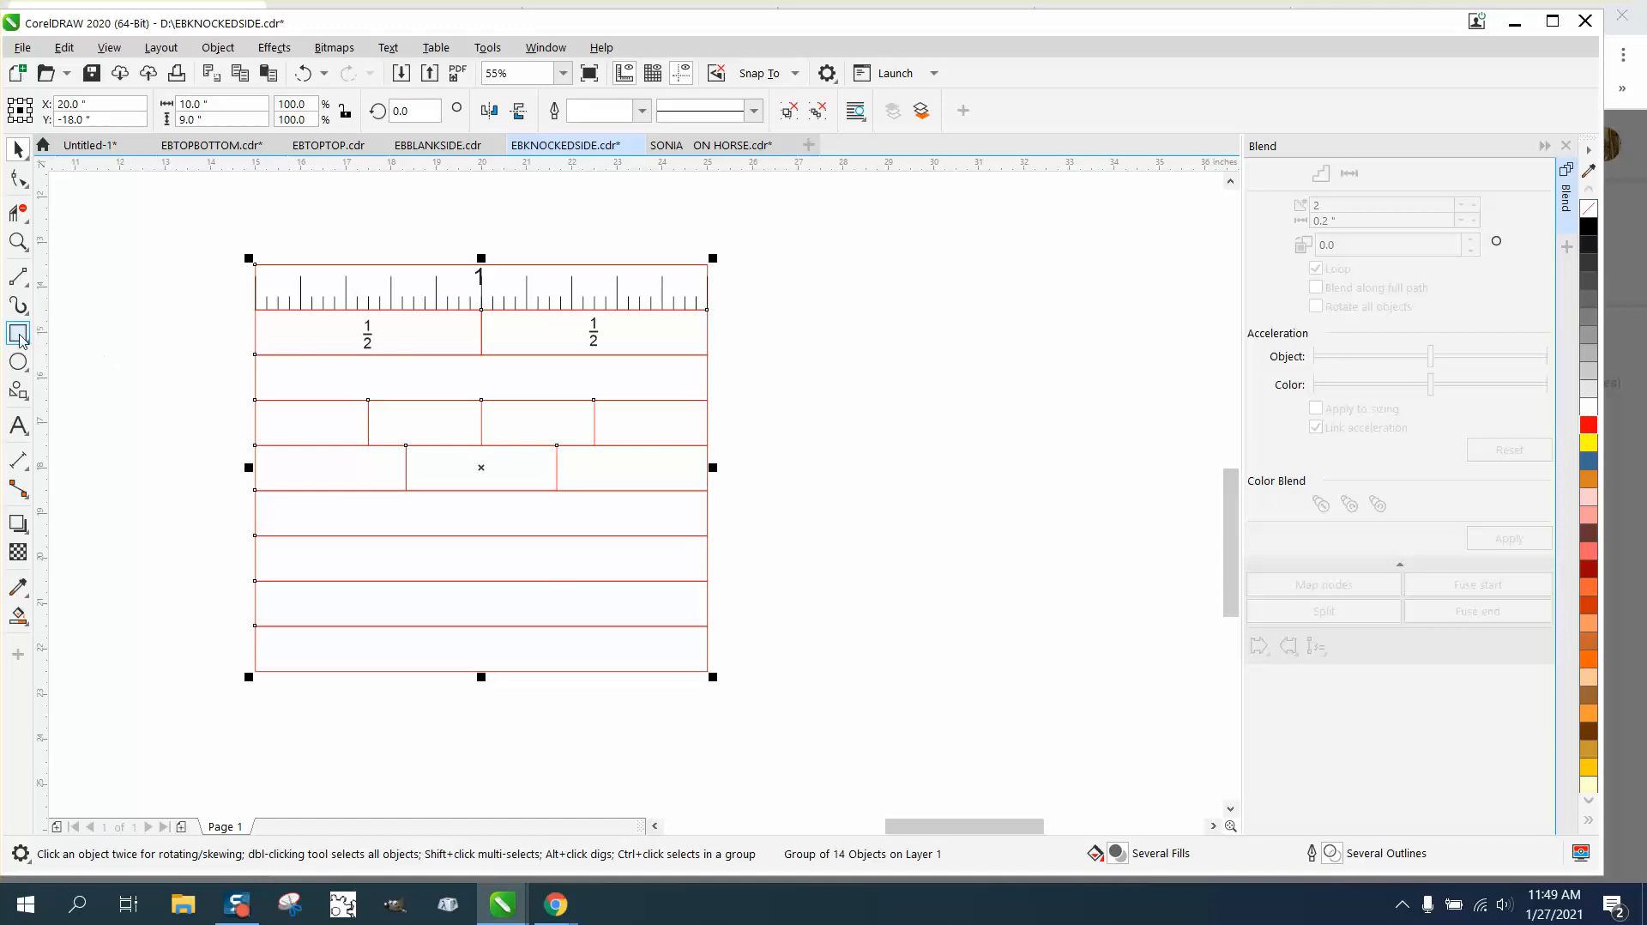
Scale the red-outlined rectangle to about 12.4 by 11.2 inches for the backing.
{"action": "left_click", "coordinate": [17, 333]}
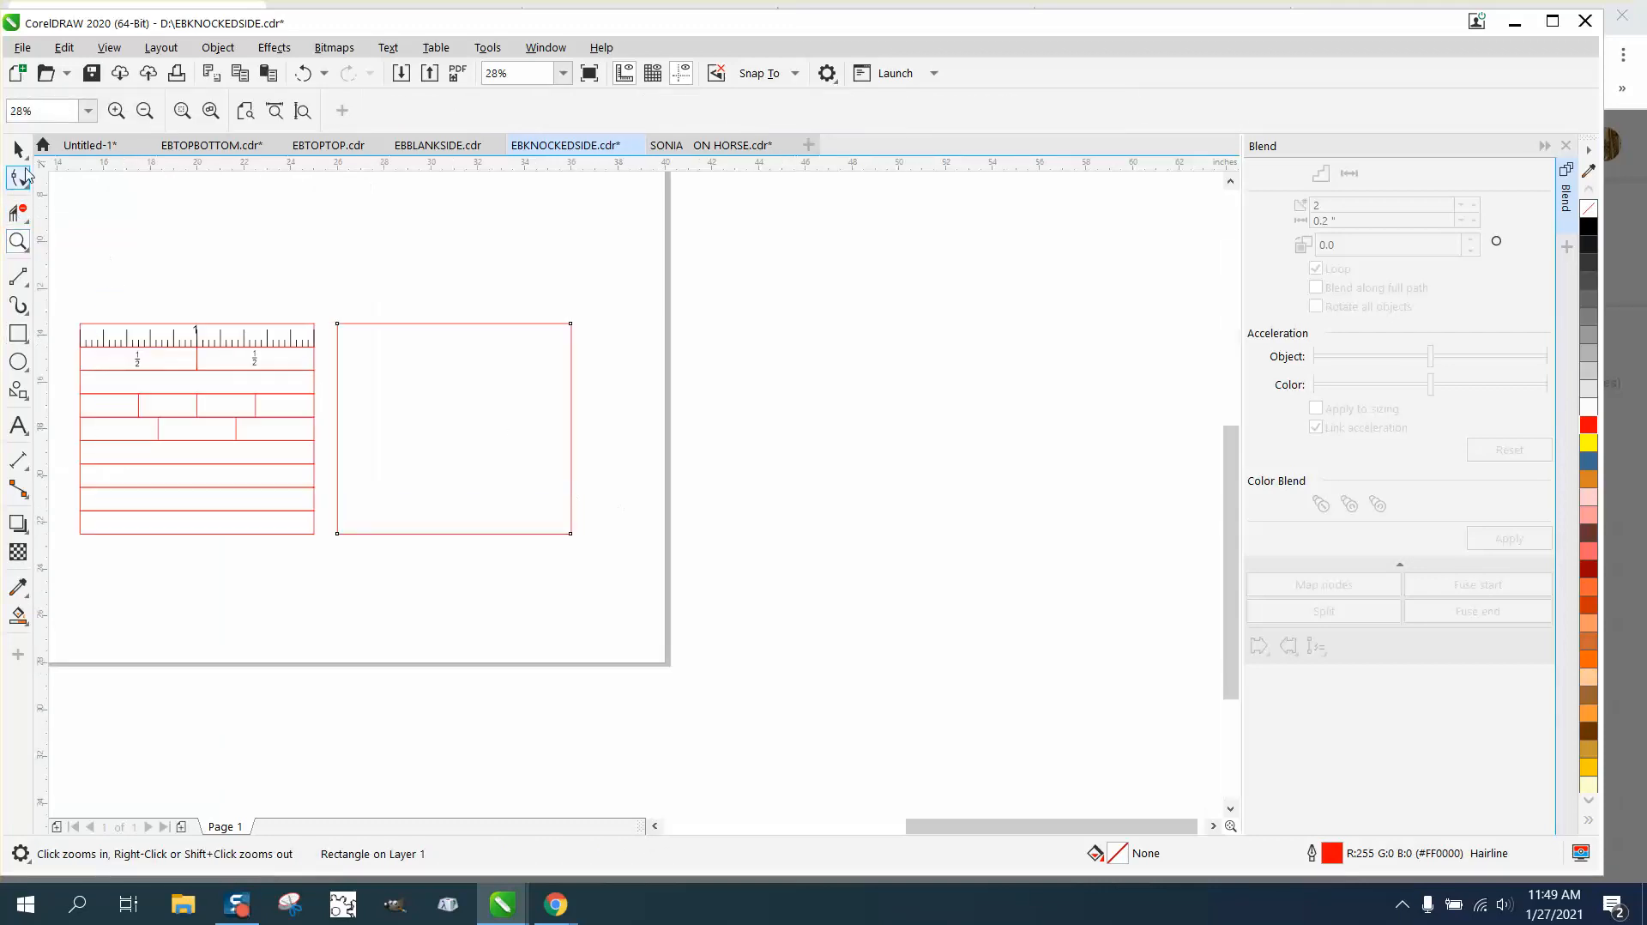
{"action": "left_click", "coordinate": [196, 431]}
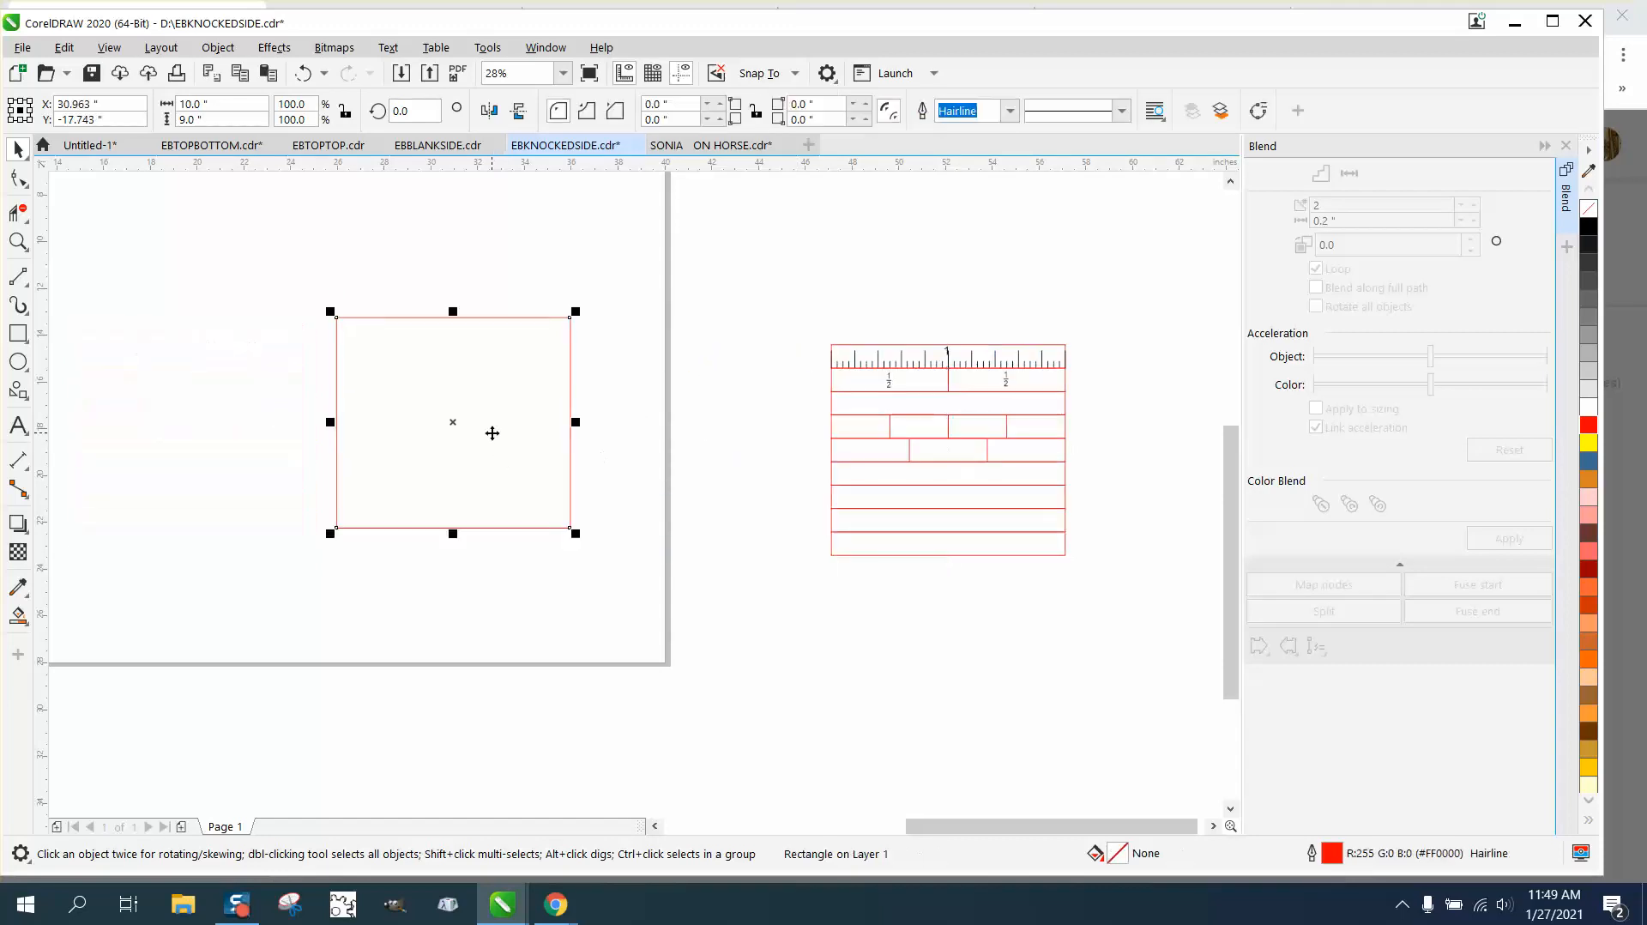
{"action": "scroll", "scroll_direction": "down", "scroll_amount": 3}
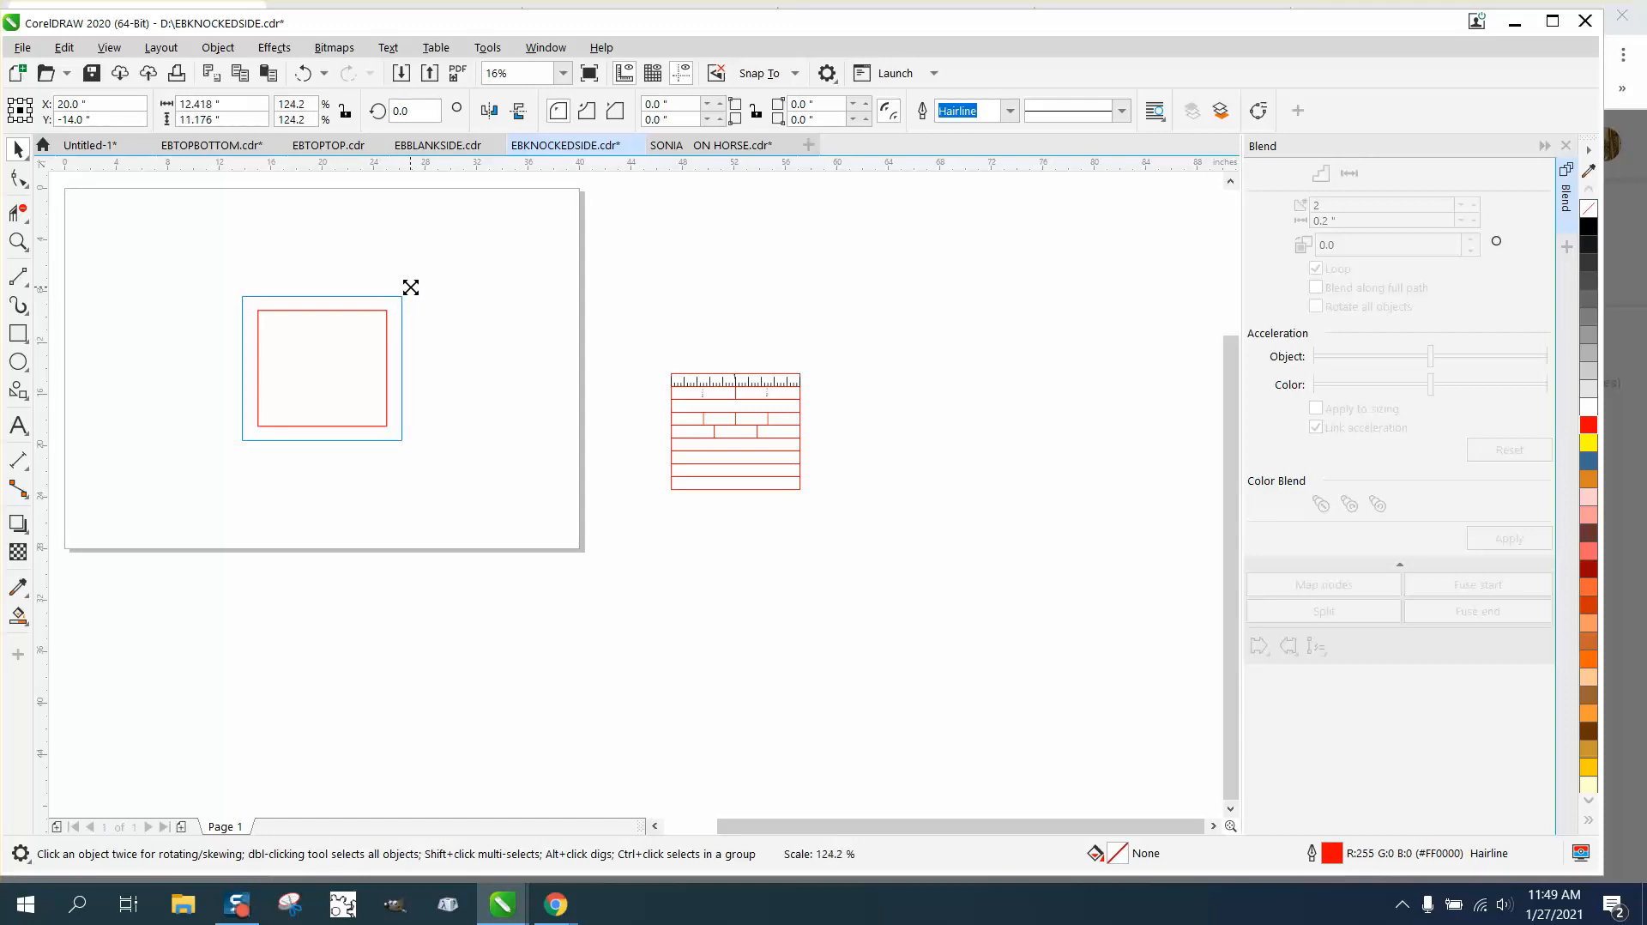
{"action": "left_click", "coordinate": [320, 367]}
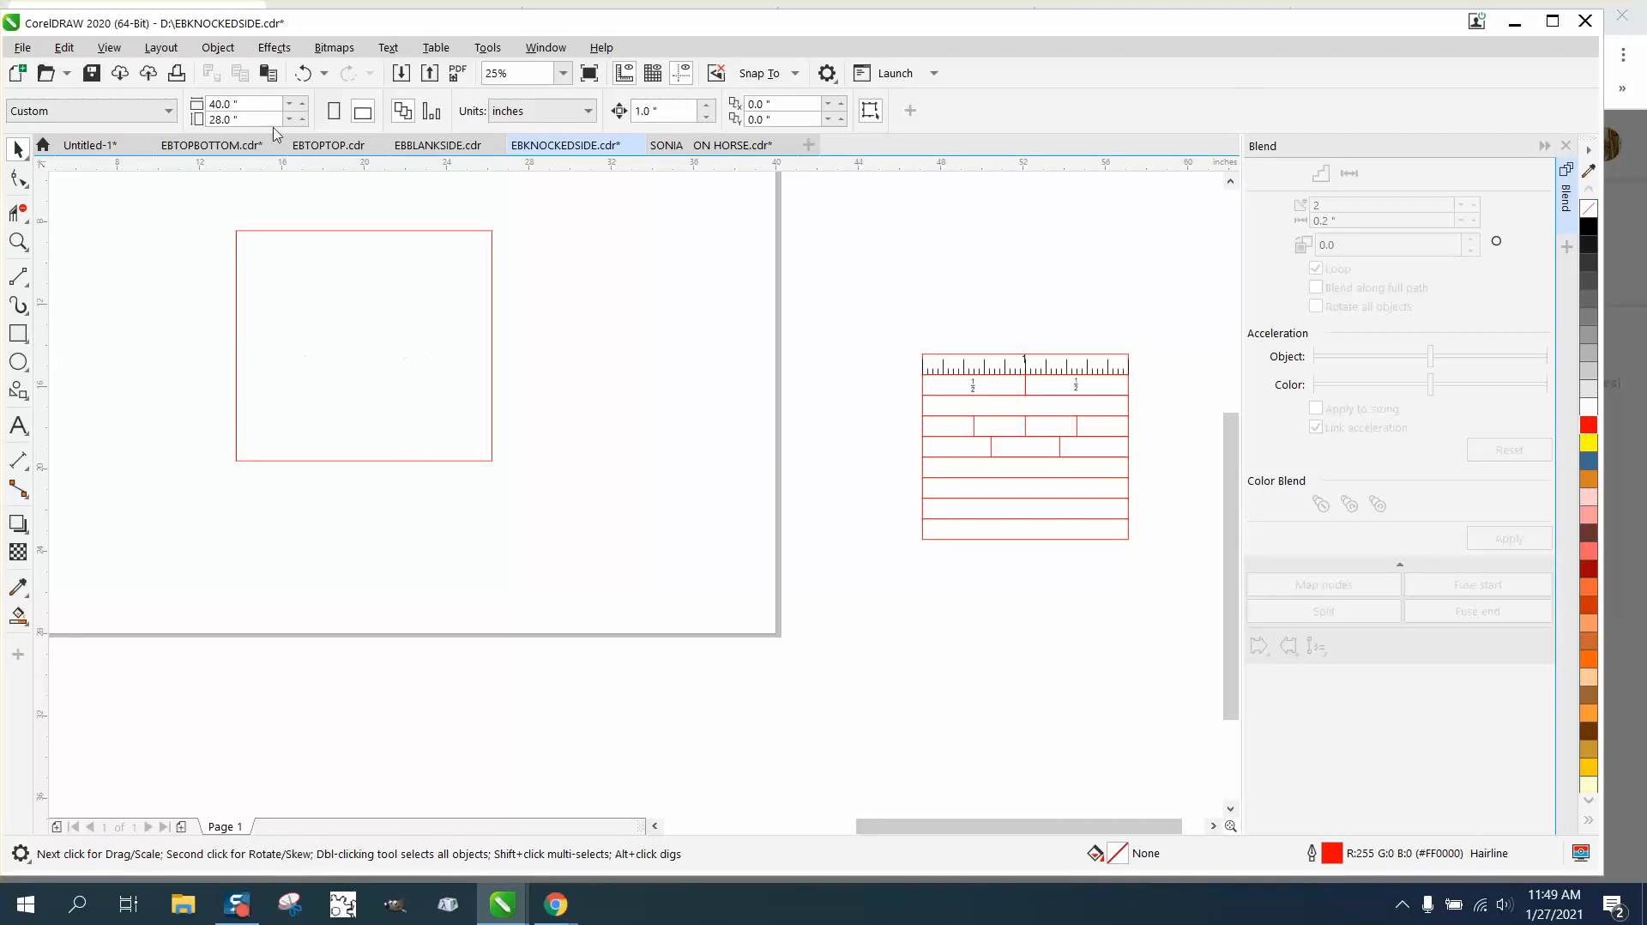
Move the frame rectangles aside and Smart Fill the backing rectangle yellow.
{"action": "left_click", "coordinate": [364, 345]}
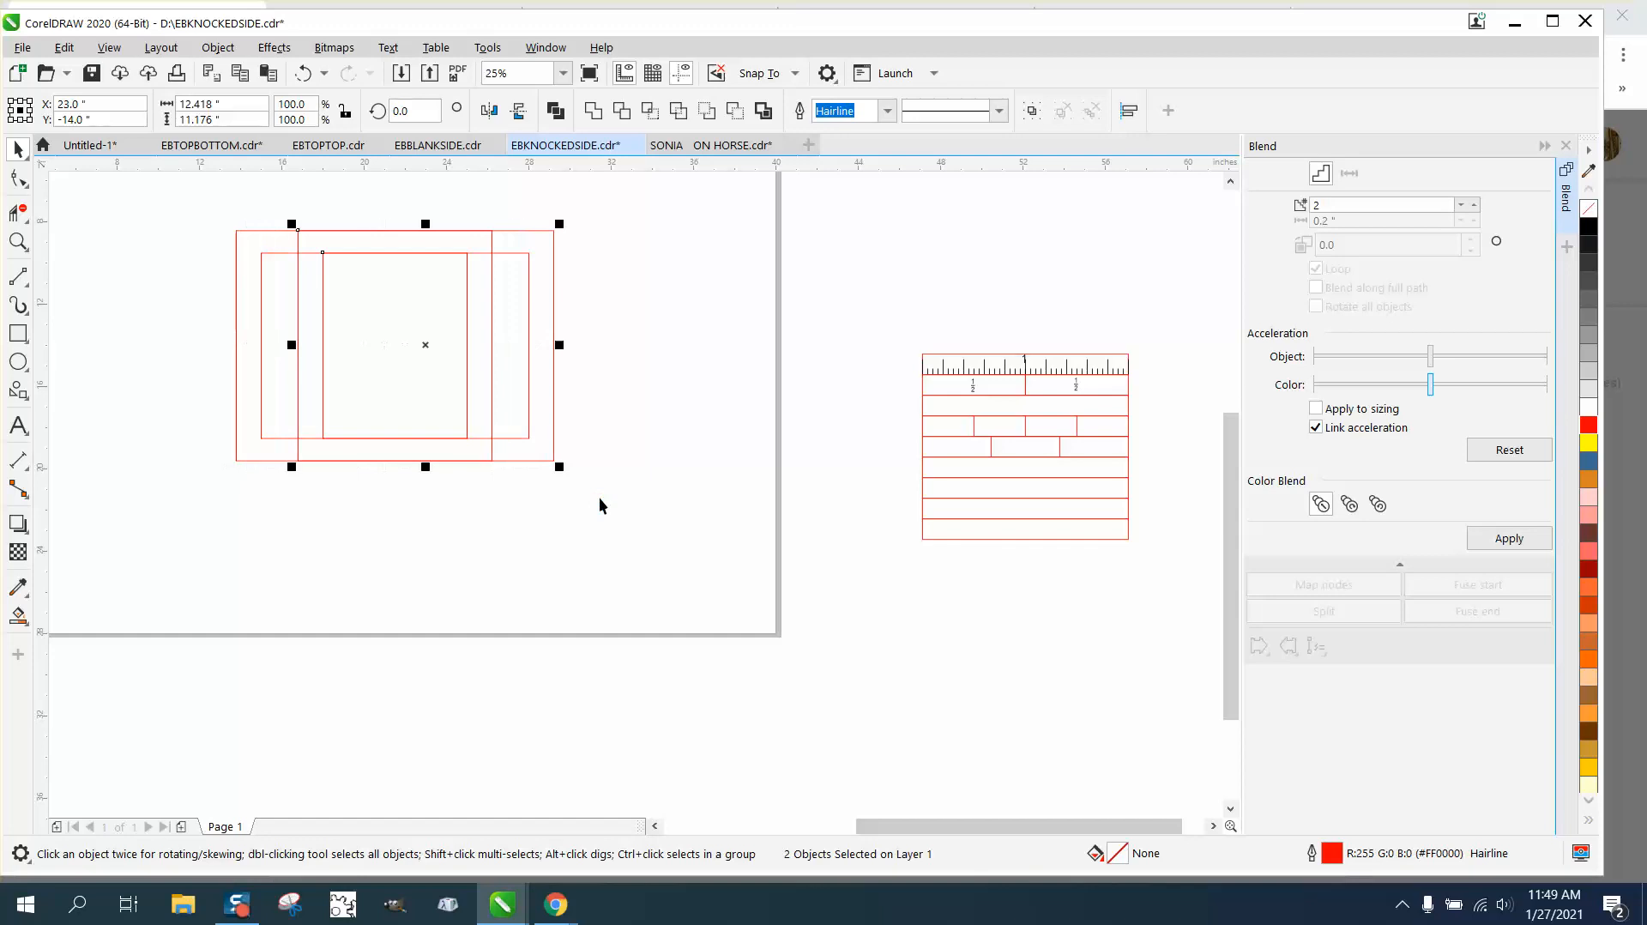
{"action": "left_click_drag", "start_coordinate": [423, 343], "coordinate": [673, 343]}
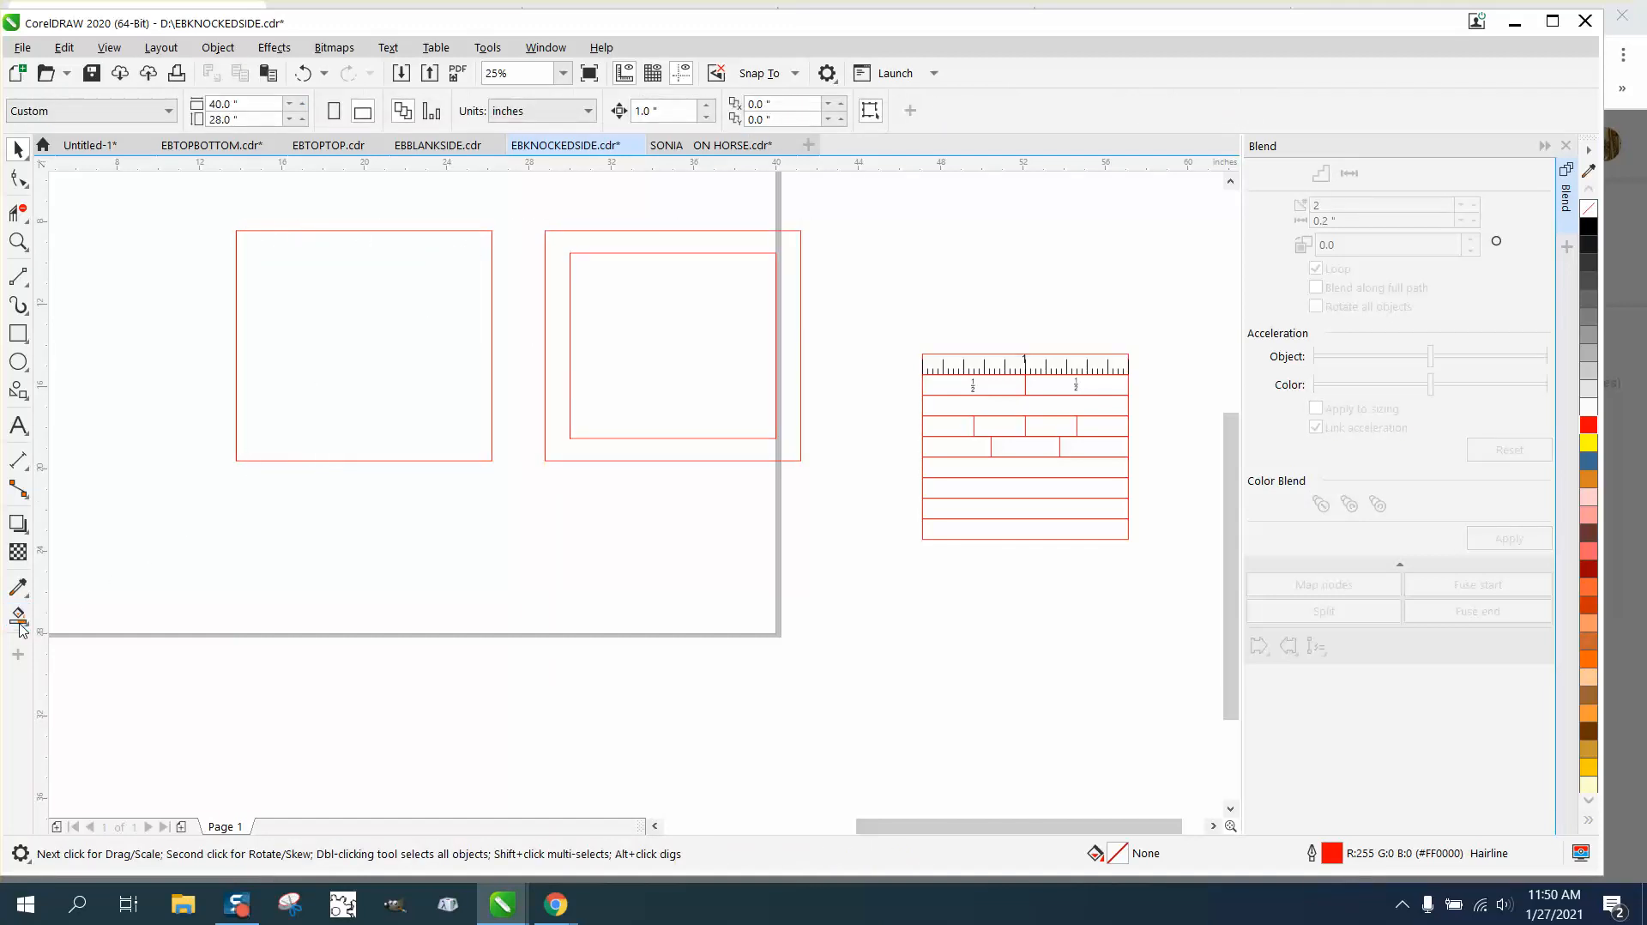
{"action": "left_click", "coordinate": [18, 614]}
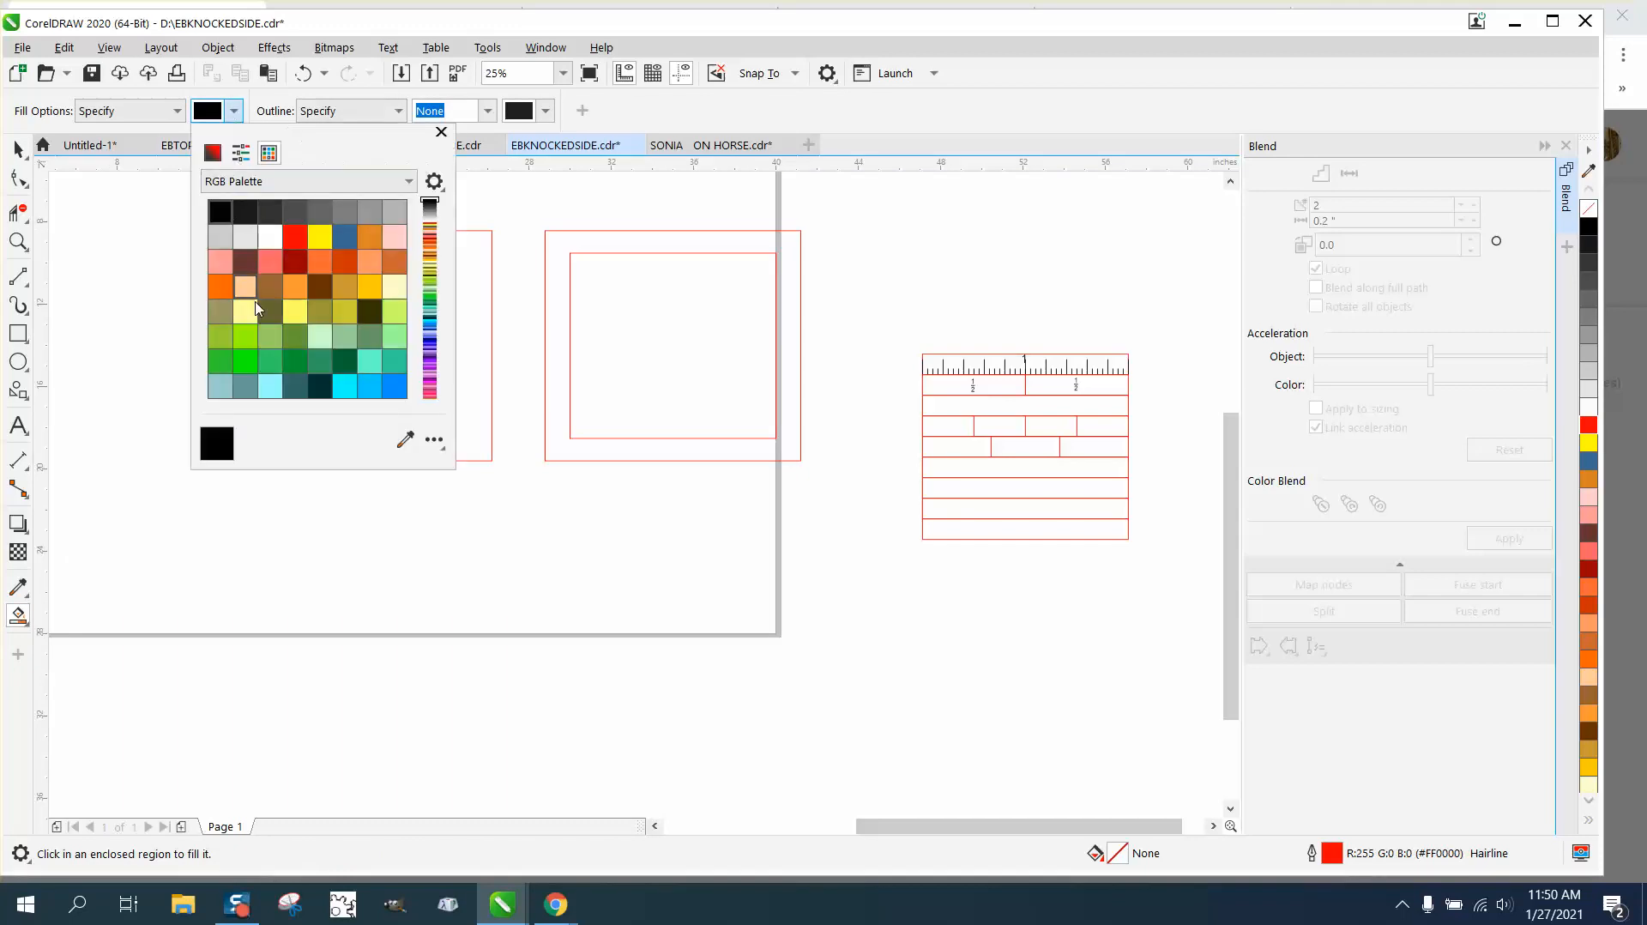
{"action": "left_click", "coordinate": [320, 235]}
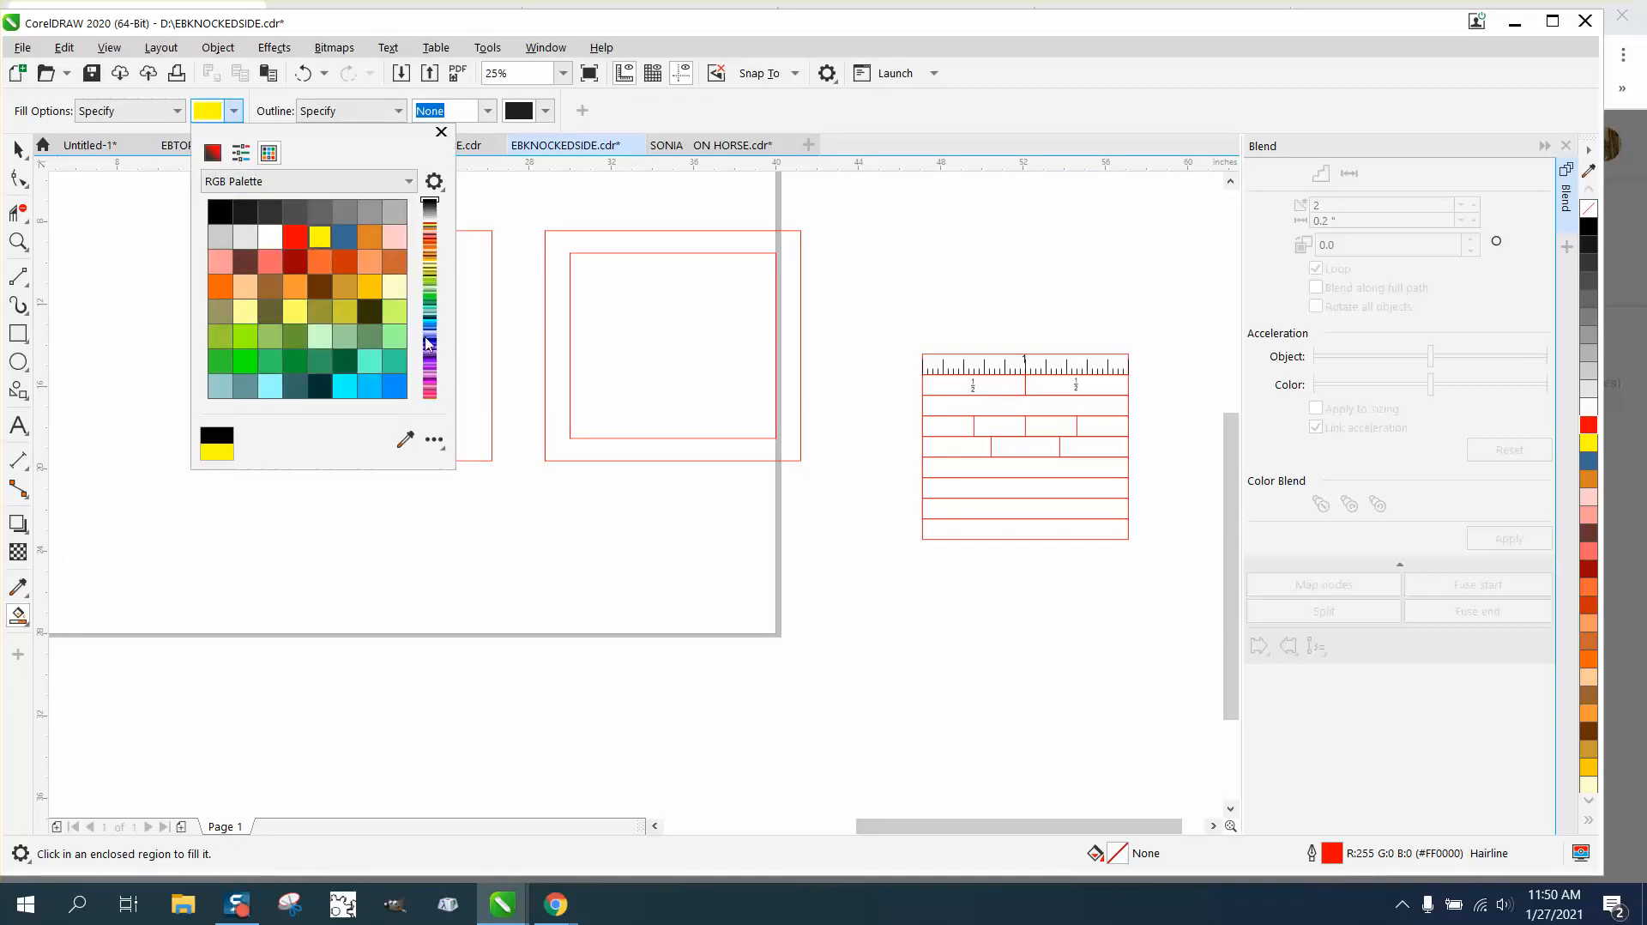
{"action": "left_click", "coordinate": [321, 237]}
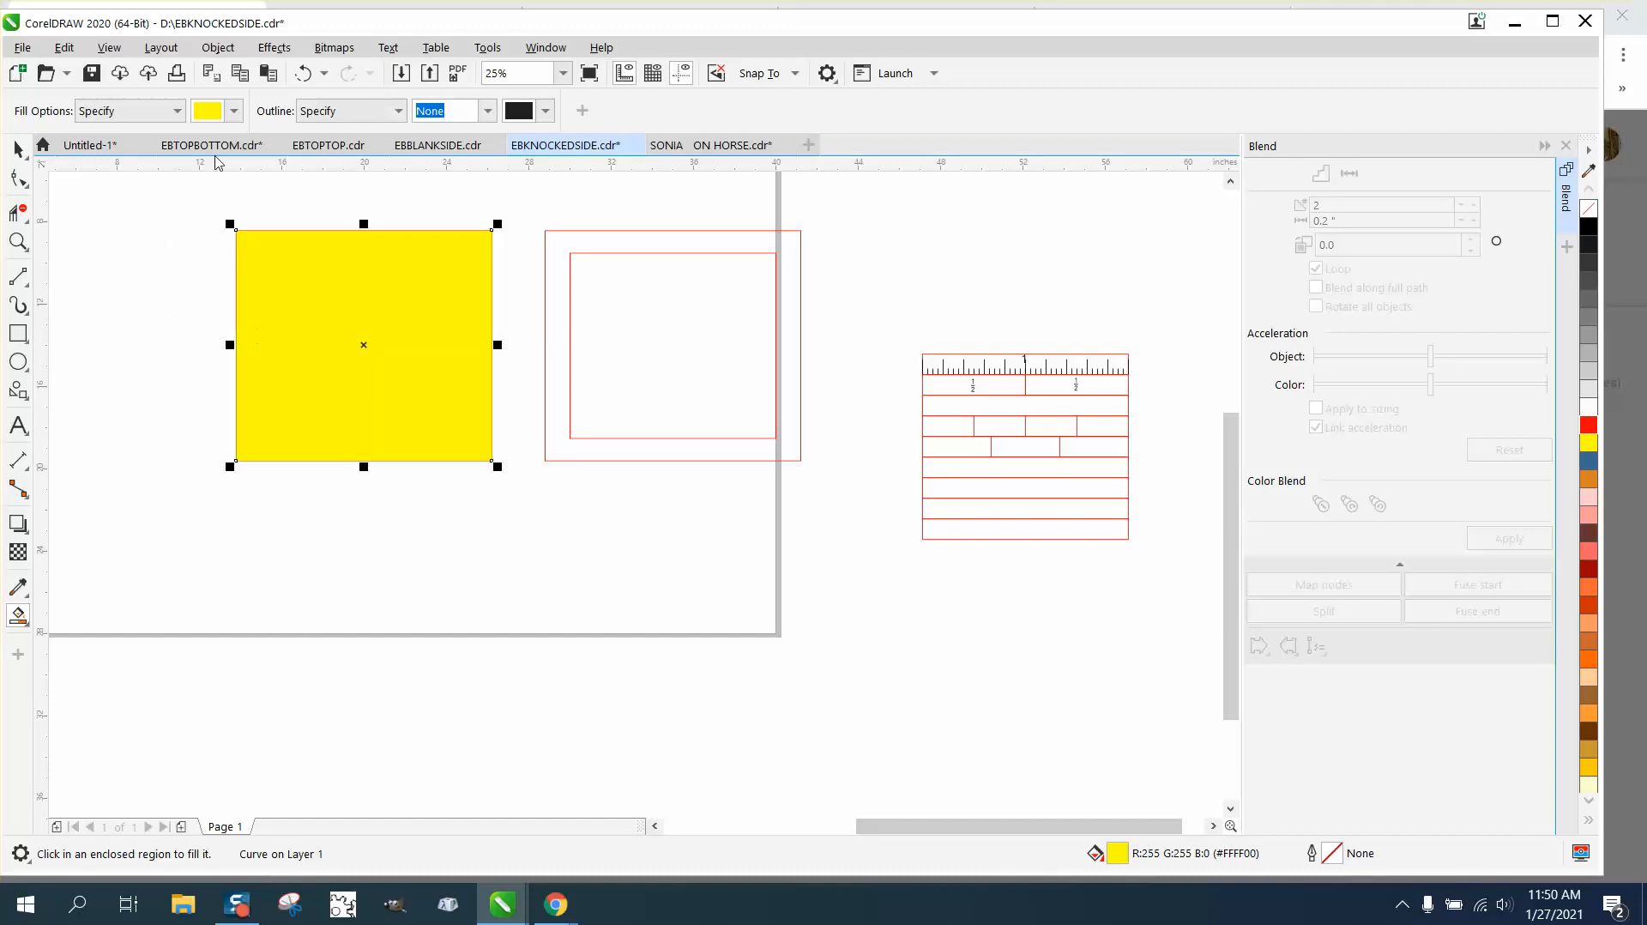
{"action": "left_click", "coordinate": [231, 110]}
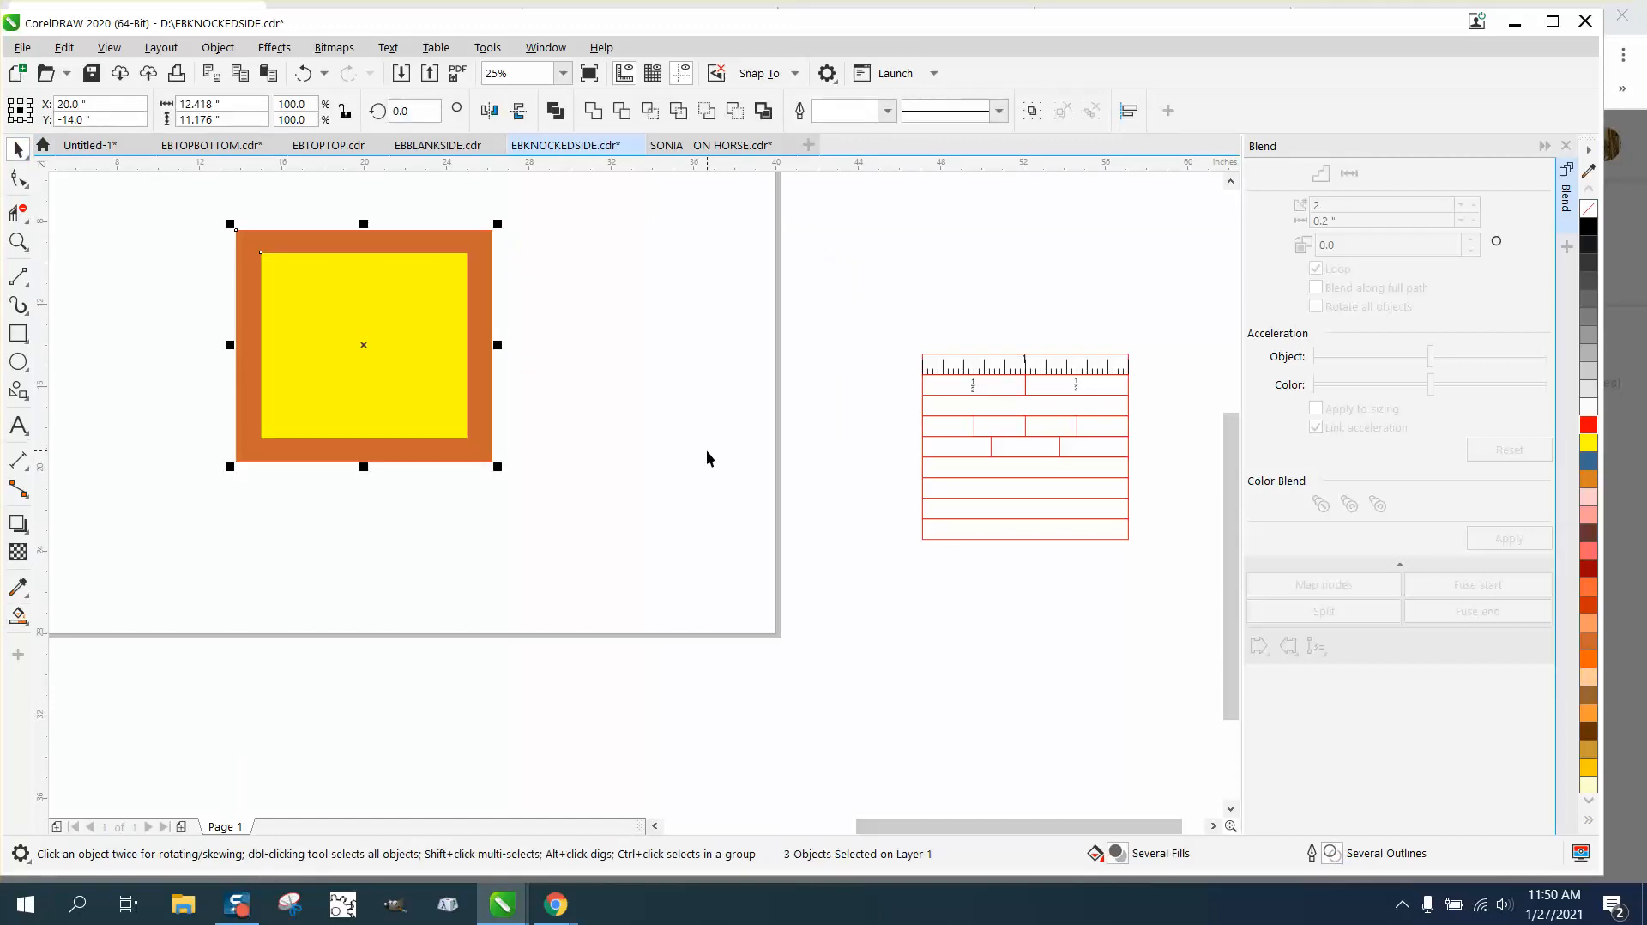
{"action": "mouse_move", "coordinate": [389, 300]}
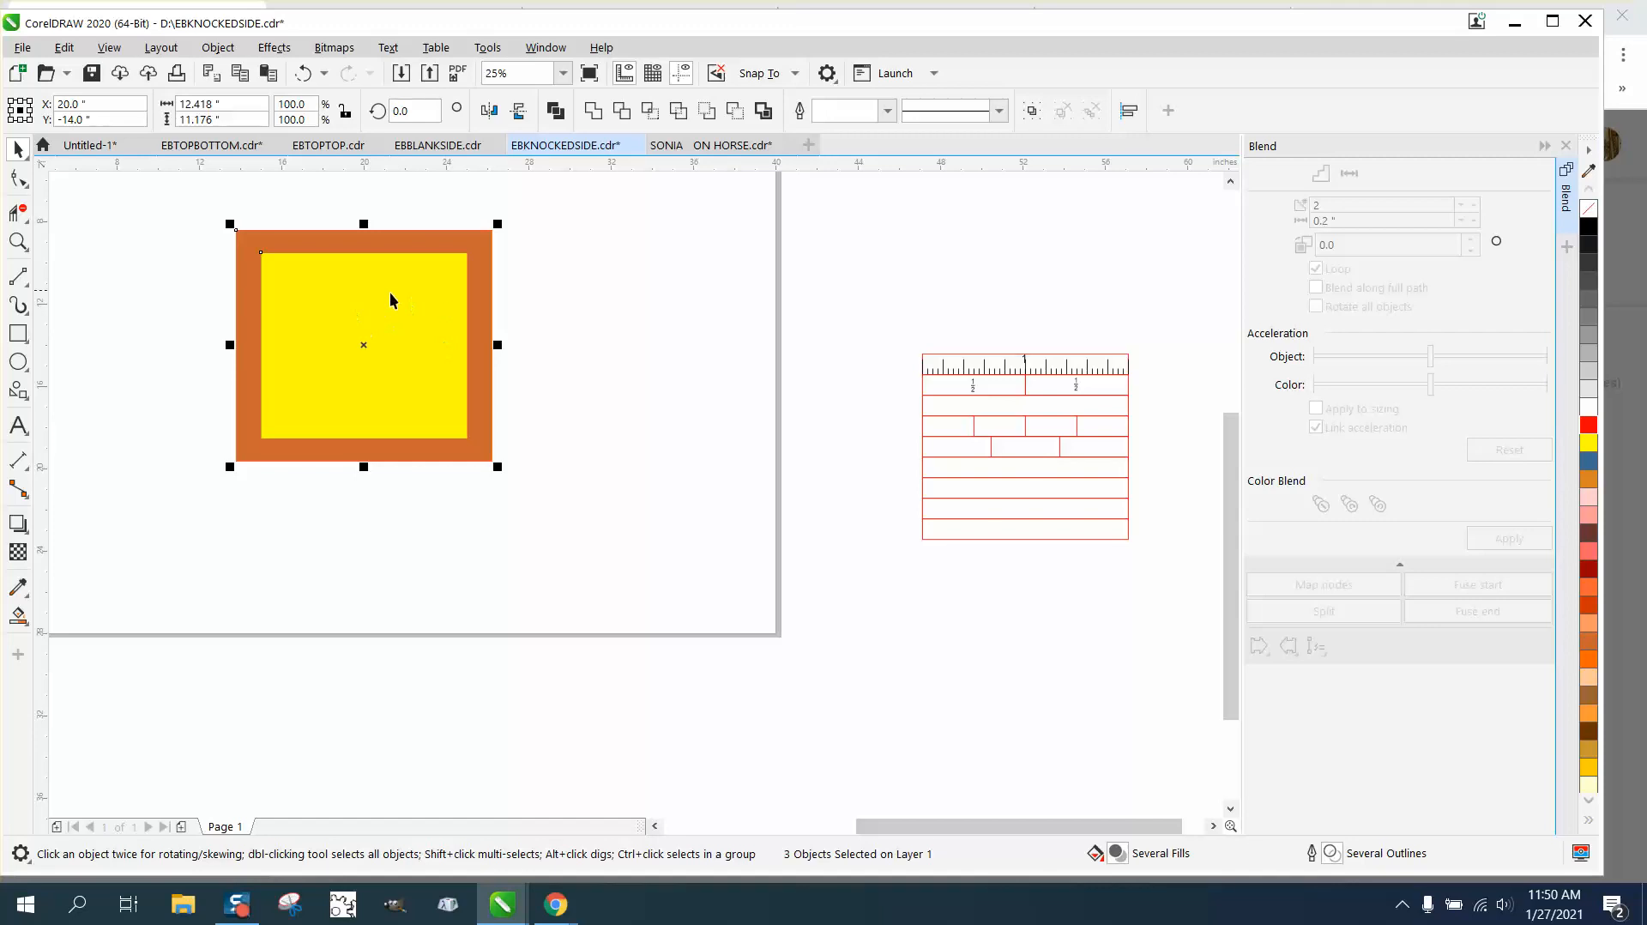
{"action": "mouse_move", "coordinate": [1139, 420]}
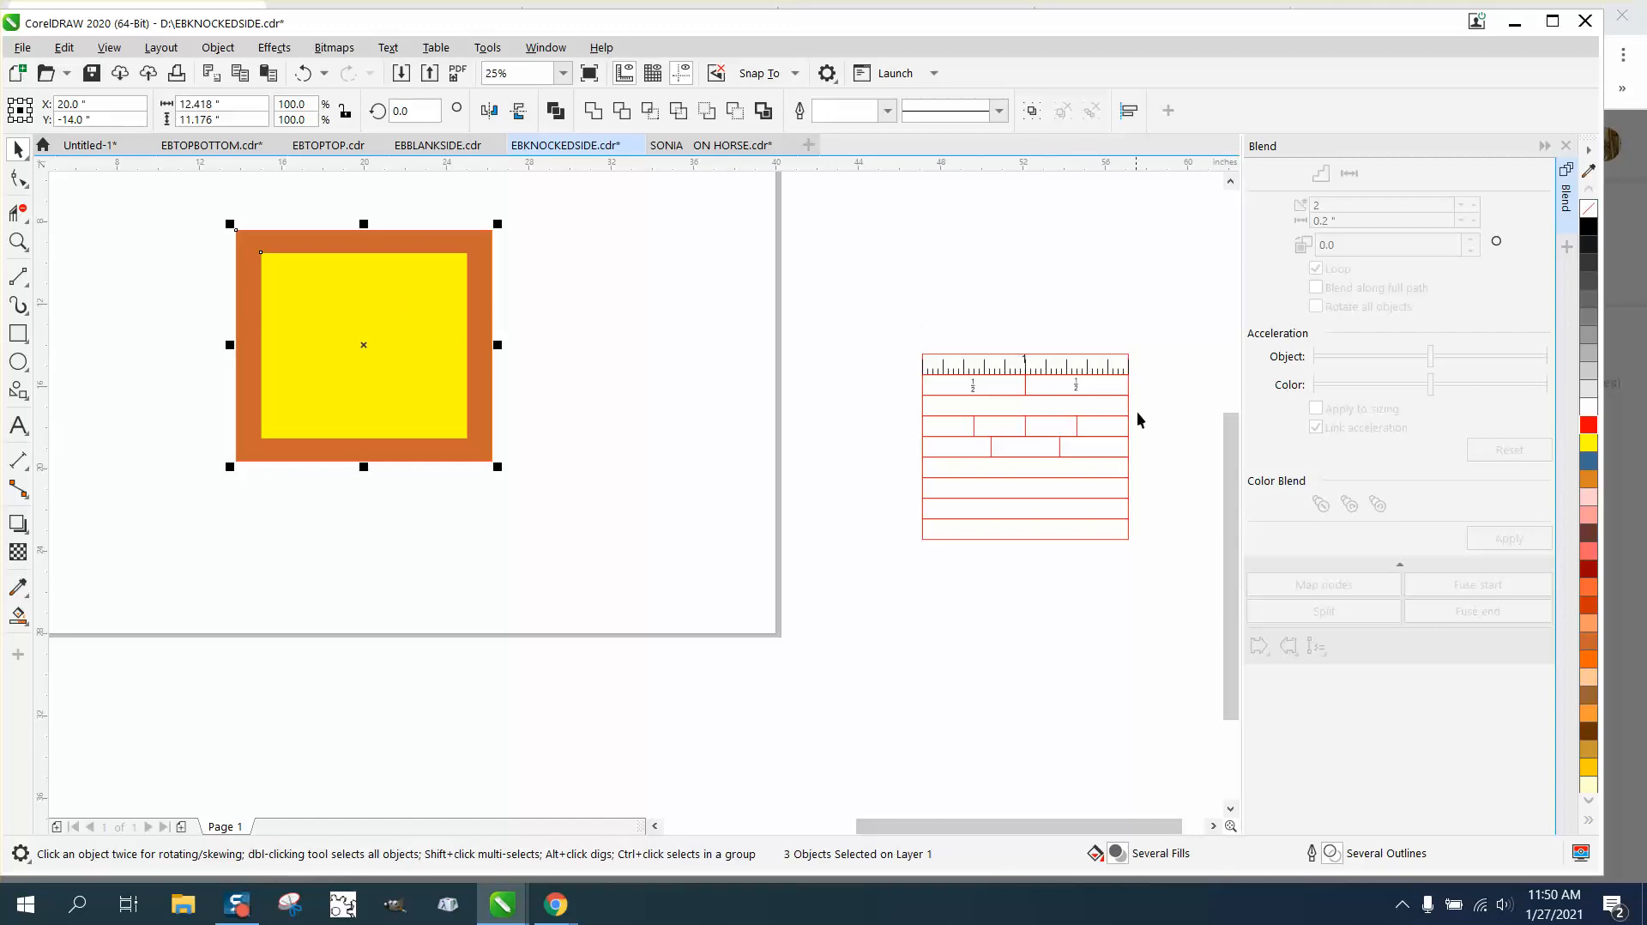
{"action": "mouse_move", "coordinate": [442, 268]}
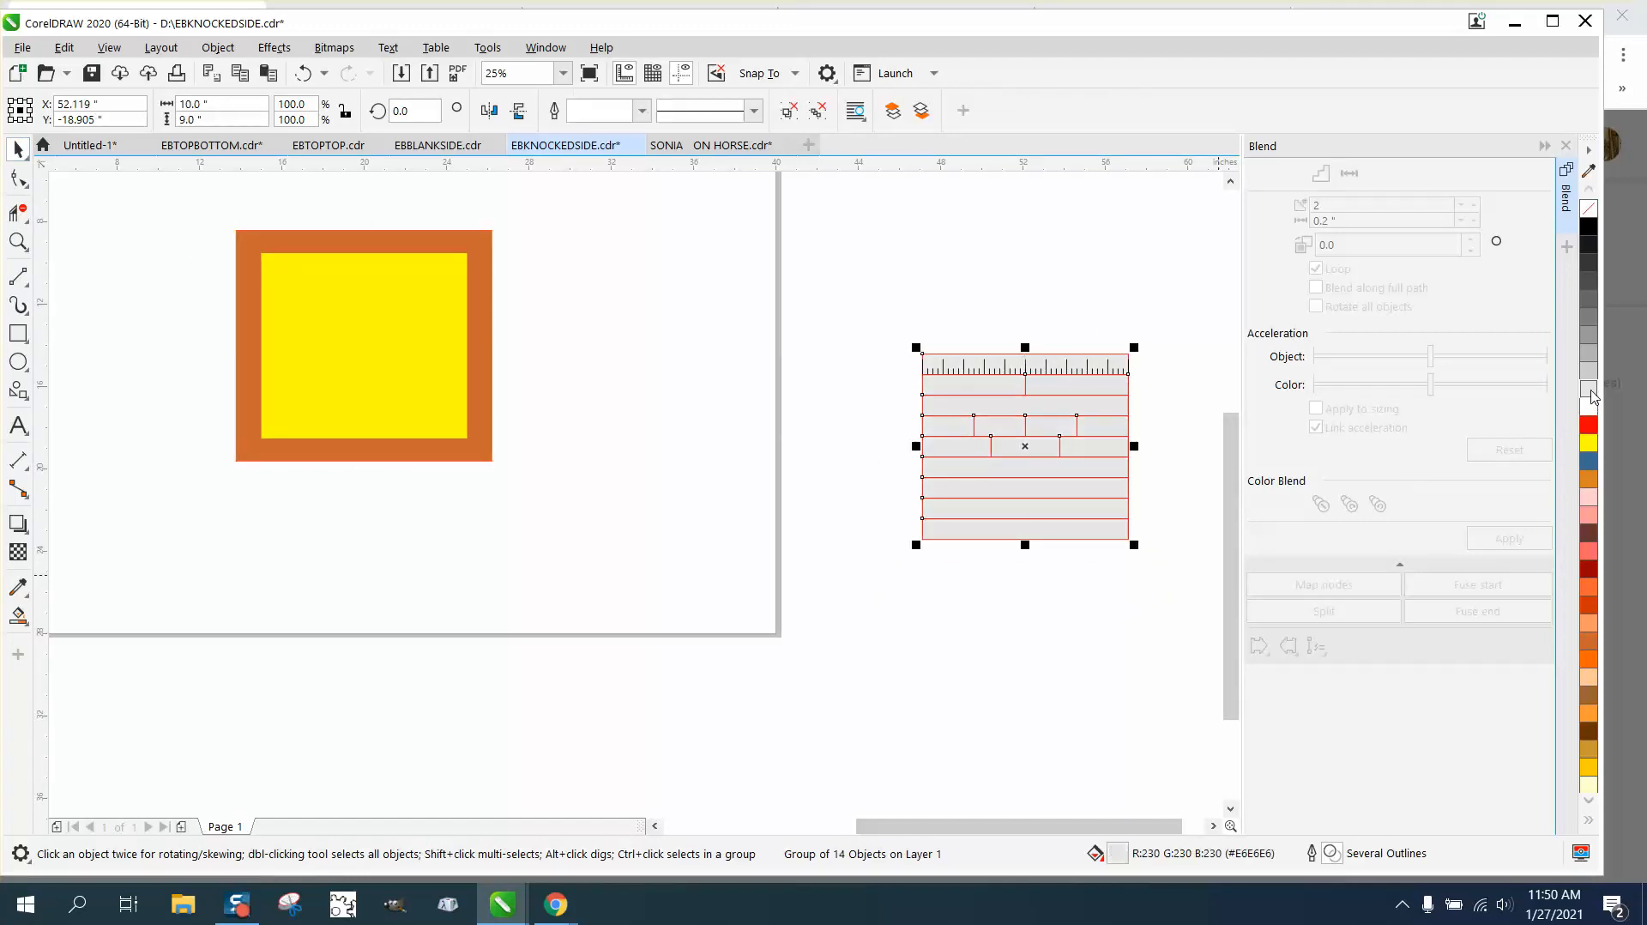
{"action": "mouse_move", "coordinate": [901, 372]}
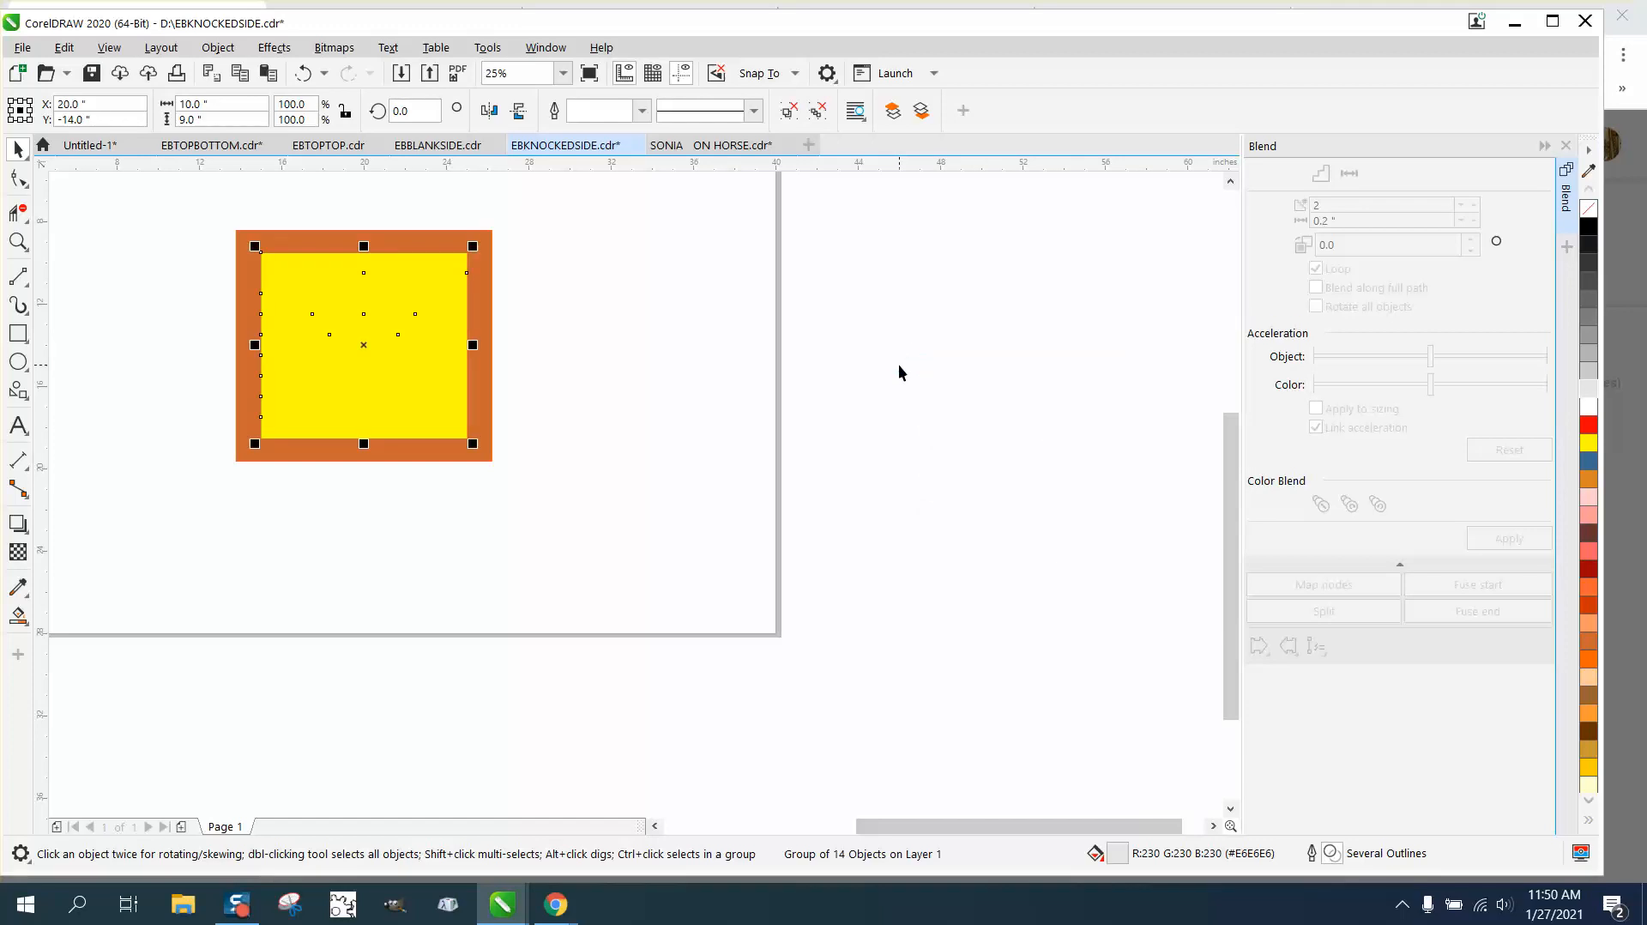
Zoom in and out on the framed puzzle to check the grey rows fit inside the orange frame.
{"action": "left_click", "coordinate": [216, 48]}
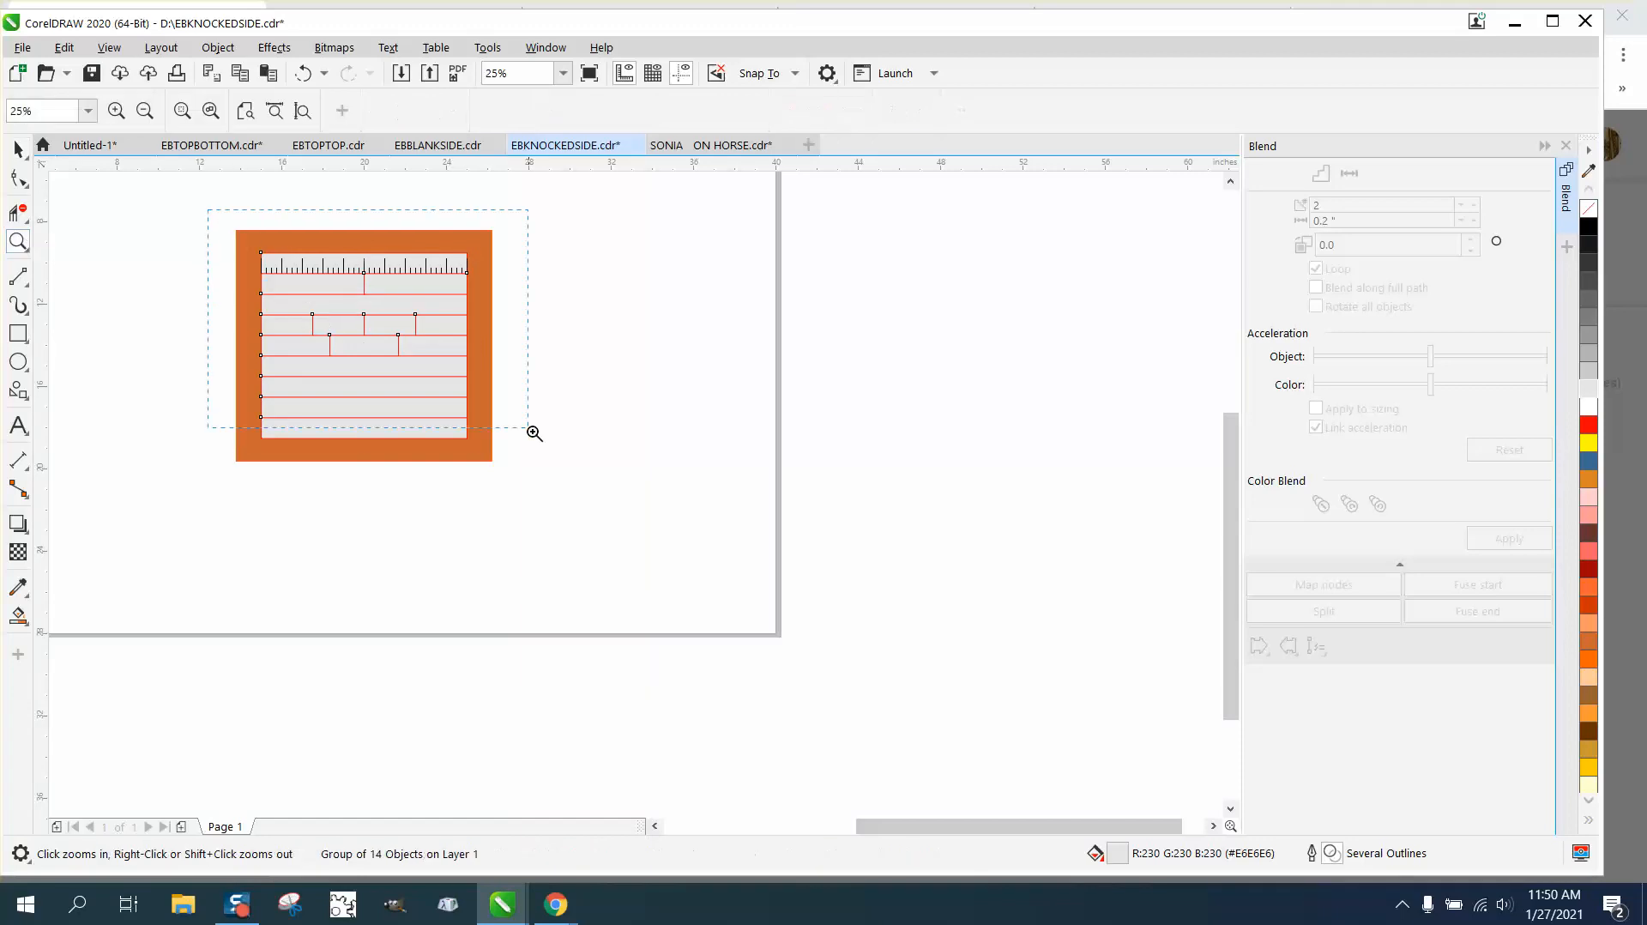
{"action": "left_click", "coordinate": [534, 432]}
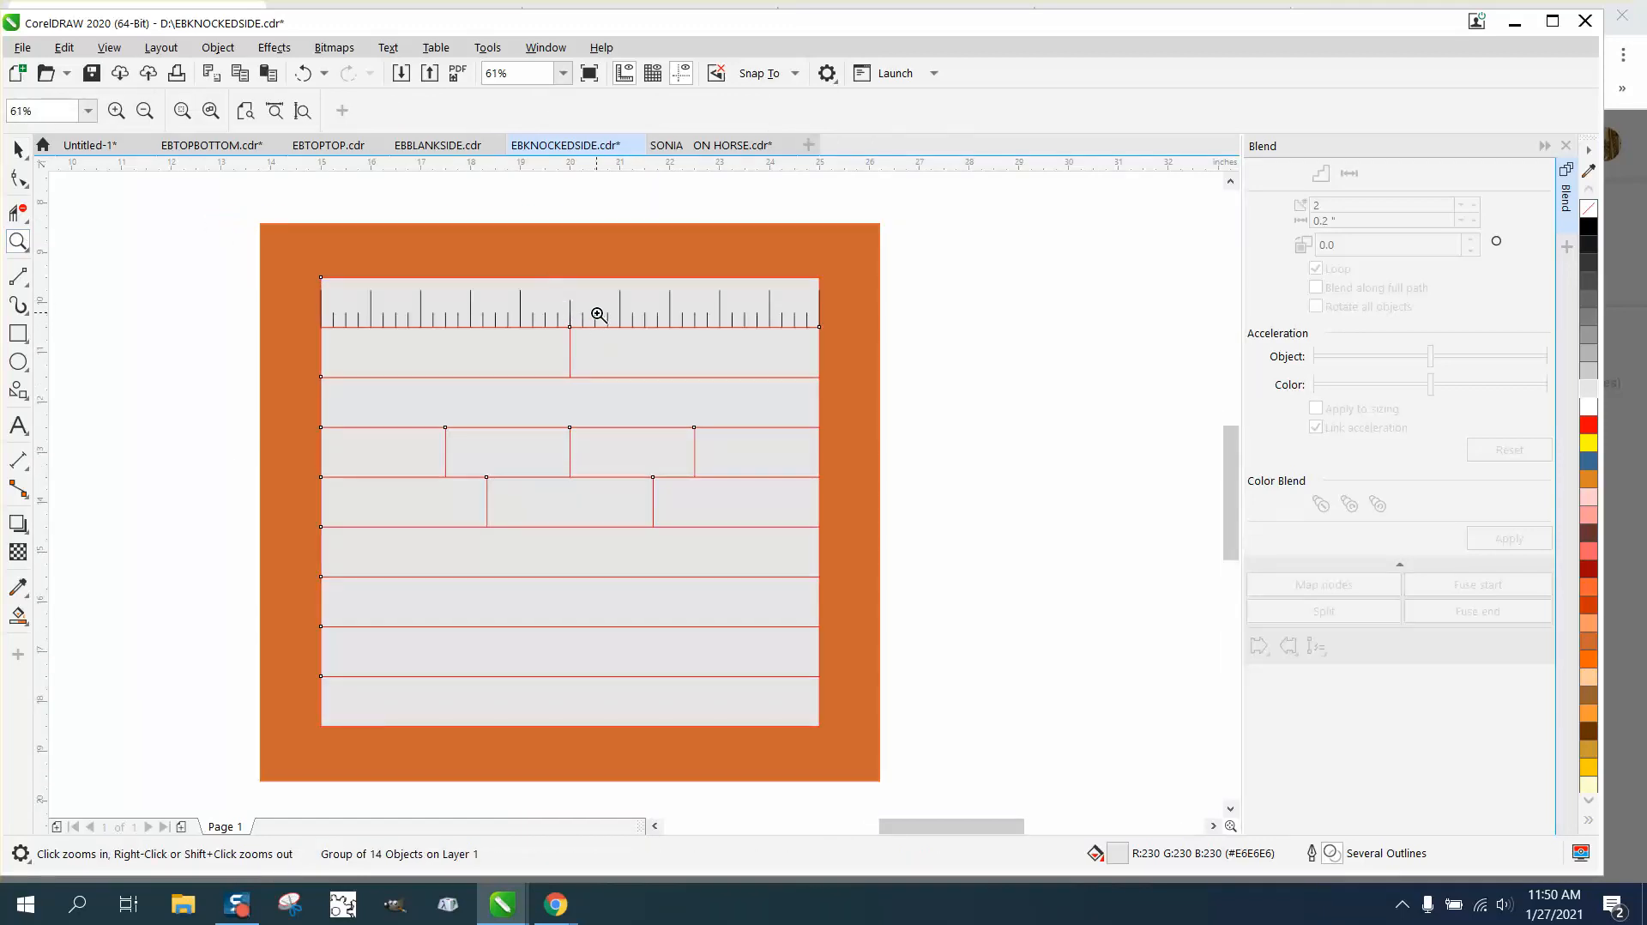
{"action": "right_click", "coordinate": [597, 314]}
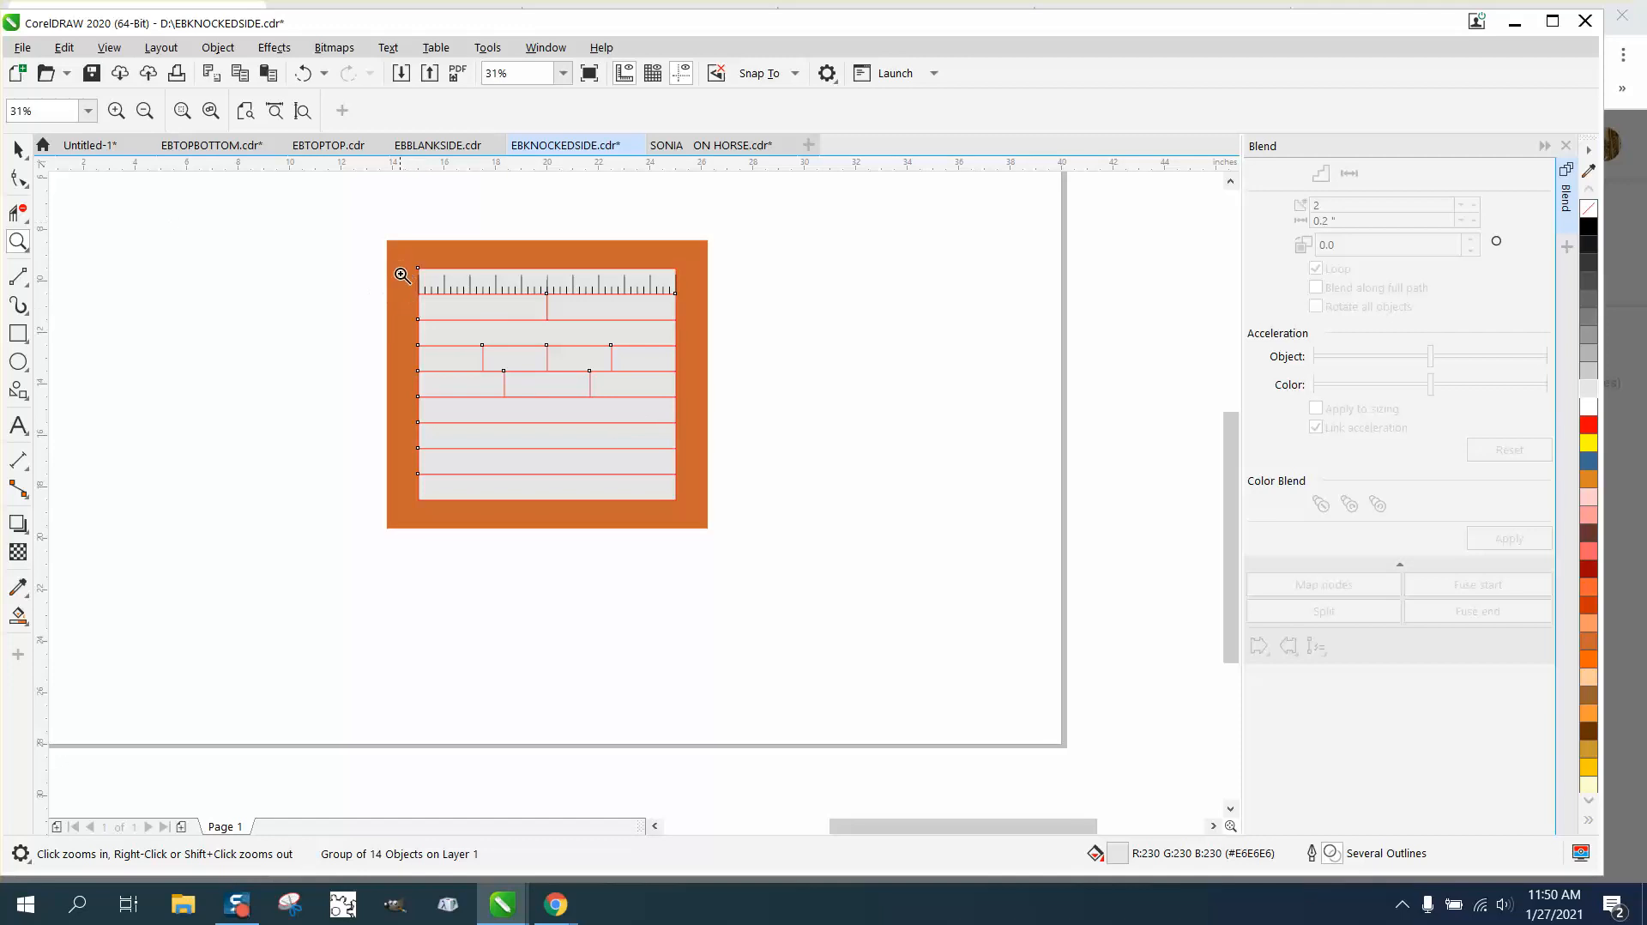
{"action": "mouse_move", "coordinate": [424, 254]}
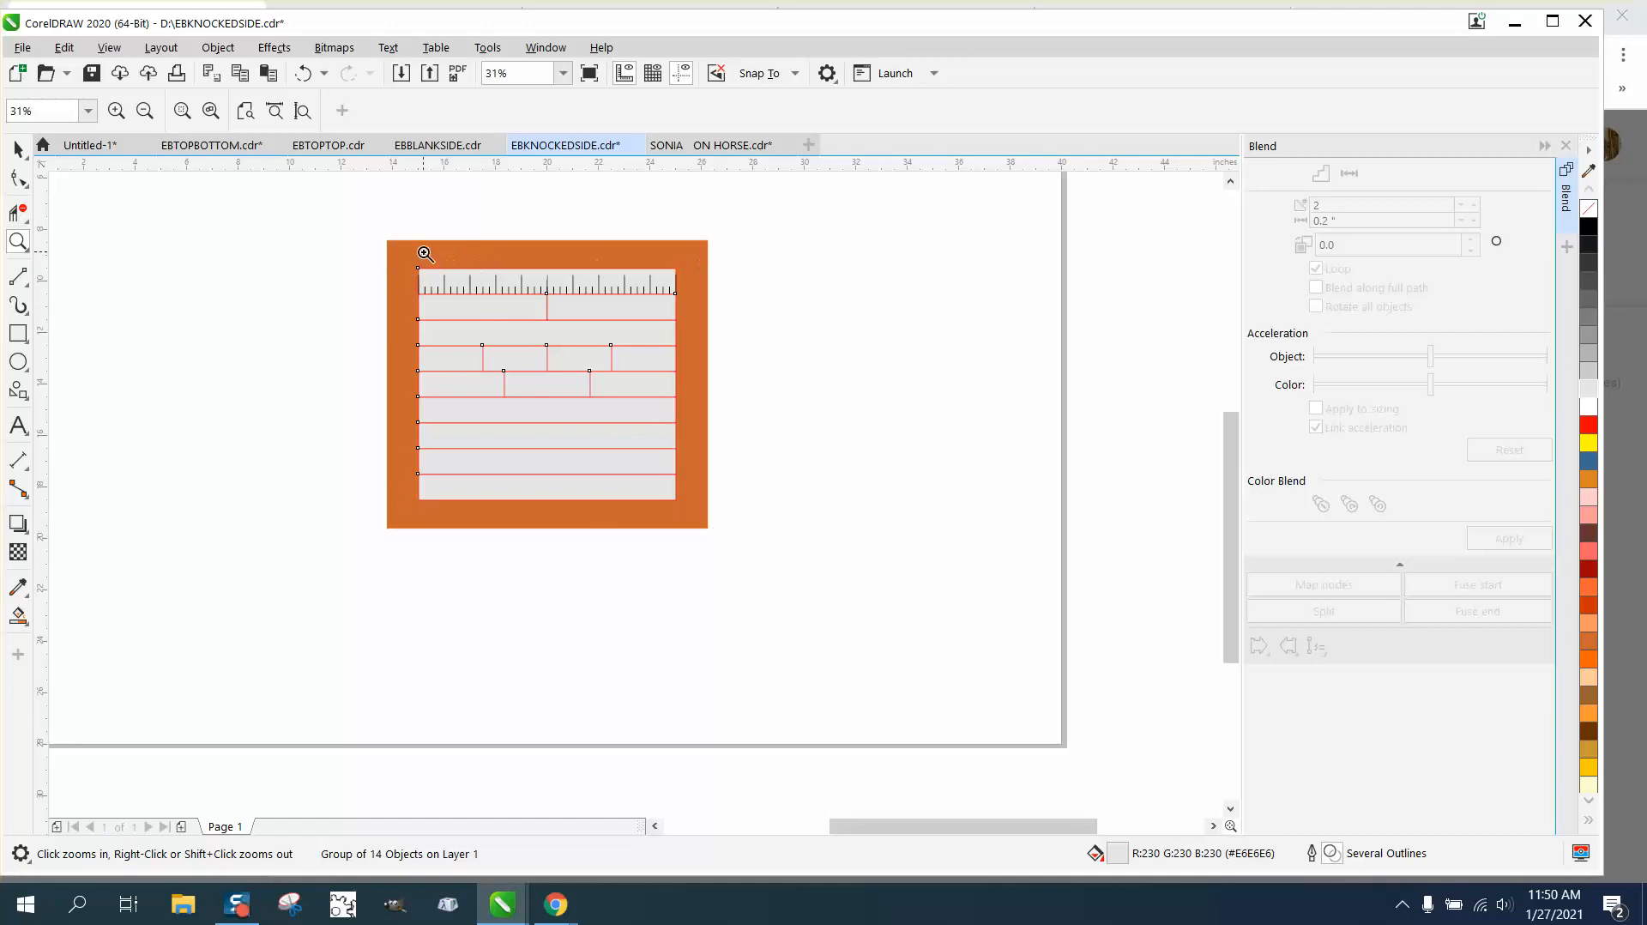
{"action": "mouse_move", "coordinate": [709, 268]}
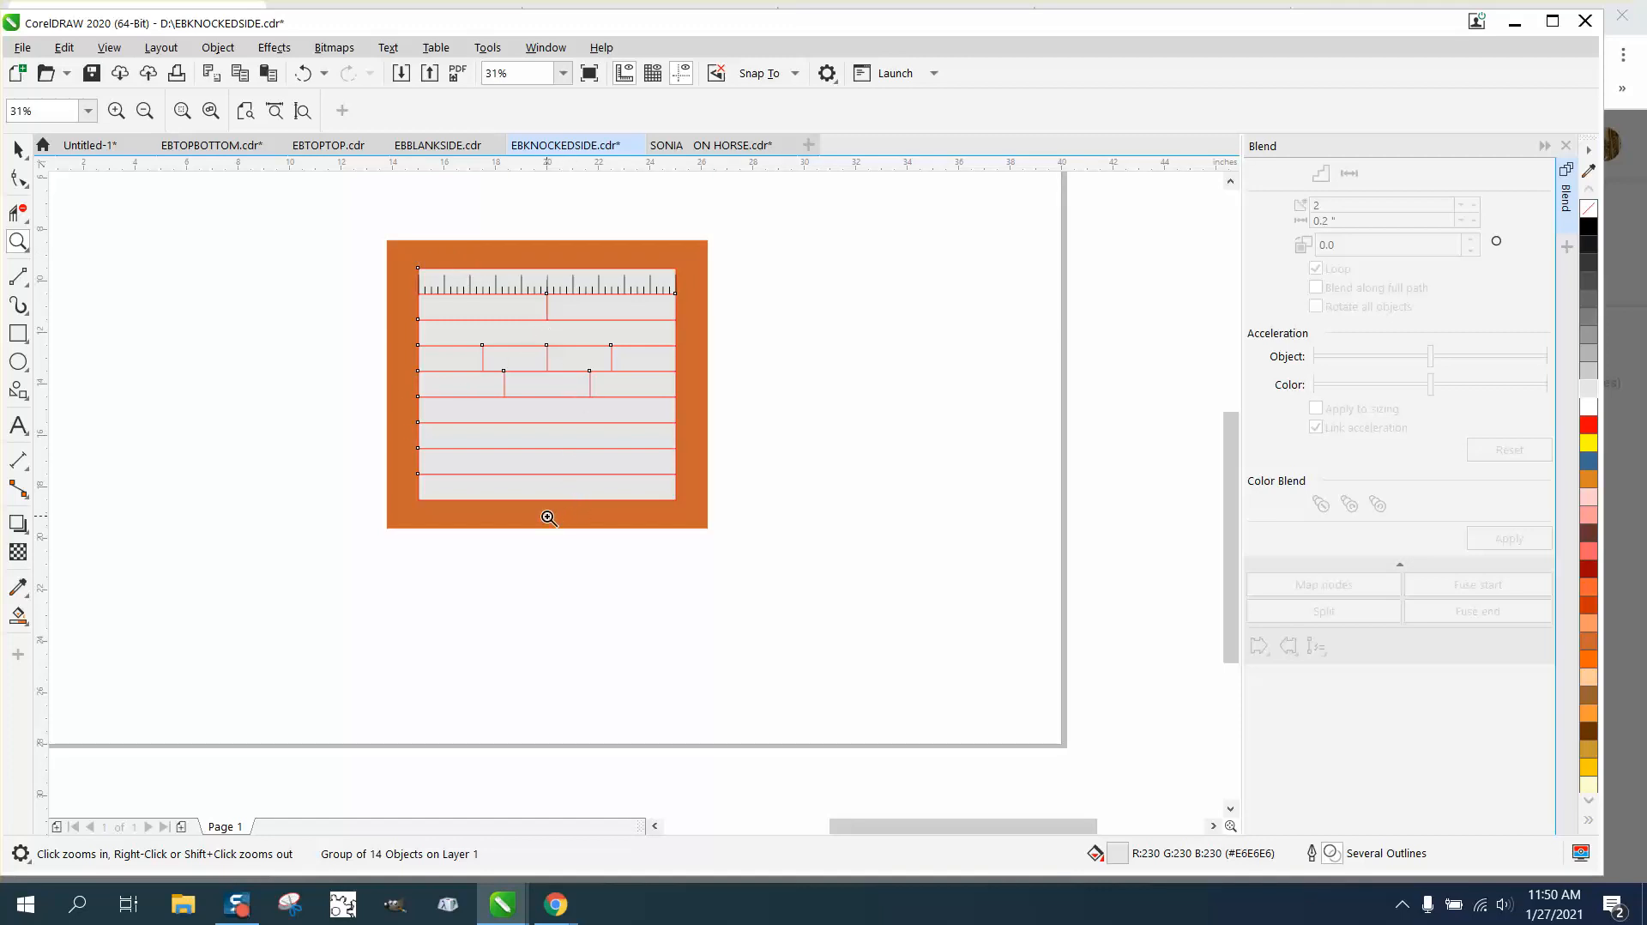
{"action": "mouse_move", "coordinate": [30, 249]}
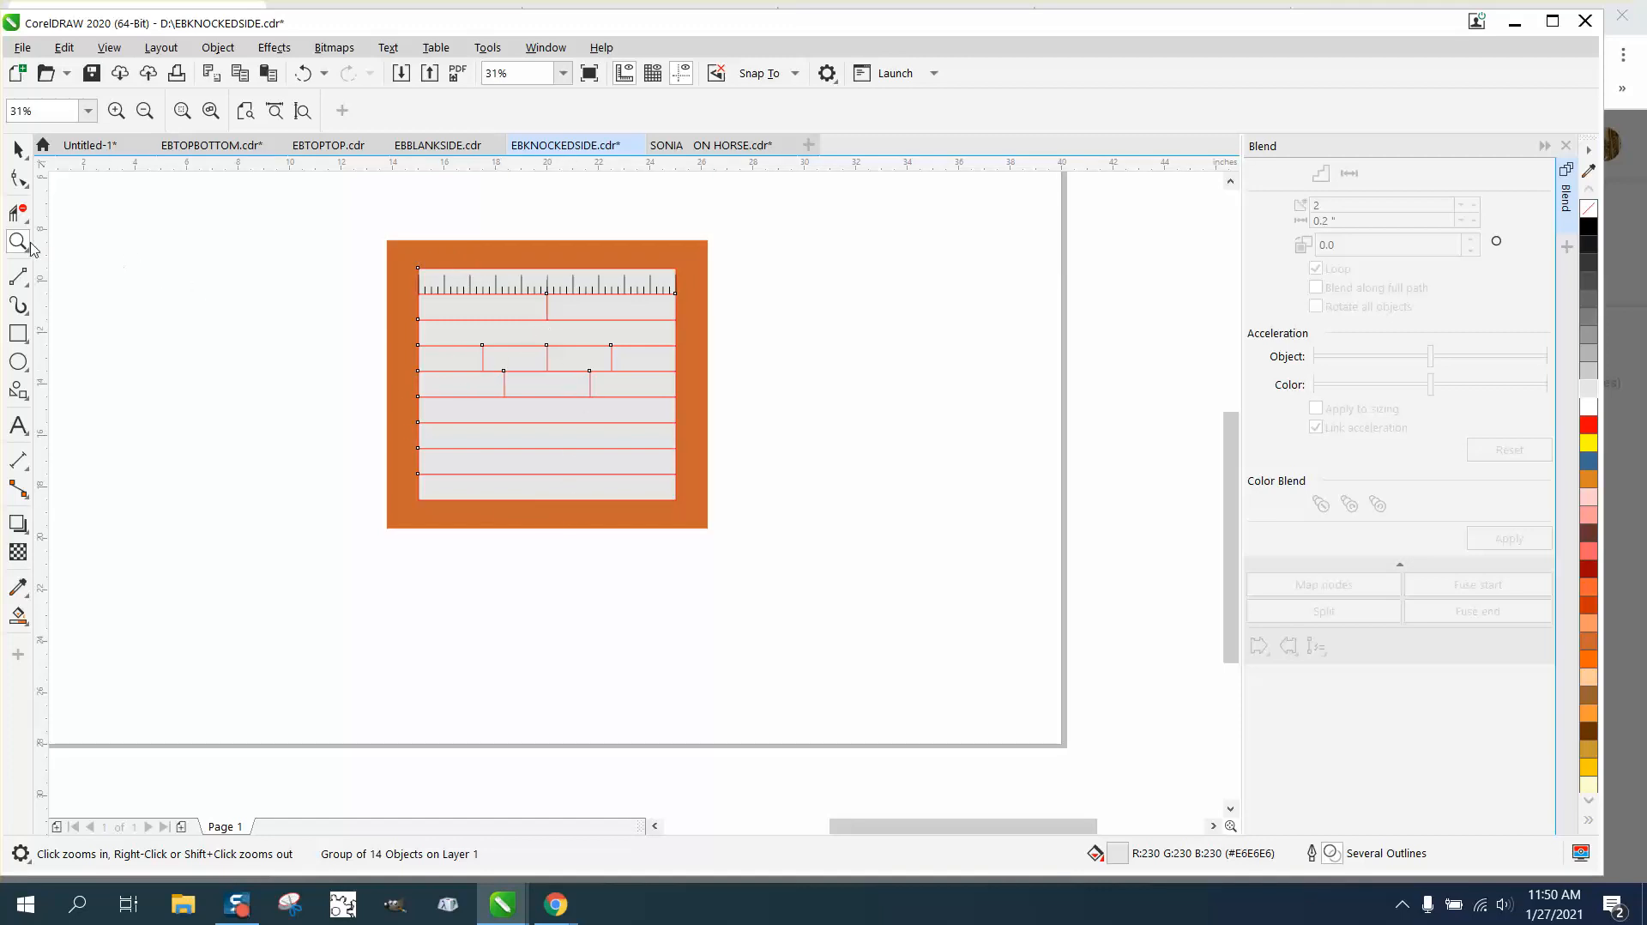
{"action": "left_click", "coordinate": [368, 286]}
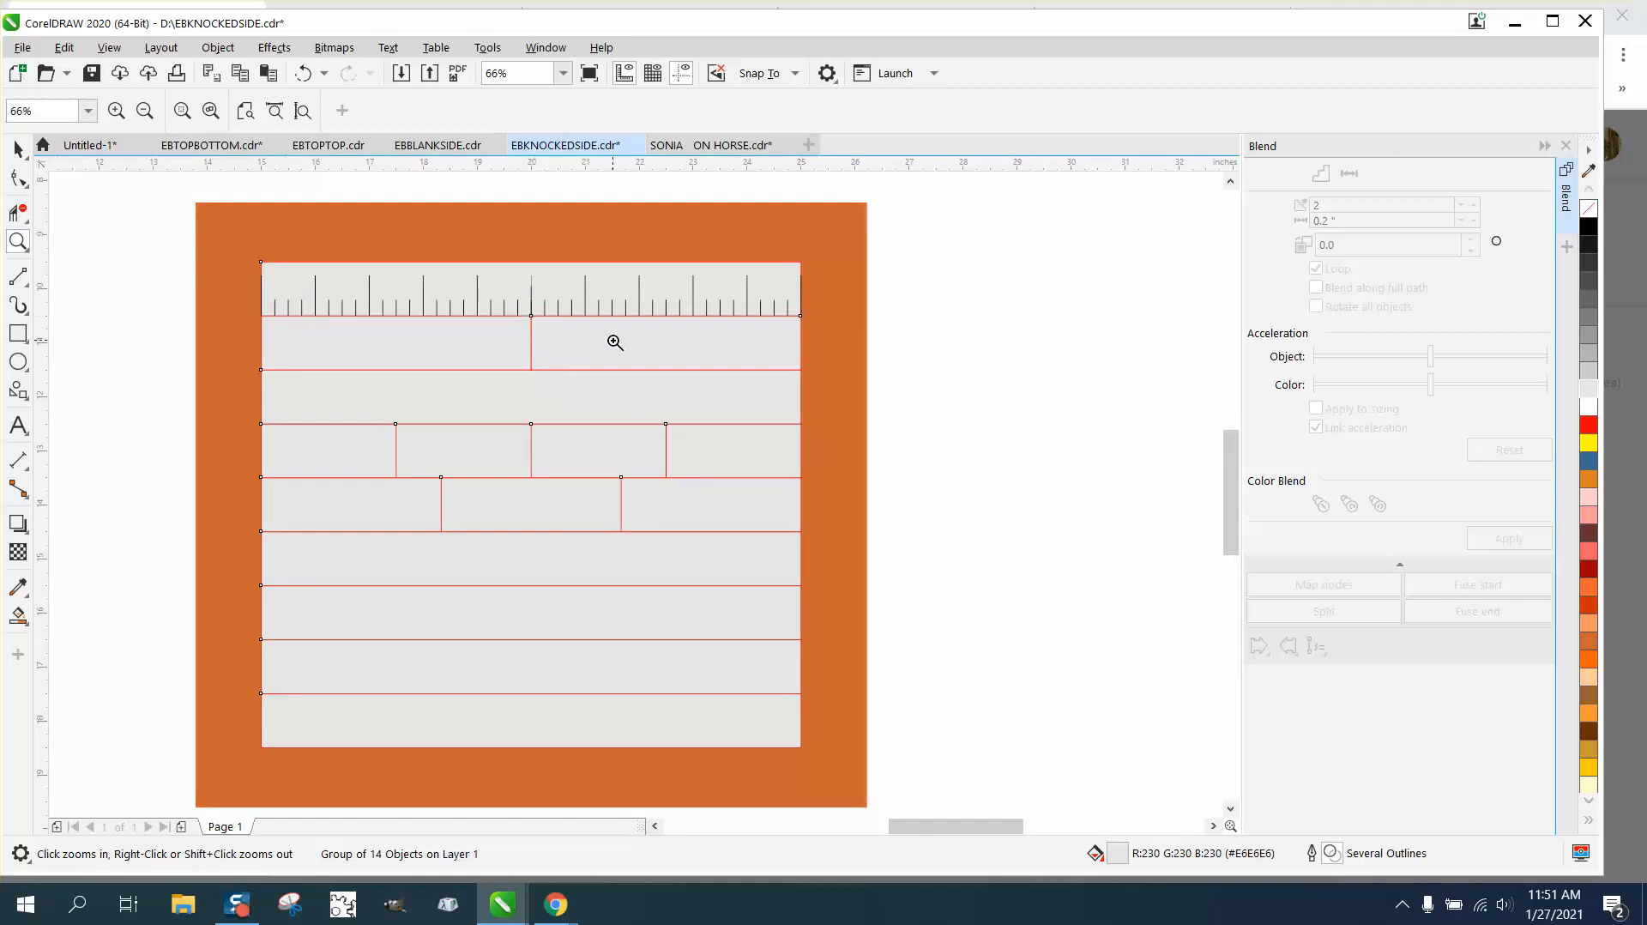
{"action": "right_click", "coordinate": [614, 341]}
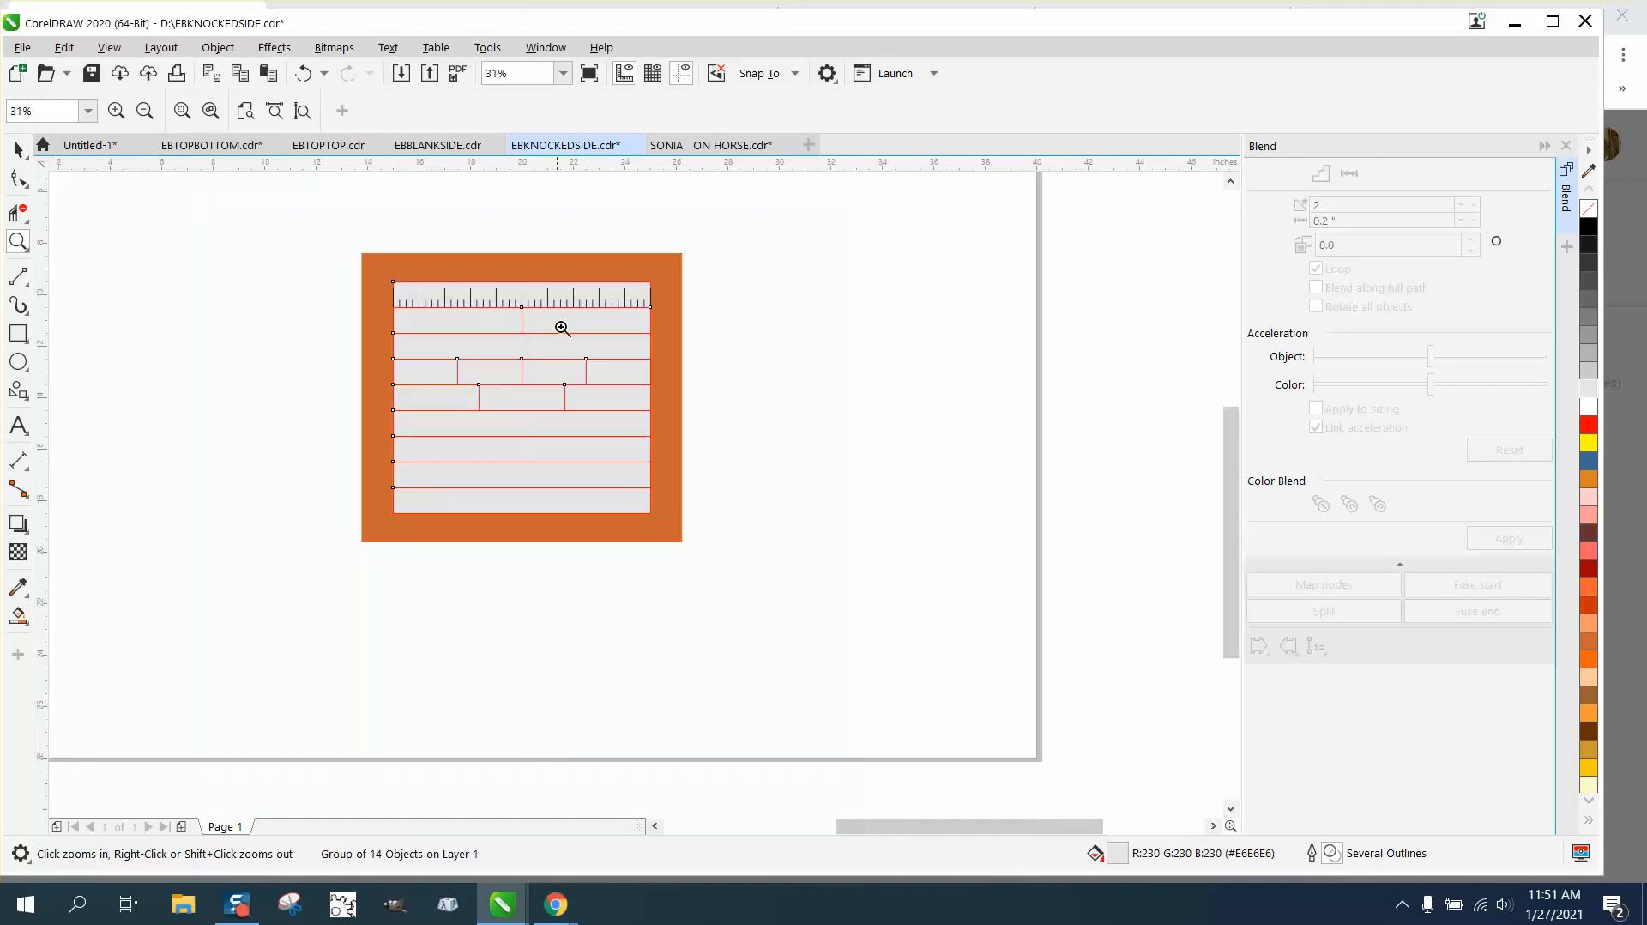
{"action": "mouse_move", "coordinate": [339, 309]}
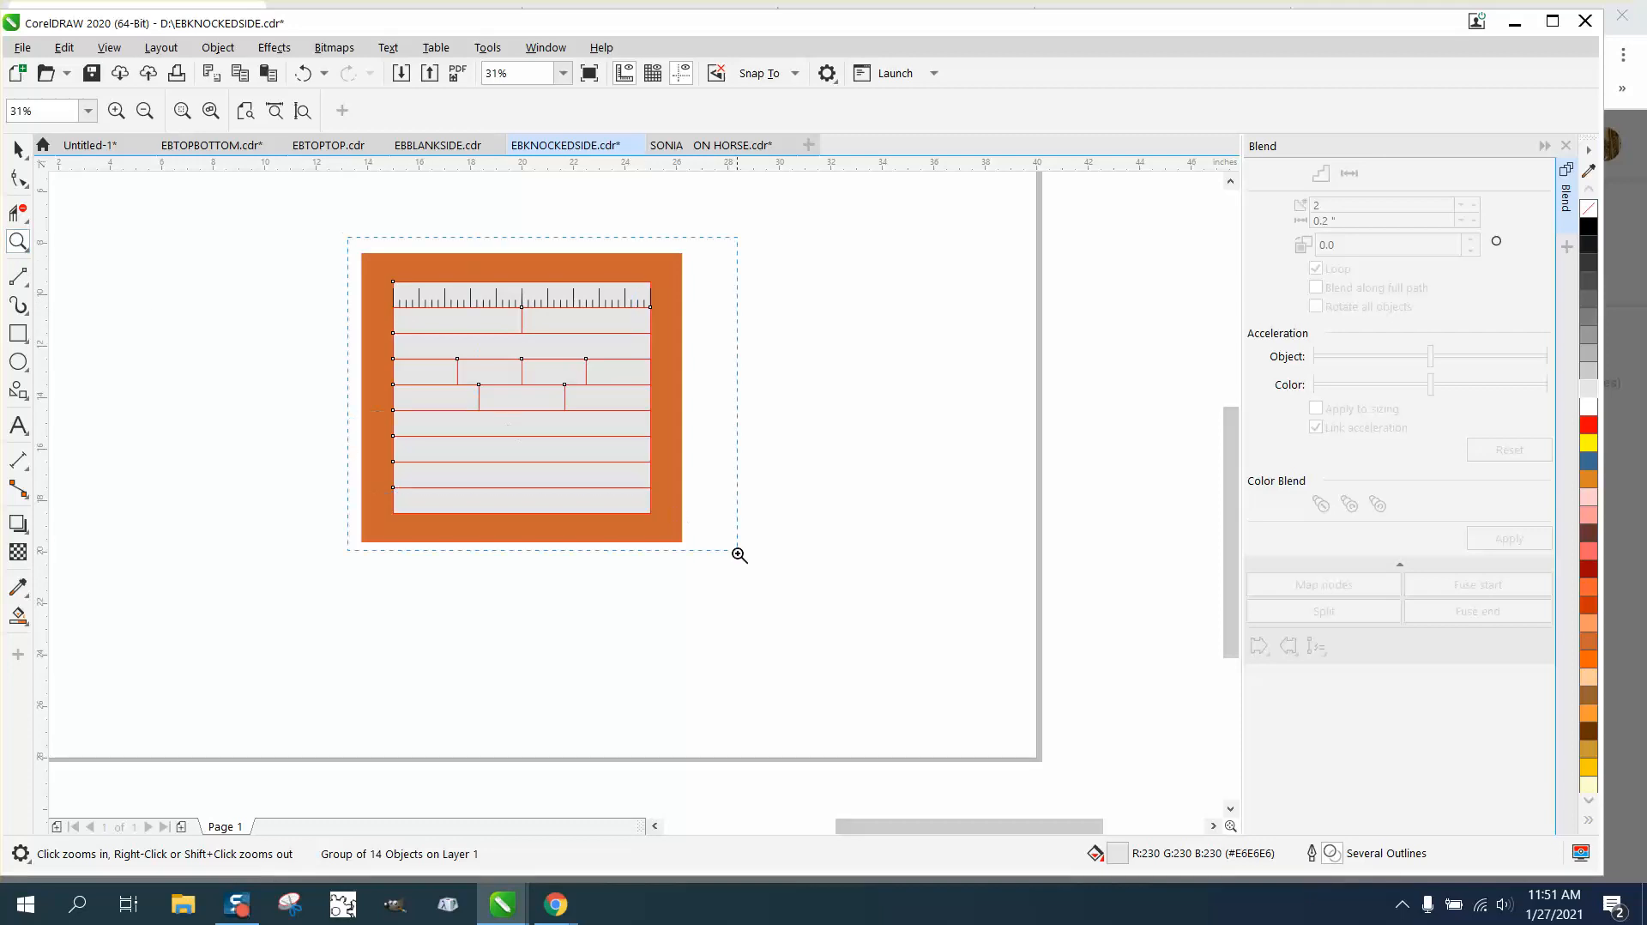
{"action": "left_click", "coordinate": [738, 554]}
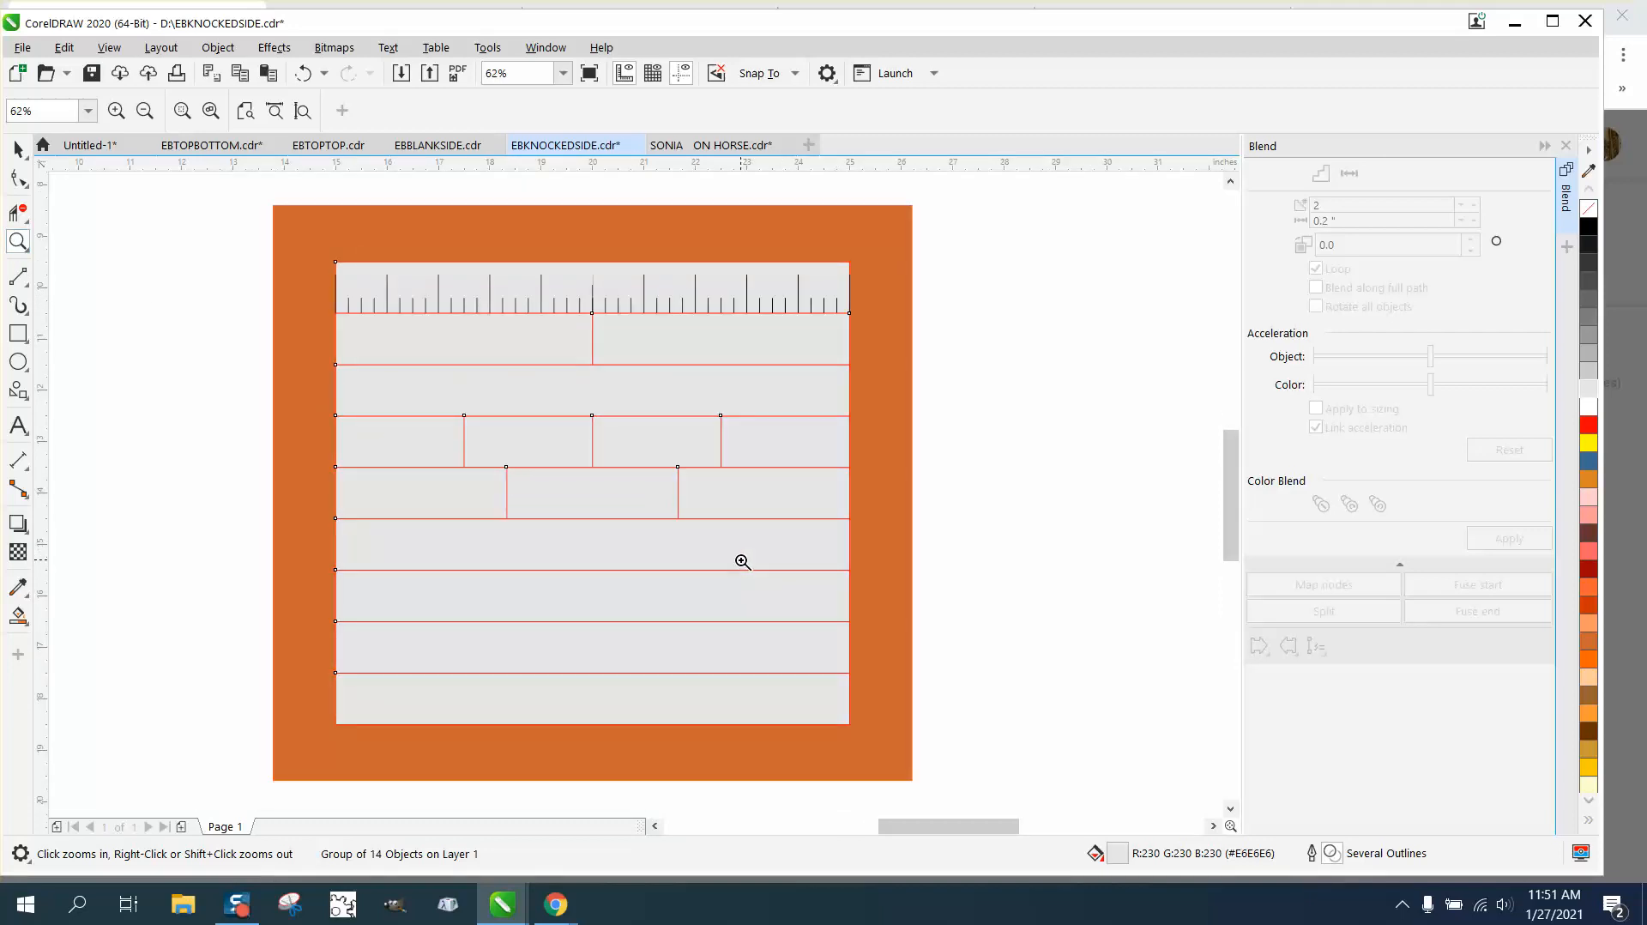
{"action": "mouse_move", "coordinate": [744, 558]}
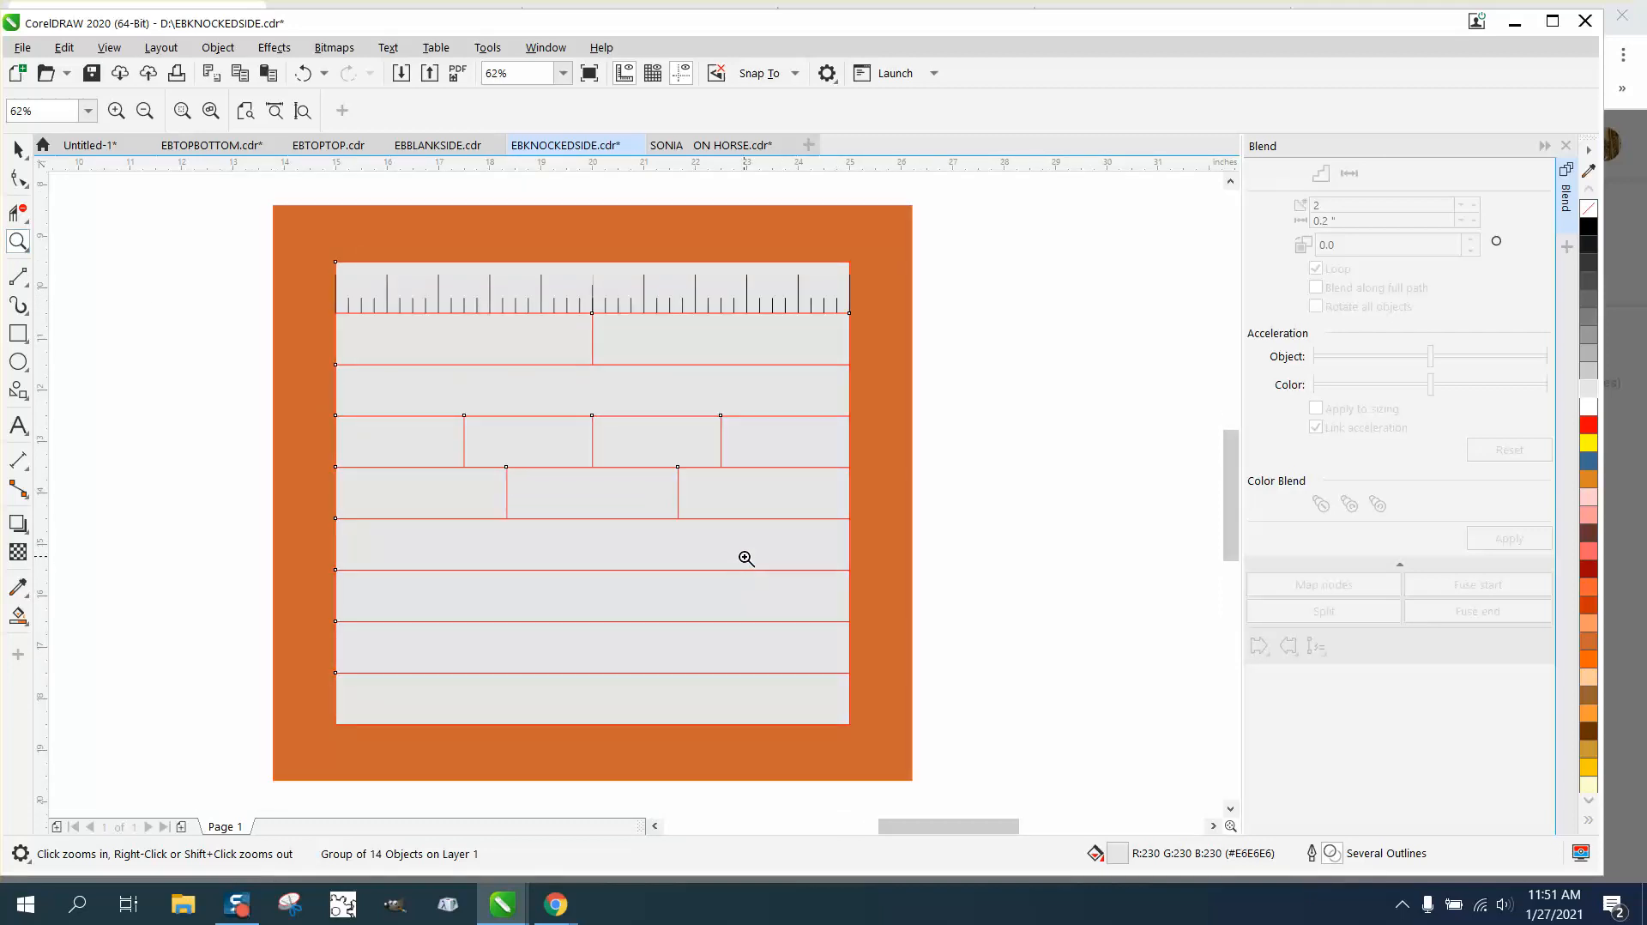